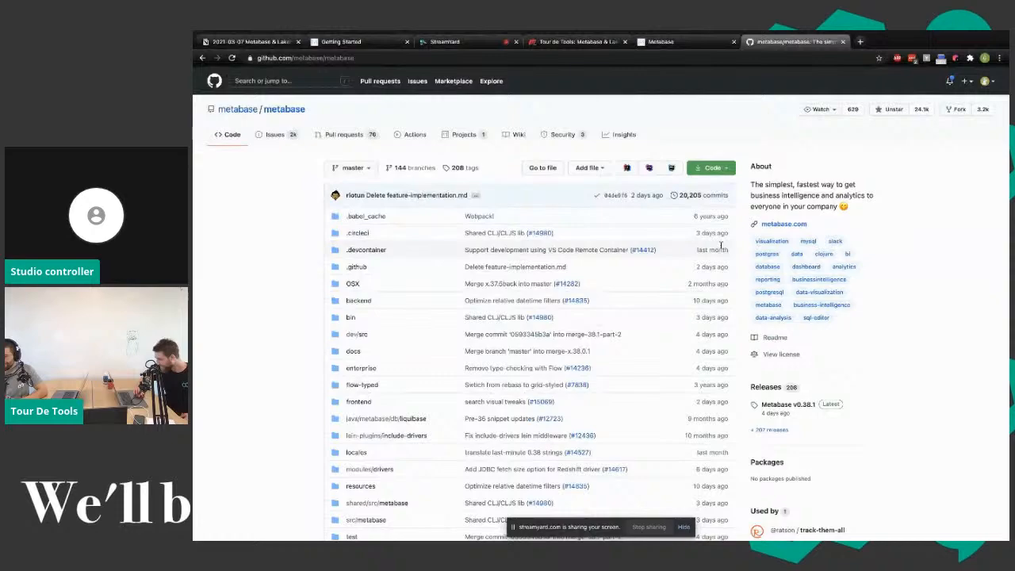
# Step: Scroll the metabase/metabase GitHub page down to its README
pyautogui.scroll(-3)
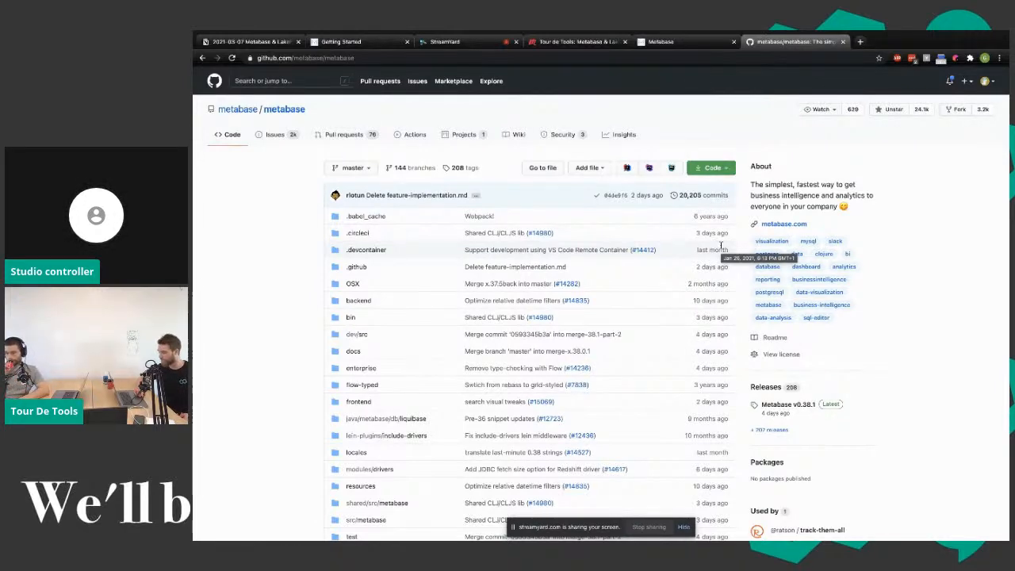
pyautogui.scroll(-3)
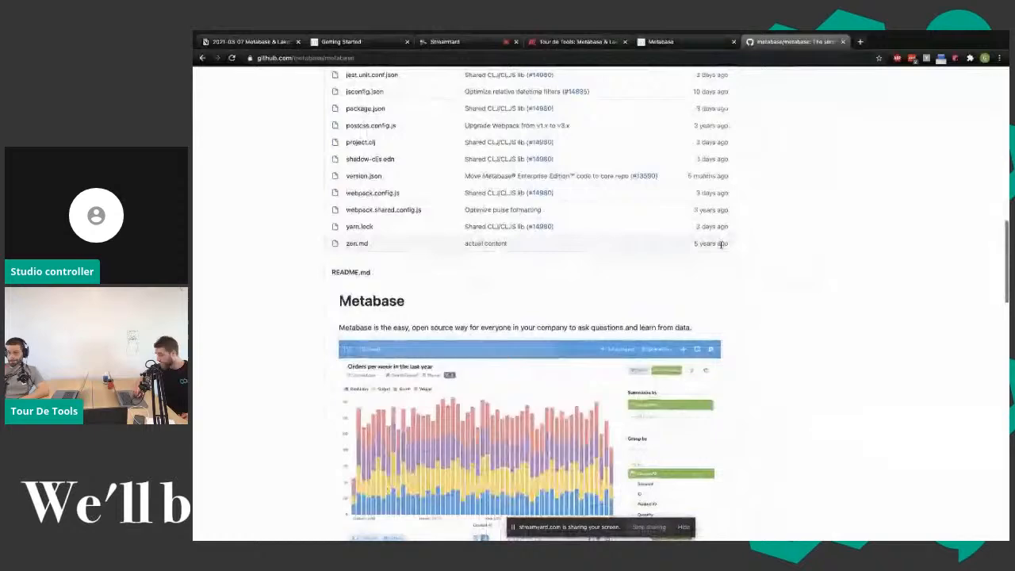
pyautogui.scroll(-3)
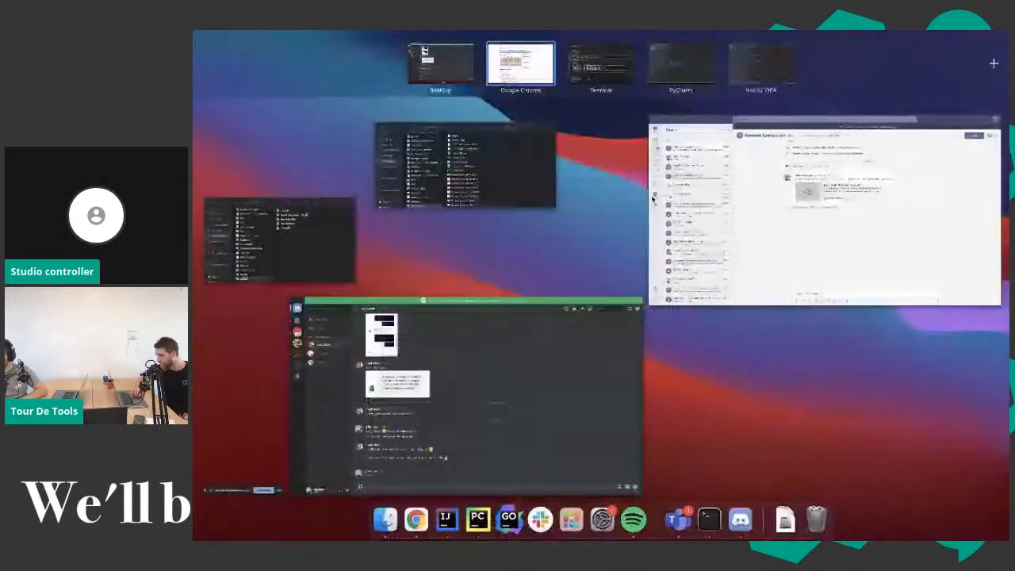
# Step: Review docker-compose.yml's metabase and postgres services in PyCharm, then return to Chrome
pyautogui.click(681, 64)
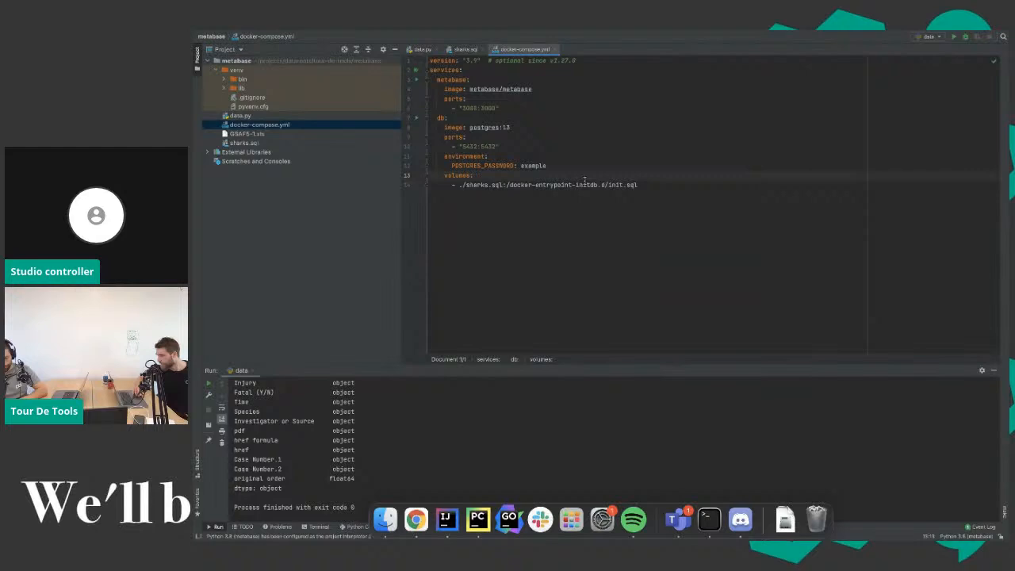
pyautogui.press('cmd+a')
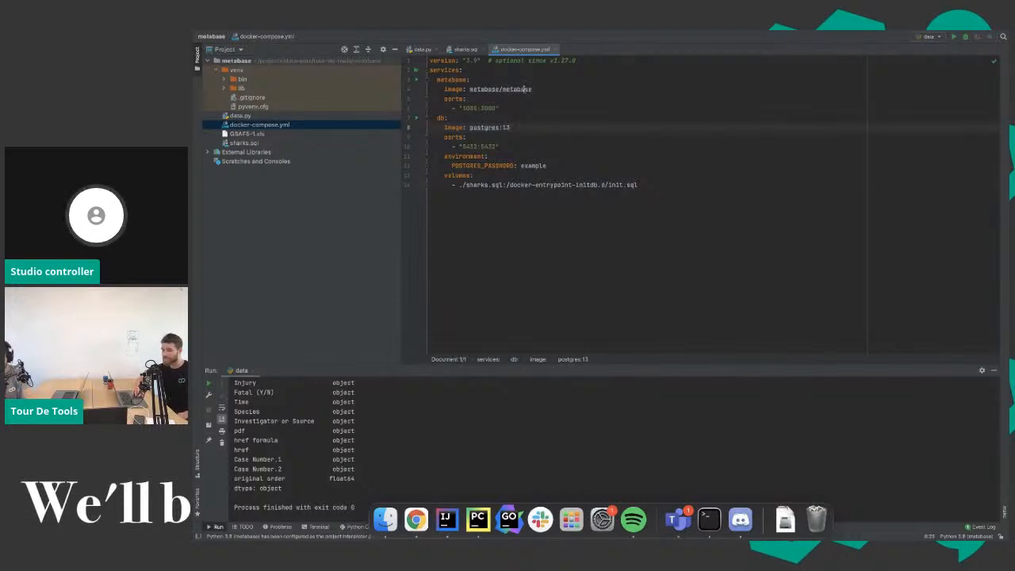
pyautogui.moveTo(523, 89)
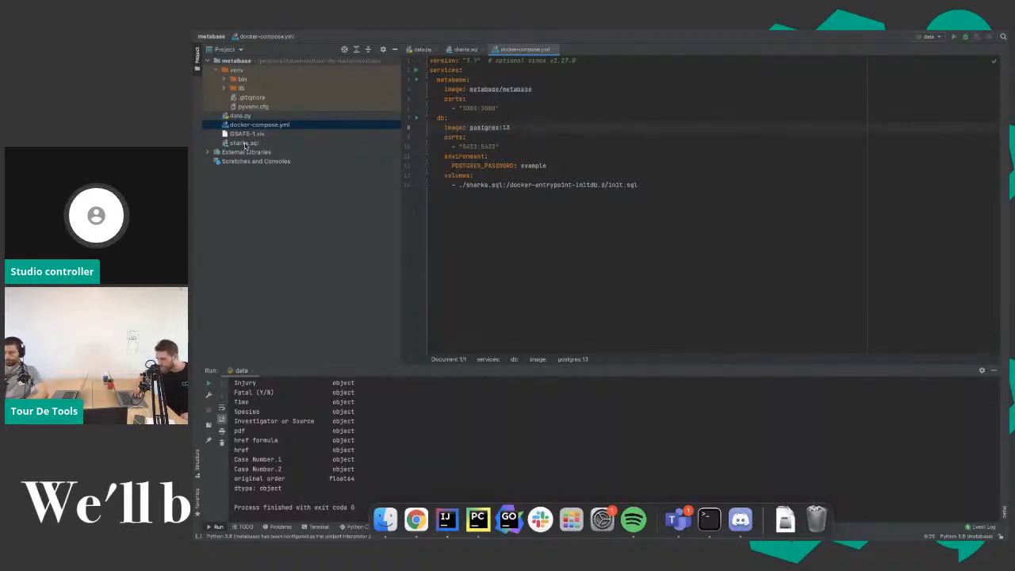
pyautogui.click(241, 116)
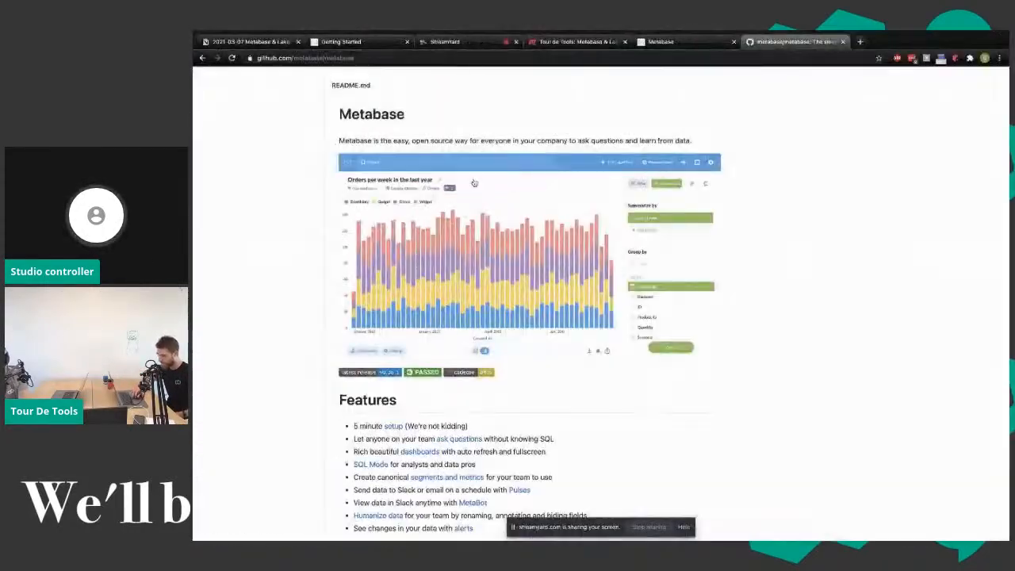
# Step: Scroll the Metabase README down to its License section
pyautogui.scroll(-3)
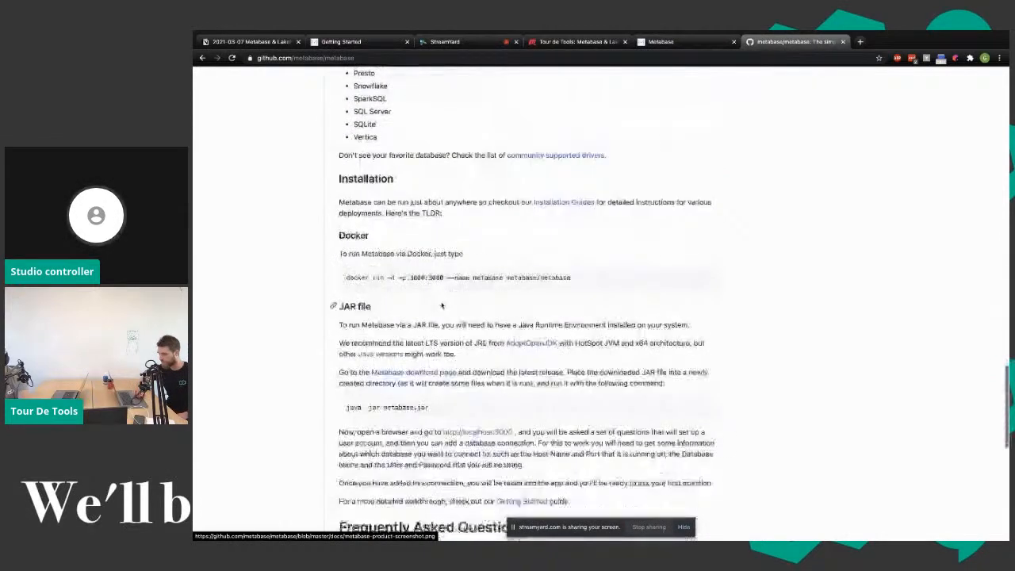
pyautogui.scroll(-3)
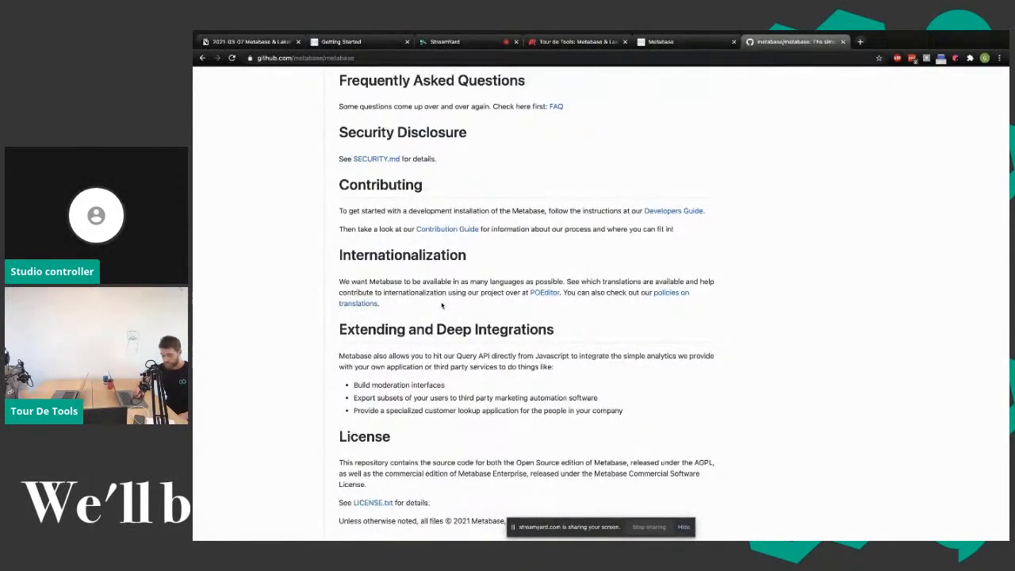
pyautogui.scroll(-3)
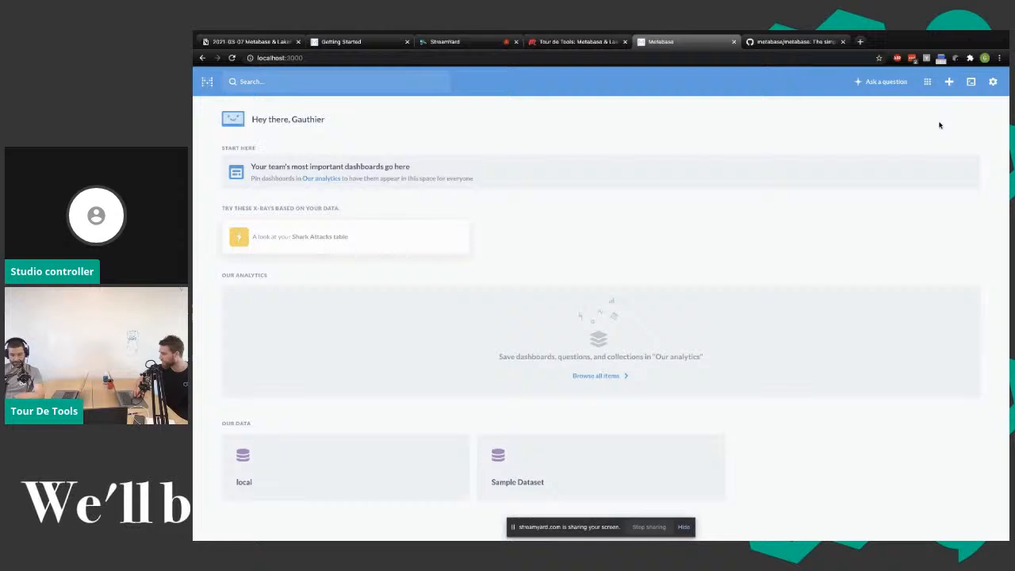
pyautogui.moveTo(437, 298)
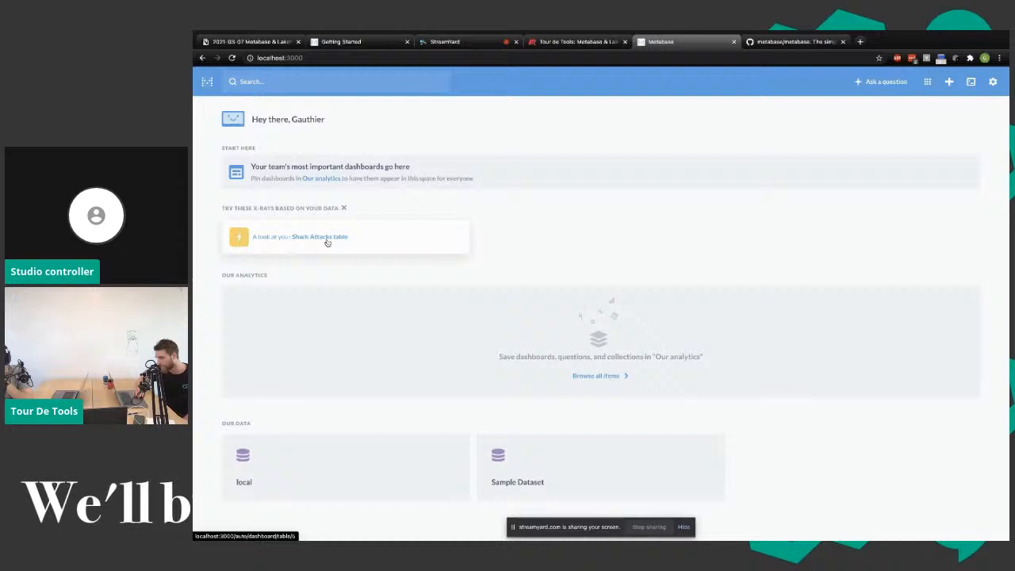
# Step: Open the 'Shark Attacks table' X-ray, reporting 8,740 total attacks
pyautogui.click(320, 236)
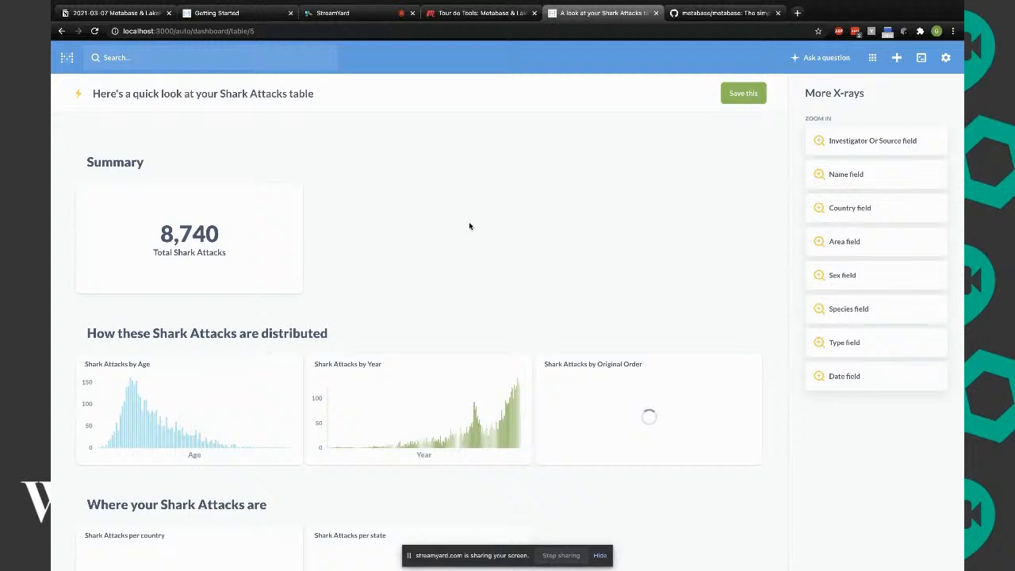
pyautogui.scroll(-3)
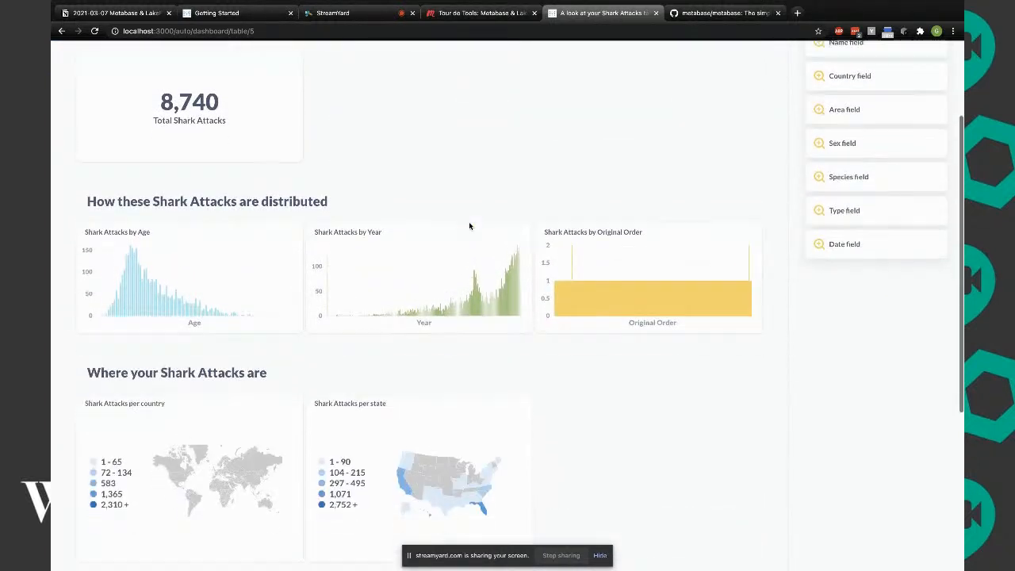
pyautogui.scroll(-3)
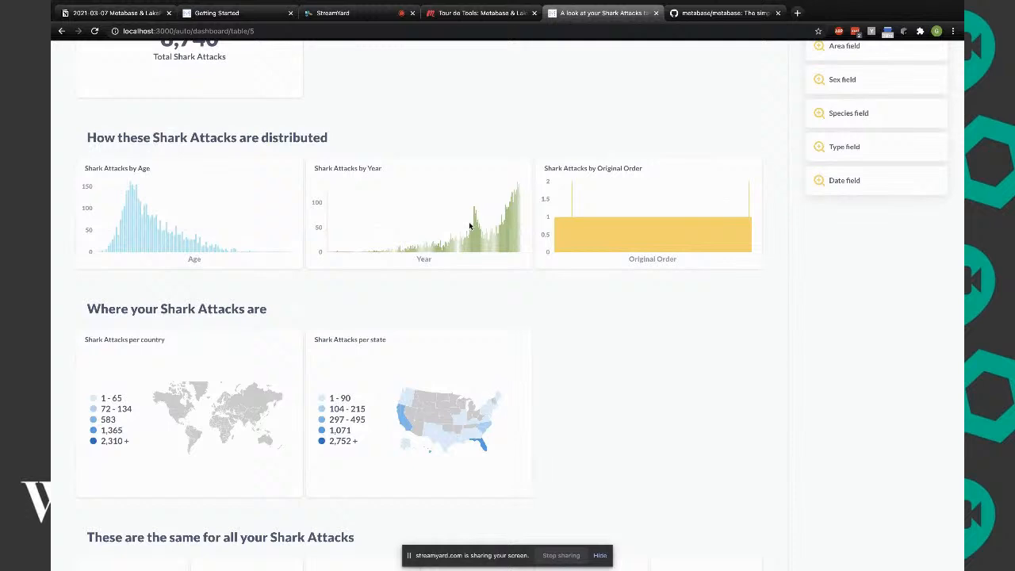
pyautogui.scroll(-3)
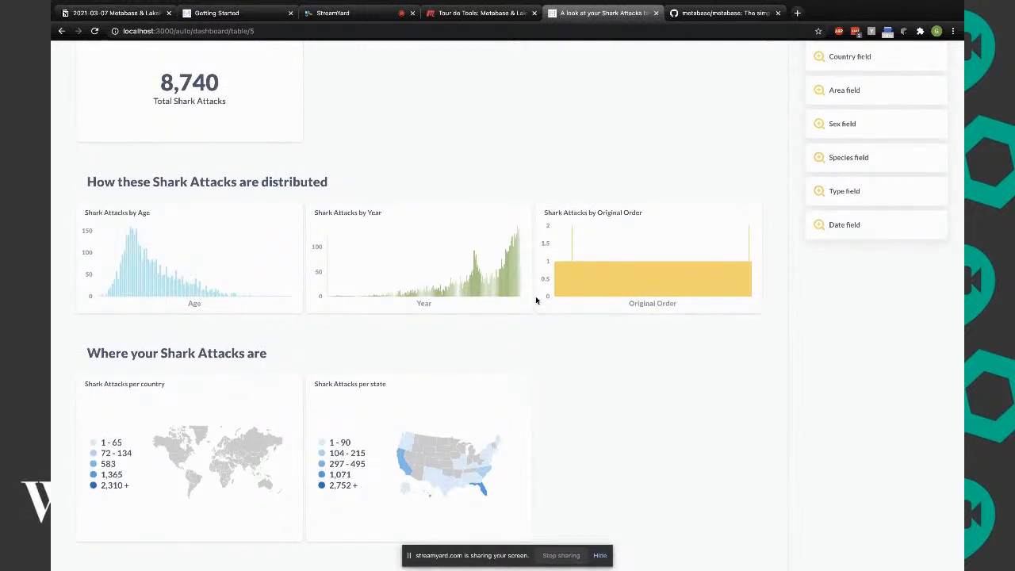
pyautogui.scroll(3)
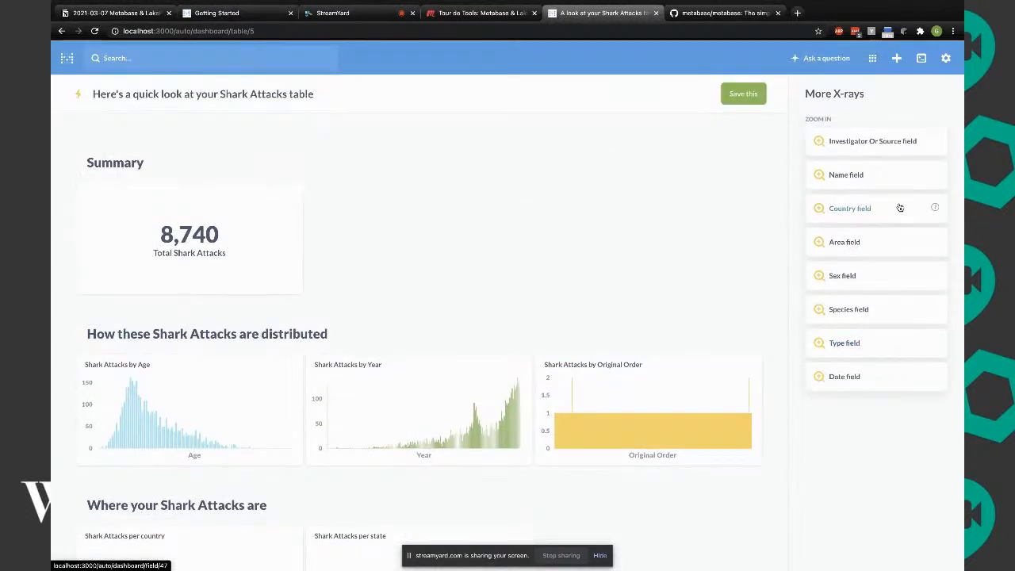
pyautogui.scroll(-3)
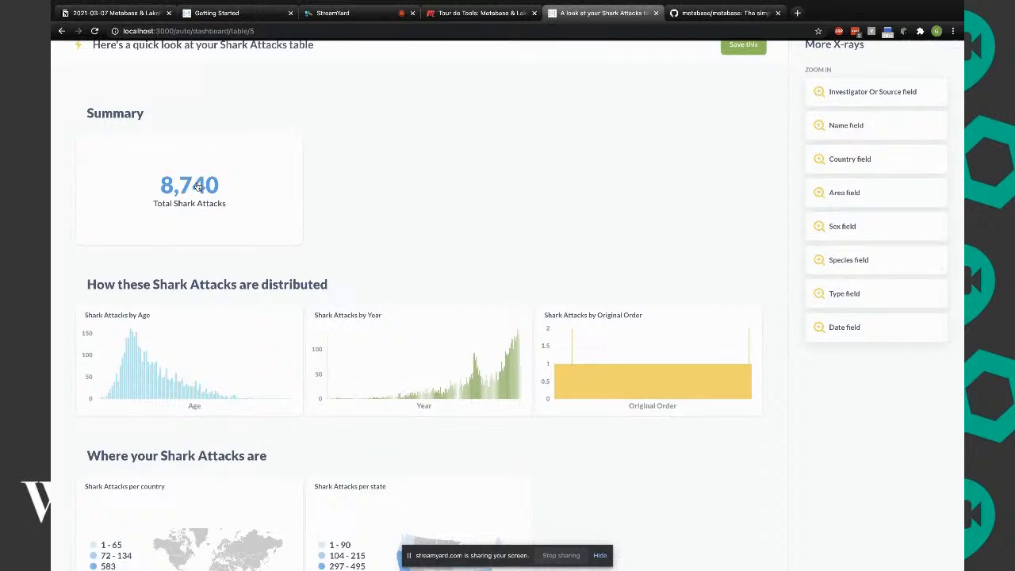
pyautogui.moveTo(342, 231)
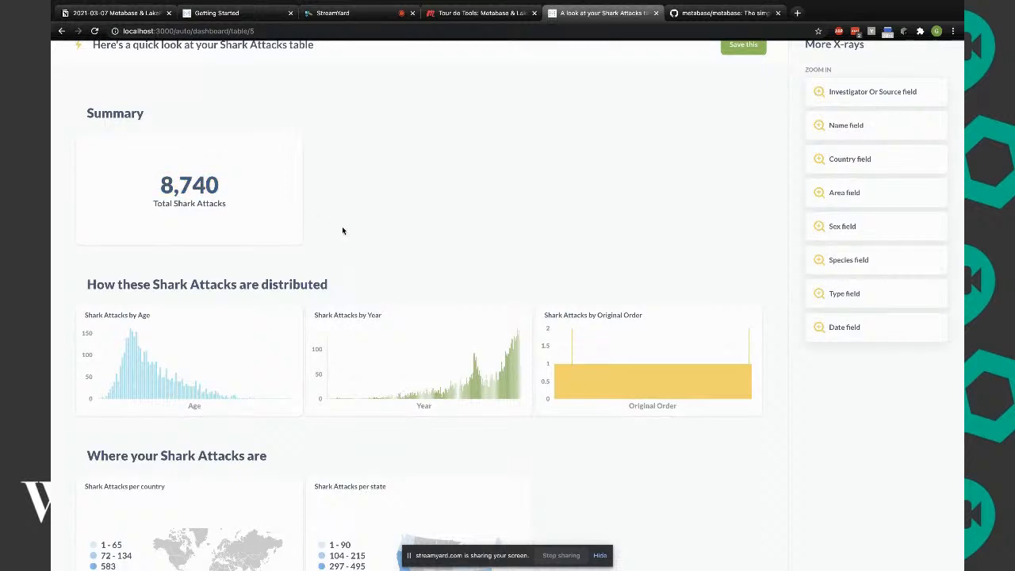
pyautogui.scroll(-3)
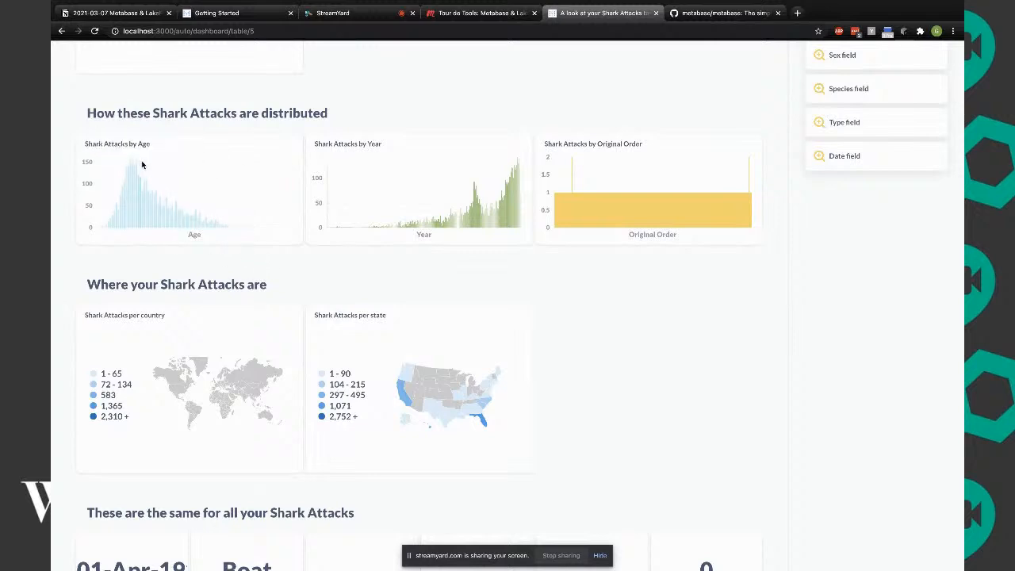
pyautogui.moveTo(132, 165)
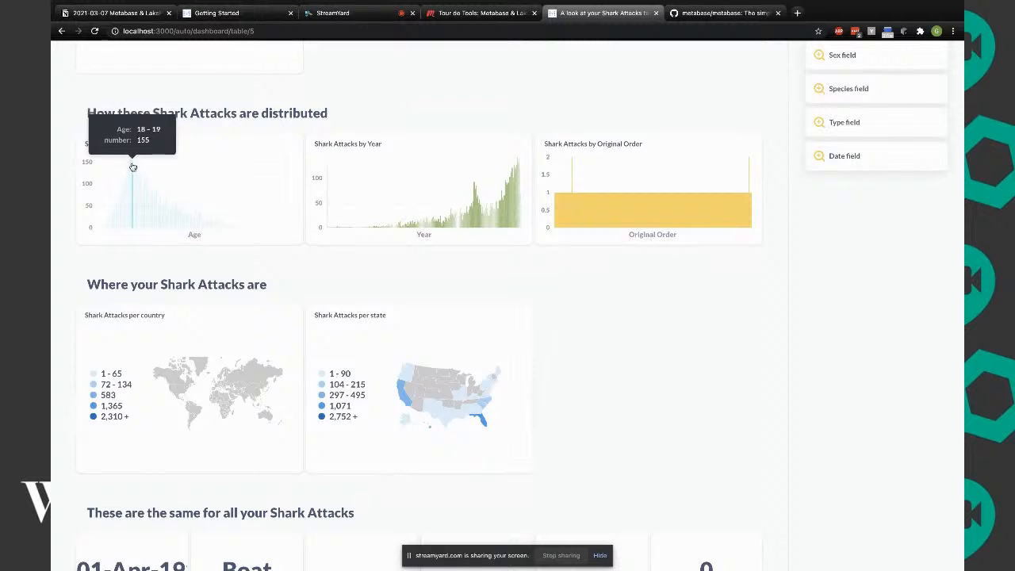
pyautogui.moveTo(284, 264)
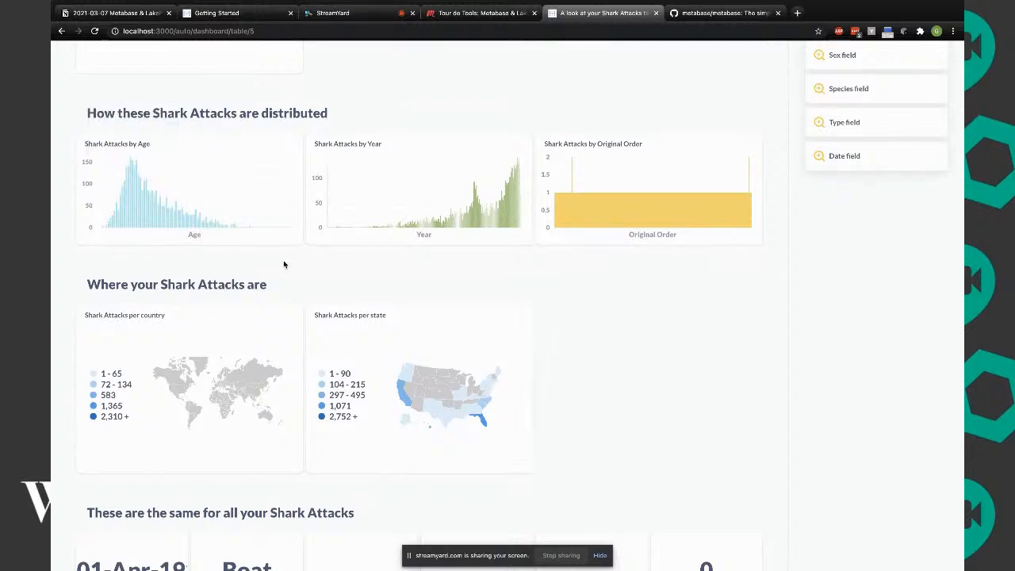
pyautogui.moveTo(434, 242)
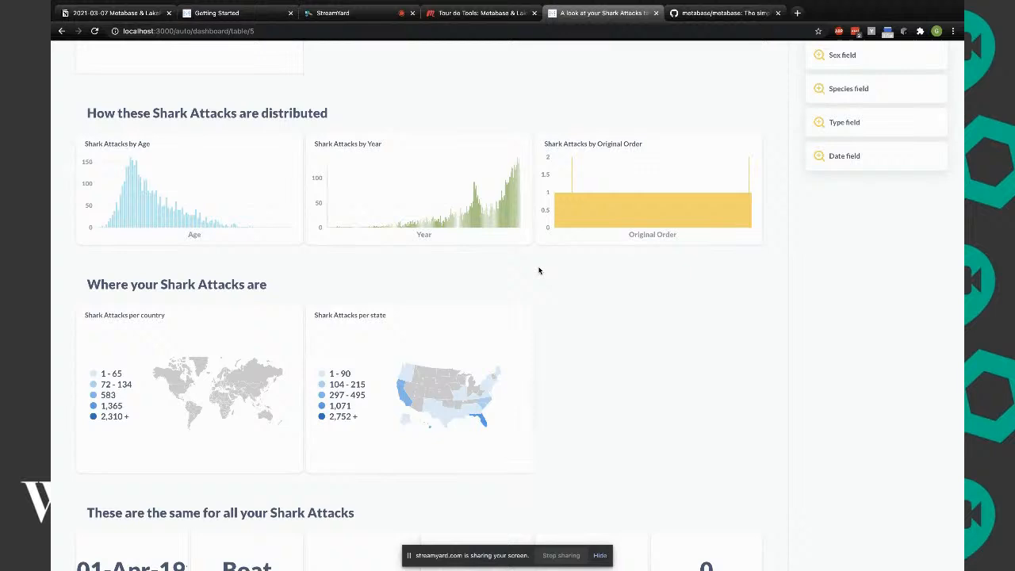
pyautogui.scroll(-3)
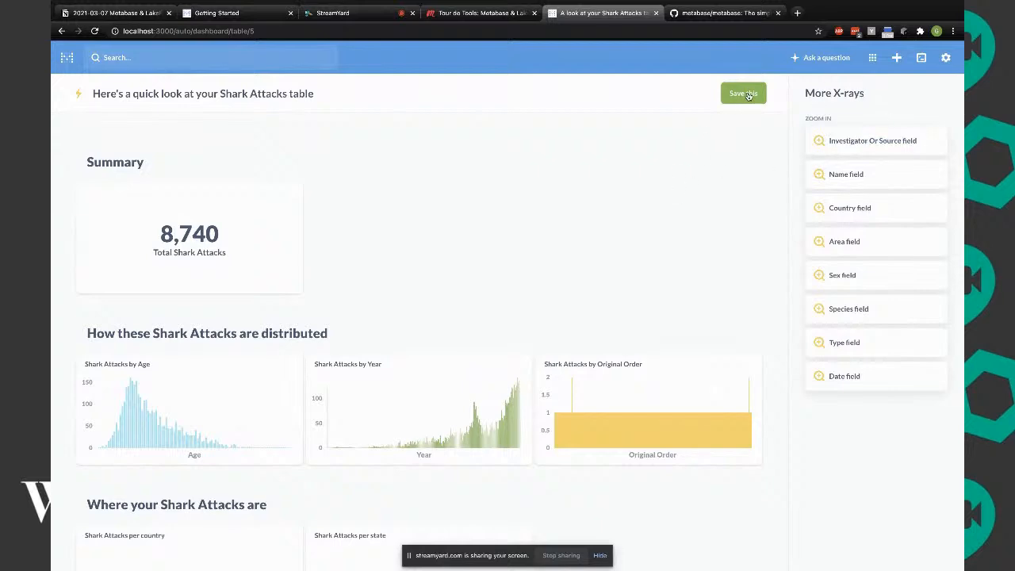
pyautogui.scroll(-3)
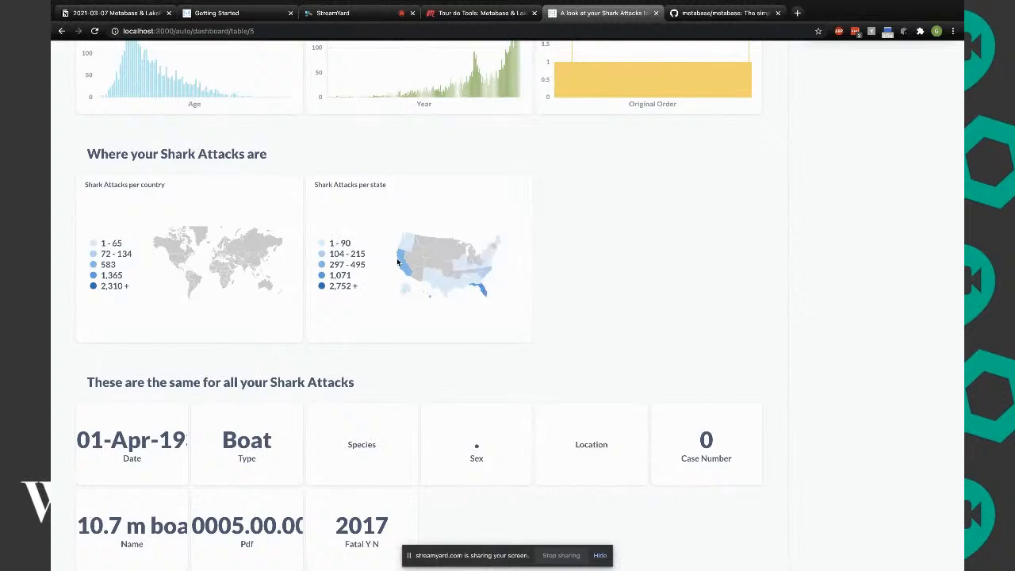
pyautogui.moveTo(384, 293)
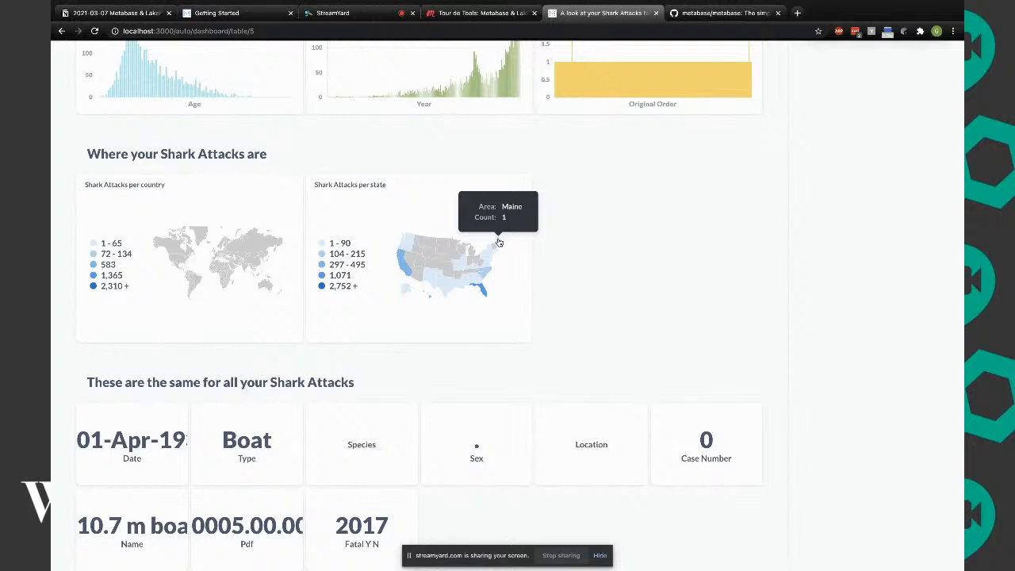
pyautogui.scroll(3)
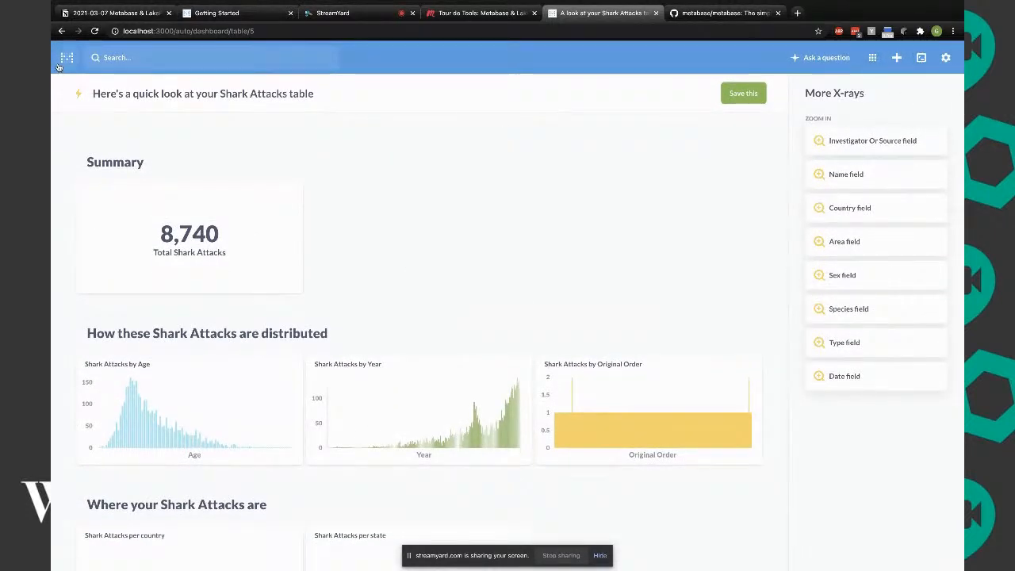
# Step: Open the raw Shark Attacks table as a question and scroll its rows
pyautogui.click(67, 57)
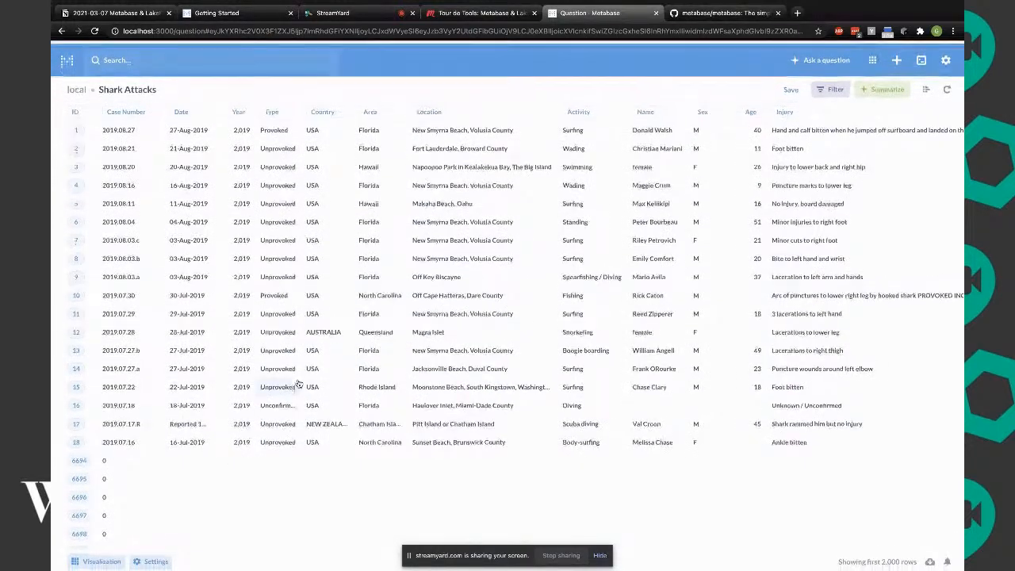
pyautogui.scroll(-3)
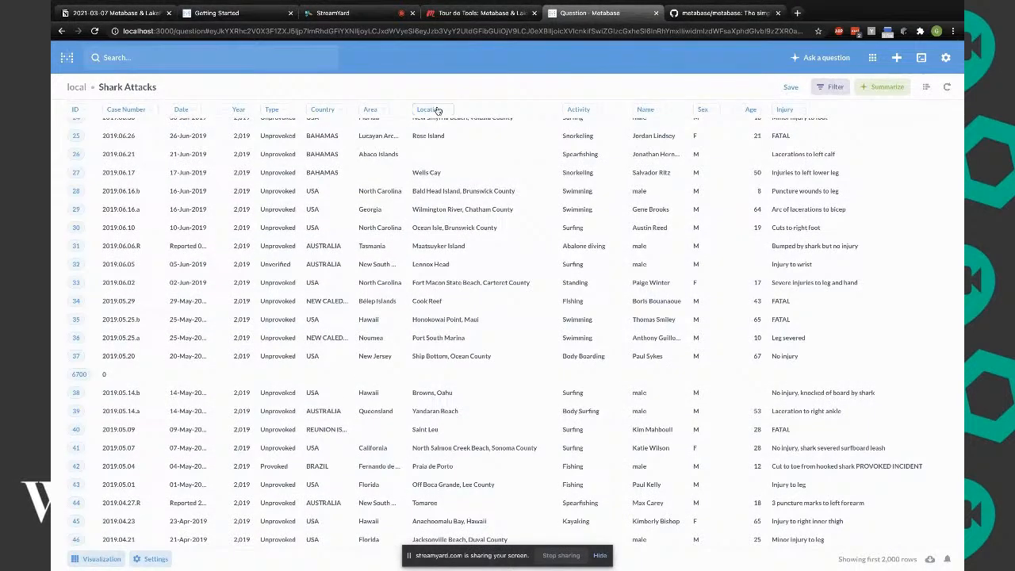
pyautogui.scroll(-3)
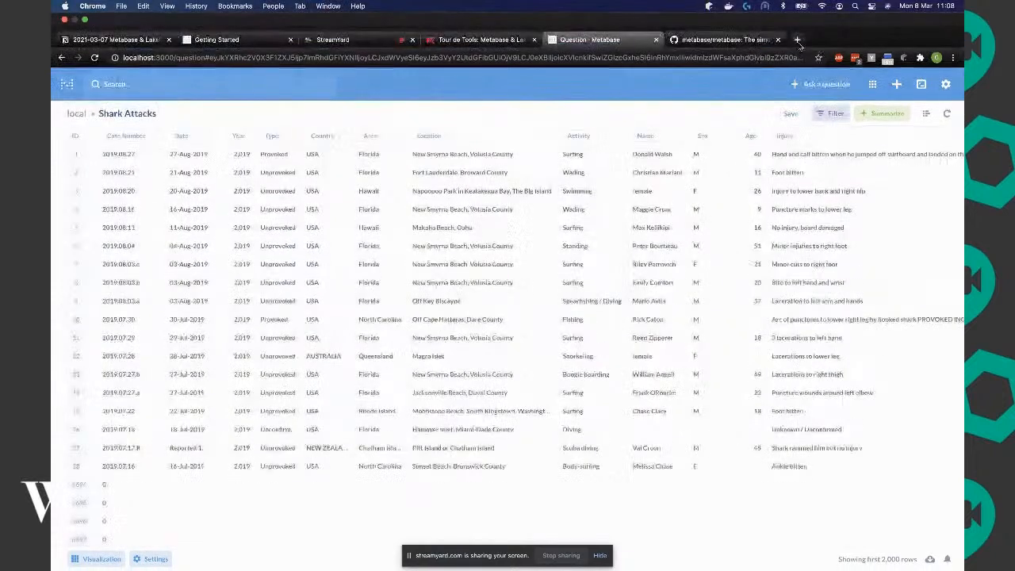
# Step: Find the Kaggle Shark attack dataset through Chrome history and review its GSAF5-1.xls details
pyautogui.click(797, 40)
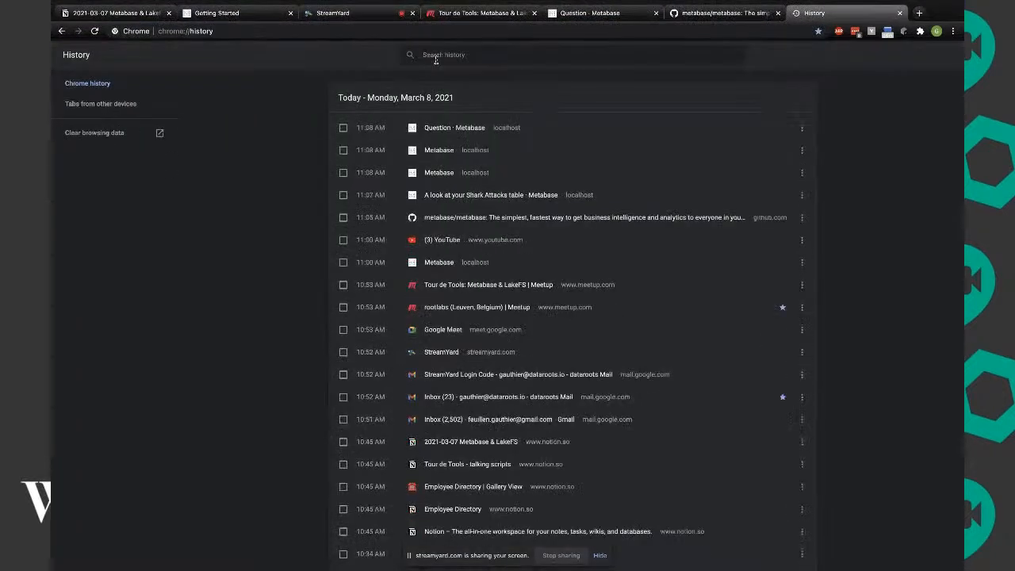
pyautogui.write('kaggl')
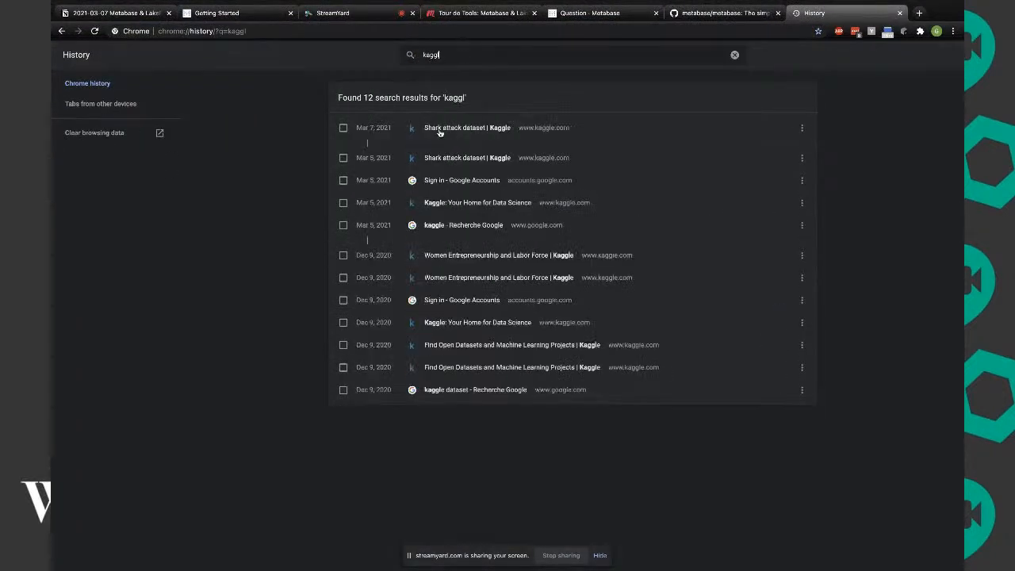
pyautogui.click(466, 128)
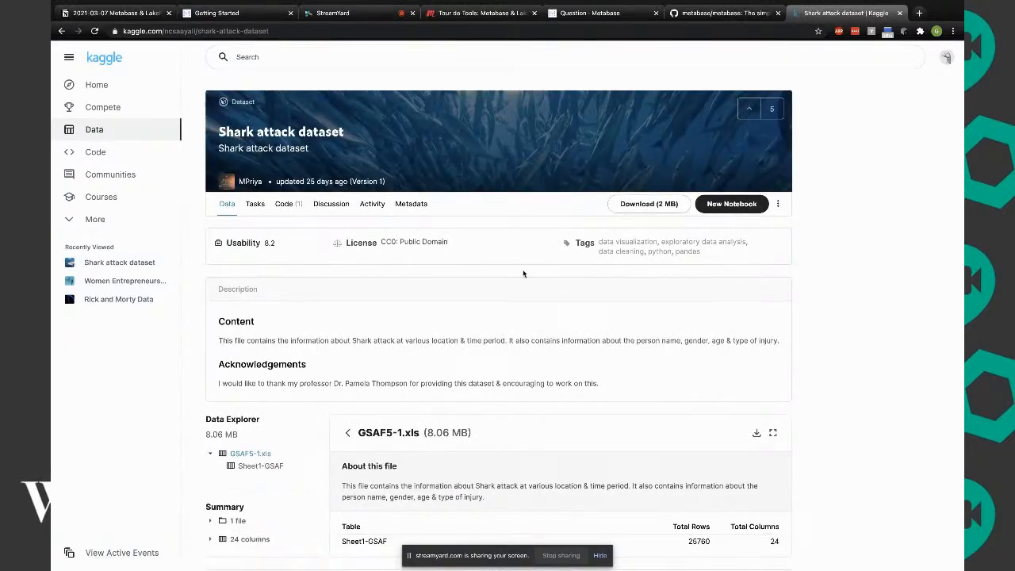
pyautogui.scroll(-3)
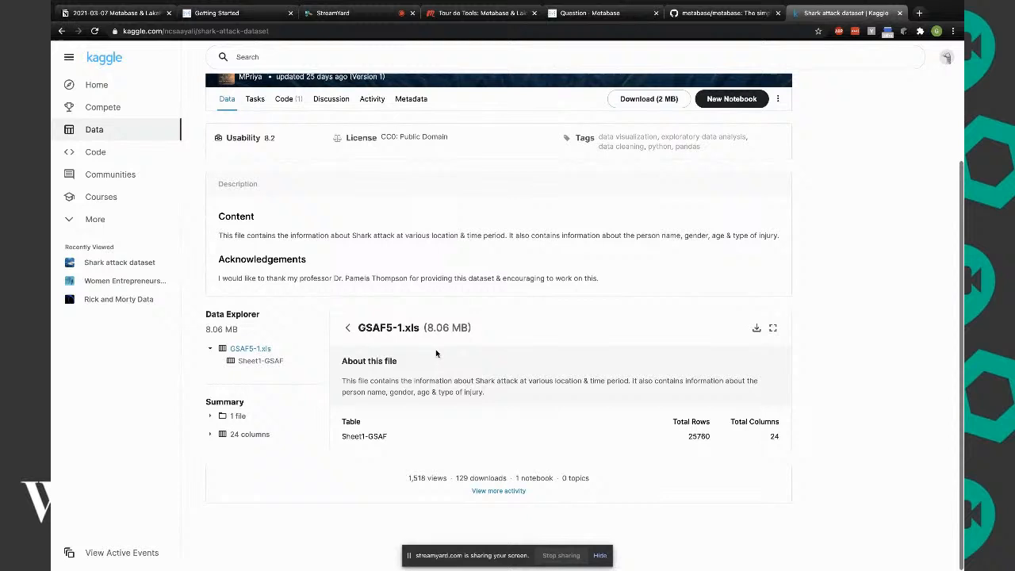
pyautogui.click(721, 13)
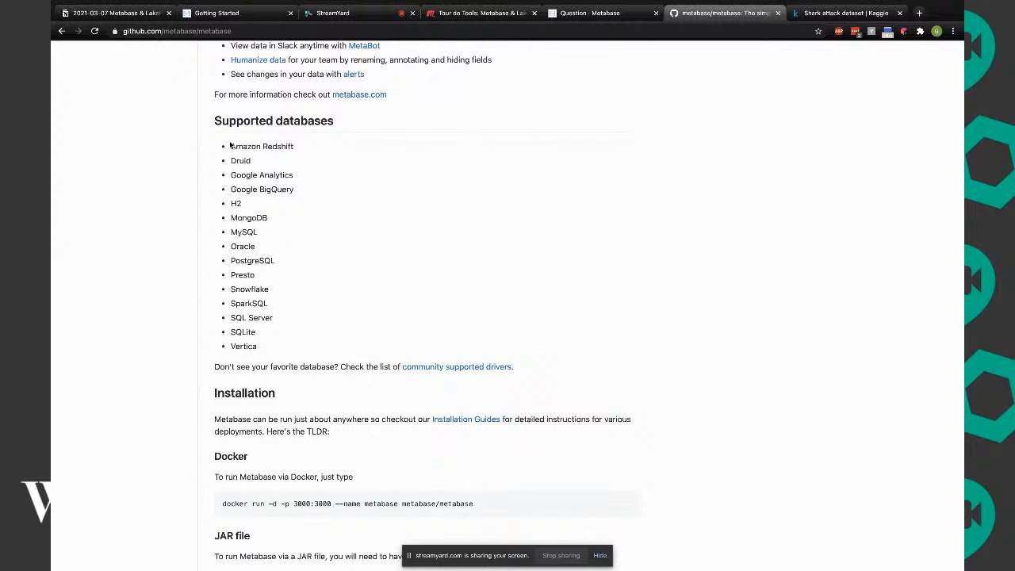
pyautogui.moveTo(267, 371)
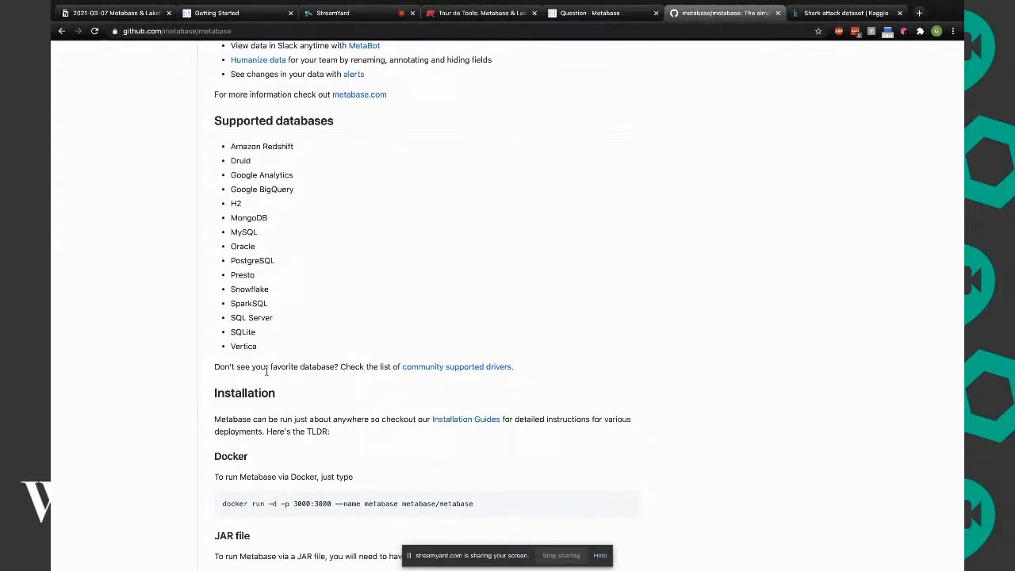
pyautogui.moveTo(272, 360)
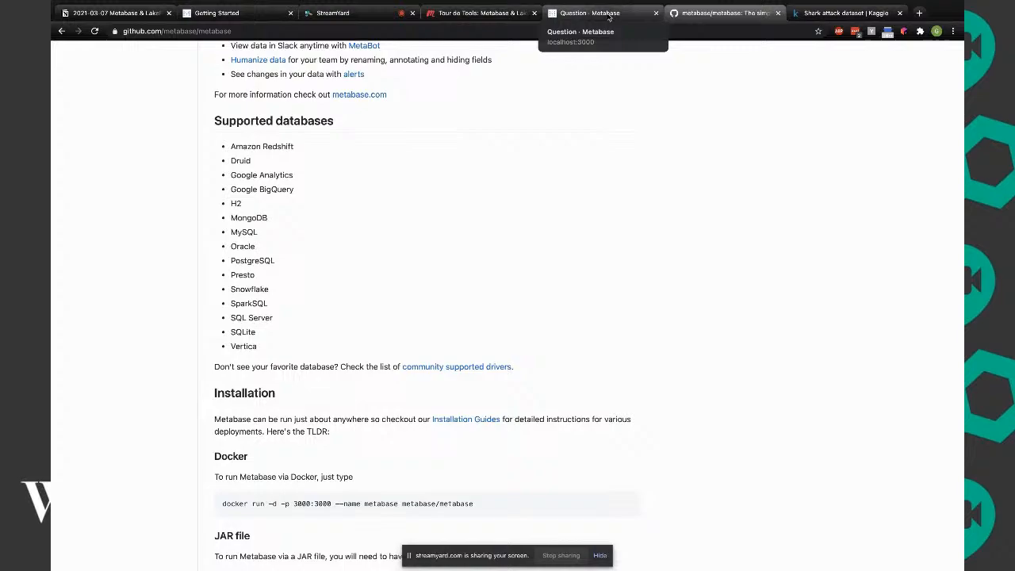
# Step: Scroll the Metabase README to Supported databases, then return to the Shark Attacks question
pyautogui.scroll(-3)
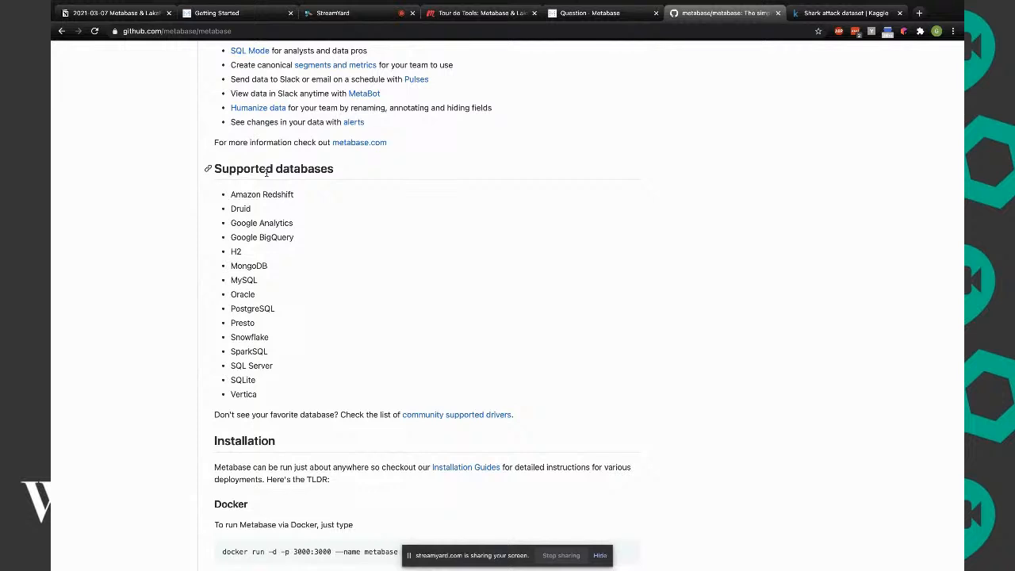
pyautogui.moveTo(311, 382)
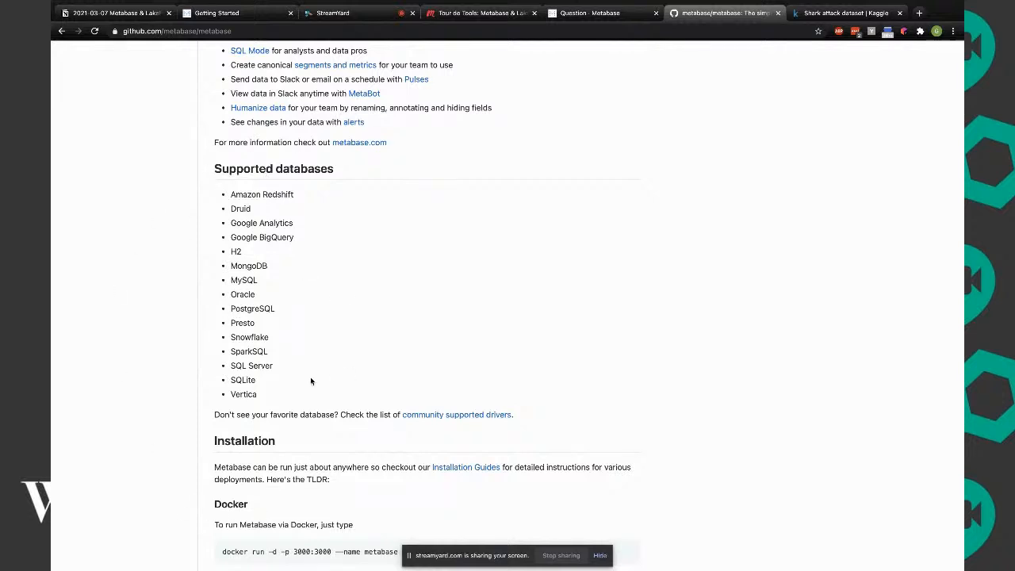
pyautogui.moveTo(357, 257)
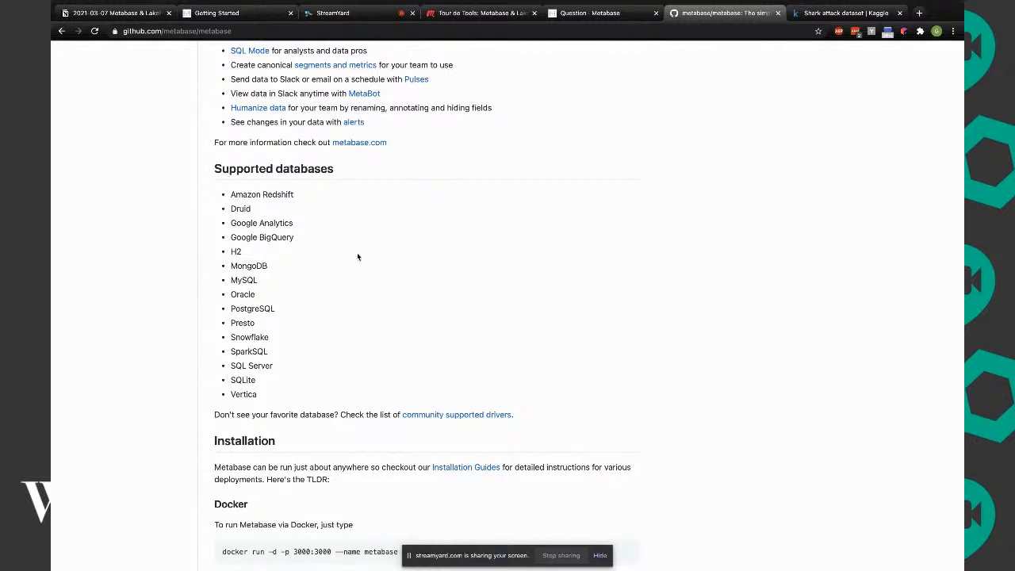
pyautogui.moveTo(361, 489)
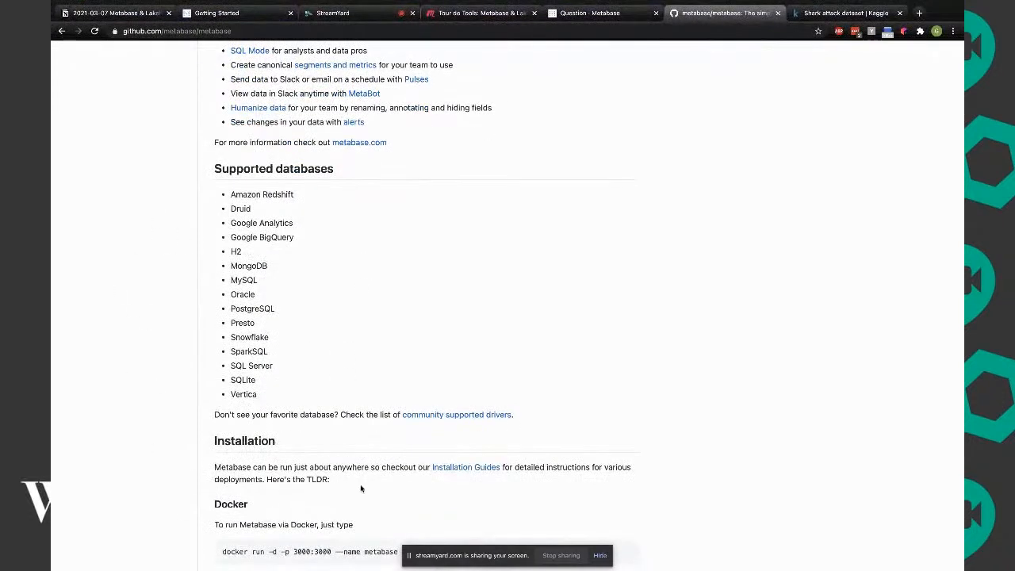
pyautogui.moveTo(262, 493)
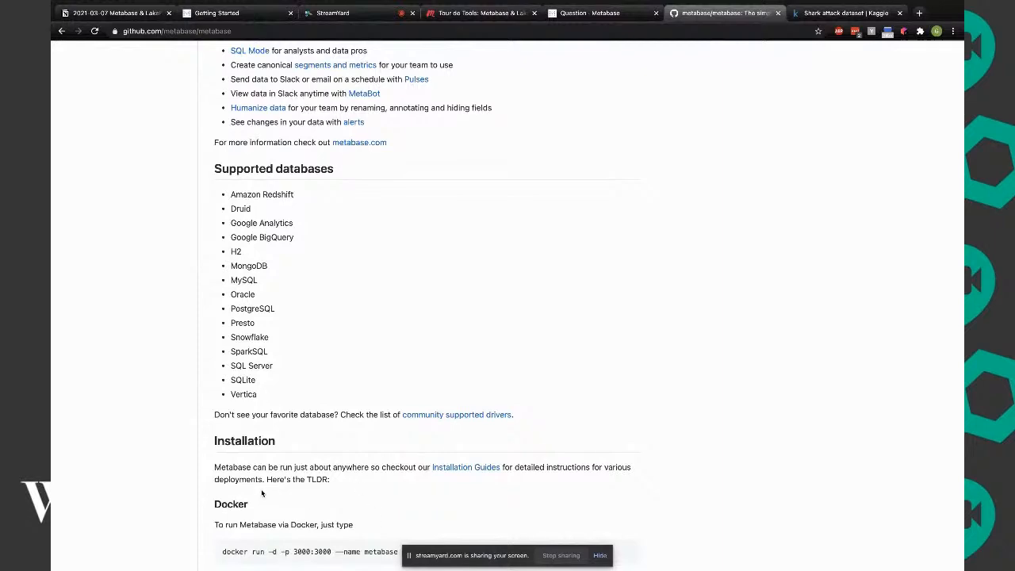
pyautogui.click(333, 13)
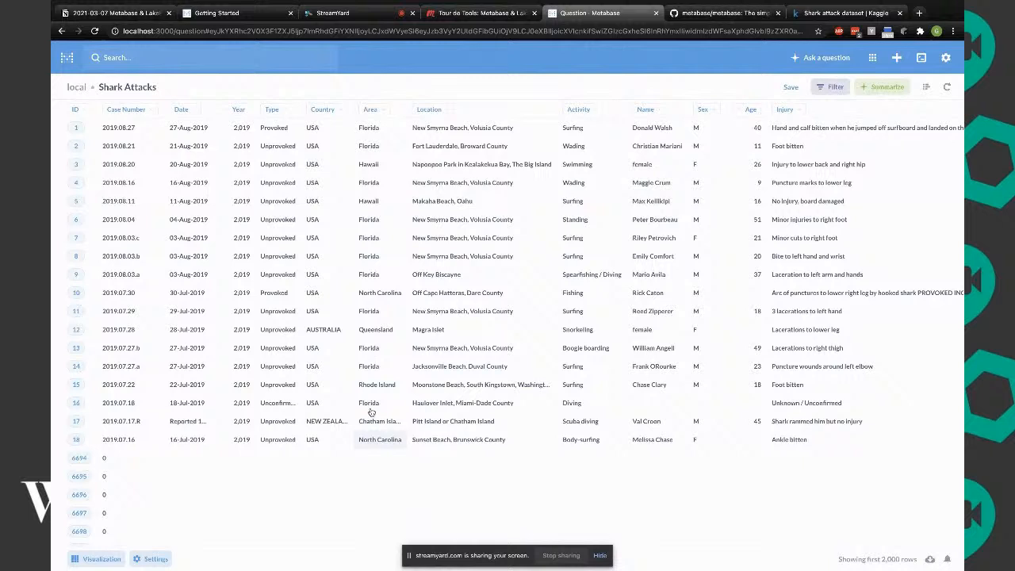
pyautogui.moveTo(865, 120)
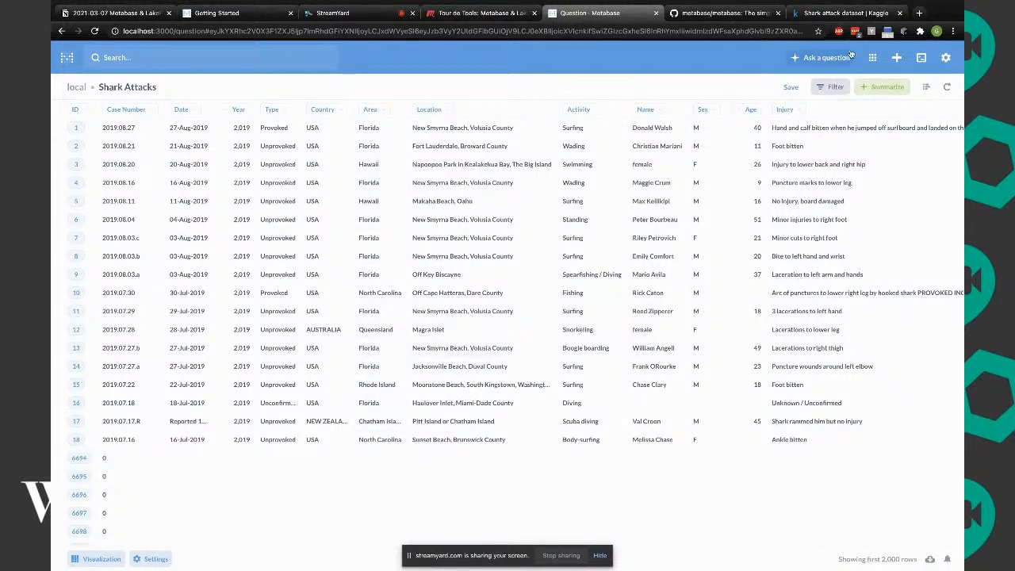
# Step: Start a new question on local > Shark Attacks with a Count summary
pyautogui.click(827, 58)
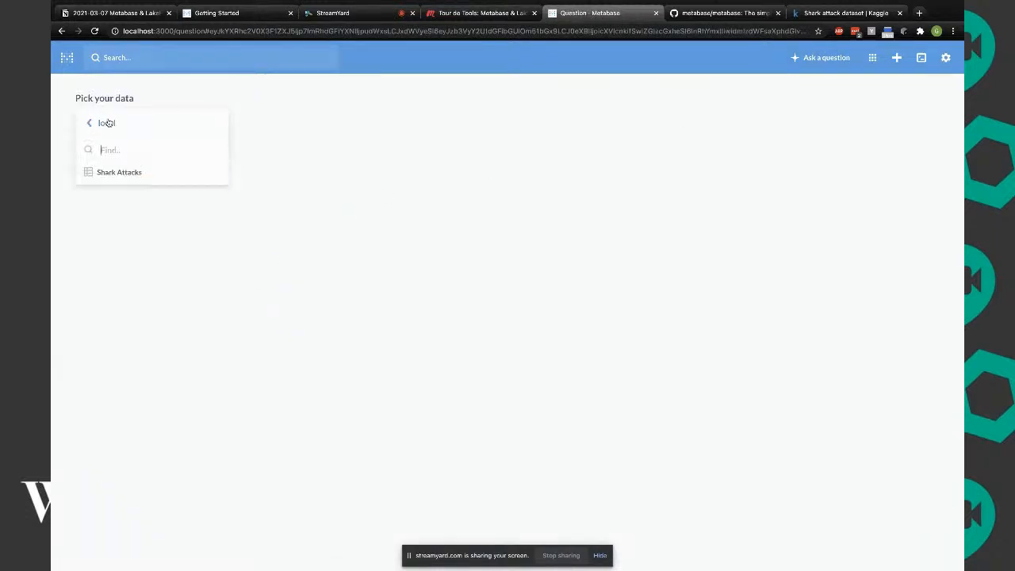
pyautogui.click(119, 172)
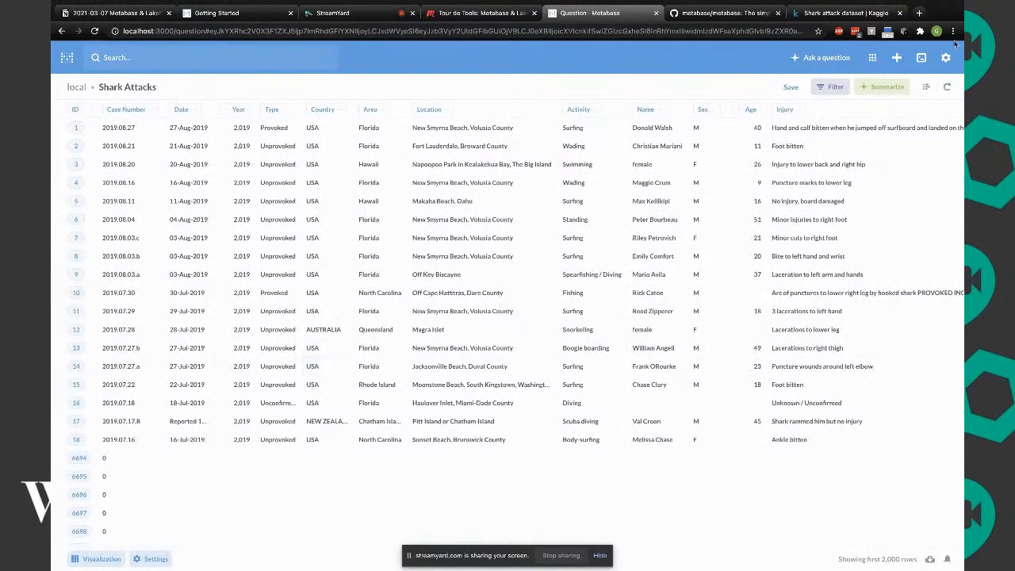
pyautogui.click(882, 87)
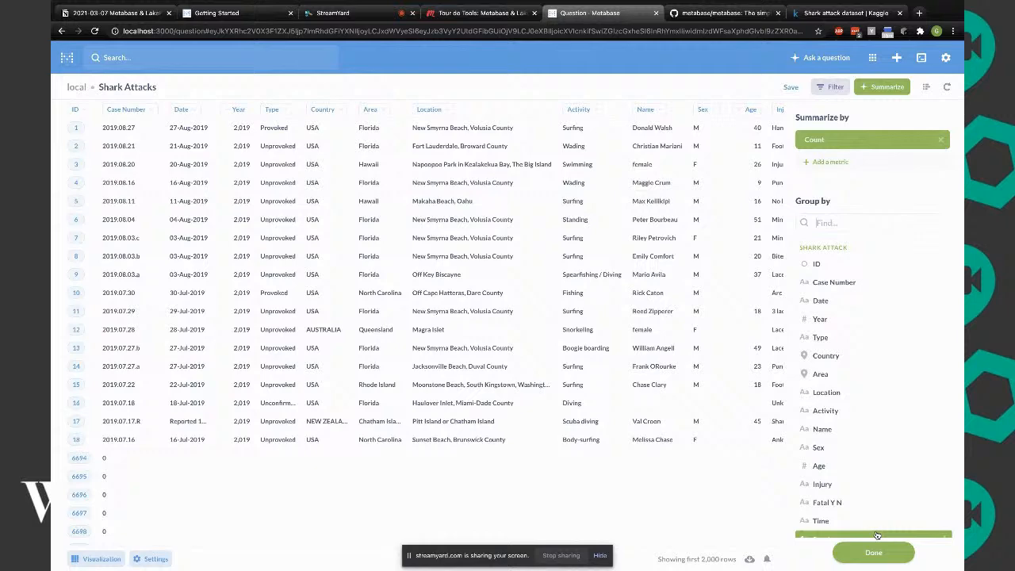
# Step: Group the shark attack count by Area as a US state map
pyautogui.click(872, 552)
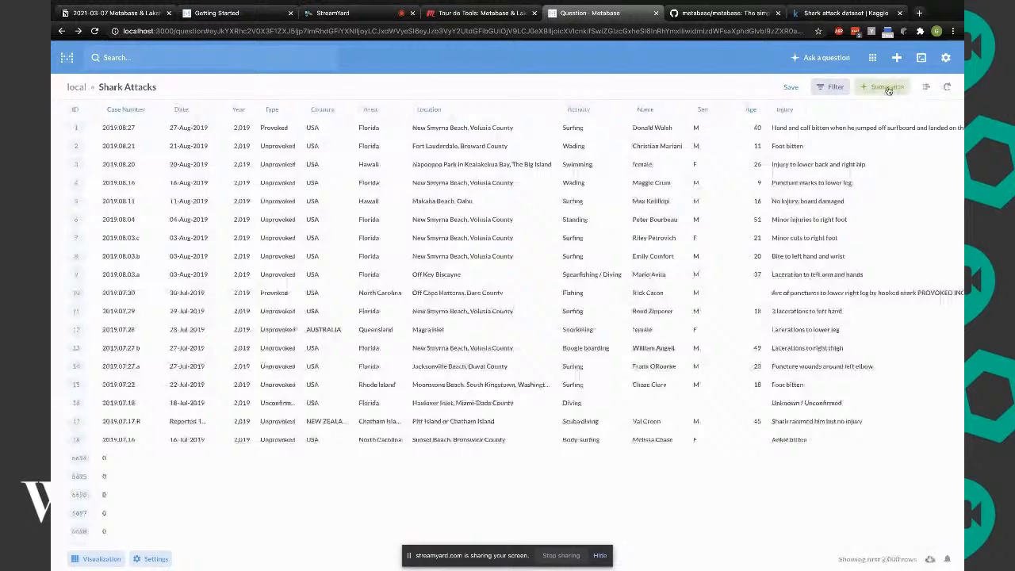
pyautogui.click(883, 86)
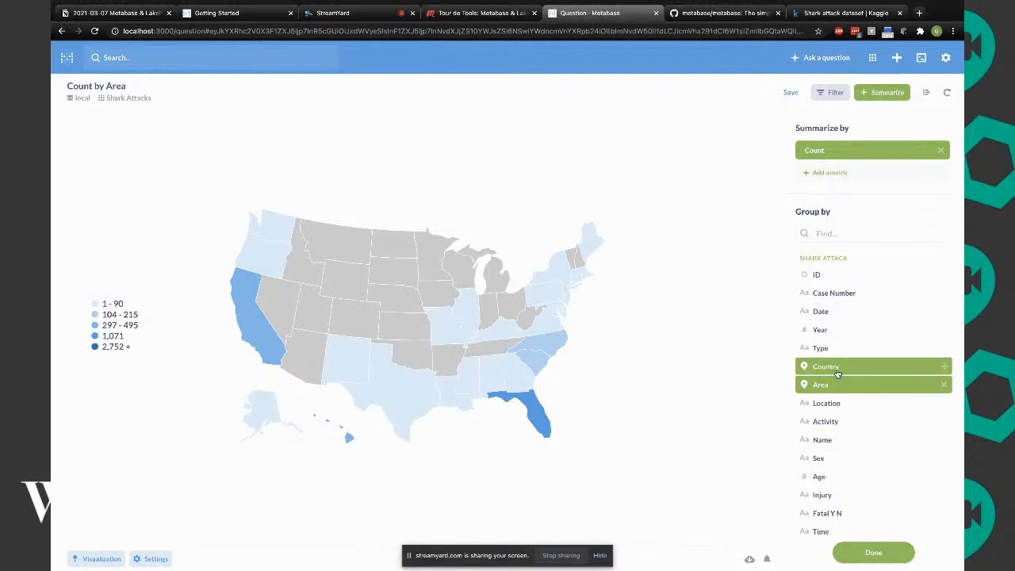
pyautogui.scroll(-3)
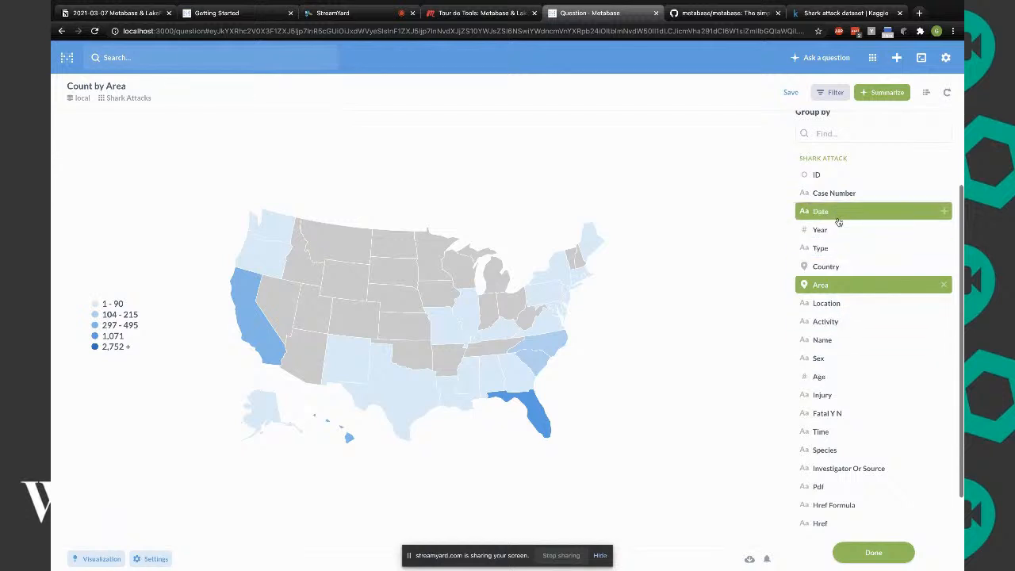
pyautogui.moveTo(311, 390)
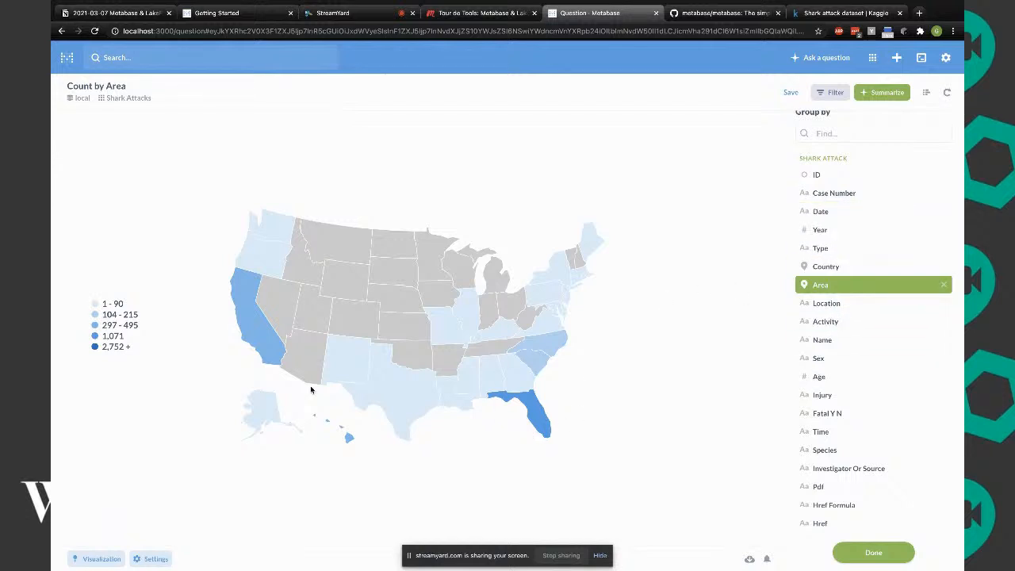
pyautogui.moveTo(539, 424)
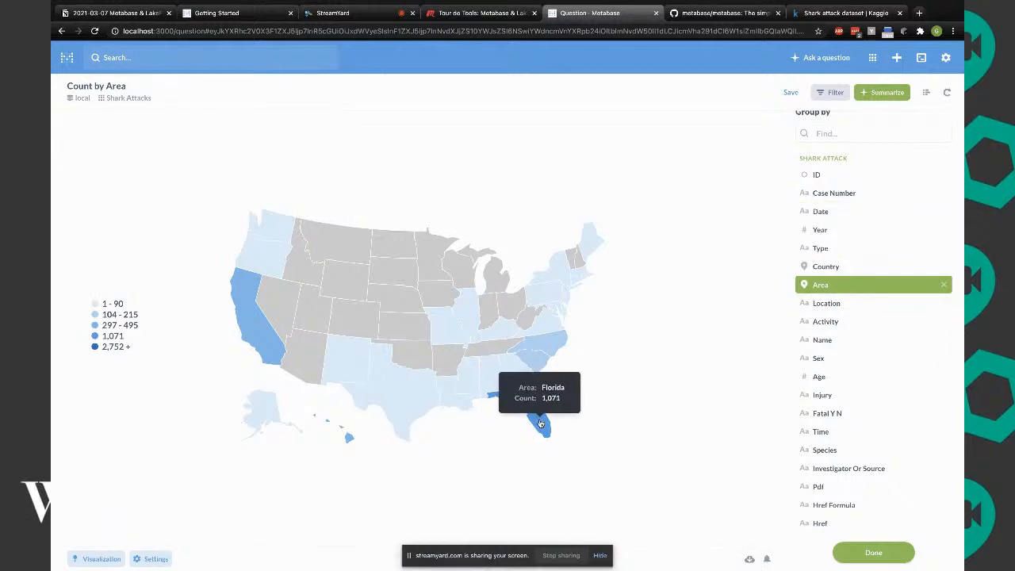
pyautogui.moveTo(389, 342)
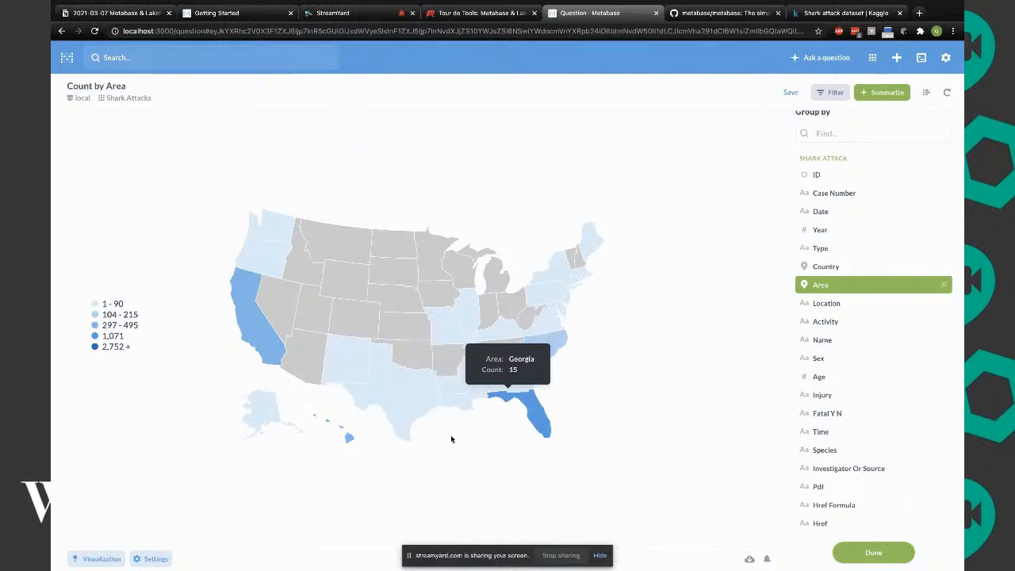
pyautogui.moveTo(254, 303)
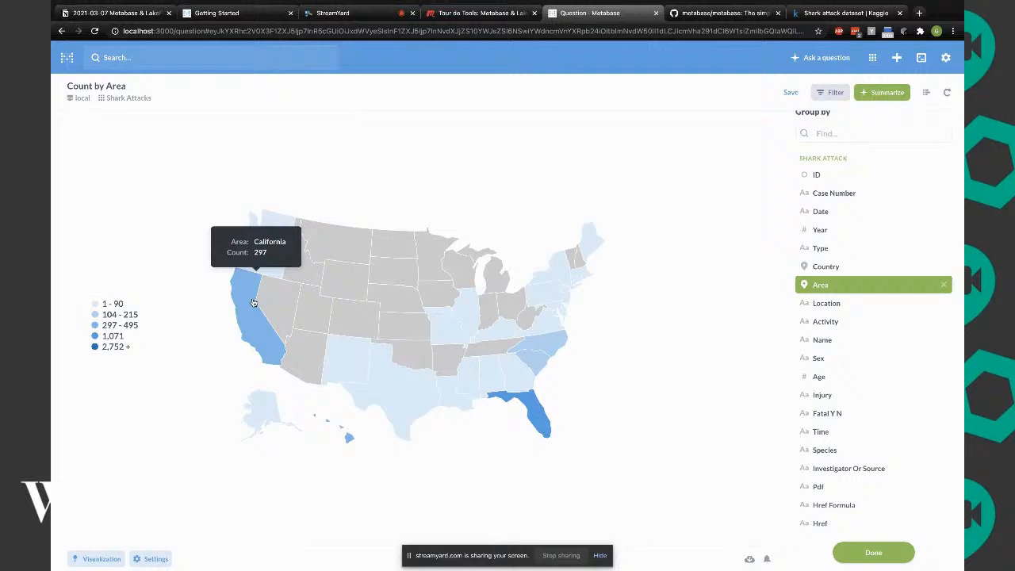
pyautogui.moveTo(453, 333)
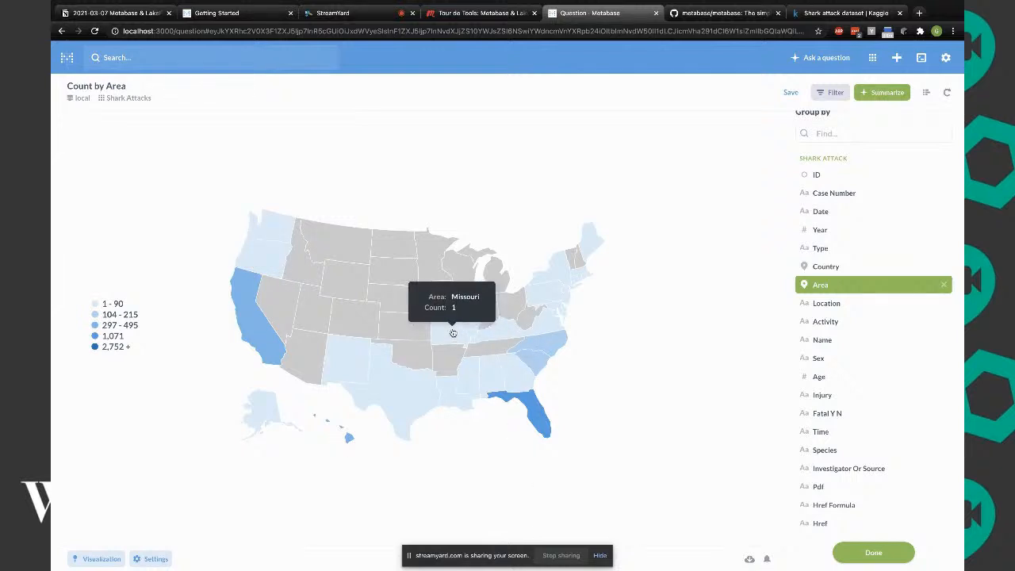
pyautogui.moveTo(502, 328)
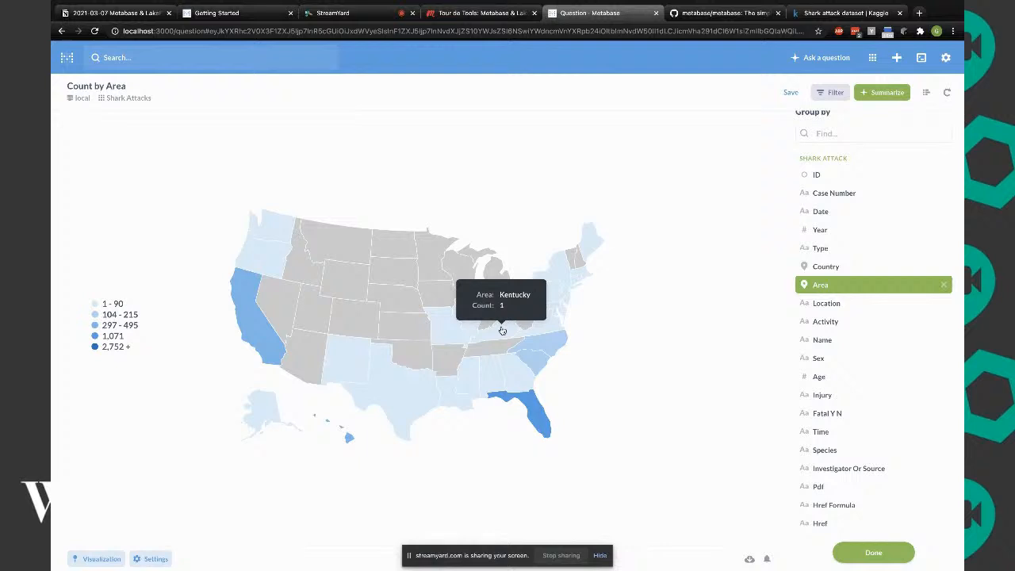
pyautogui.moveTo(601, 361)
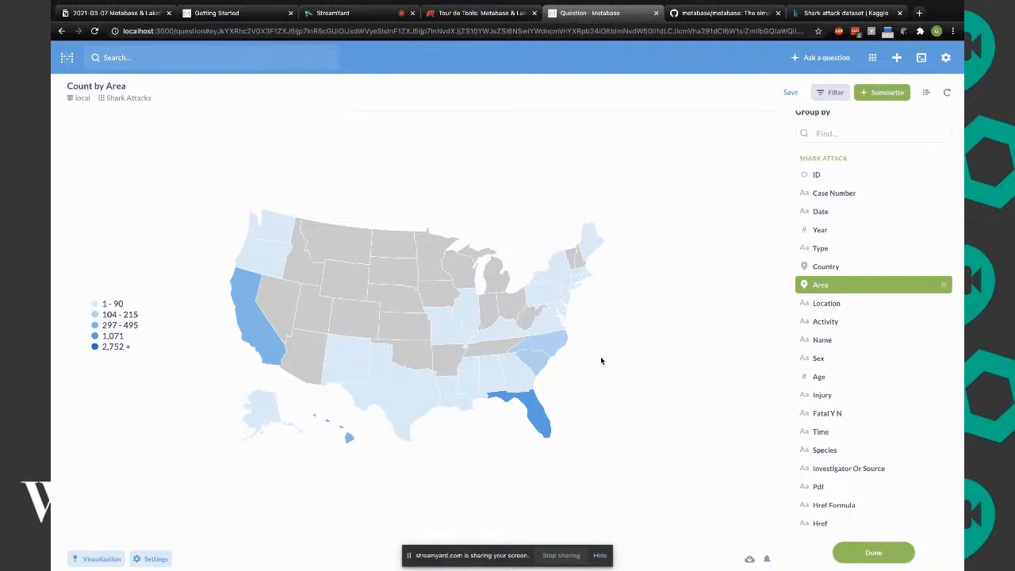
pyautogui.moveTo(405, 440)
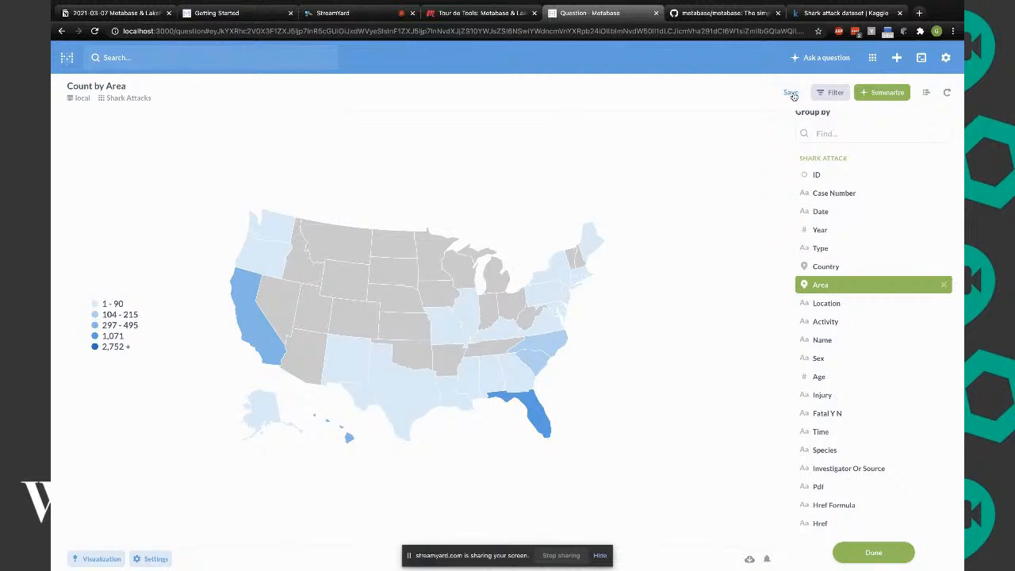
# Step: Save the map question in Our analytics, described 'Number of people attacked by state'
pyautogui.click(790, 93)
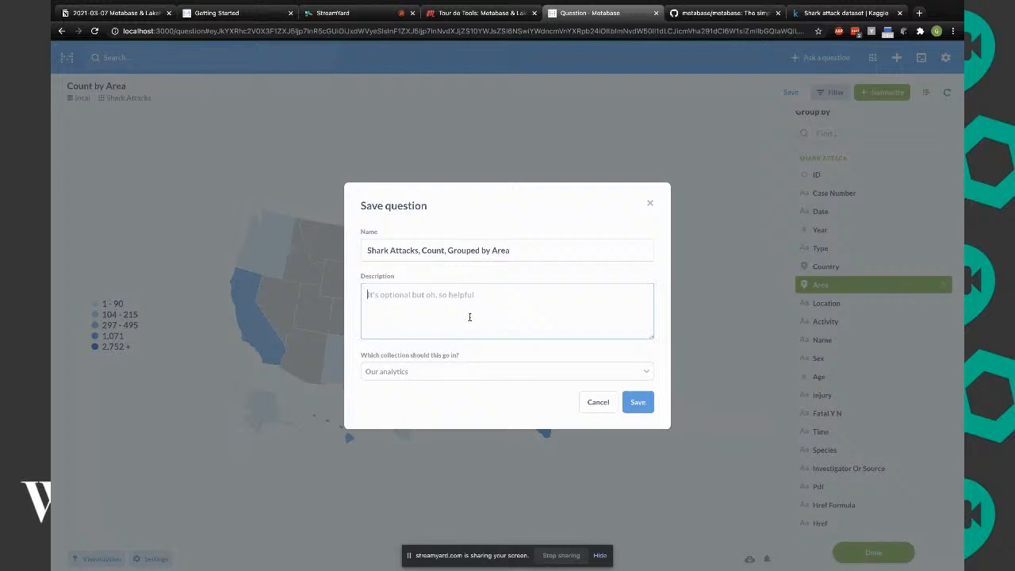
pyautogui.write('Number of people attacked b')
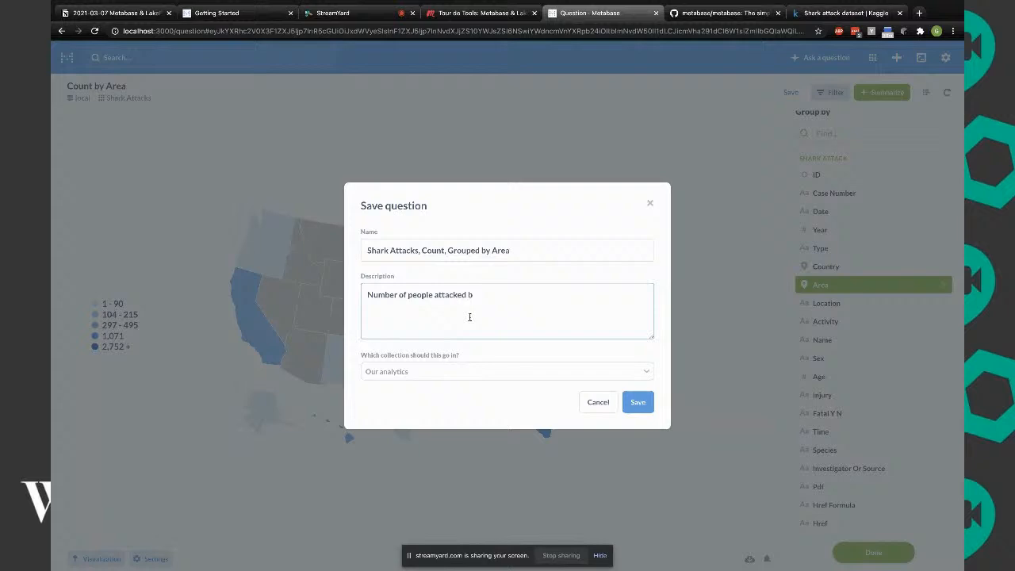
pyautogui.write('y state')
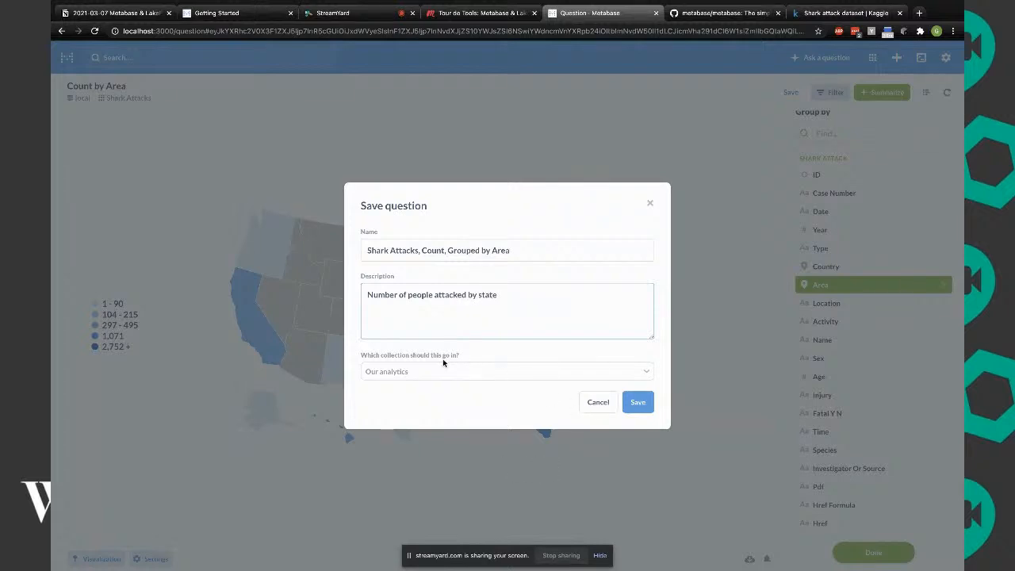
pyautogui.click(507, 371)
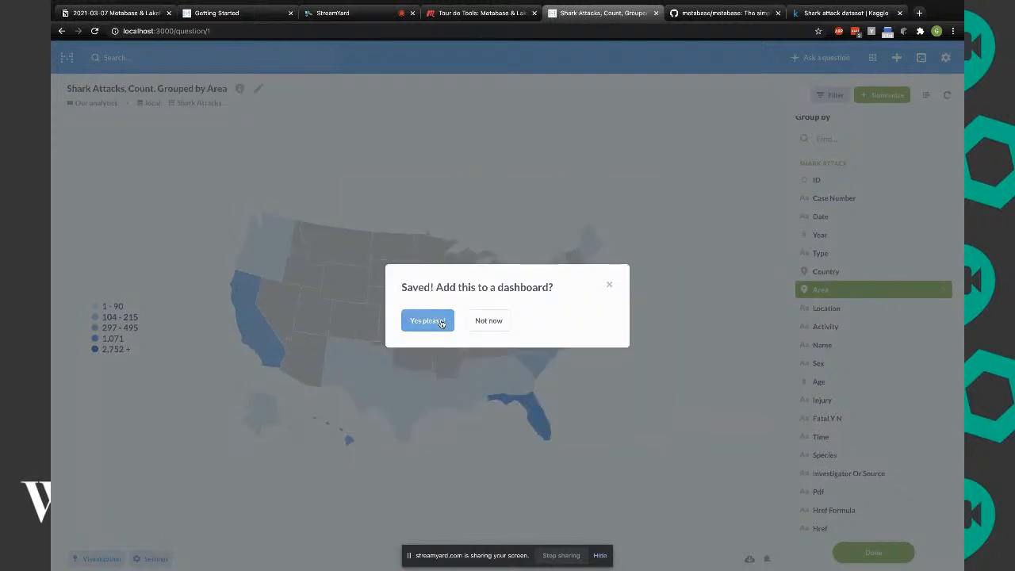
# Step: Add the shark attack map card to a newly created dashboard named 'New dashboard'
pyautogui.click(428, 321)
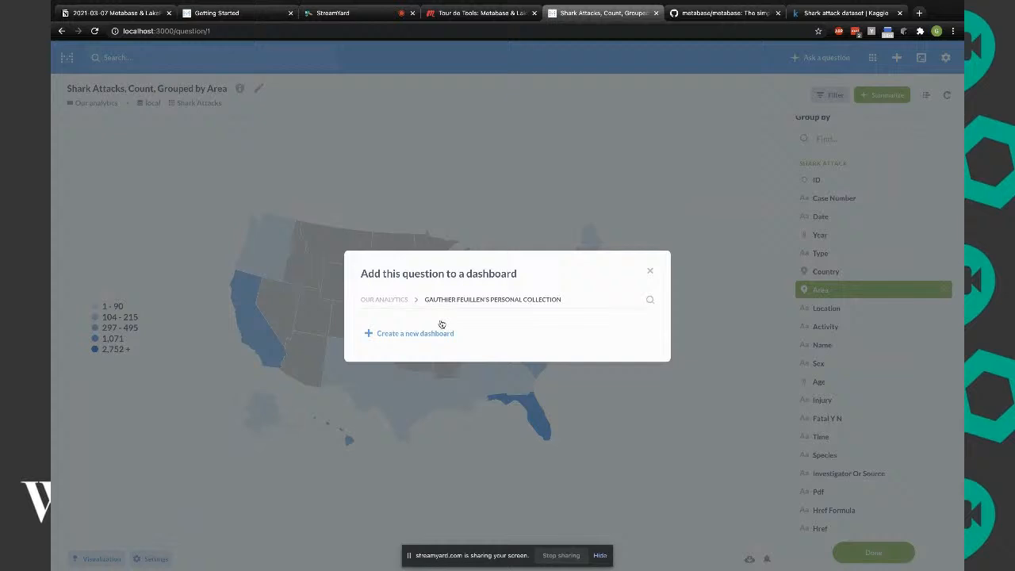
pyautogui.click(414, 333)
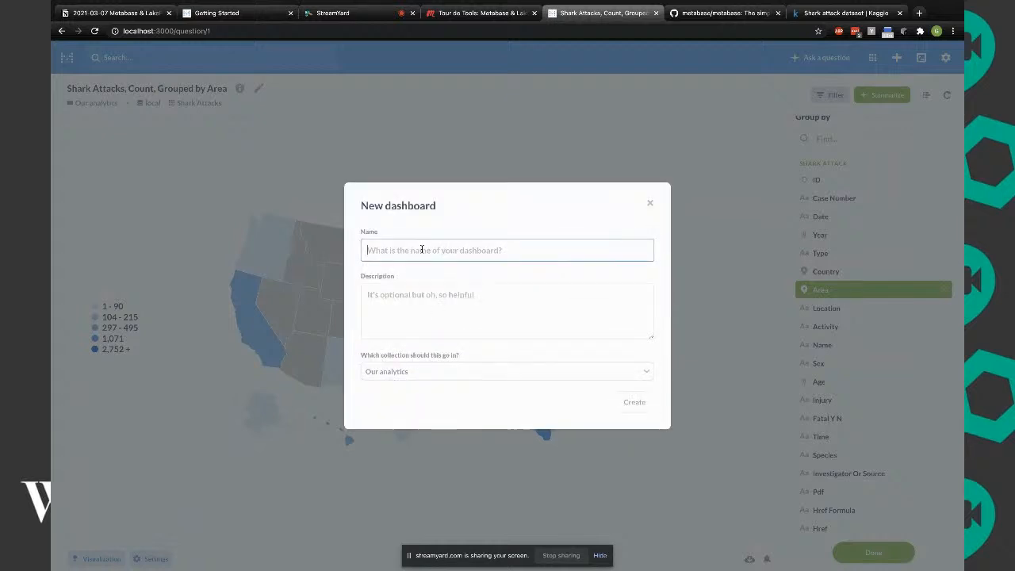
pyautogui.write('New dashboard')
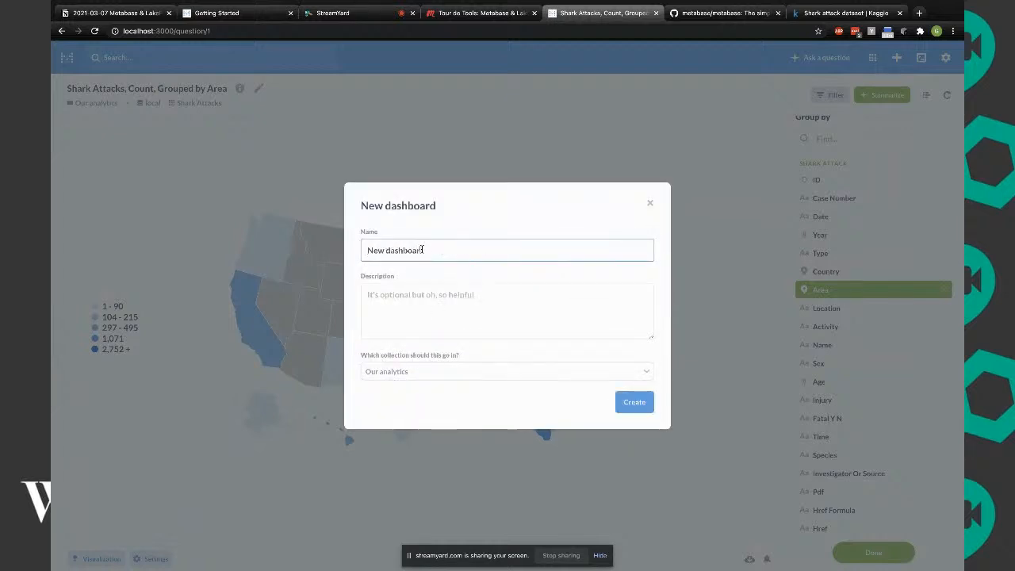
pyautogui.click(633, 402)
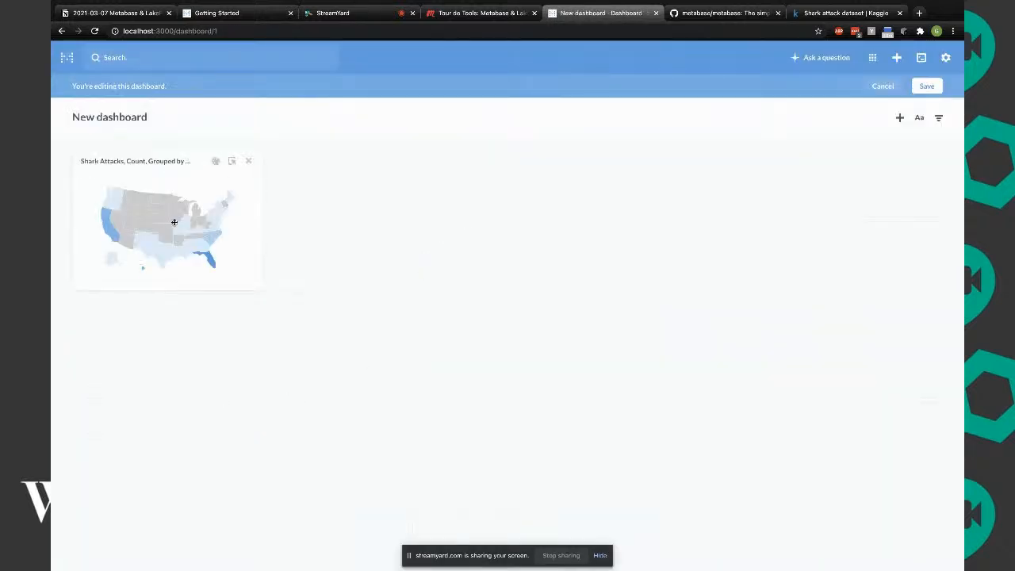
pyautogui.moveTo(836, 202)
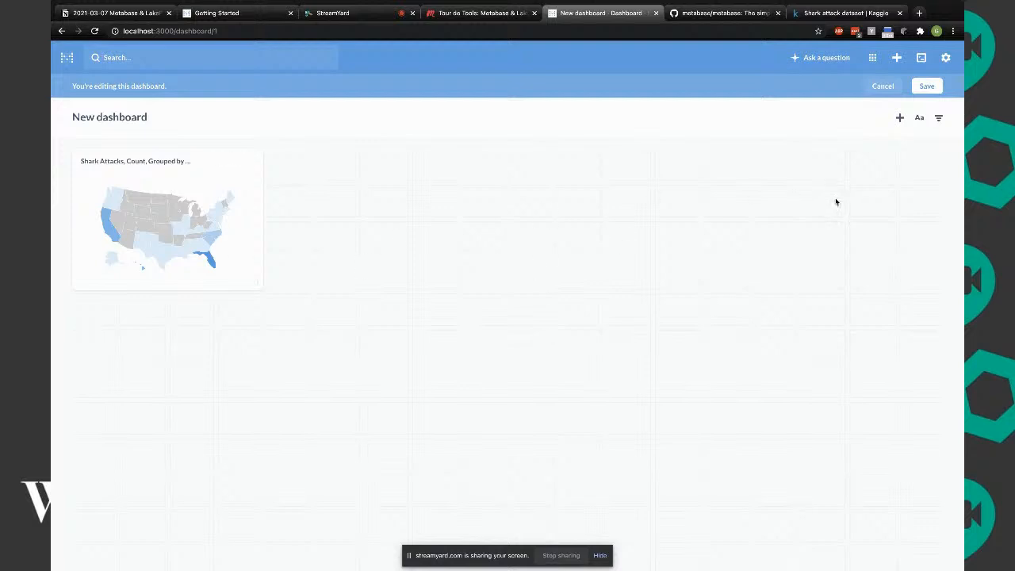
pyautogui.moveTo(149, 230)
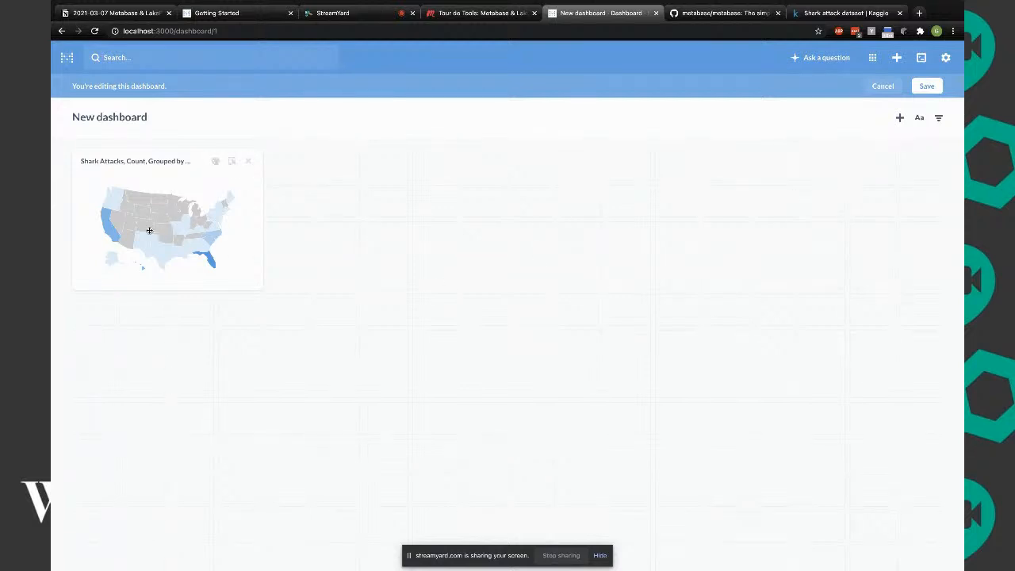
# Step: Save 'New dashboard' with its Shark Attacks, Count, Grouped by Area map card
pyautogui.click(927, 86)
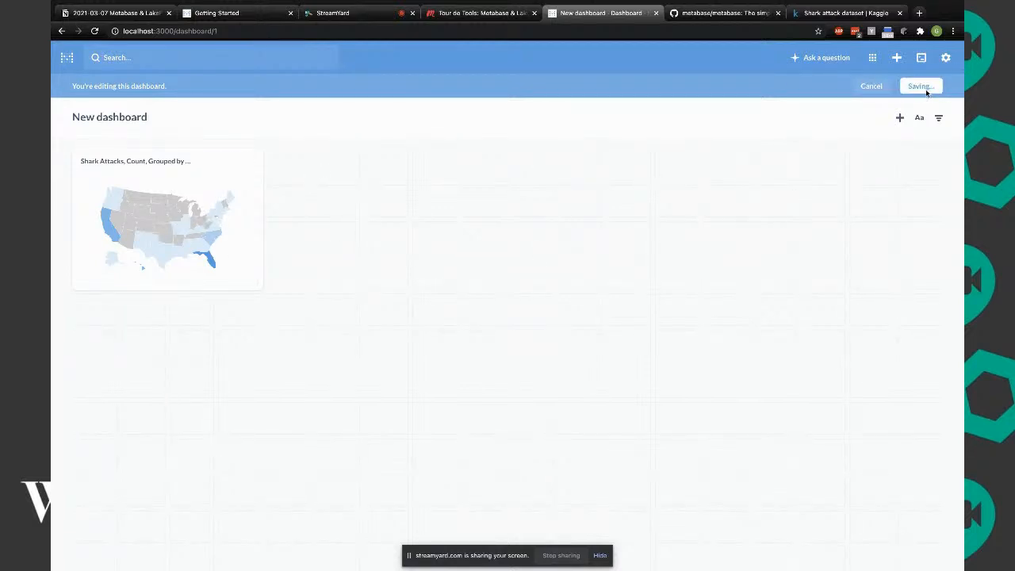
pyautogui.click(938, 99)
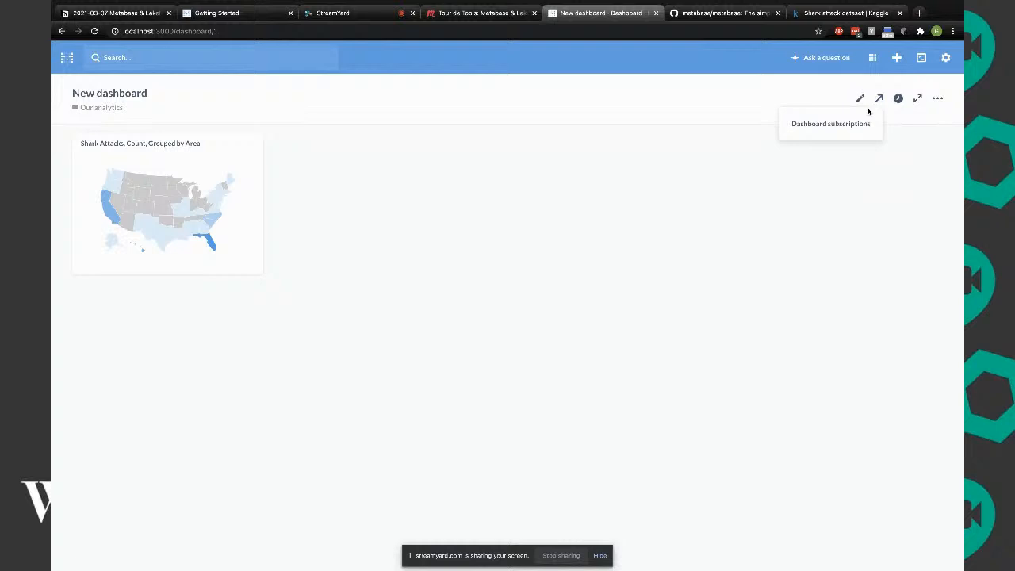
# Step: Show the dashboard subscription sidebar for 'New dashboard'
pyautogui.click(898, 97)
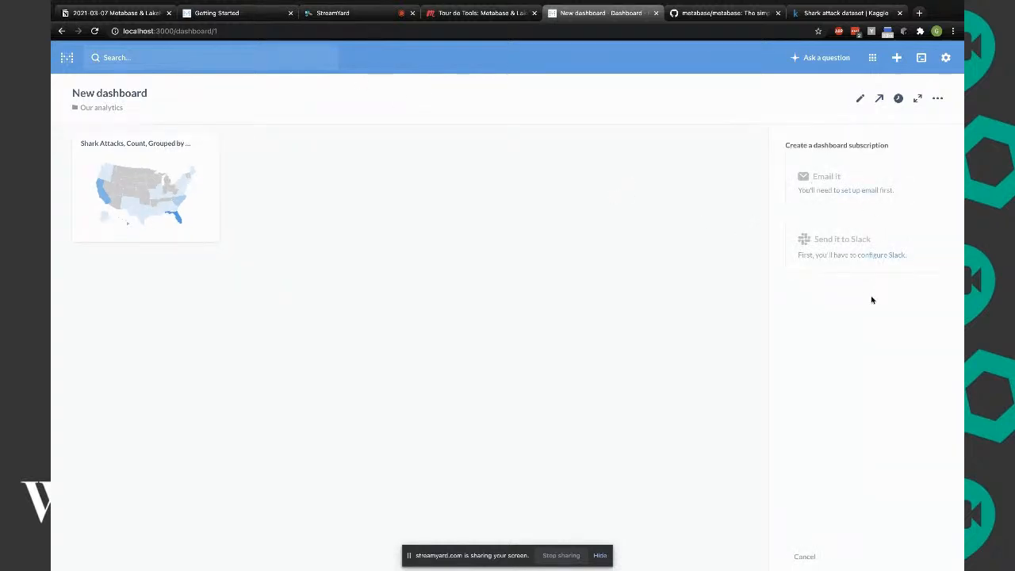
pyautogui.moveTo(328, 165)
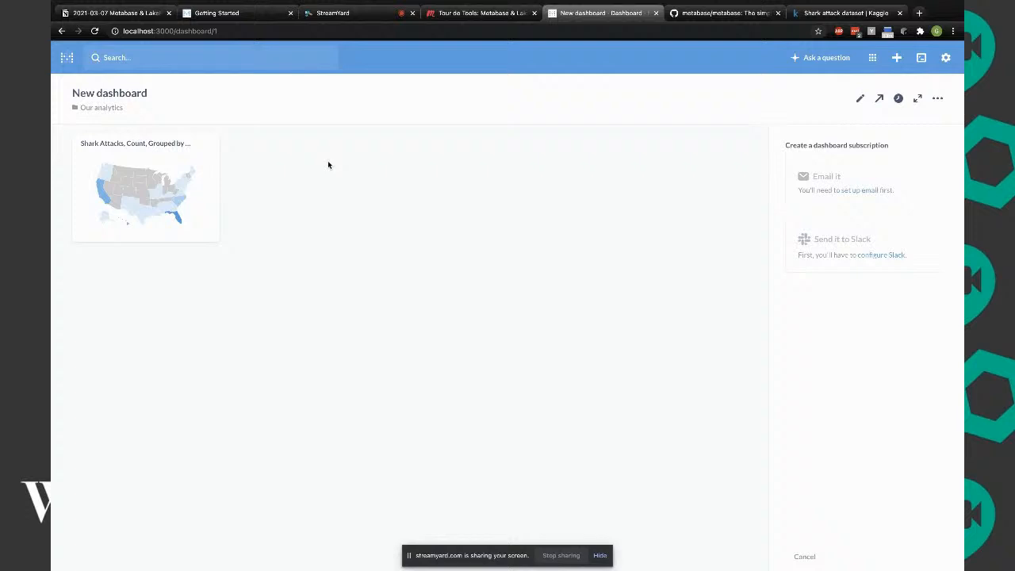
pyautogui.moveTo(272, 289)
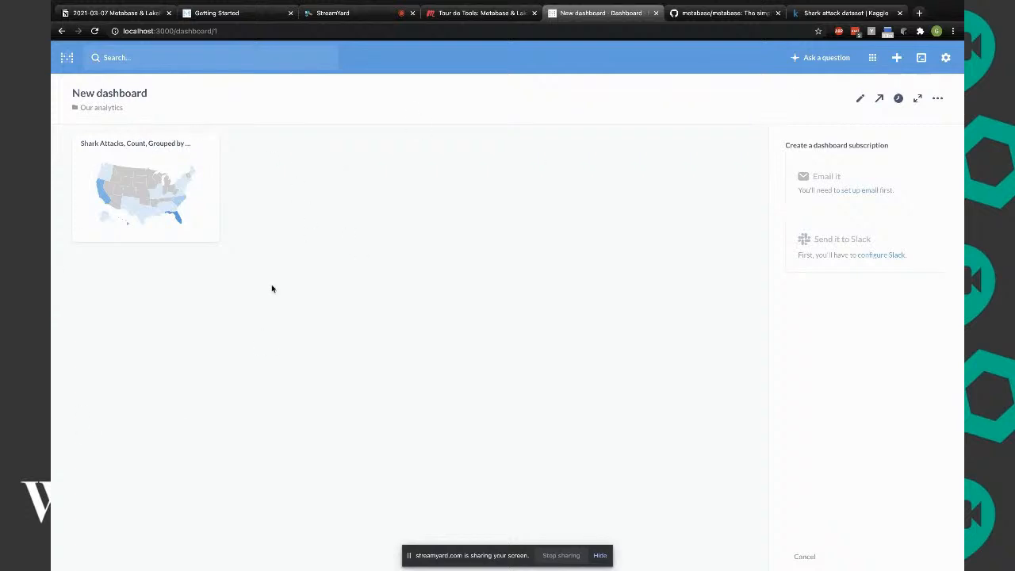
pyautogui.moveTo(863, 52)
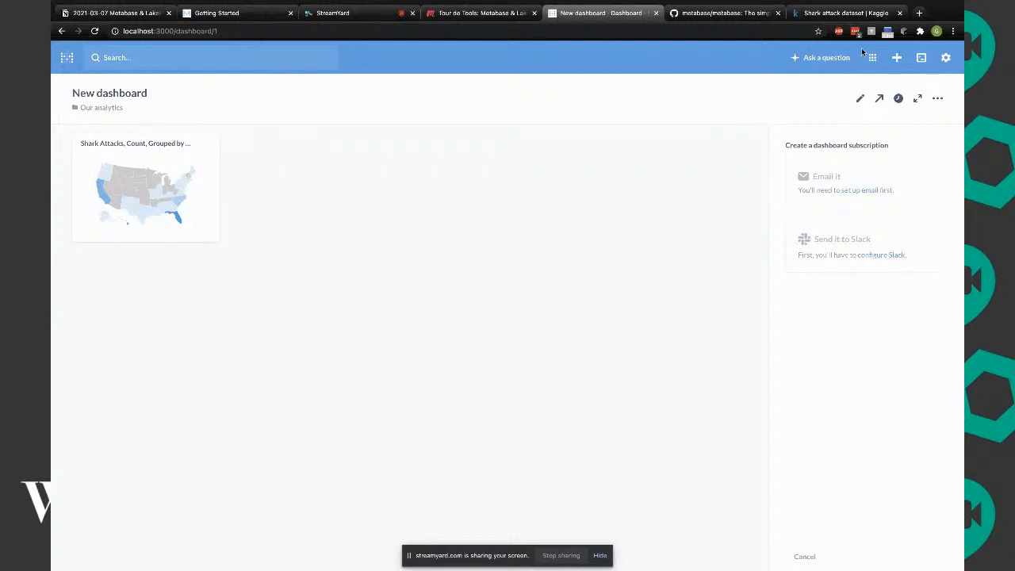
pyautogui.moveTo(873, 57)
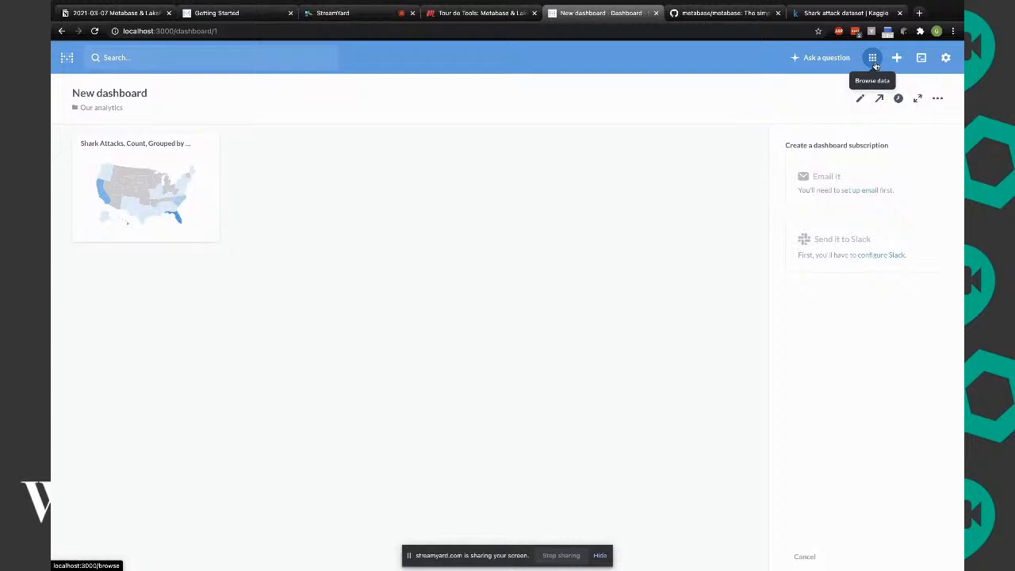
# Step: Start a new pulse and name it 'Eaten by shark'
pyautogui.click(897, 57)
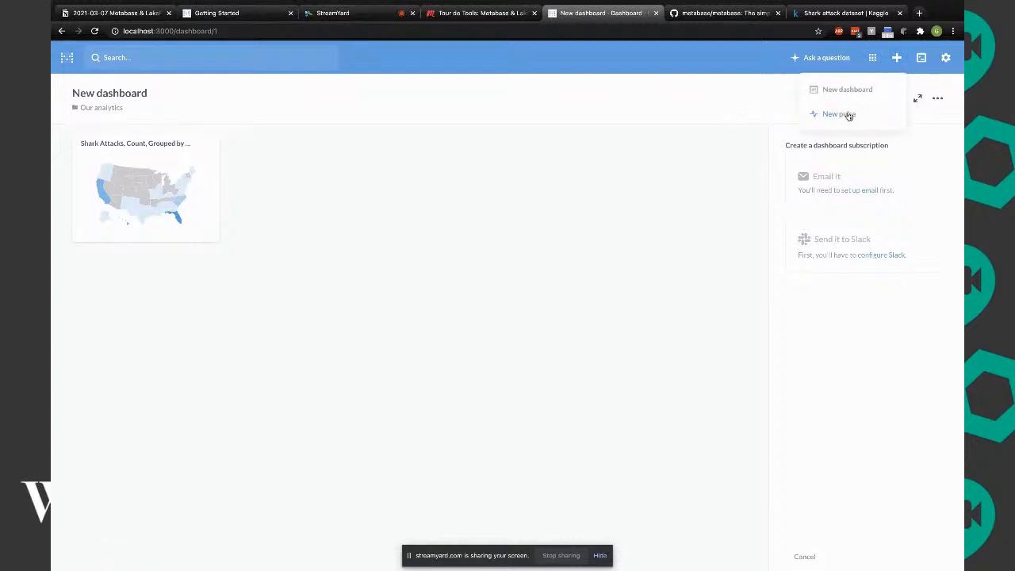
pyautogui.click(839, 113)
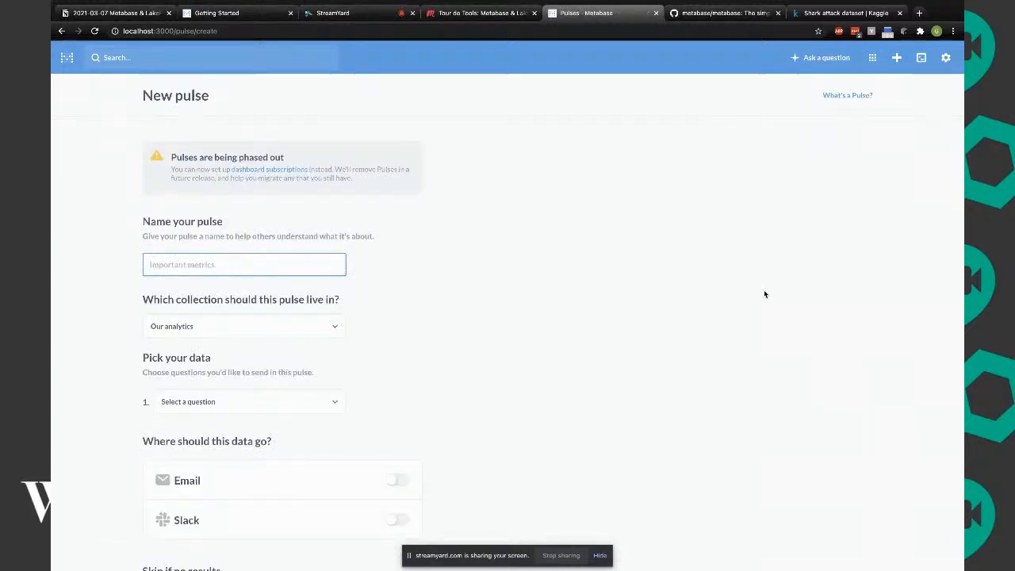
pyautogui.scroll(-3)
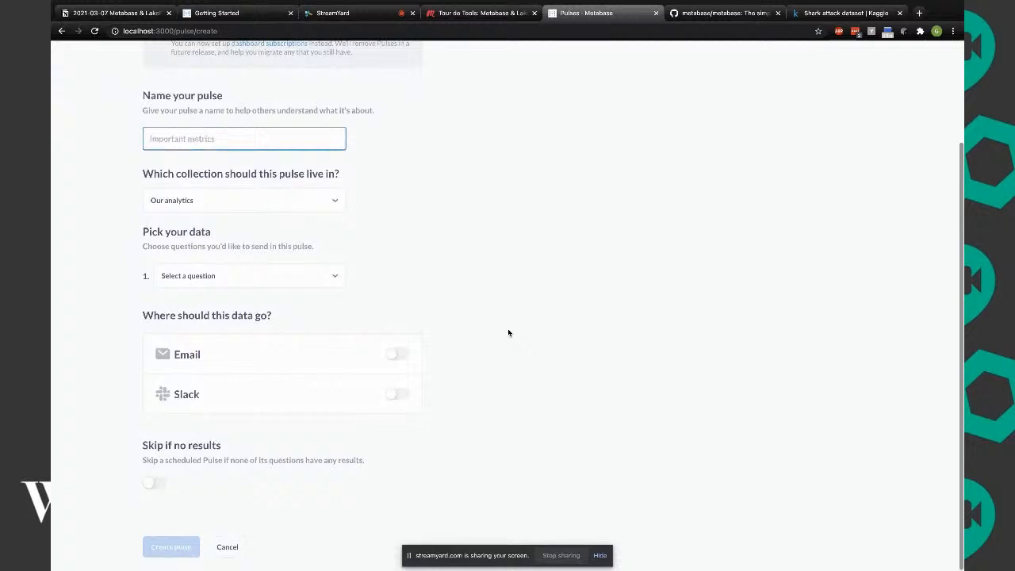
pyautogui.scroll(3)
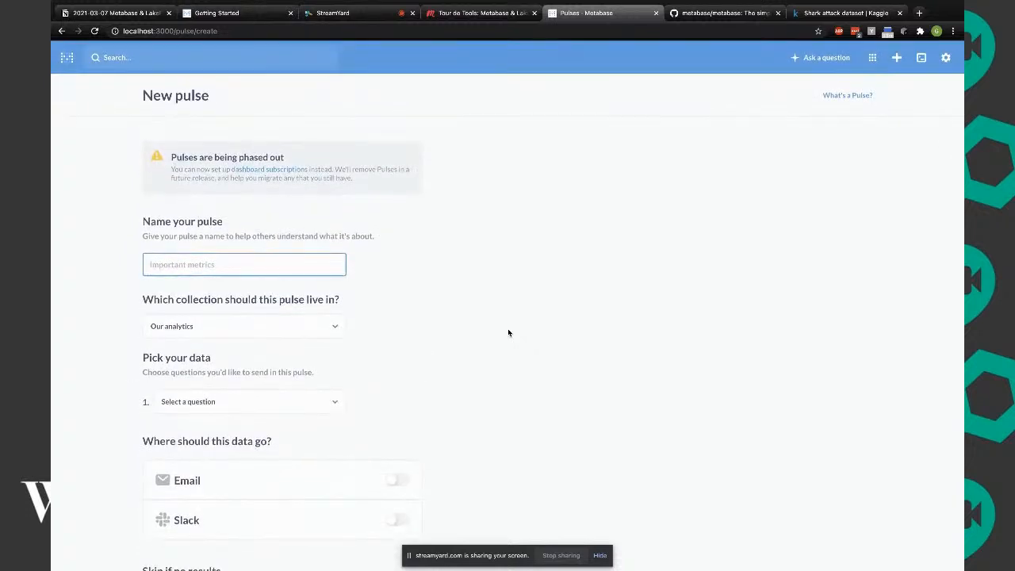
pyautogui.click(243, 264)
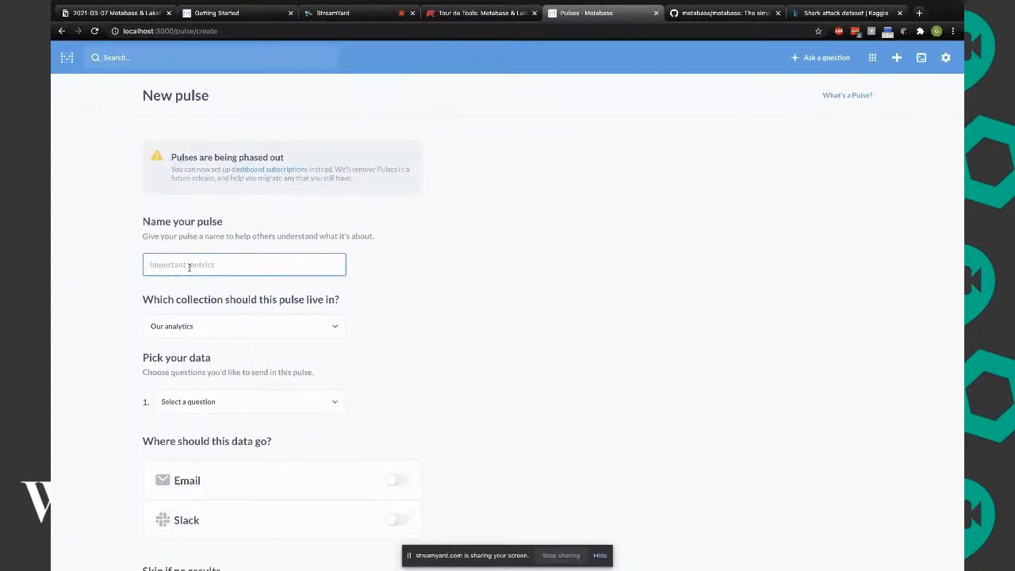
pyautogui.scroll(-3)
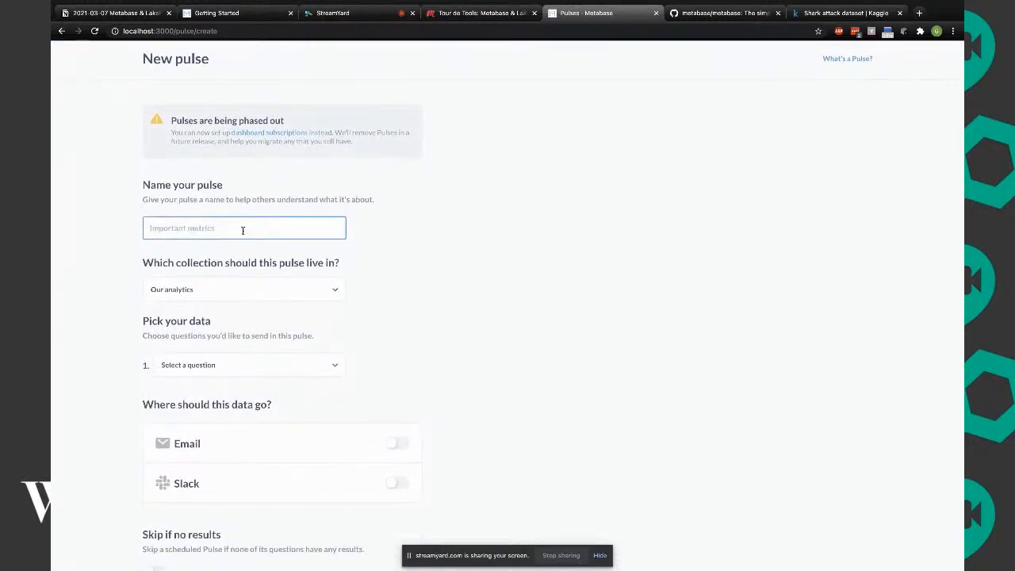
pyautogui.write('E')
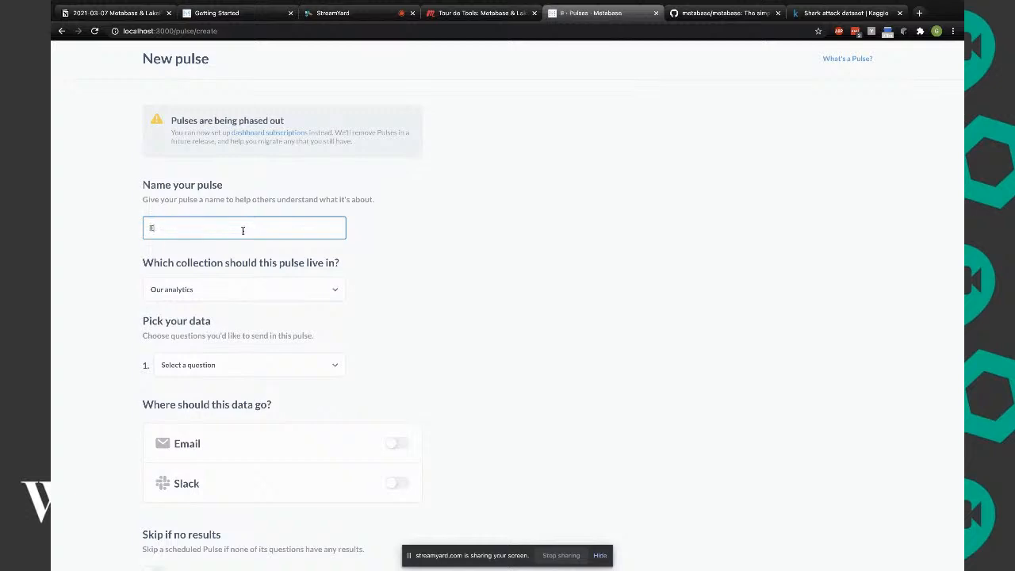
pyautogui.write('Eaten by shark')
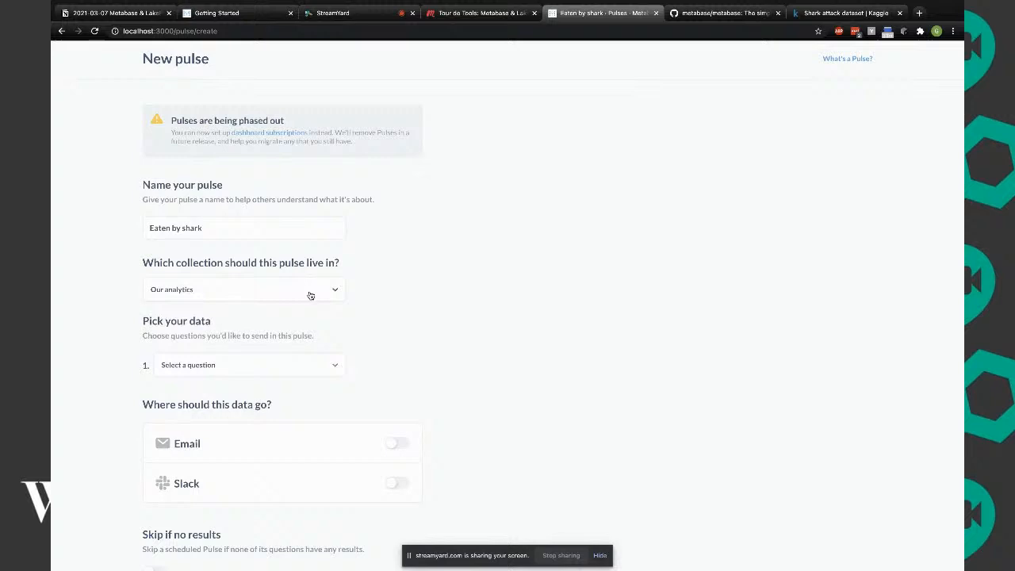
# Step: Pick the Shark Attacks, Count, Grouped by Area question as the pulse's data
pyautogui.click(246, 290)
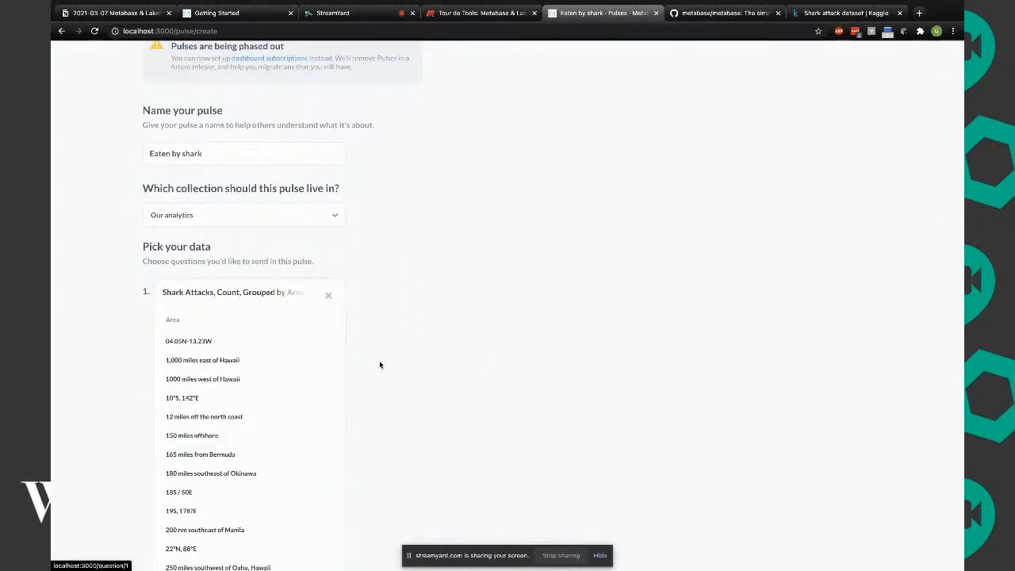
pyautogui.scroll(-3)
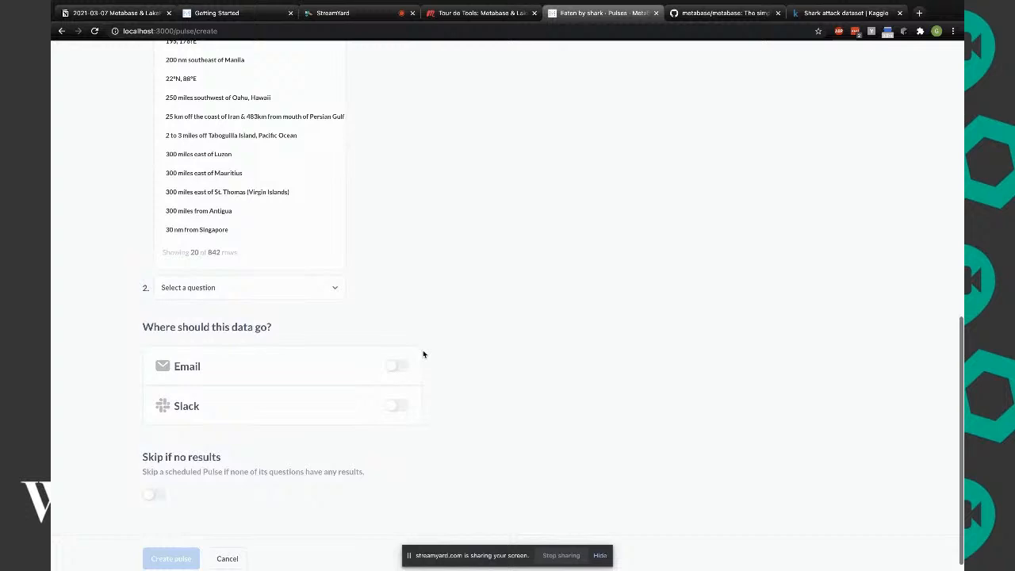
pyautogui.click(246, 287)
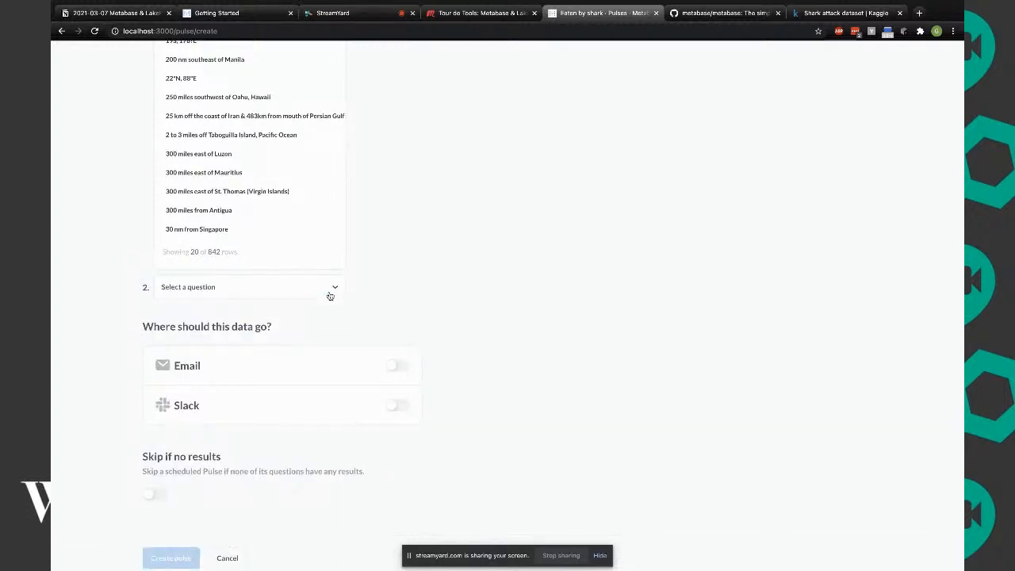
# Step: Enable email delivery for the pulse and open the email settings in a new tab
pyautogui.click(397, 365)
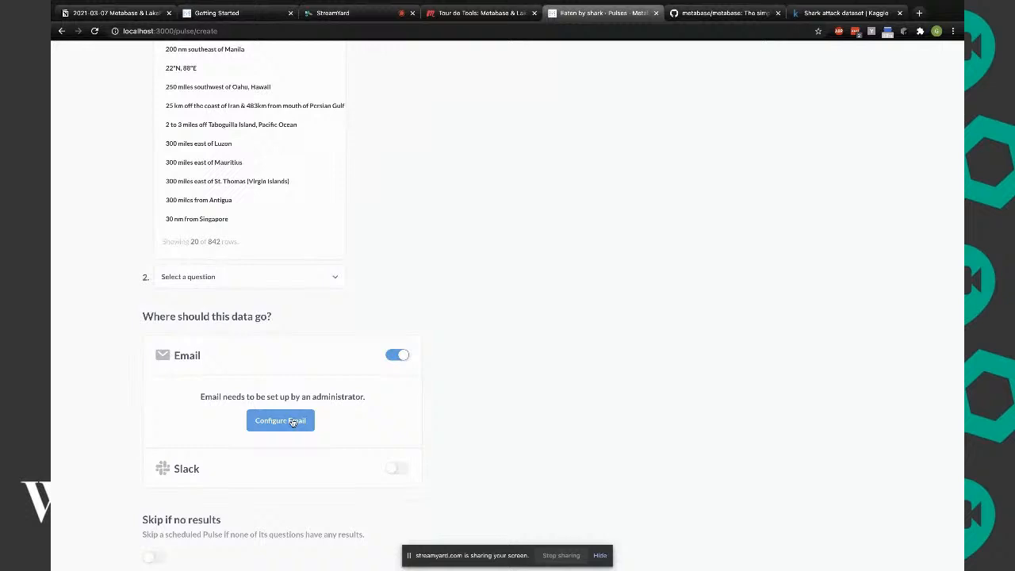
pyautogui.click(280, 421)
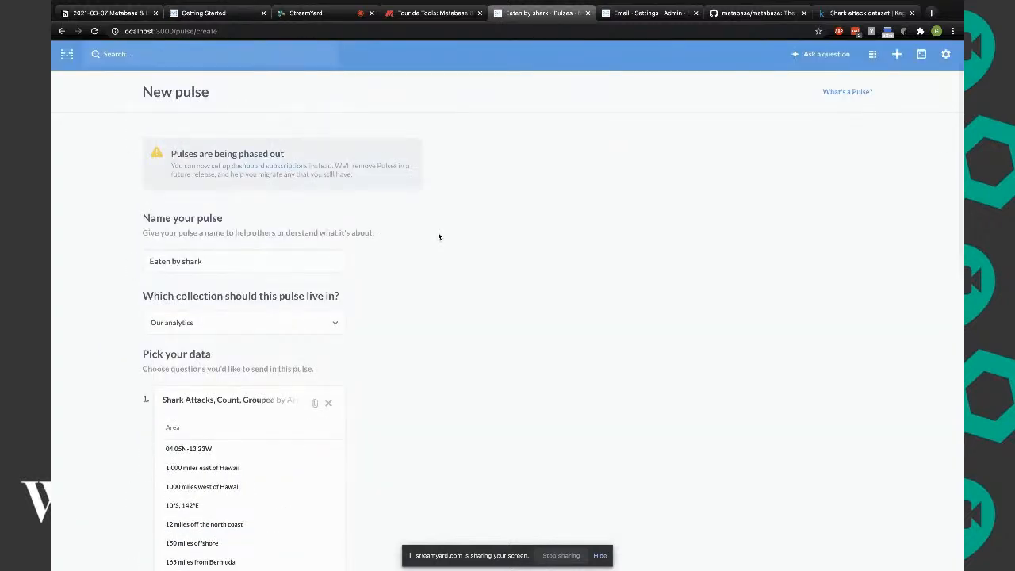
pyautogui.scroll(-3)
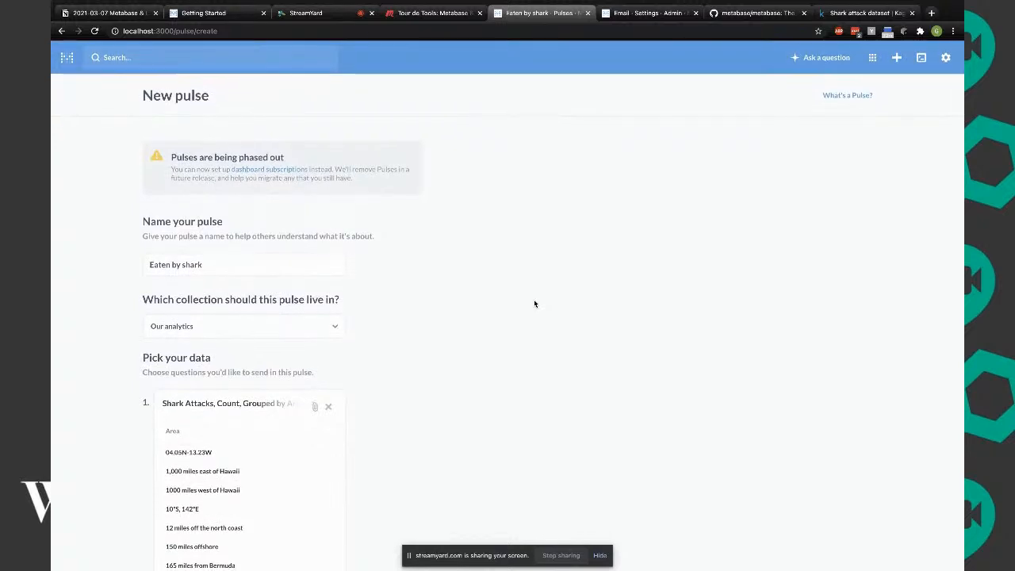
pyautogui.moveTo(571, 161)
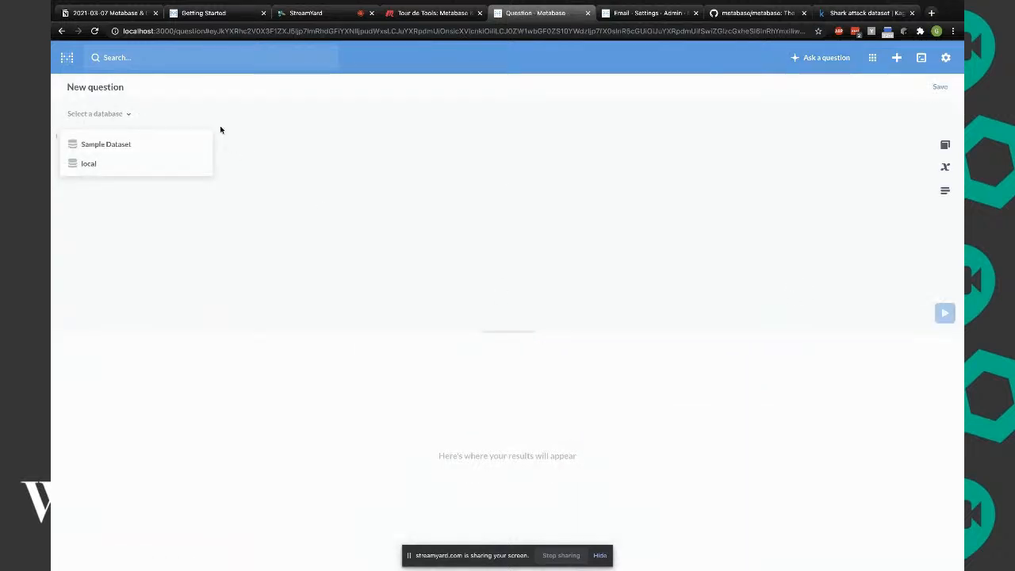
# Step: Run a SELECT ... LIMIT 10 query on shark_attacks in the local database
pyautogui.click(88, 163)
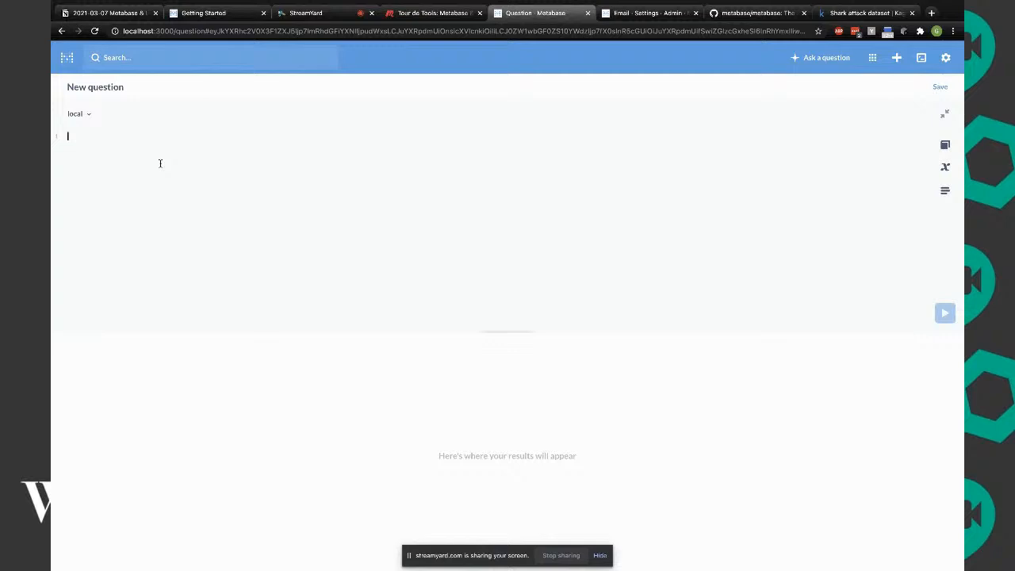
pyautogui.write('sel')
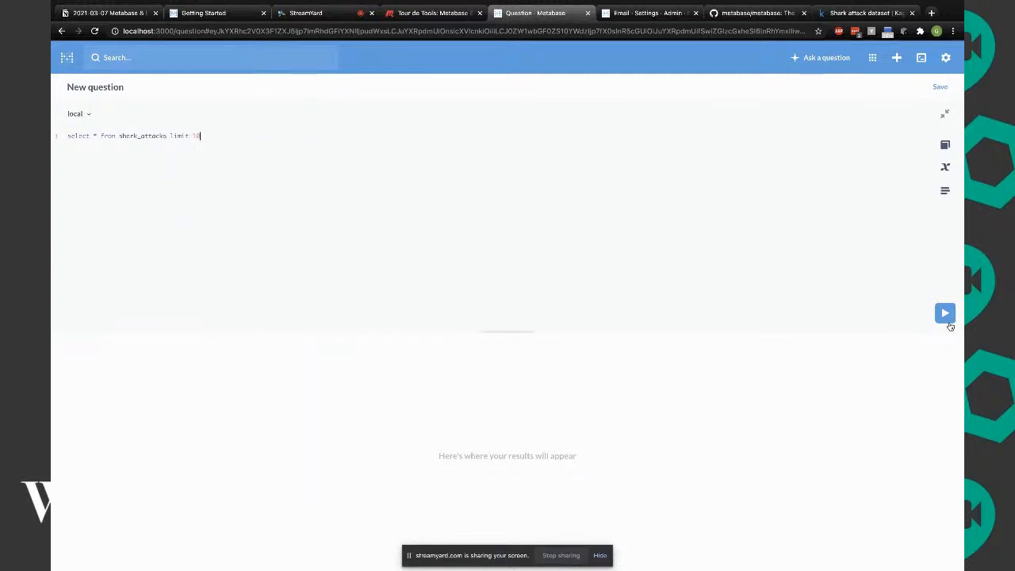
pyautogui.click(944, 312)
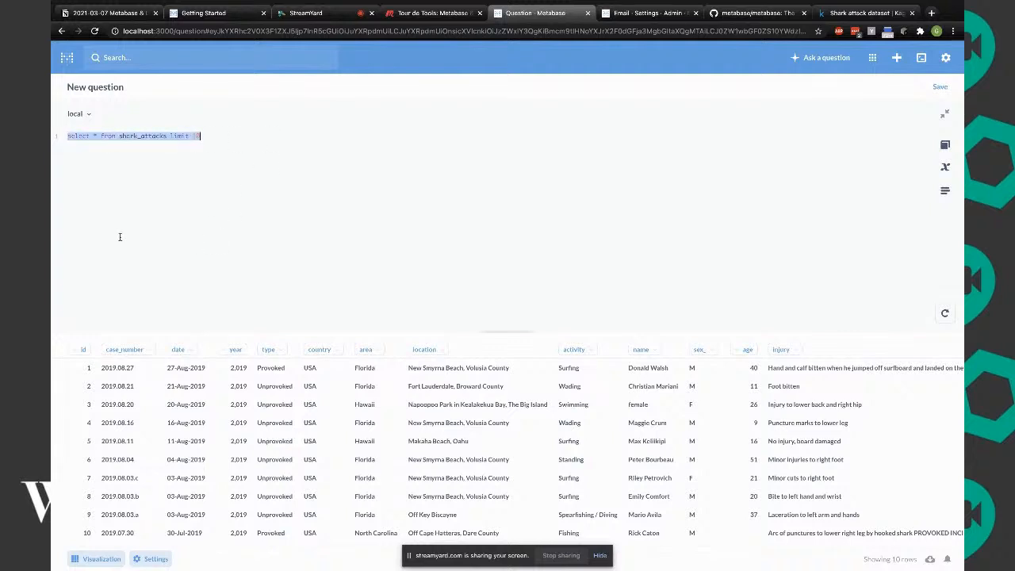
pyautogui.moveTo(330, 182)
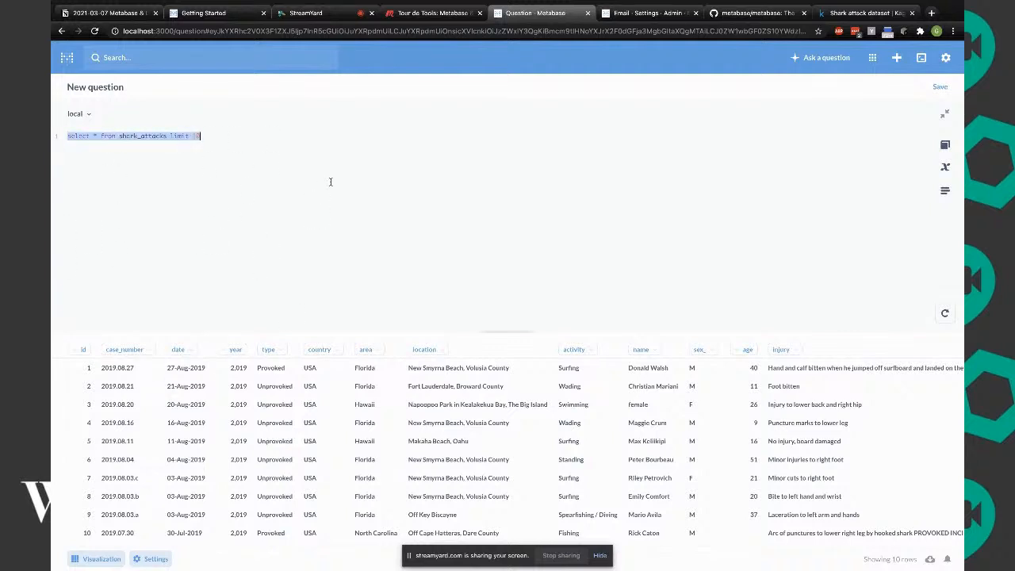
pyautogui.moveTo(896, 57)
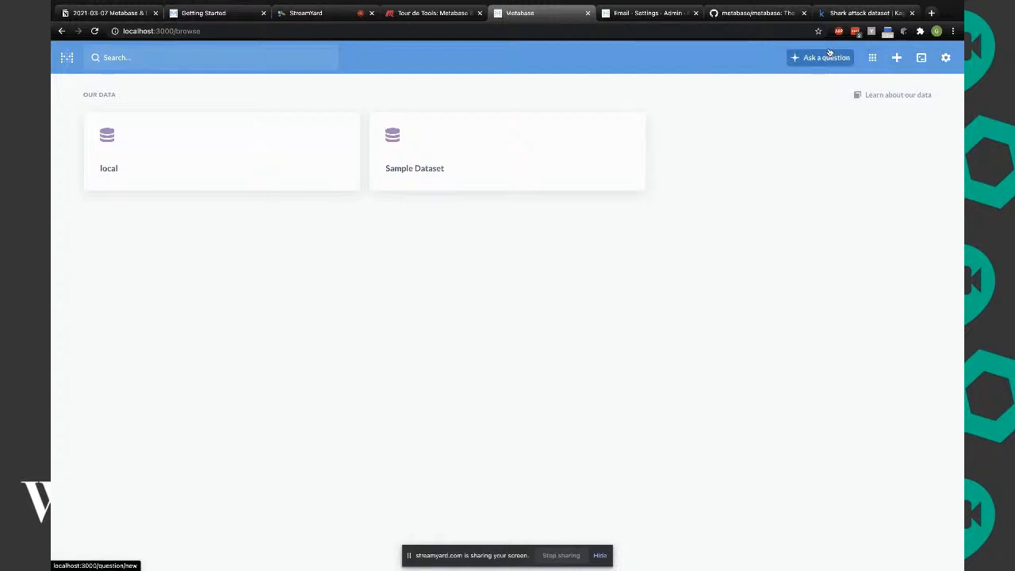
# Step: Review the saved shark attacks by area map from Our analytics, then return home
pyautogui.click(67, 58)
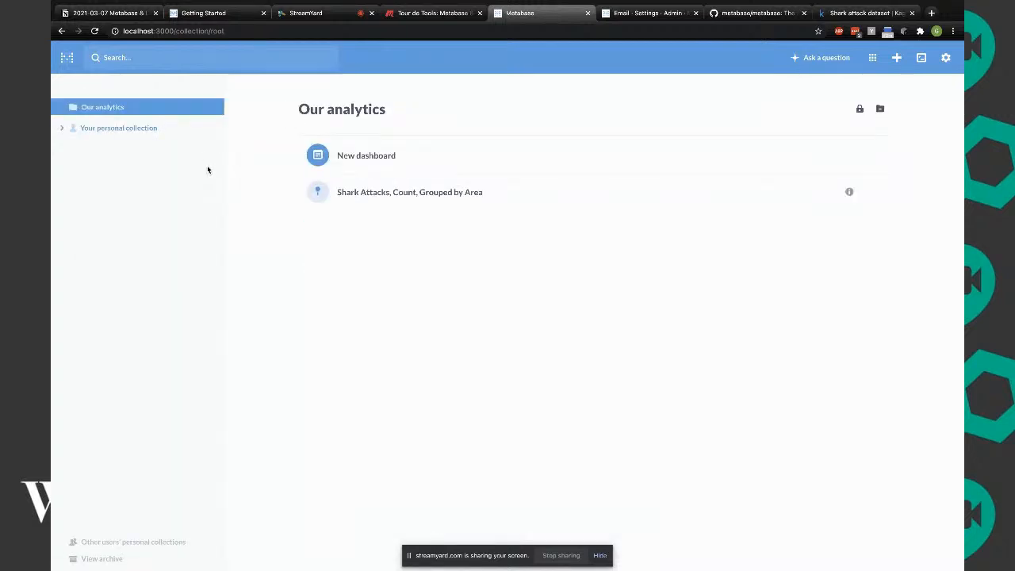
pyautogui.moveTo(420, 209)
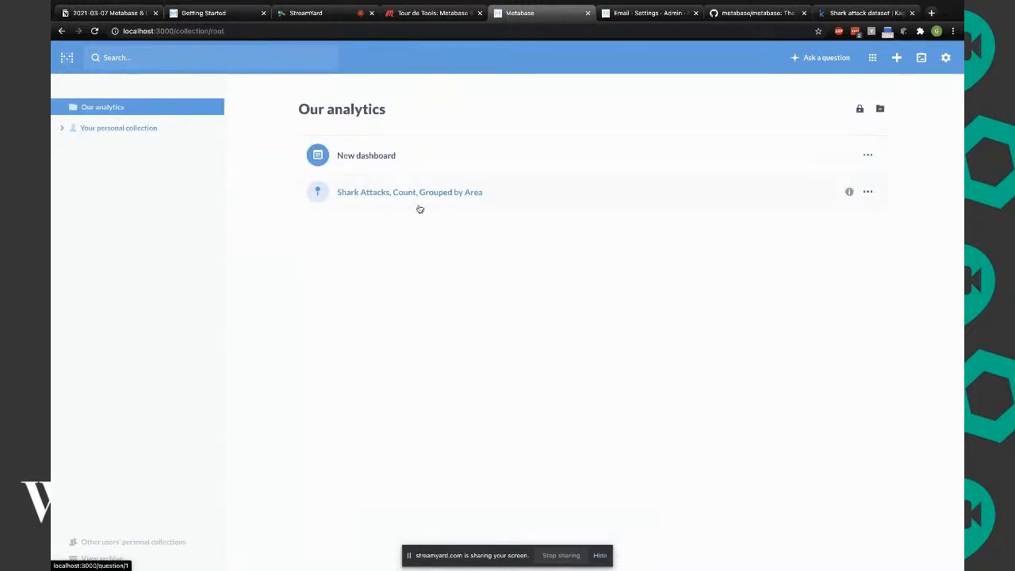
pyautogui.click(409, 192)
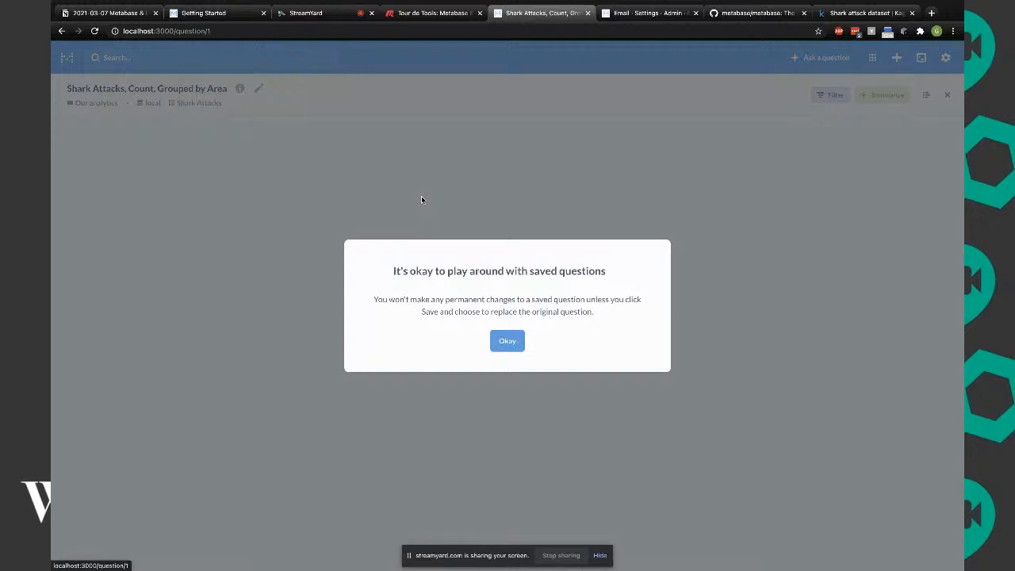
pyautogui.click(507, 340)
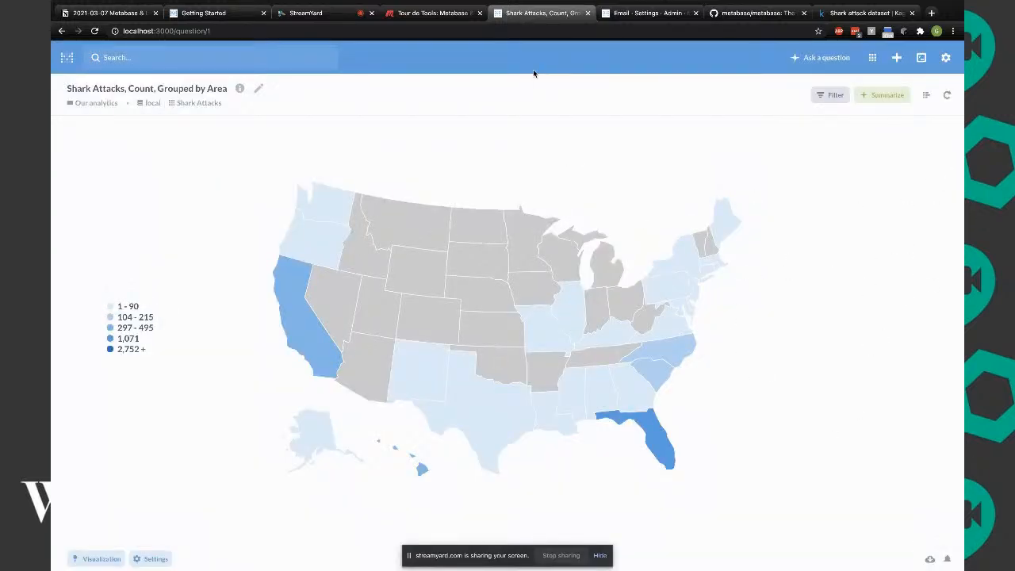
pyautogui.click(67, 57)
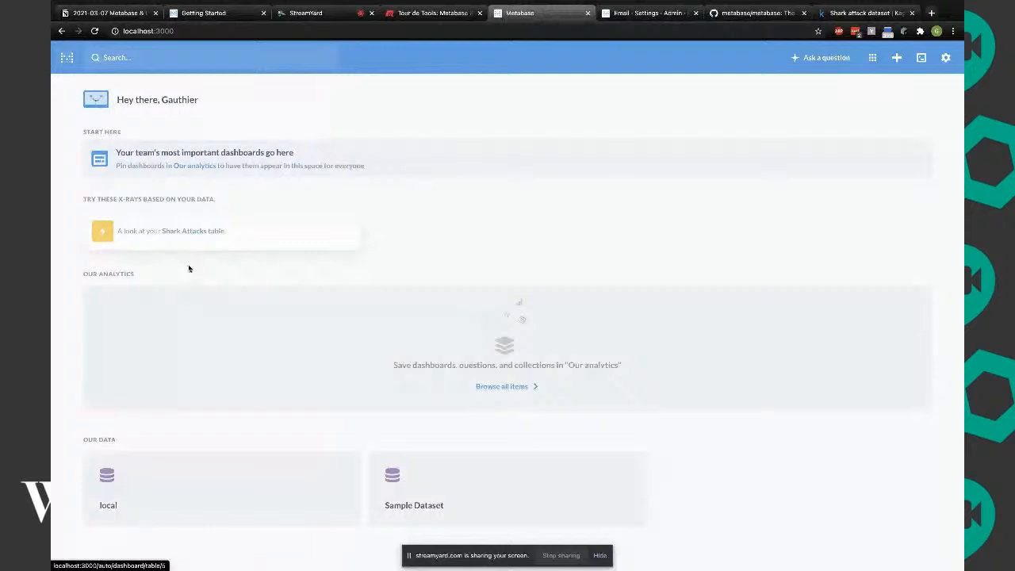
# Step: Save the Shark Attacks X-ray as the dashboard 'A look at your Shark Attacks table'
pyautogui.click(170, 231)
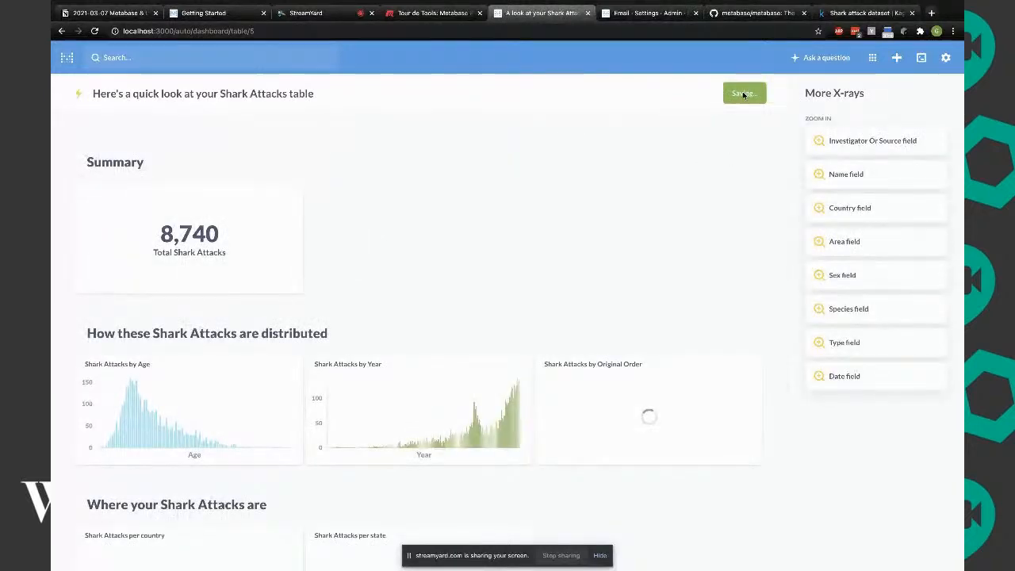
pyautogui.click(743, 93)
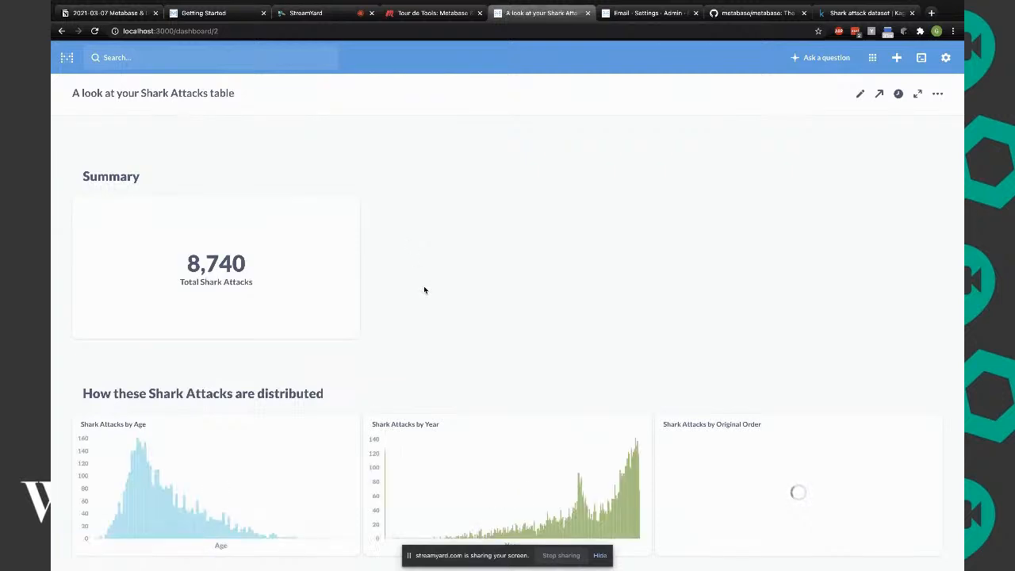
pyautogui.scroll(-3)
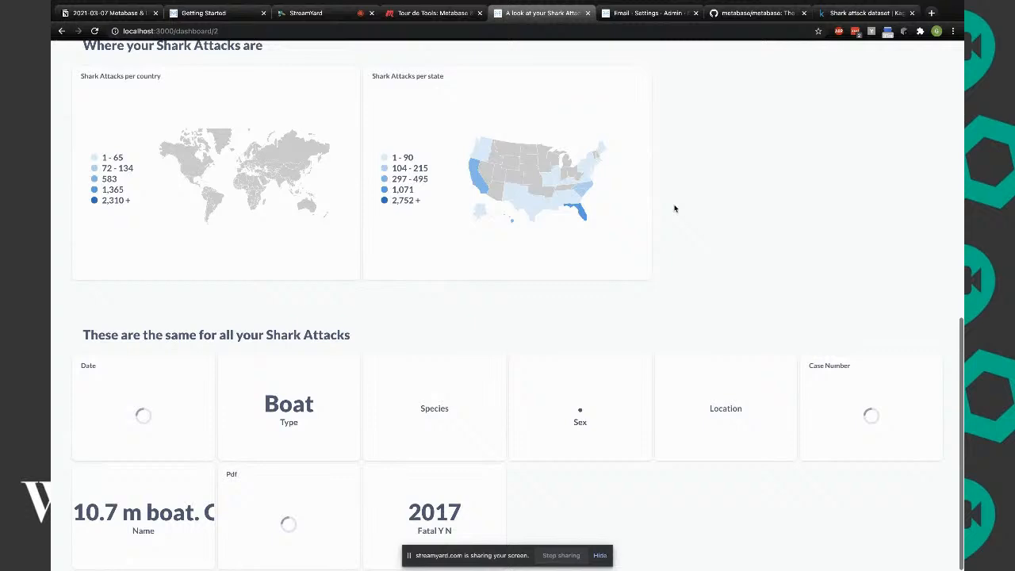
pyautogui.scroll(3)
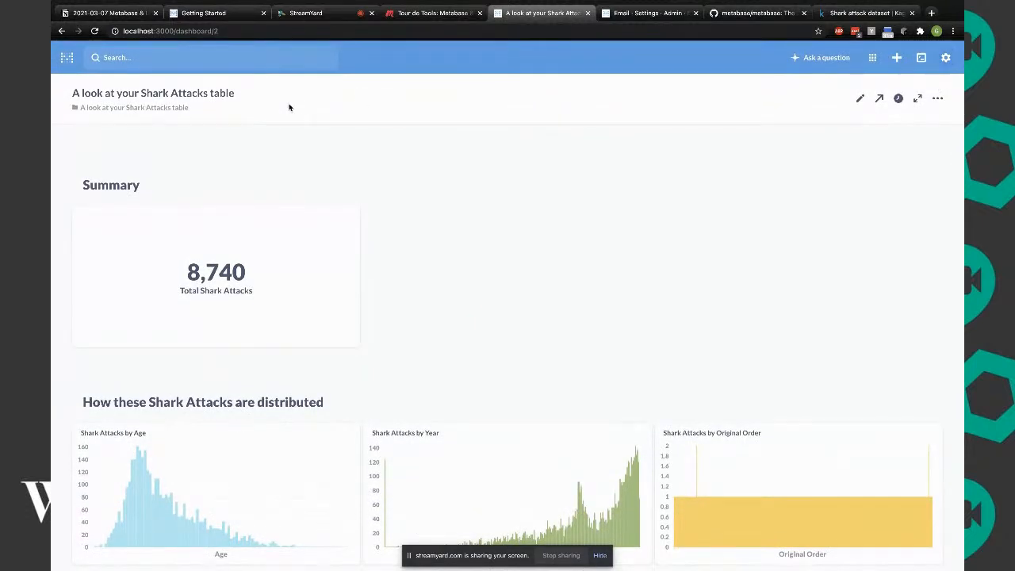
# Step: Go to the Admin area, view People, then the Sample Dataset and local database permissions
pyautogui.click(946, 57)
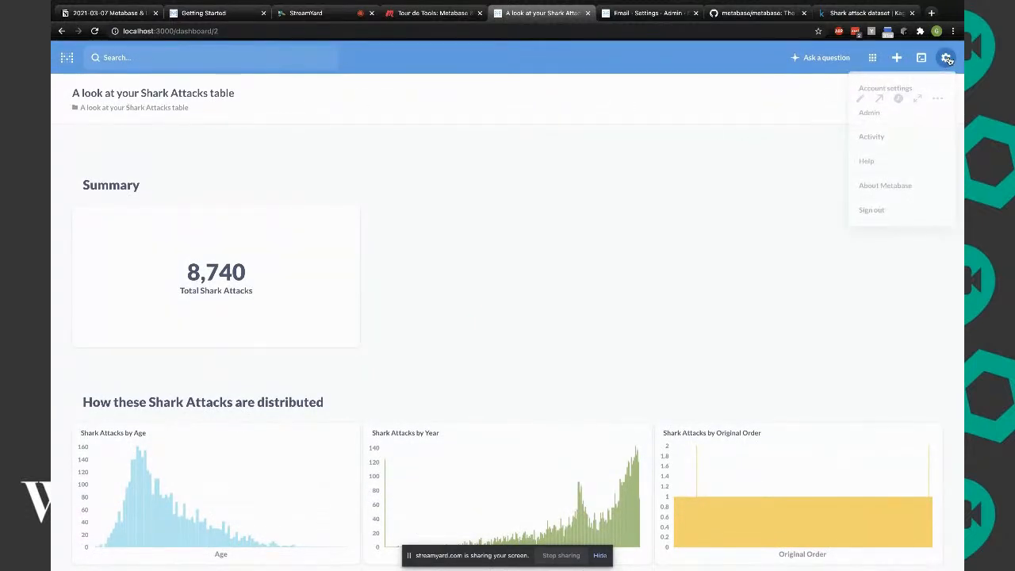
pyautogui.click(870, 112)
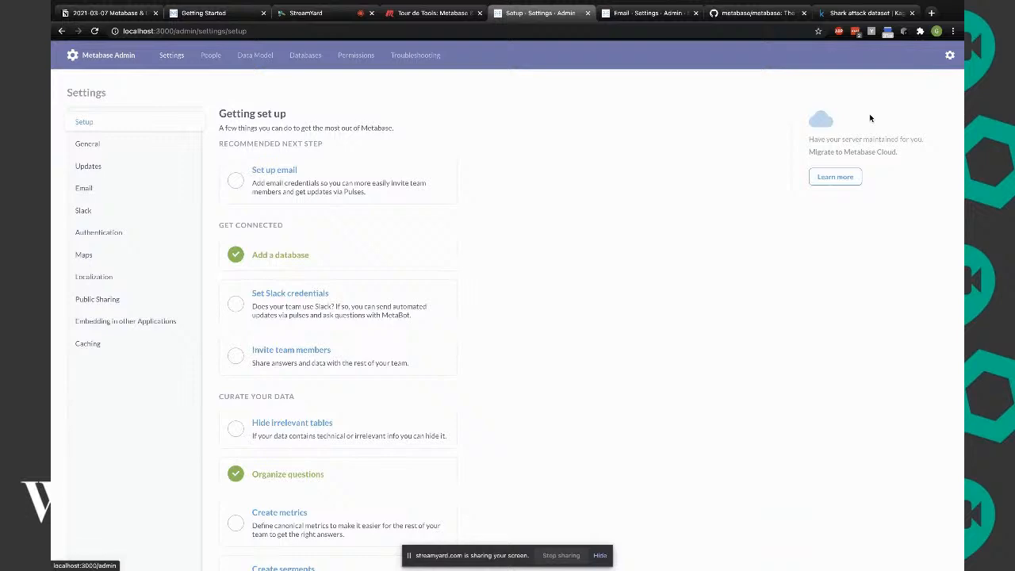
pyautogui.moveTo(455, 236)
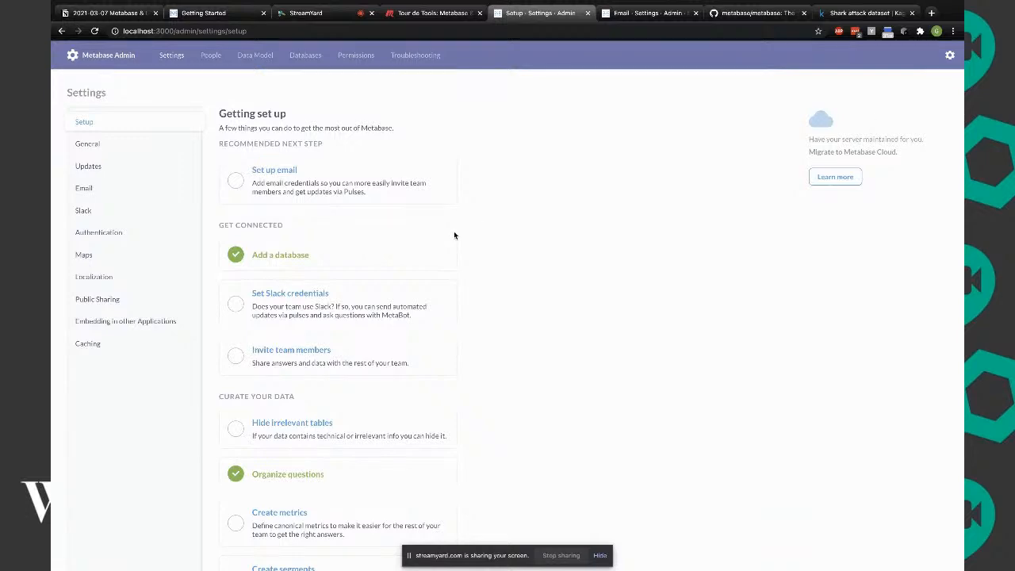
pyautogui.scroll(-3)
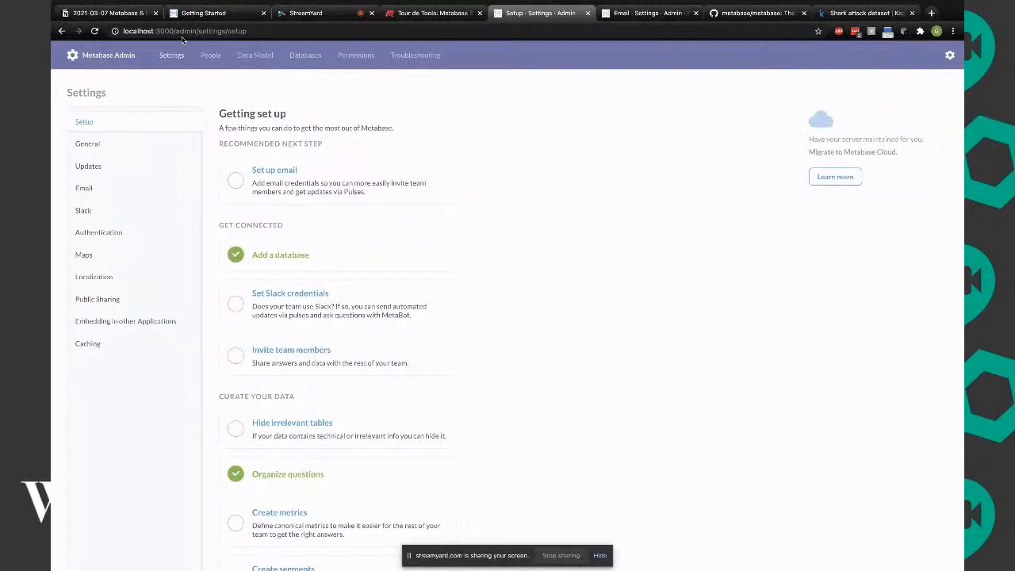
pyautogui.click(210, 55)
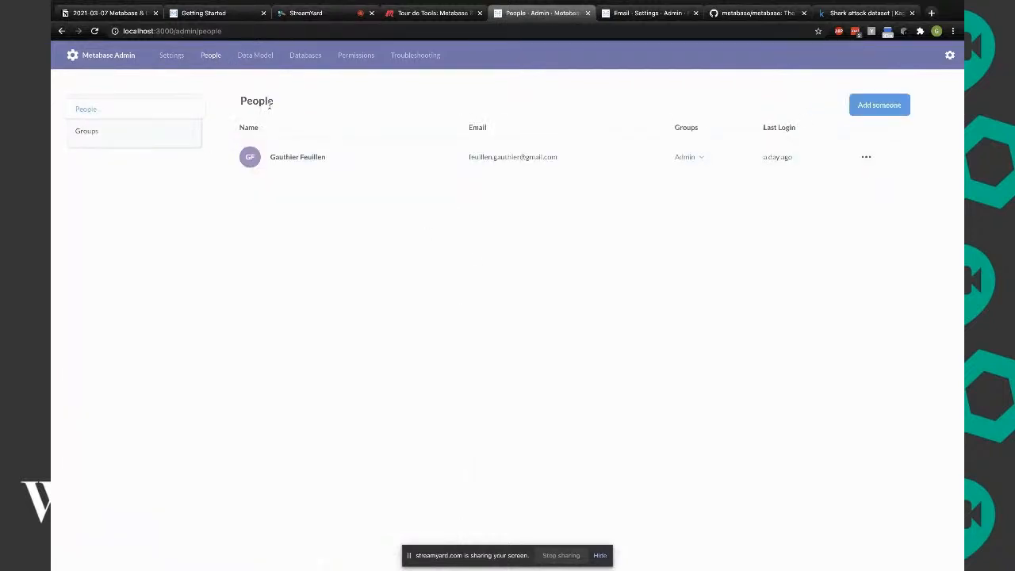
pyautogui.click(356, 54)
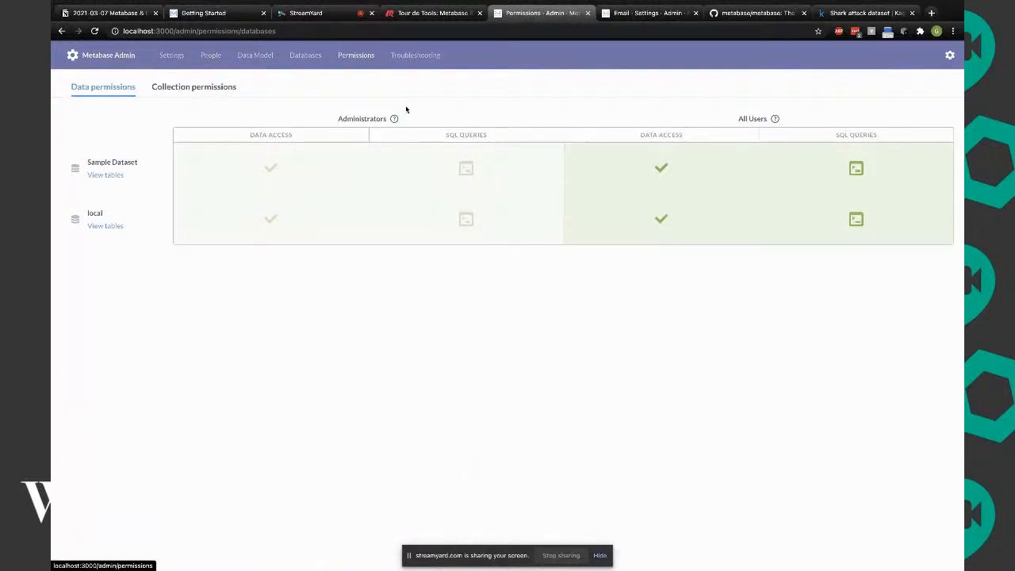
pyautogui.moveTo(855, 168)
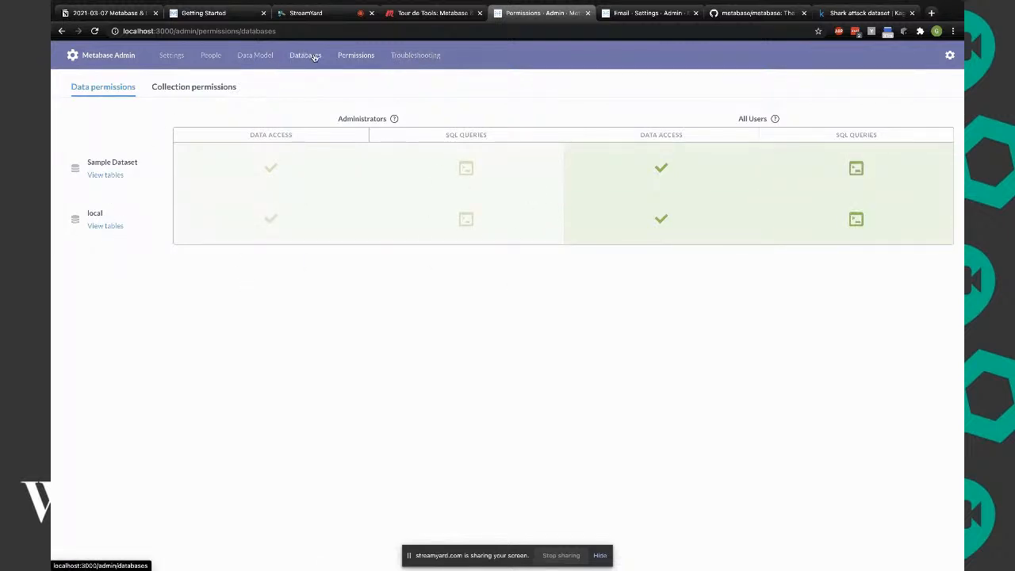
# Step: Inspect the Shark Attacks table columns in Data Model, leaving ID typed as Entity Key
pyautogui.click(255, 55)
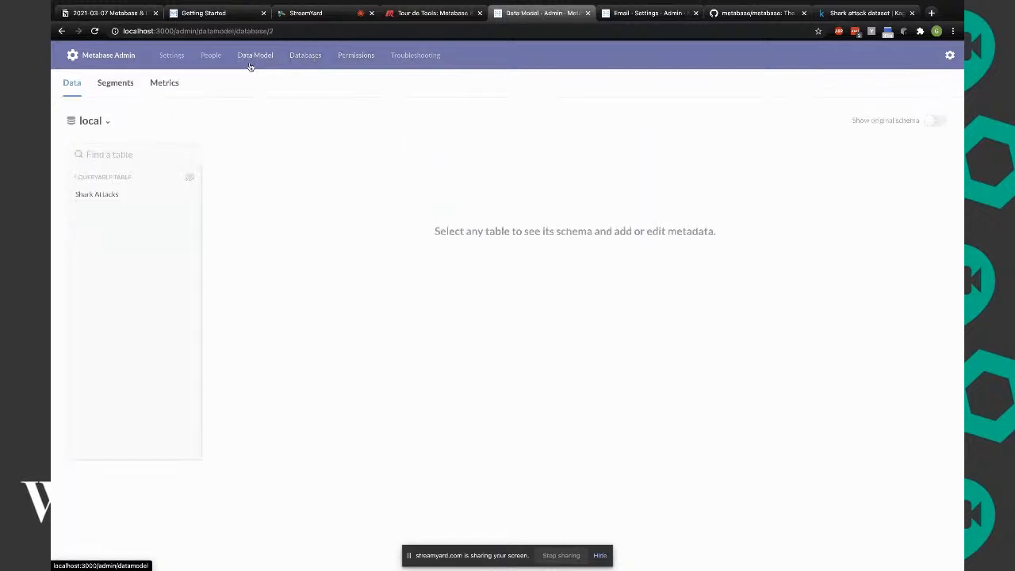
pyautogui.click(97, 194)
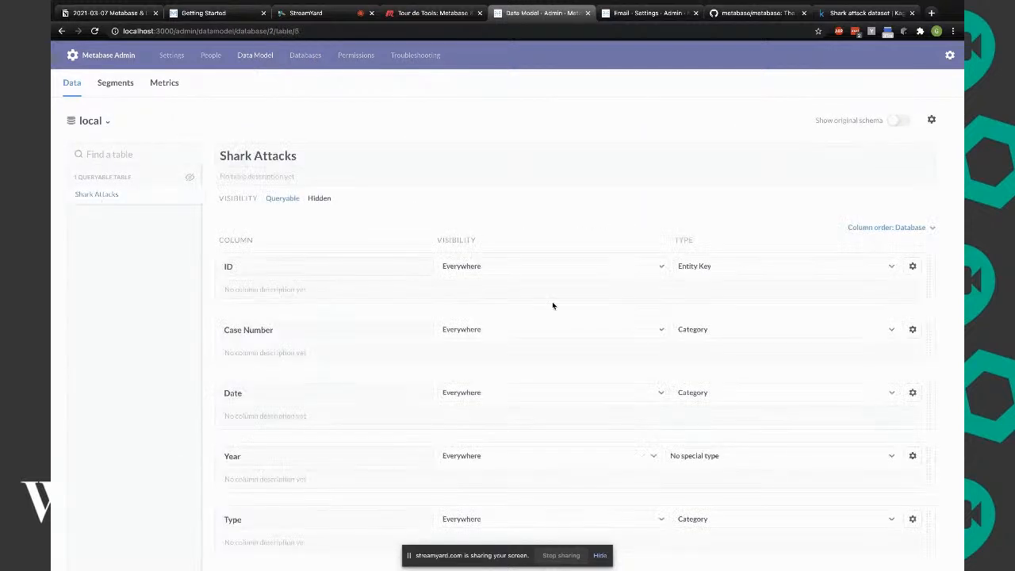
pyautogui.scroll(-3)
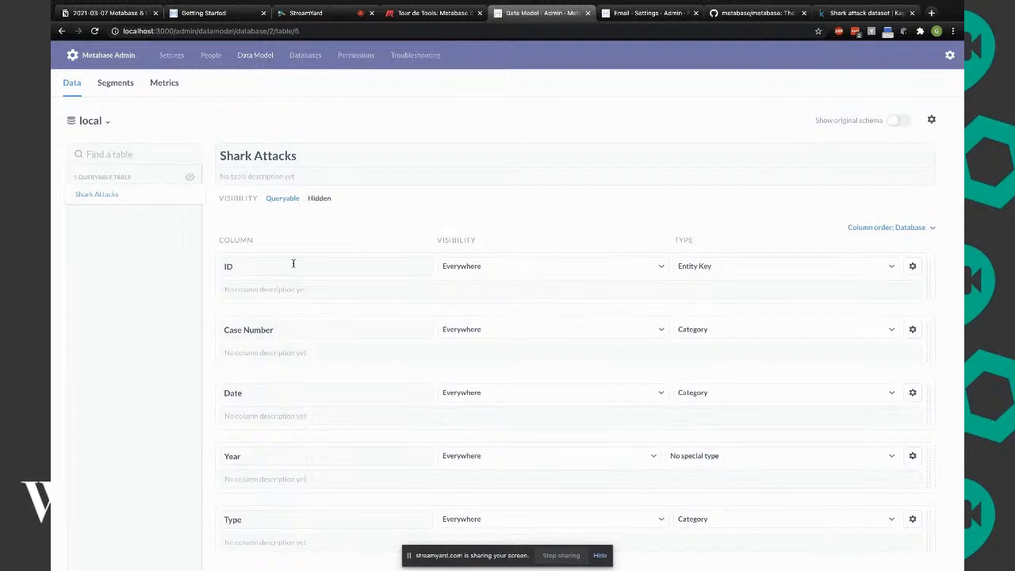
pyautogui.click(785, 266)
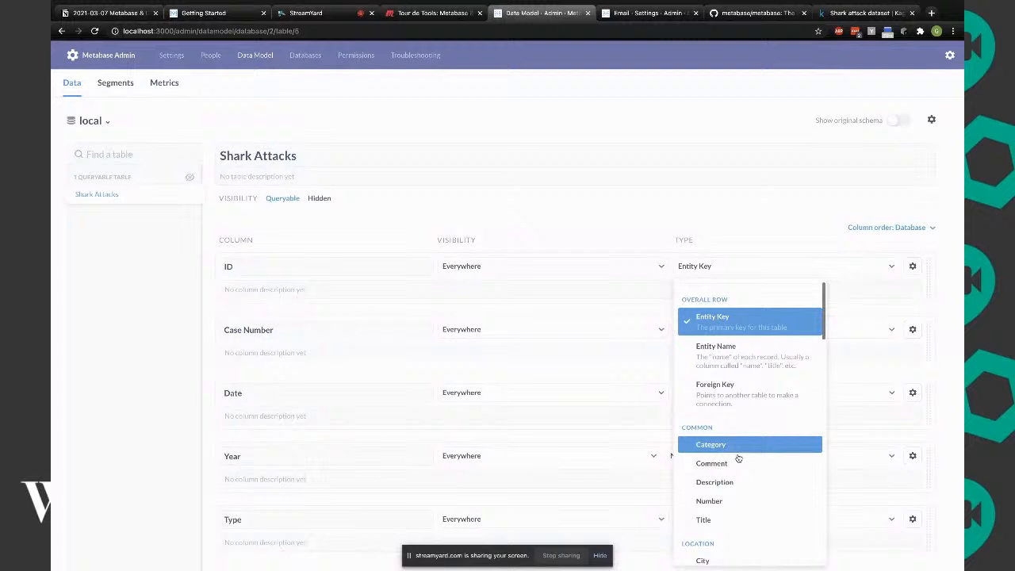
pyautogui.scroll(-3)
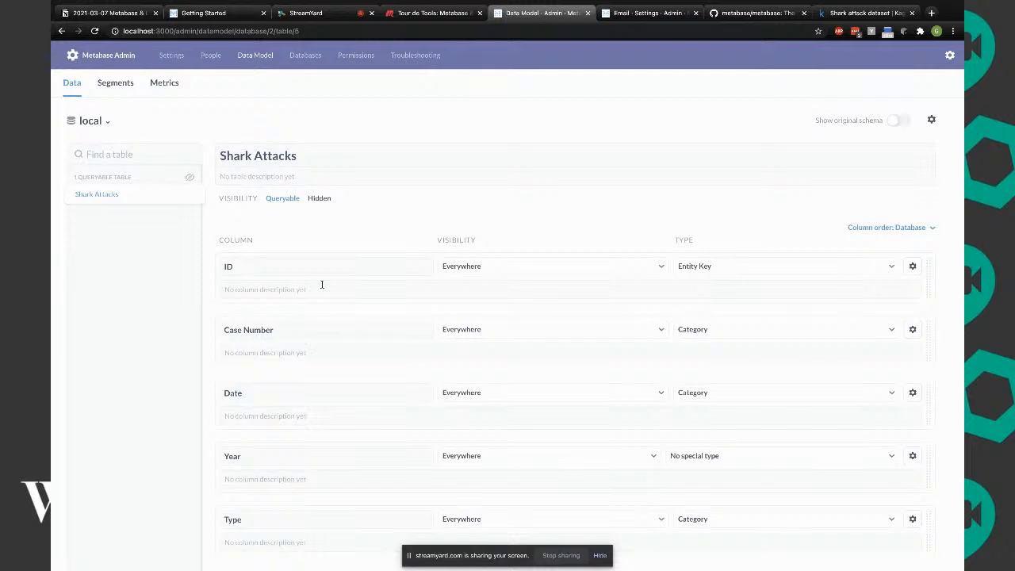
pyautogui.moveTo(586, 124)
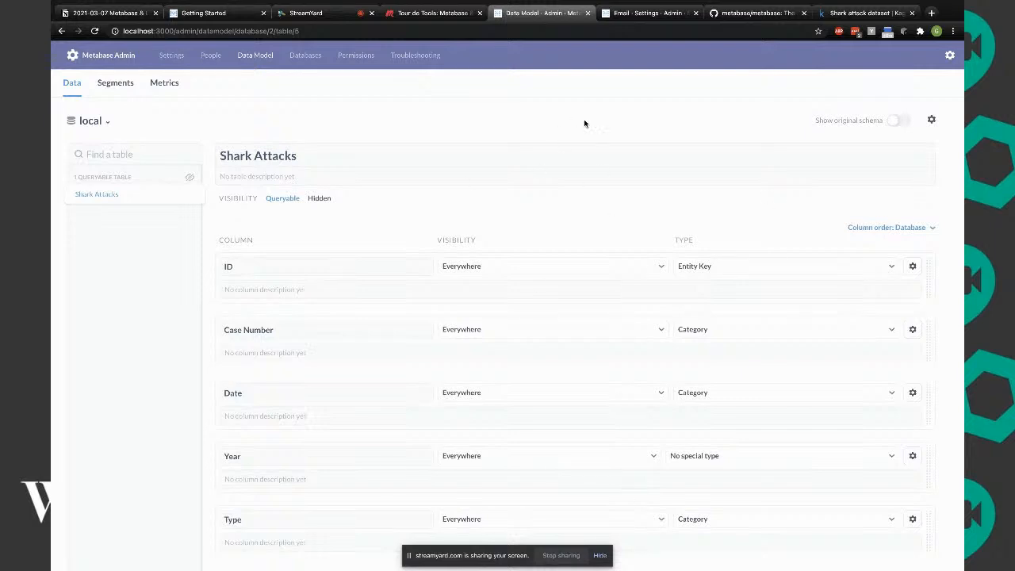
pyautogui.moveTo(171, 55)
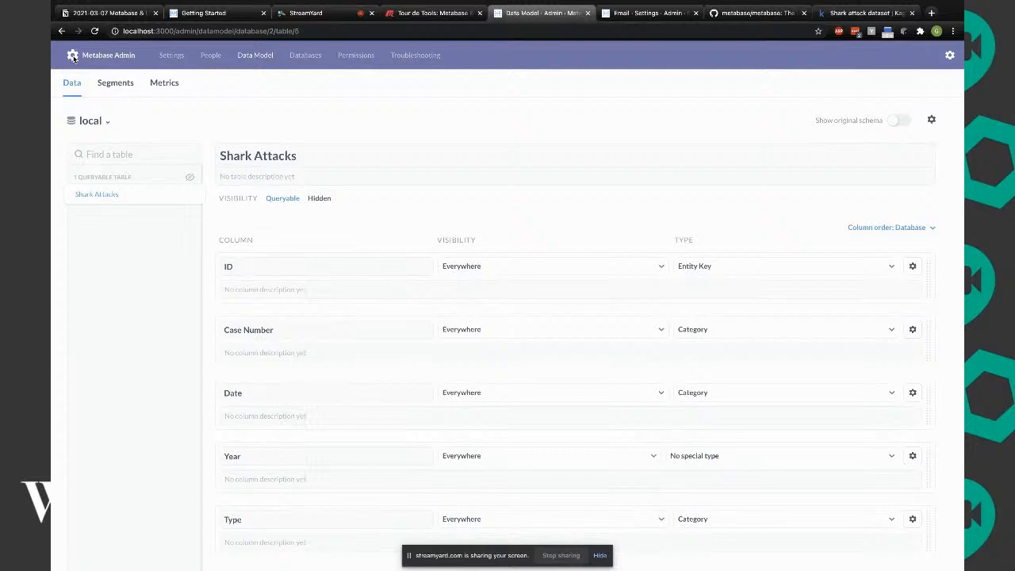
# Step: Return to Metabase admin settings and scroll through the Getting set up checklist
pyautogui.click(171, 55)
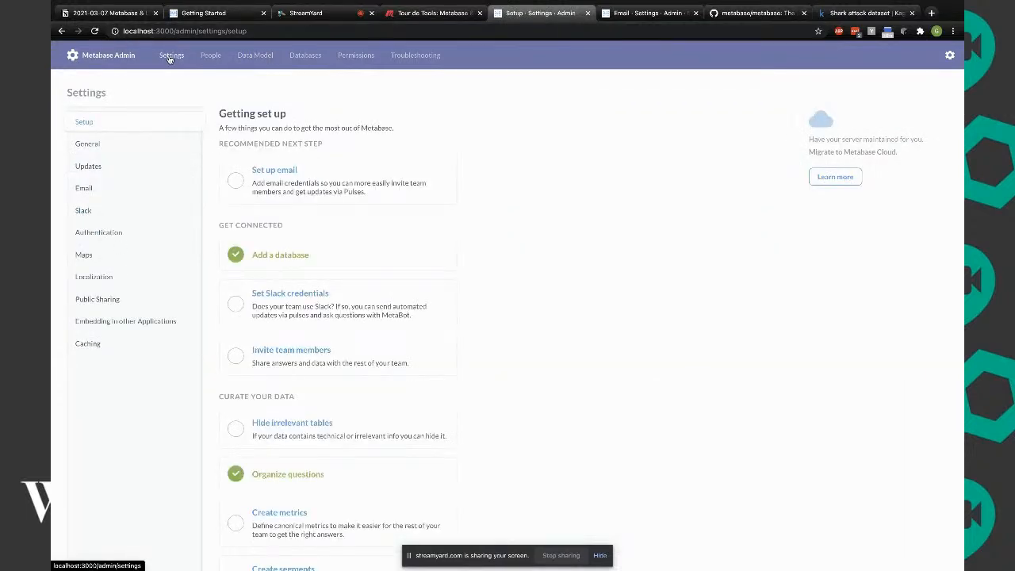
pyautogui.scroll(-3)
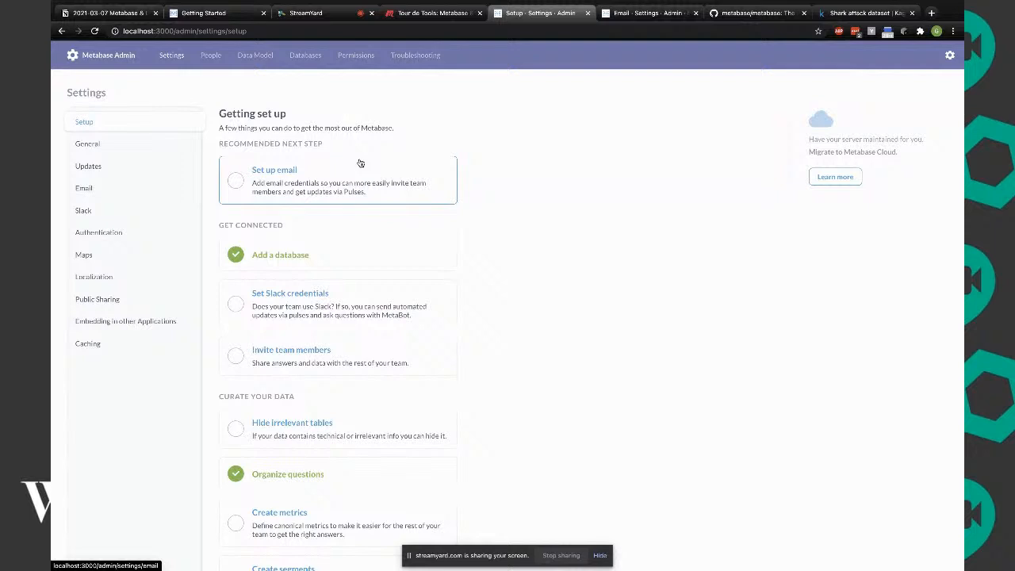
pyautogui.moveTo(511, 183)
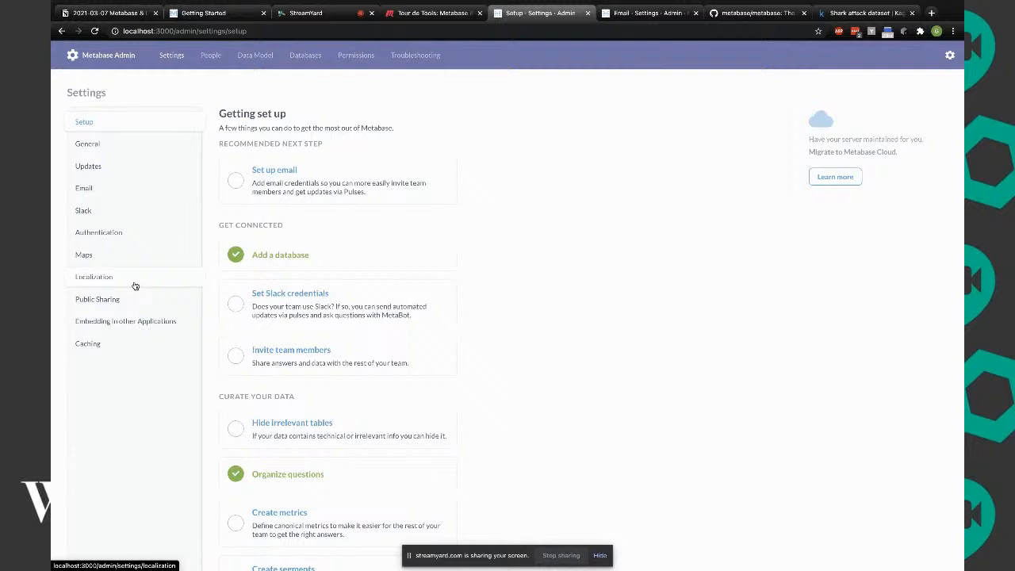
# Step: View Metabase's Authentication settings with Google sign-in and LDAP options
pyautogui.click(99, 232)
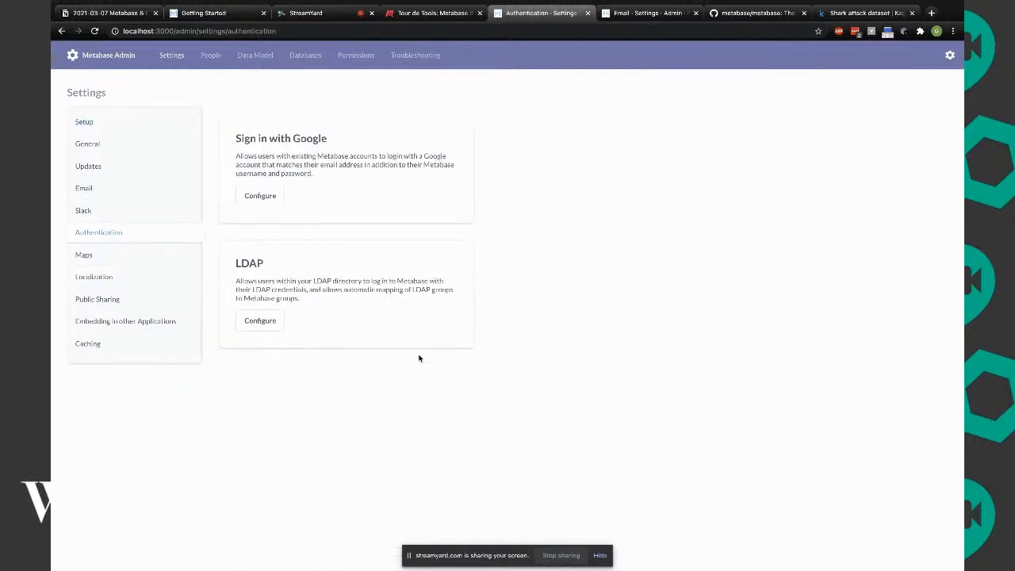
pyautogui.moveTo(402, 329)
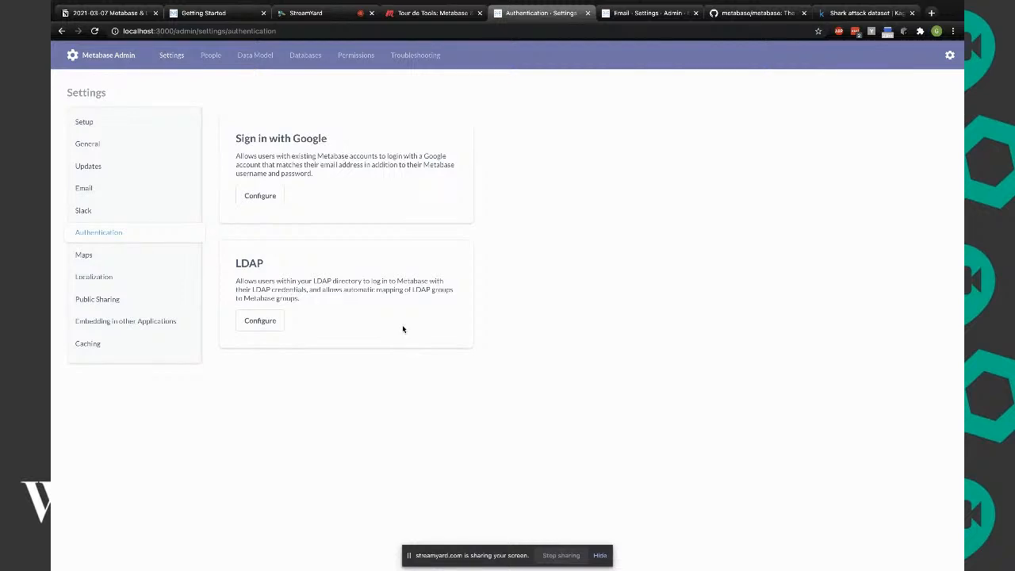
pyautogui.click(932, 12)
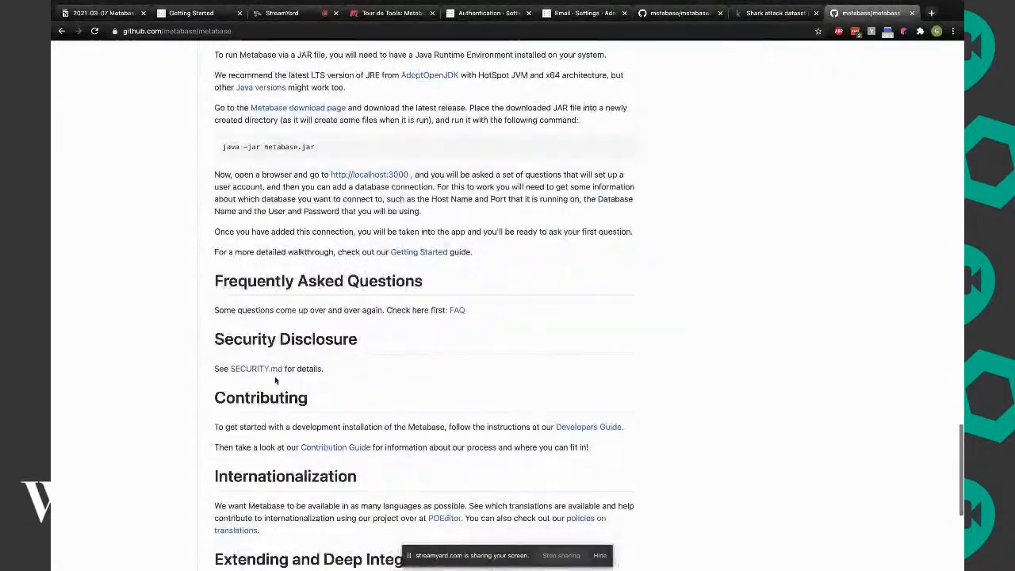
pyautogui.scroll(3)
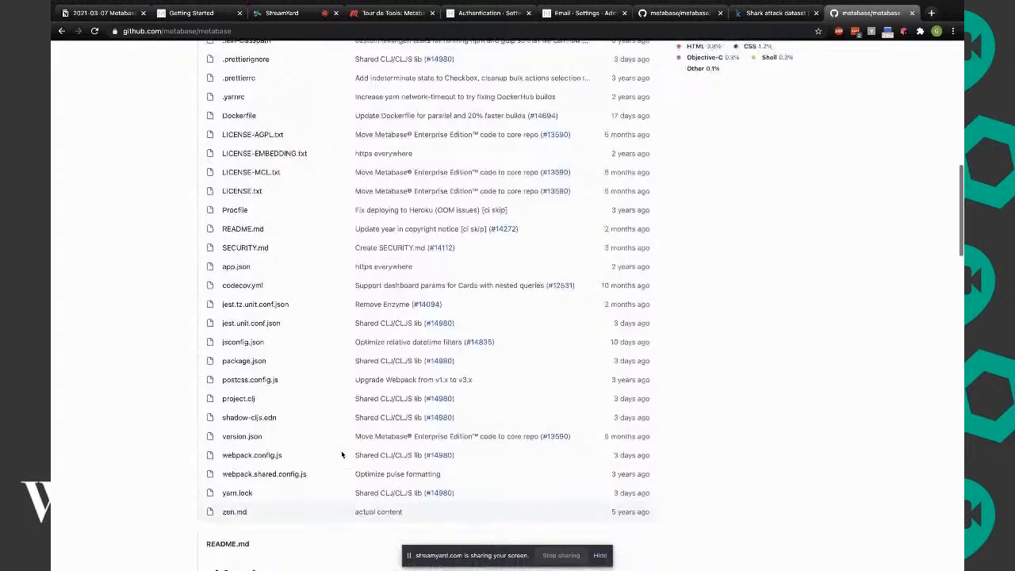
pyautogui.moveTo(242, 191)
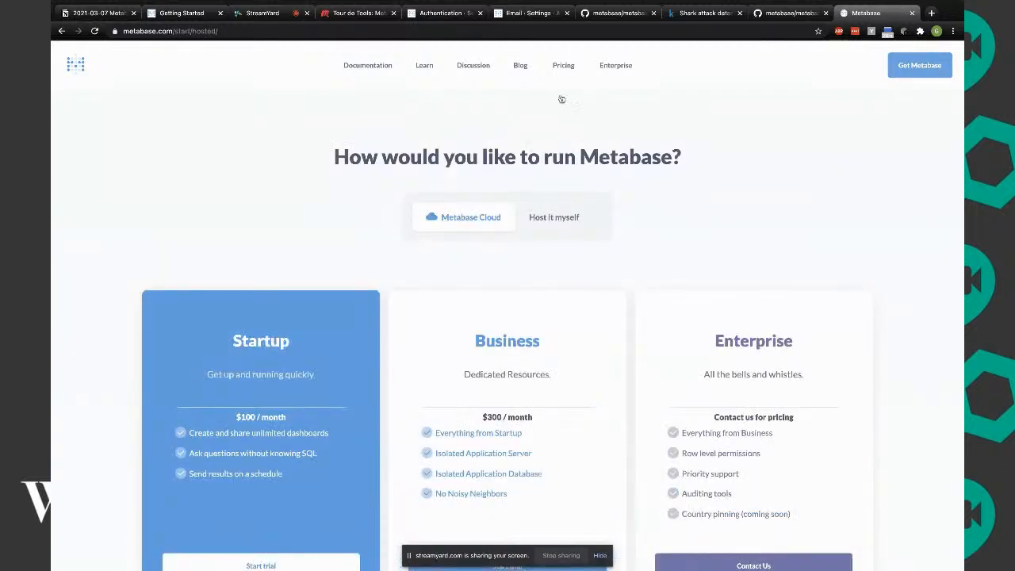
pyautogui.scroll(-3)
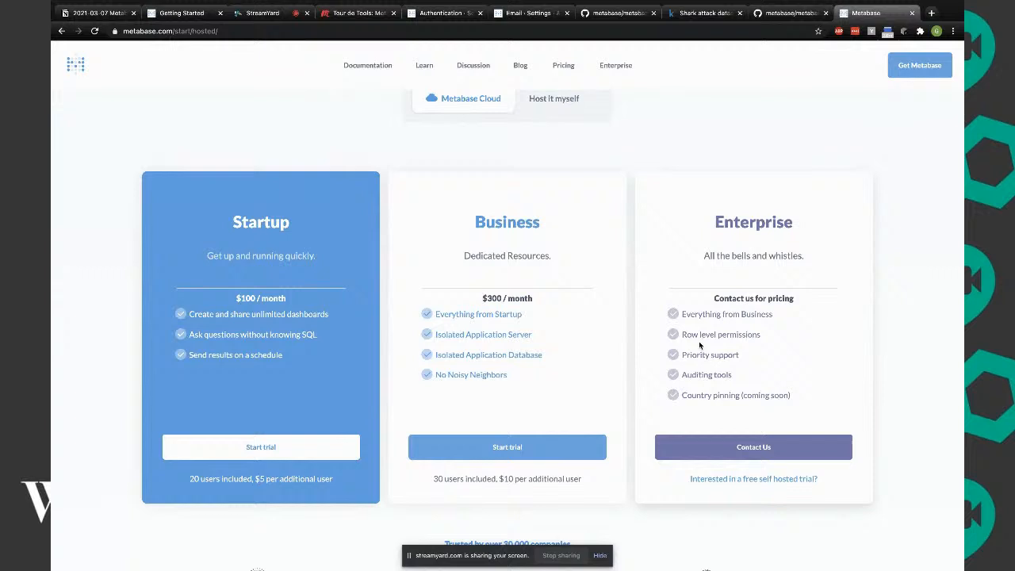
pyautogui.moveTo(691, 377)
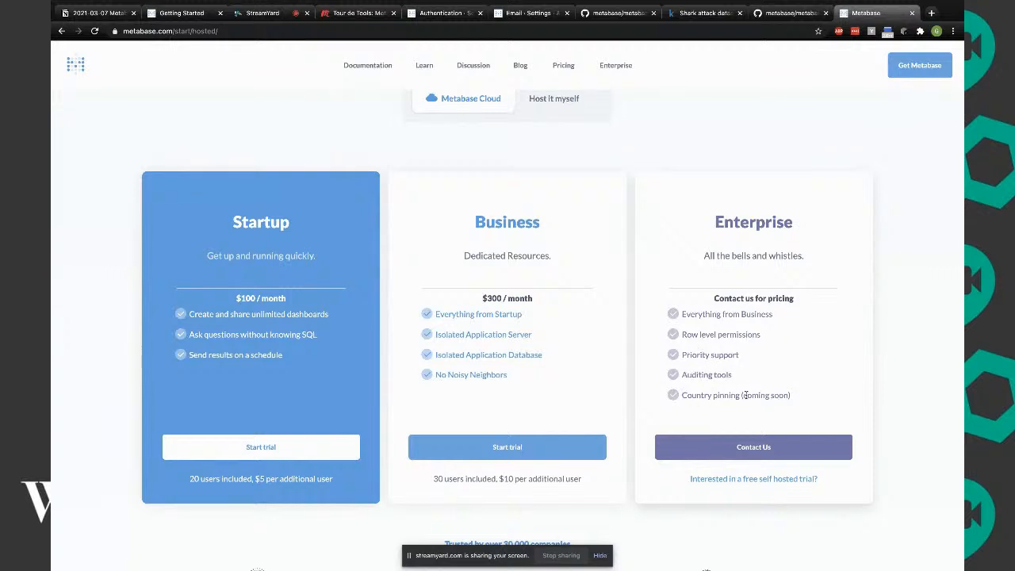
pyautogui.scroll(-3)
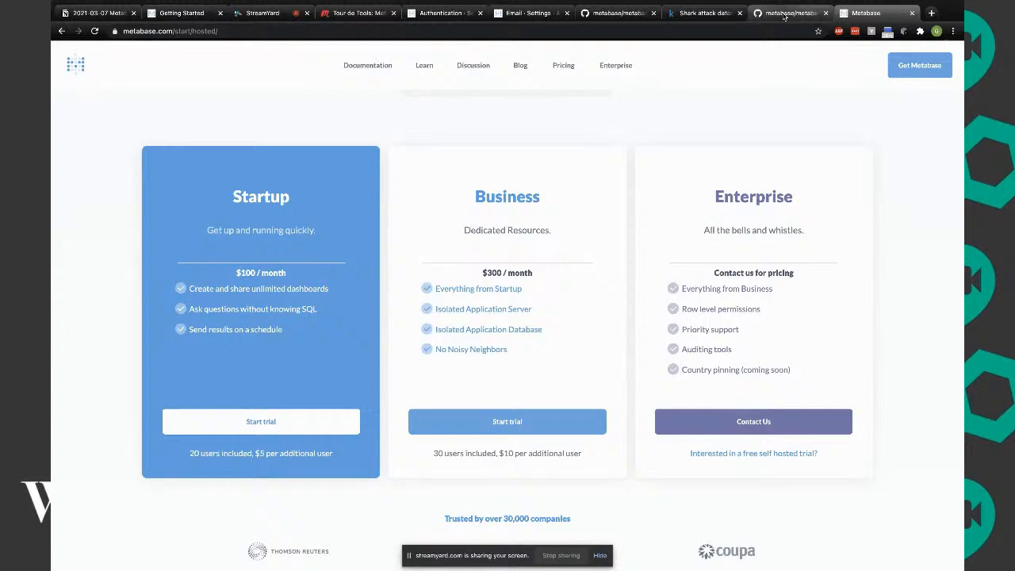
# Step: Glance at the Notion session script, then return to Metabase's local database browser
pyautogui.click(95, 14)
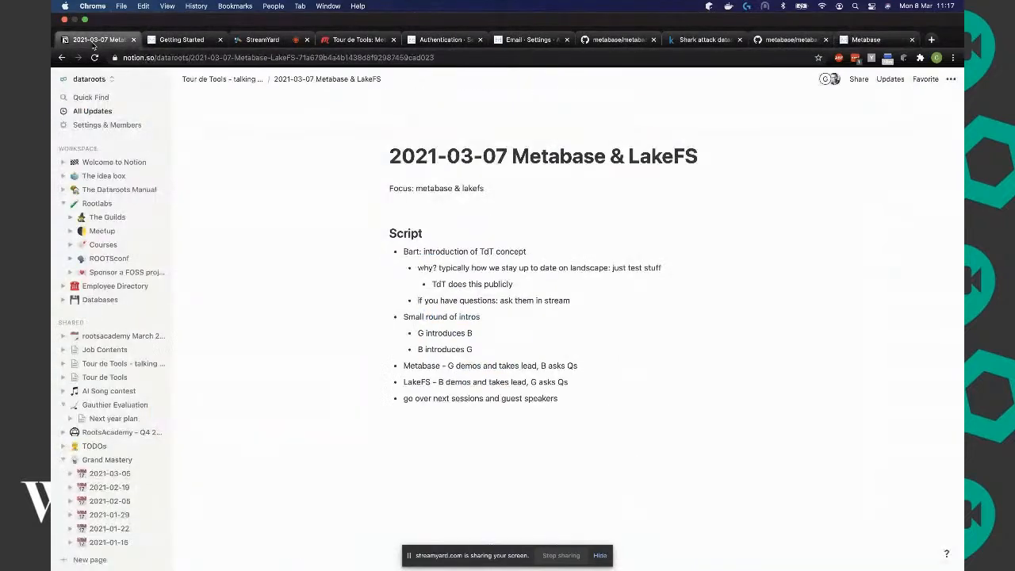
pyautogui.click(704, 40)
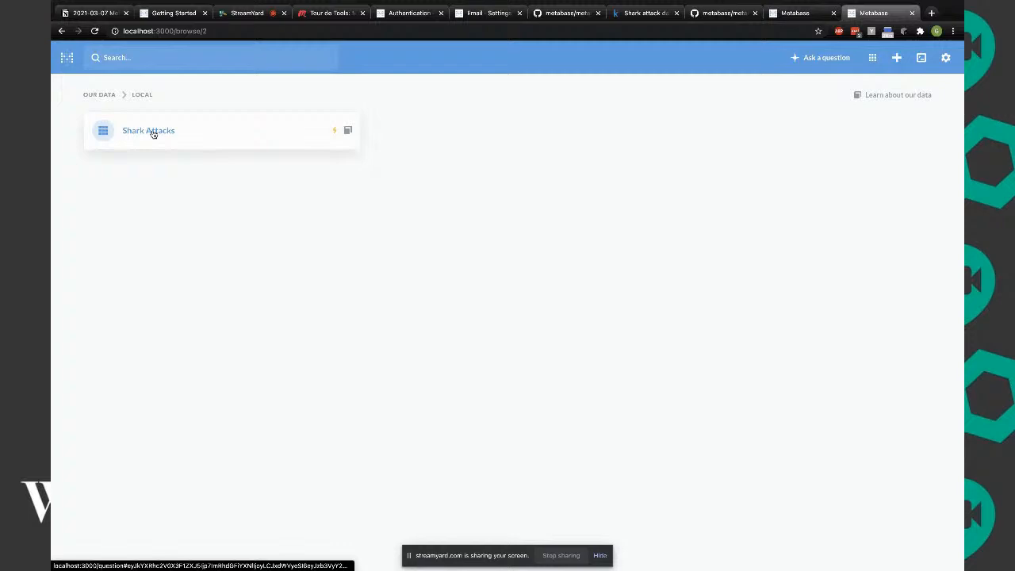
# Step: Open the Shark Attacks table and filter out rows where Case Number is 0
pyautogui.click(148, 130)
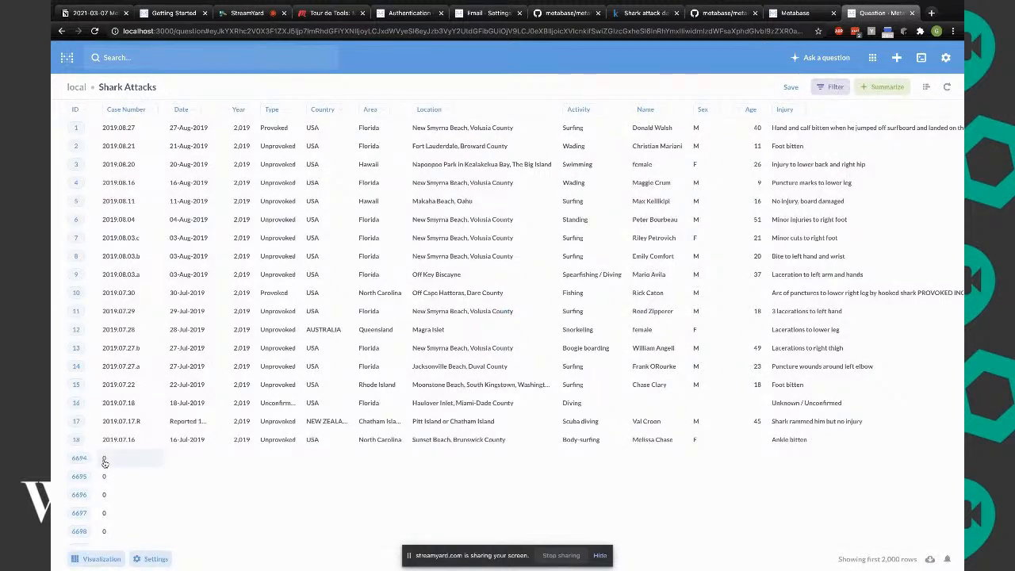
pyautogui.scroll(-3)
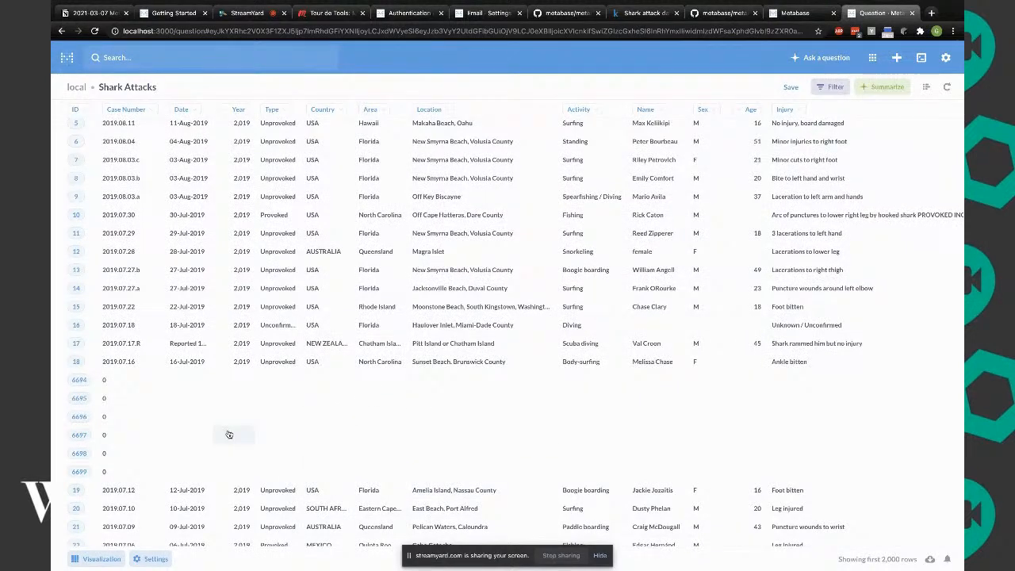
pyautogui.scroll(3)
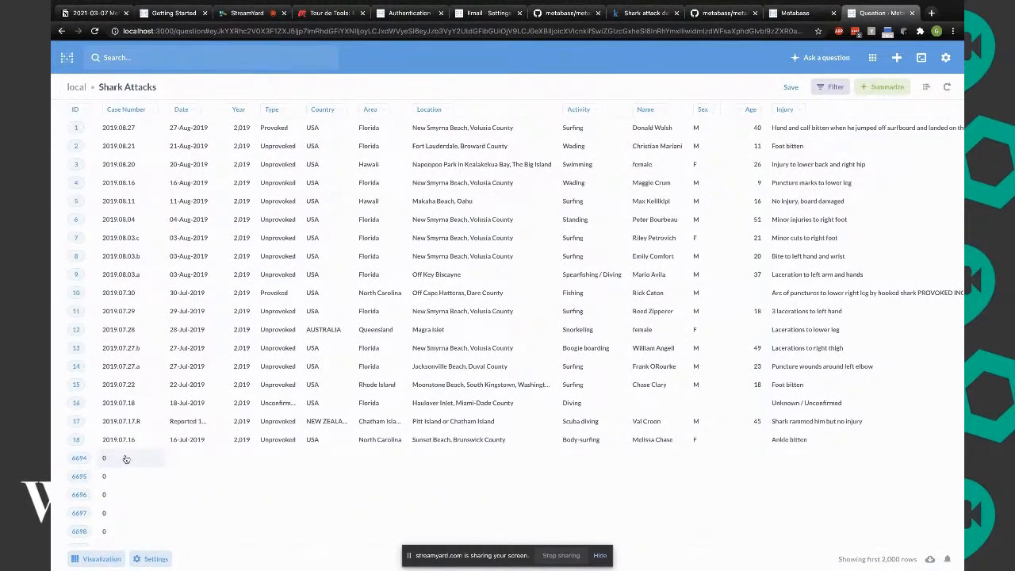
pyautogui.click(126, 459)
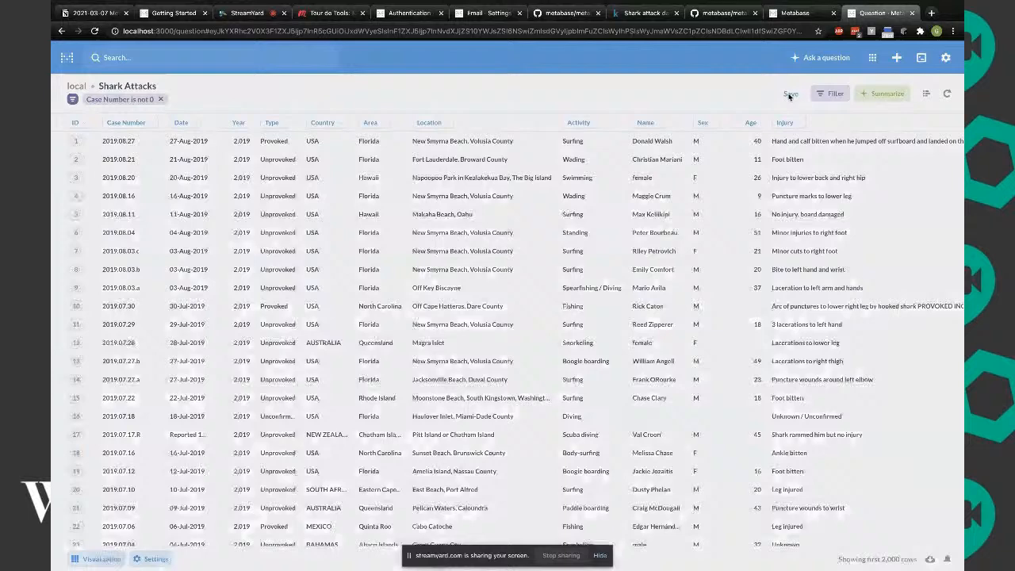
pyautogui.click(790, 94)
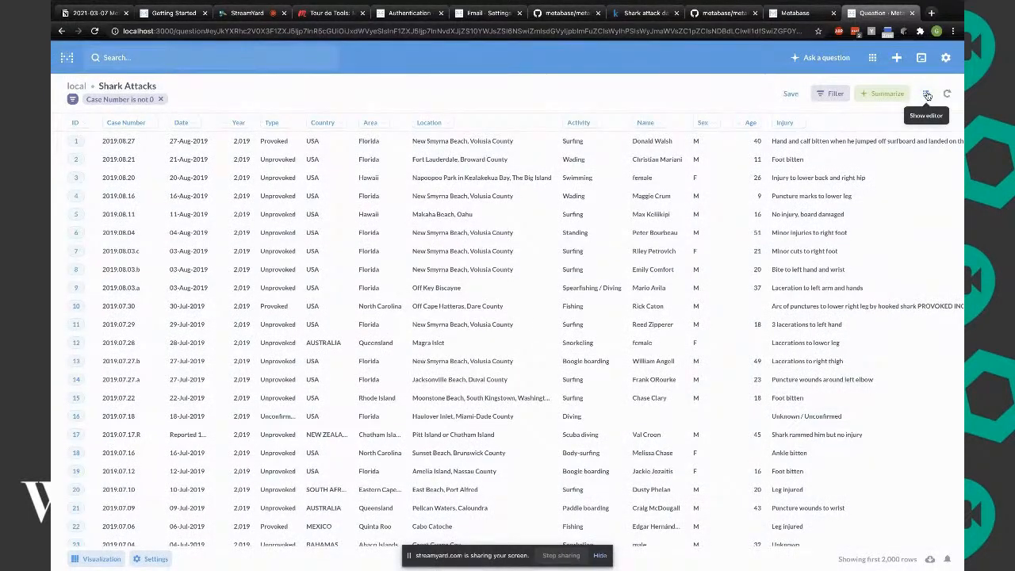
pyautogui.moveTo(213, 113)
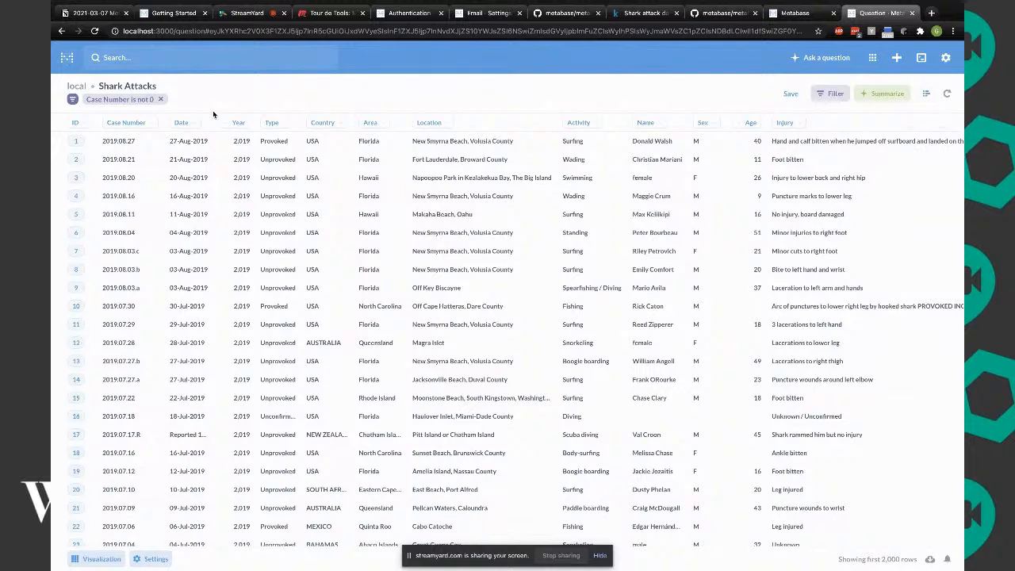
pyautogui.moveTo(928, 95)
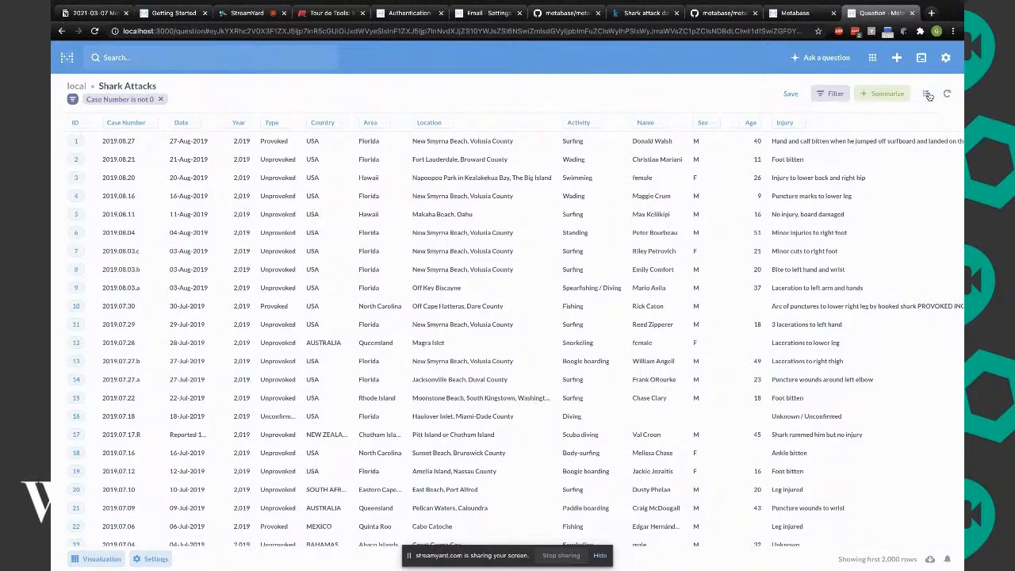
pyautogui.click(924, 88)
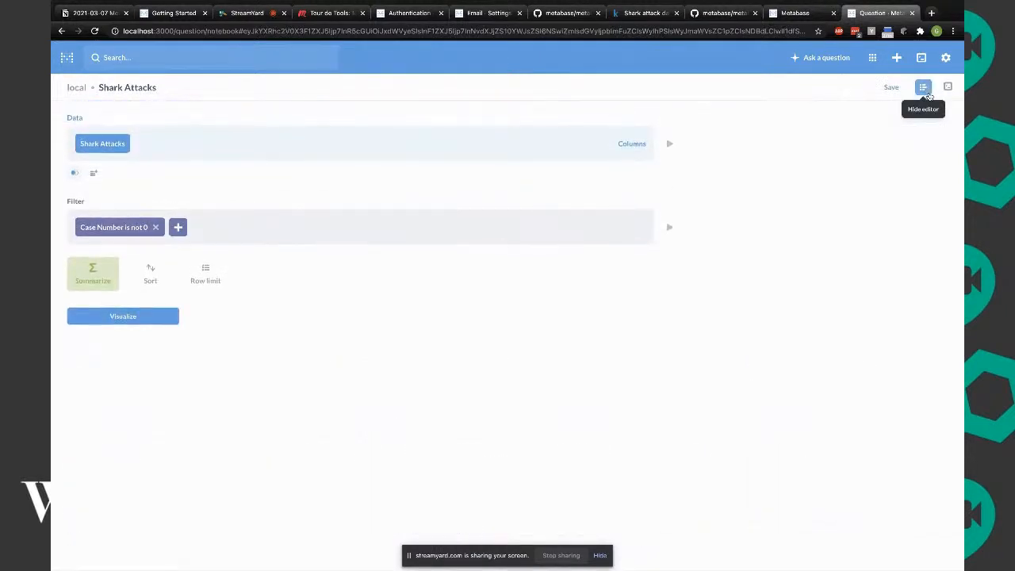
pyautogui.click(922, 88)
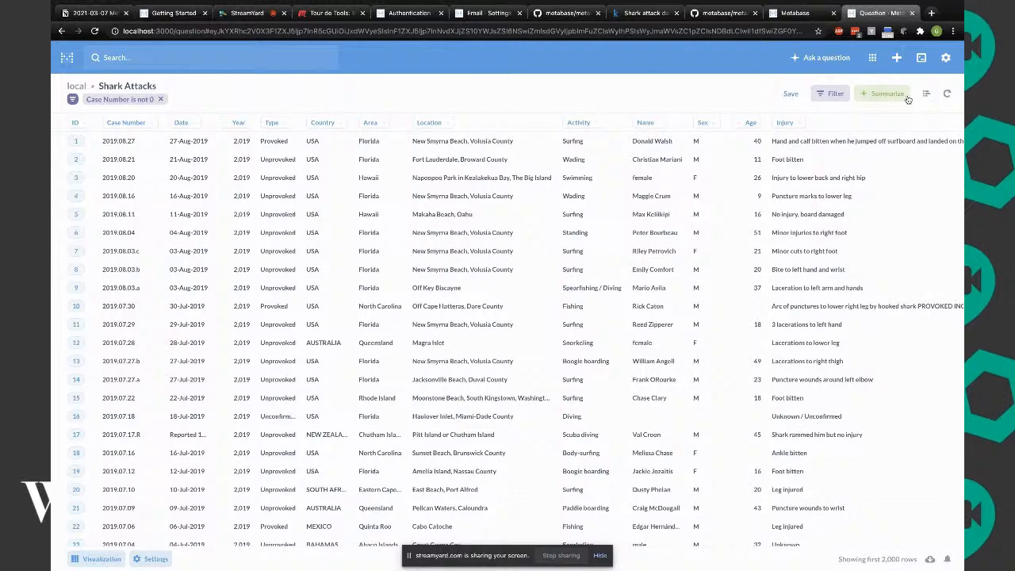
# Step: Try the filtered results as Gauge, Combo and Pivot Table visualizations
pyautogui.scroll(-3)
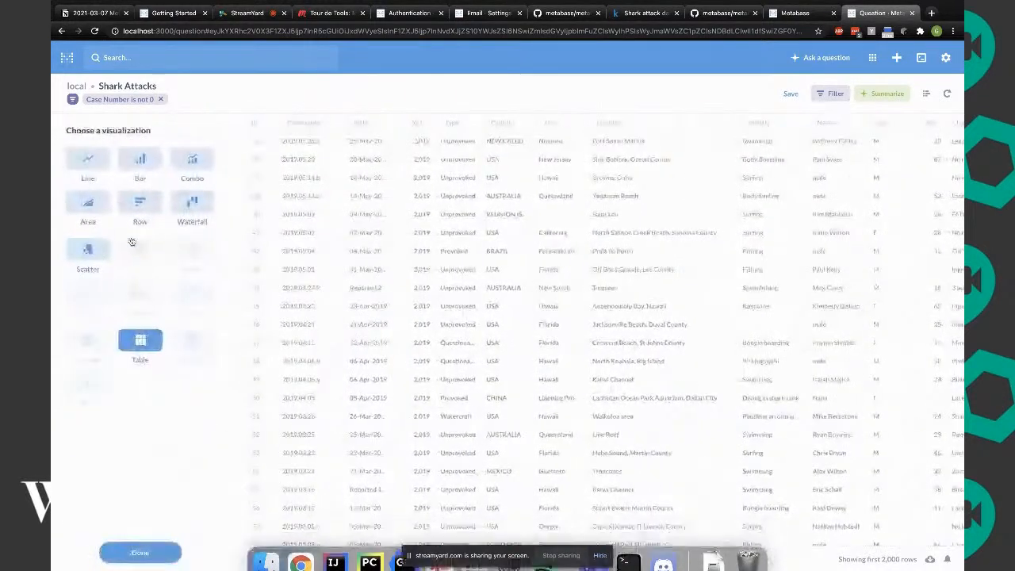
pyautogui.click(193, 158)
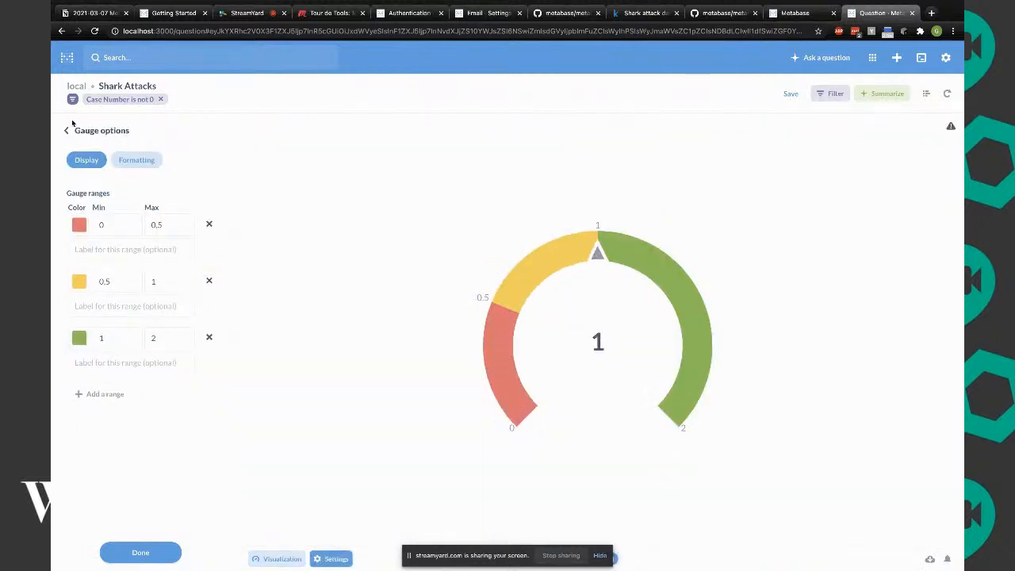
pyautogui.click(277, 558)
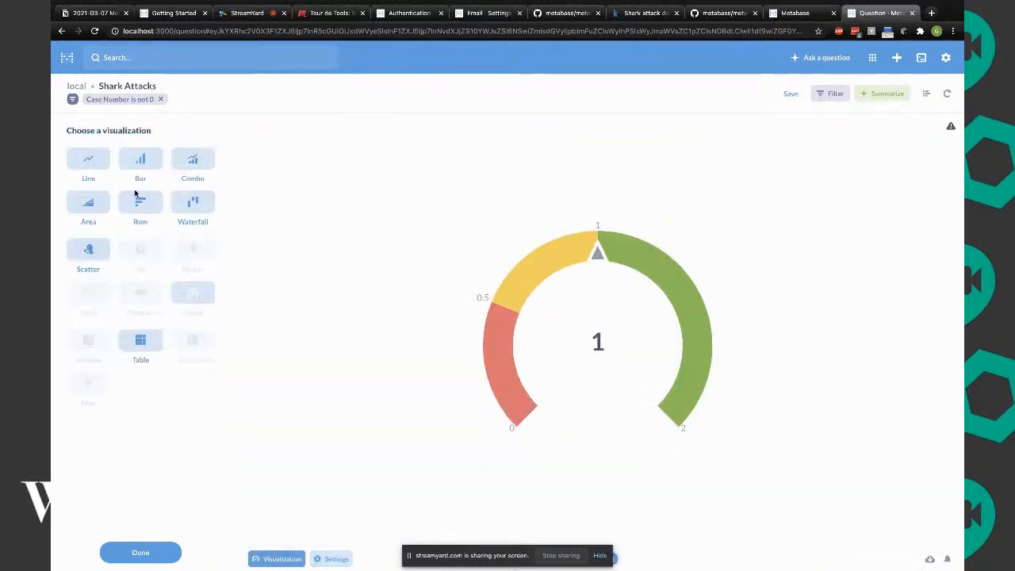
pyautogui.click(141, 206)
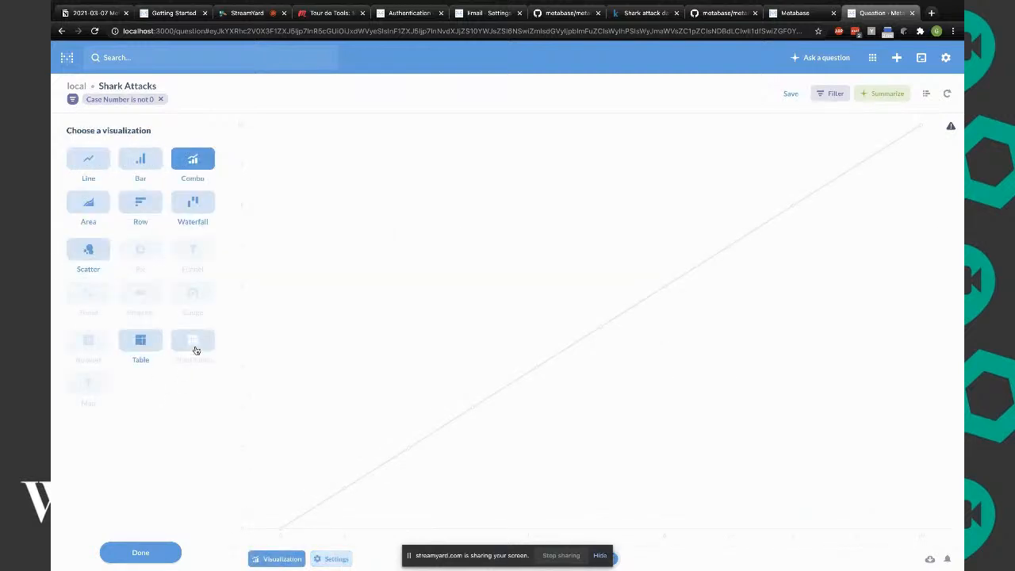
pyautogui.click(193, 341)
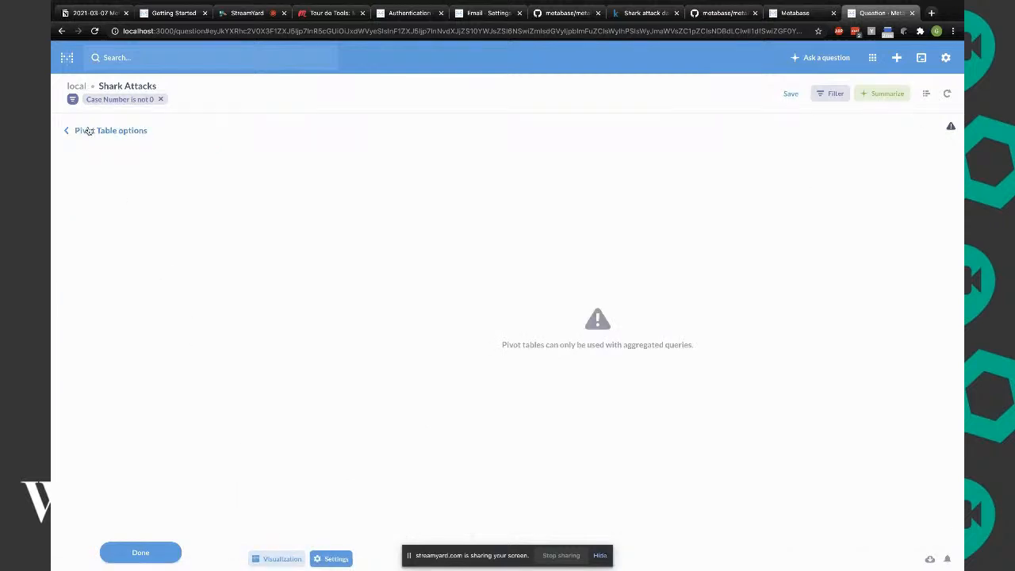
pyautogui.click(277, 559)
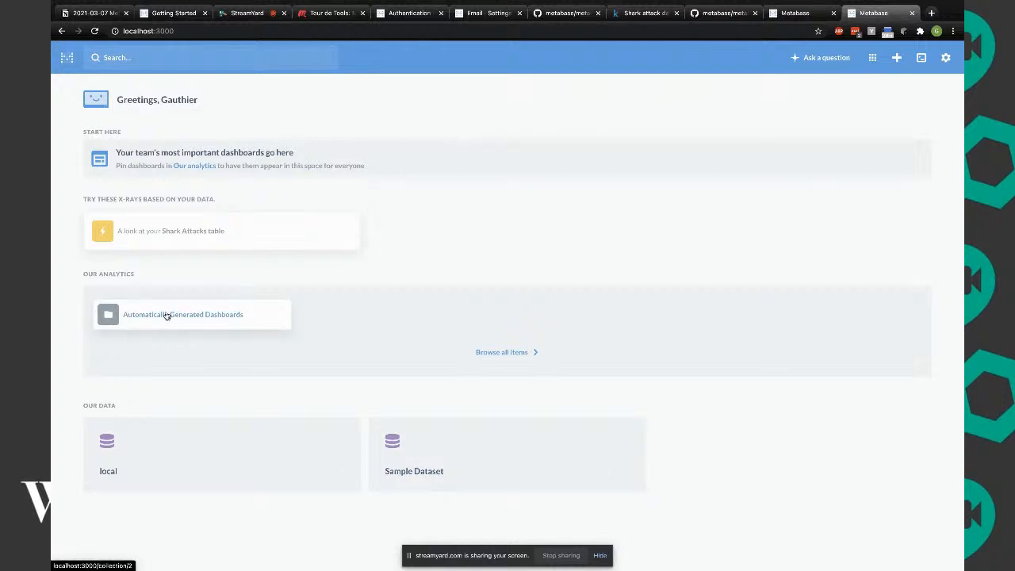
# Step: Open Automatically Generated Dashboards, then 'A look at your Shark Attacks table' and browse its items
pyautogui.click(183, 314)
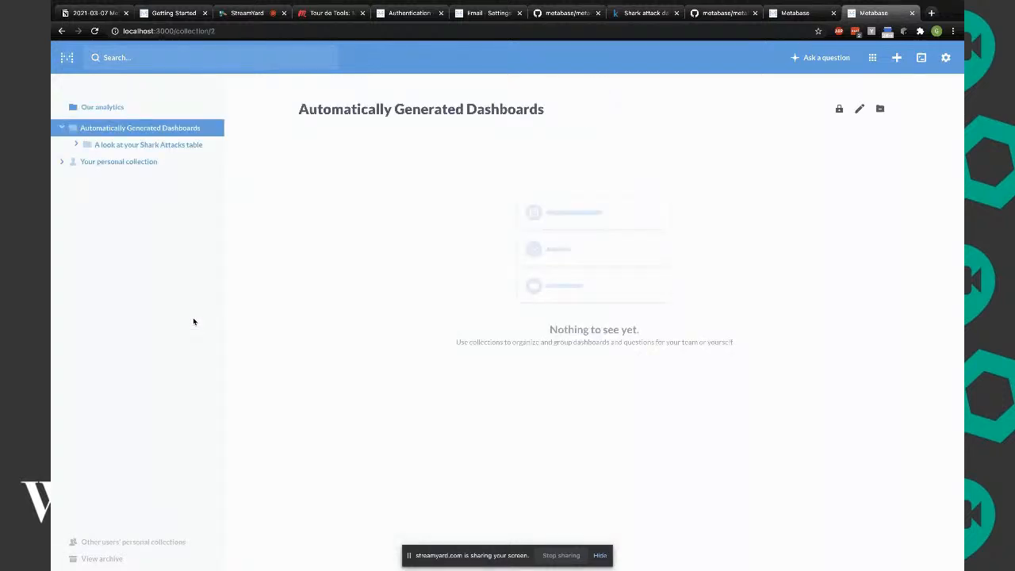
pyautogui.click(148, 144)
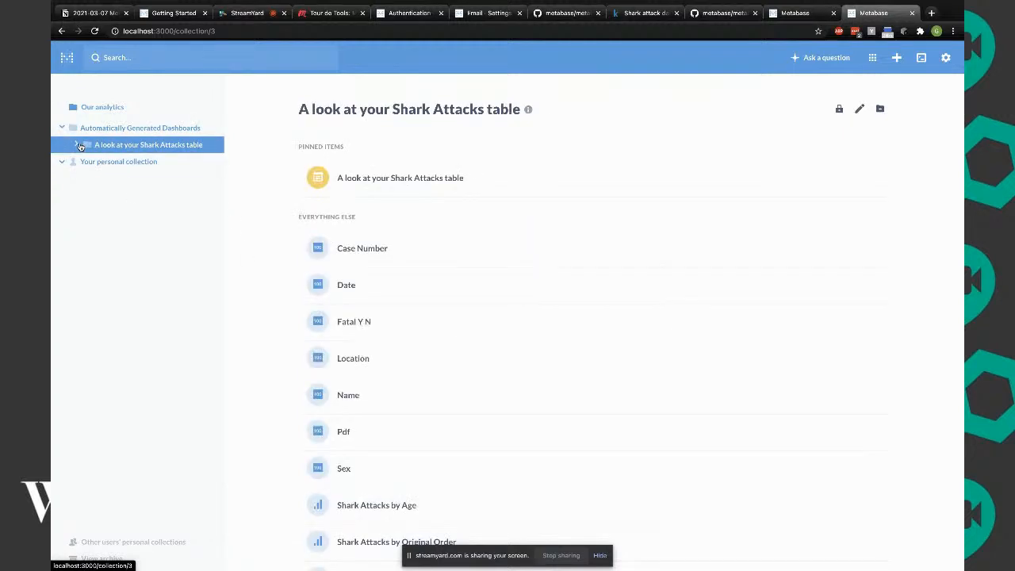
pyautogui.scroll(-3)
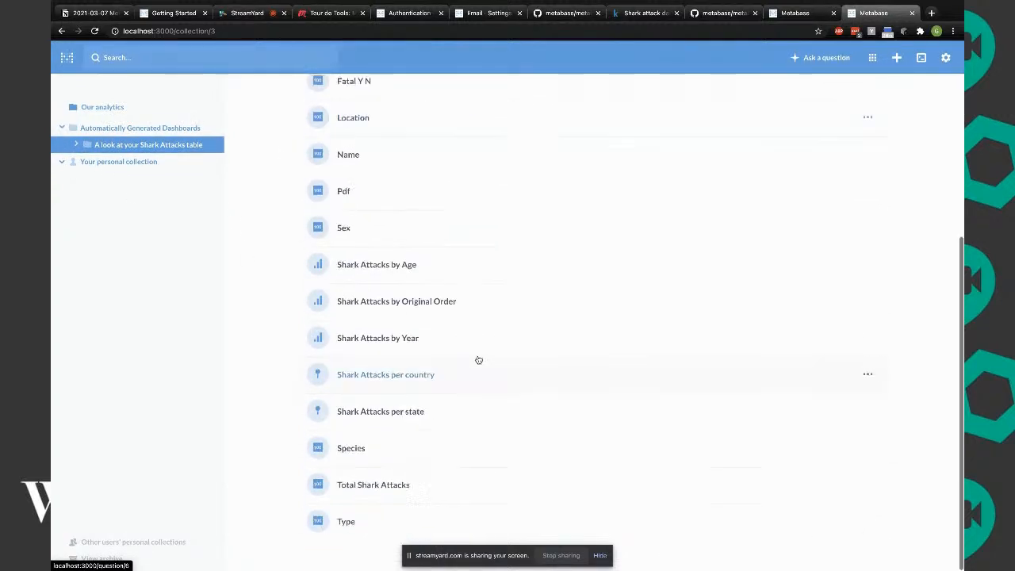
pyautogui.click(385, 374)
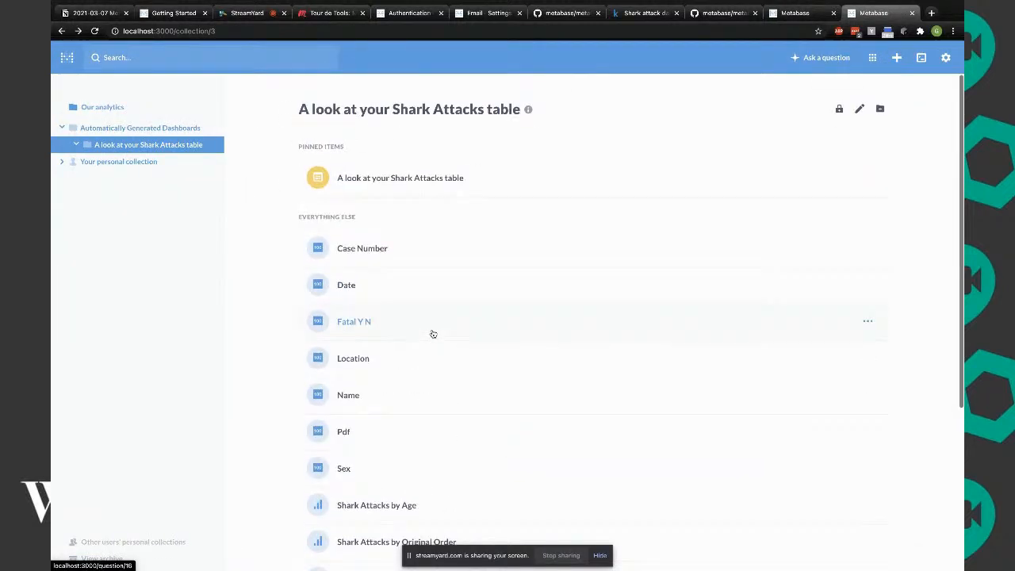
pyautogui.moveTo(700, 123)
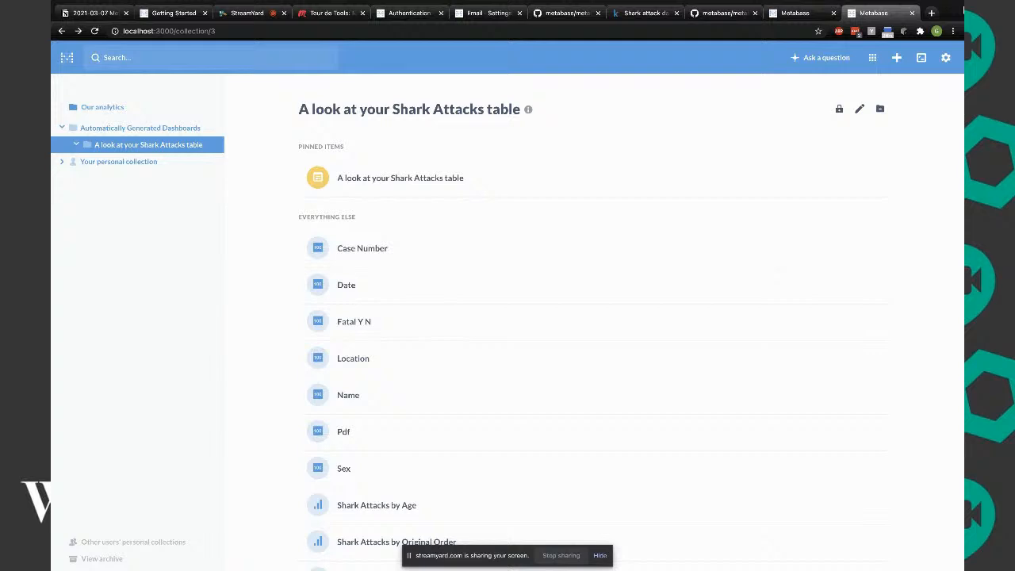
pyautogui.moveTo(897, 57)
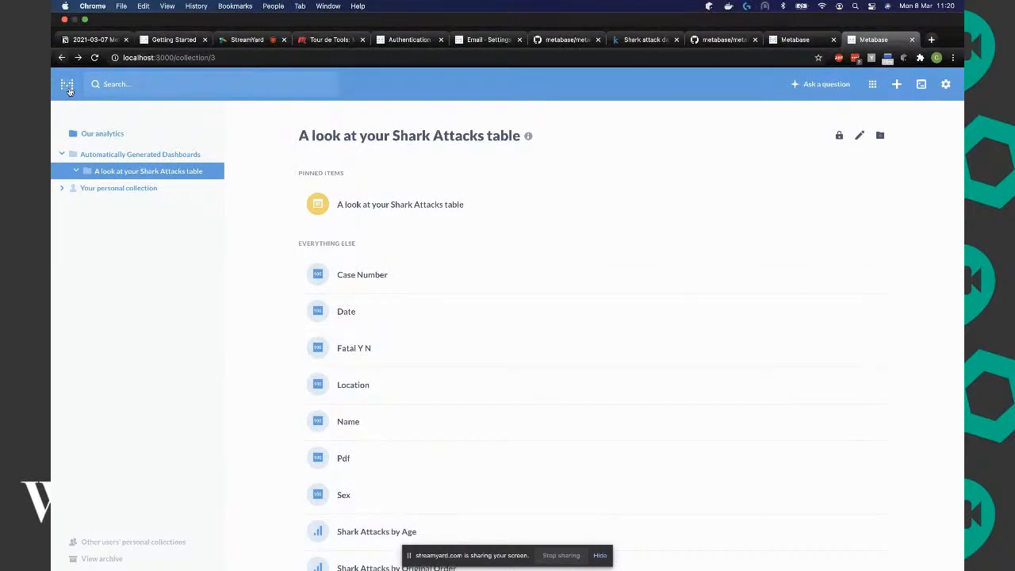
pyautogui.click(66, 84)
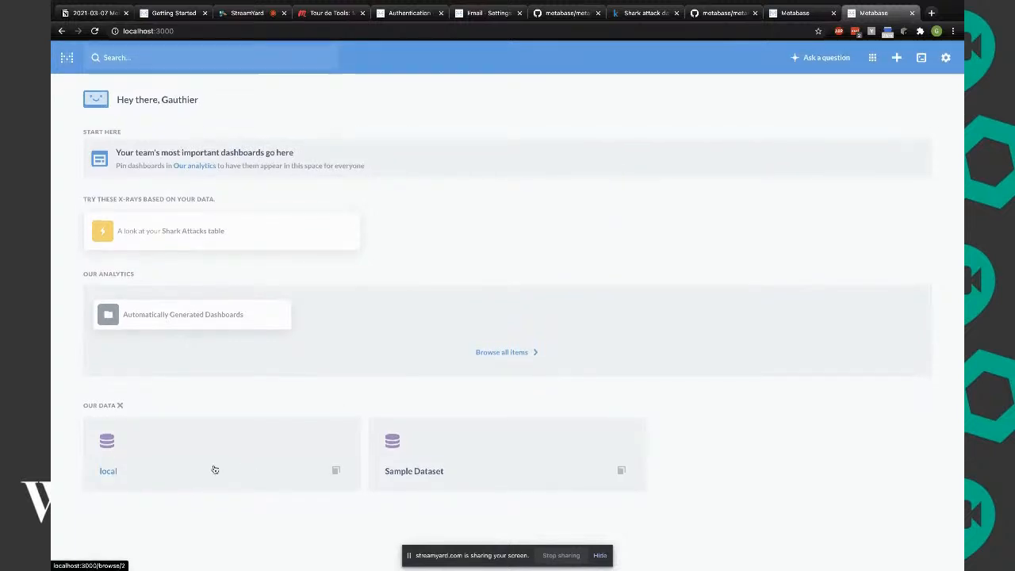
pyautogui.click(108, 471)
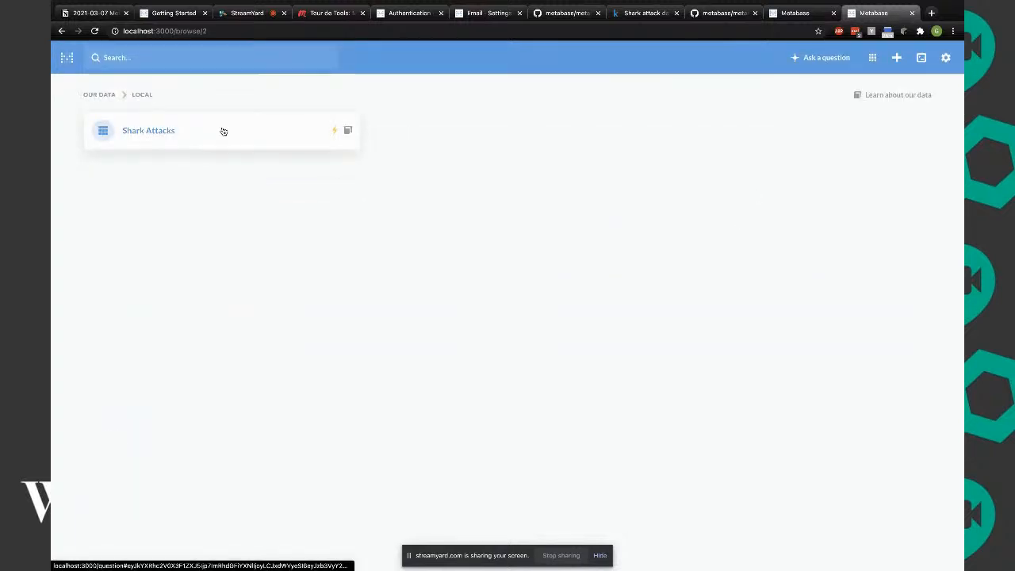
pyautogui.click(149, 131)
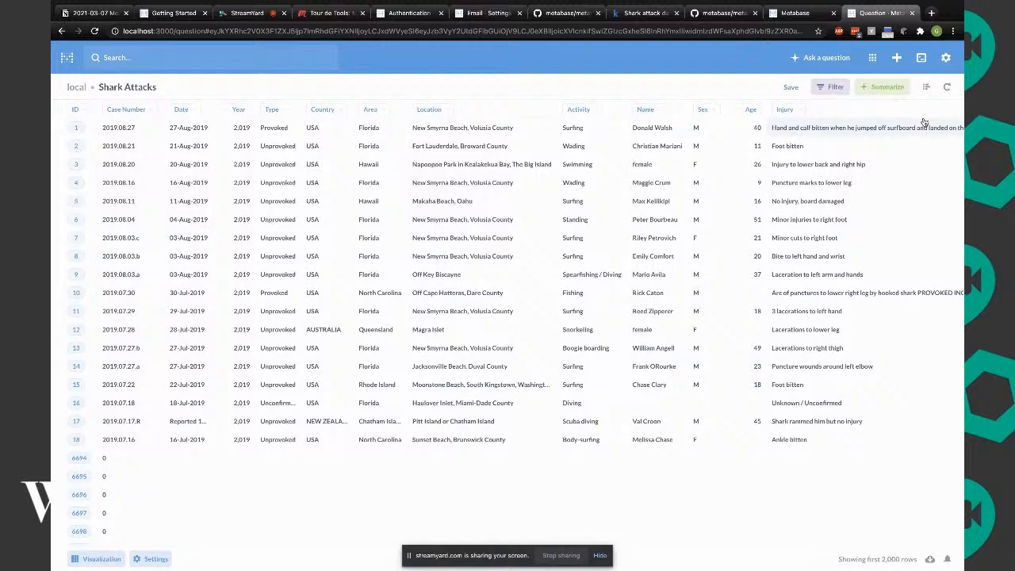
pyautogui.scroll(-3)
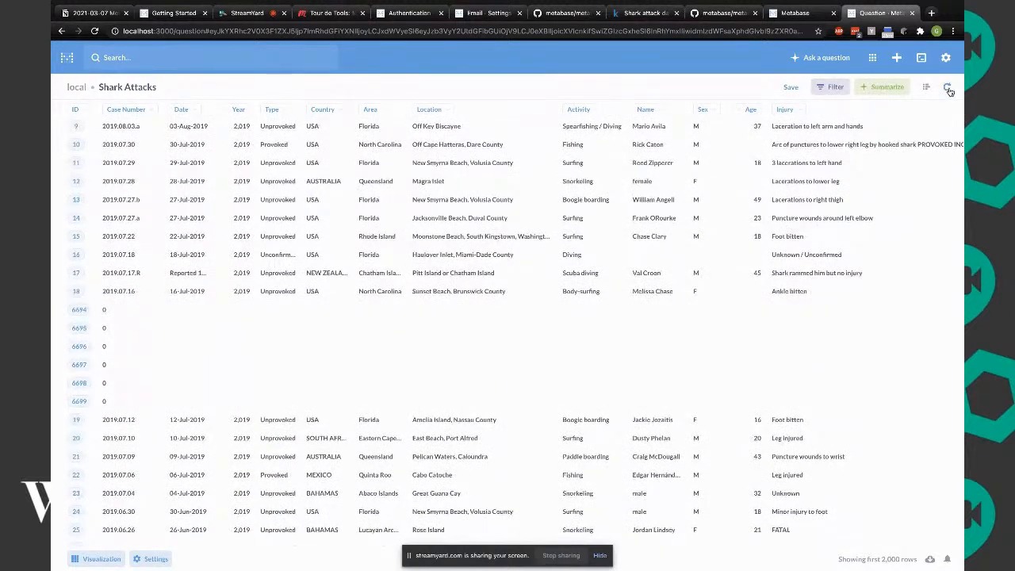
pyautogui.click(948, 87)
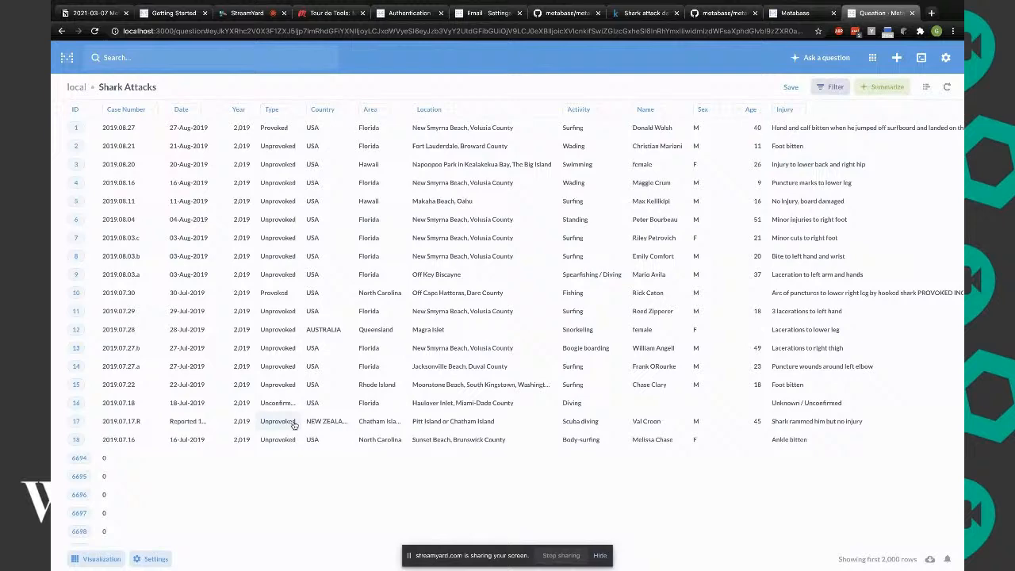
pyautogui.scroll(-3)
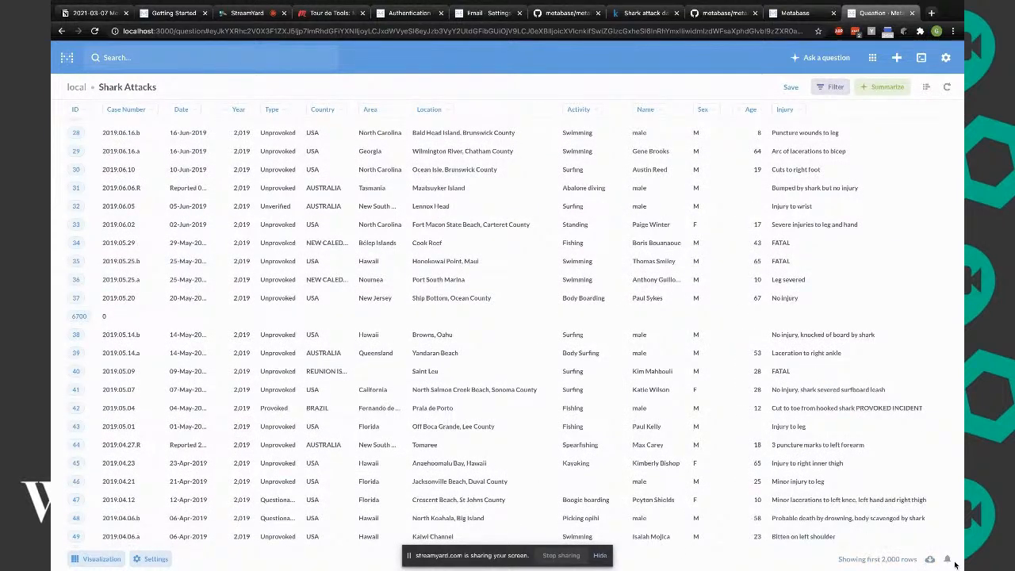
pyautogui.moveTo(948, 560)
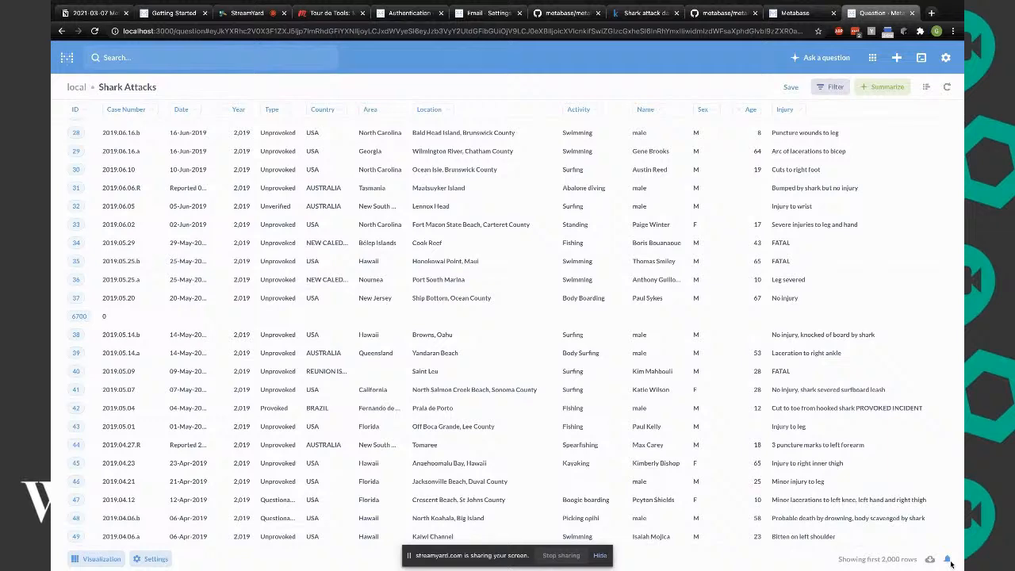
pyautogui.click(791, 87)
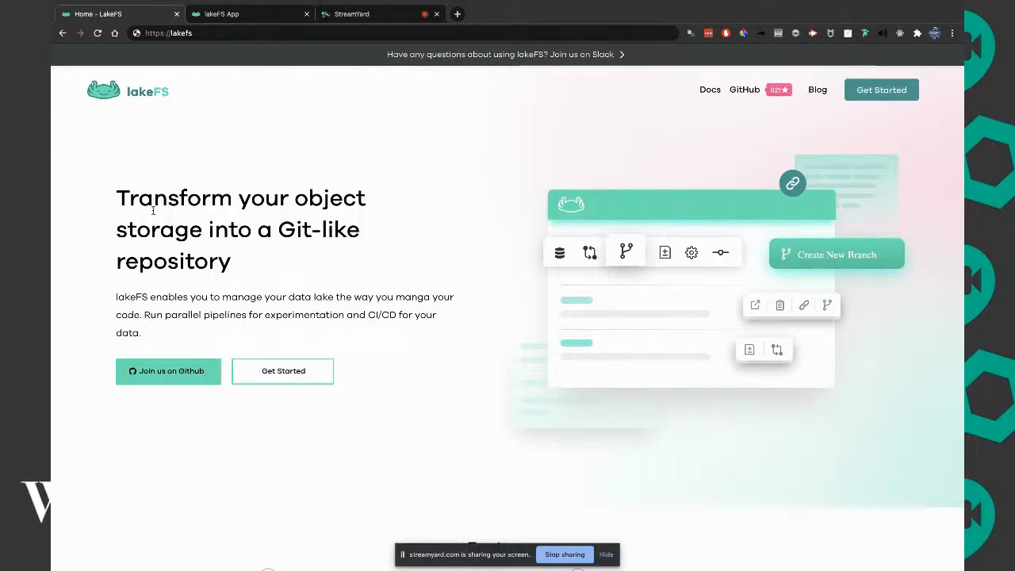
# Step: Scroll down the lakeFS home page about Git-like object storage
pyautogui.scroll(-3)
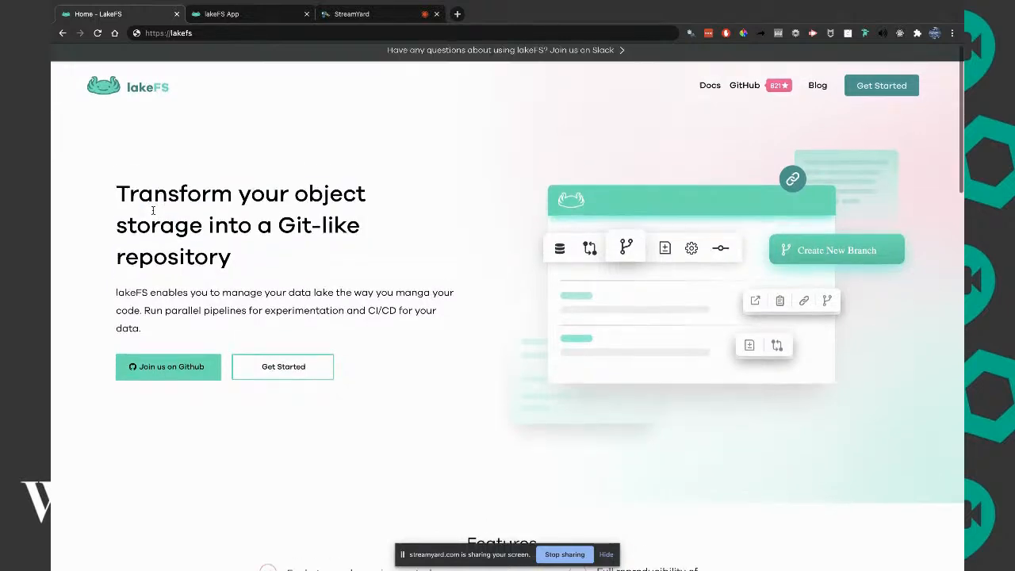
pyautogui.scroll(-3)
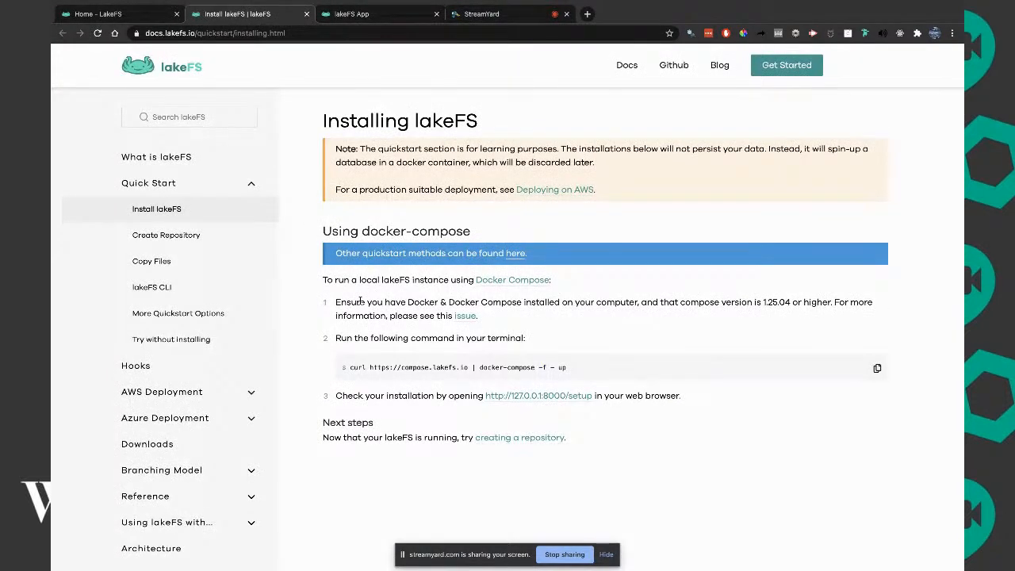
# Step: Select the Docker prerequisite sentence on the Installing lakeFS quickstart page
pyautogui.tripleClick(456, 367)
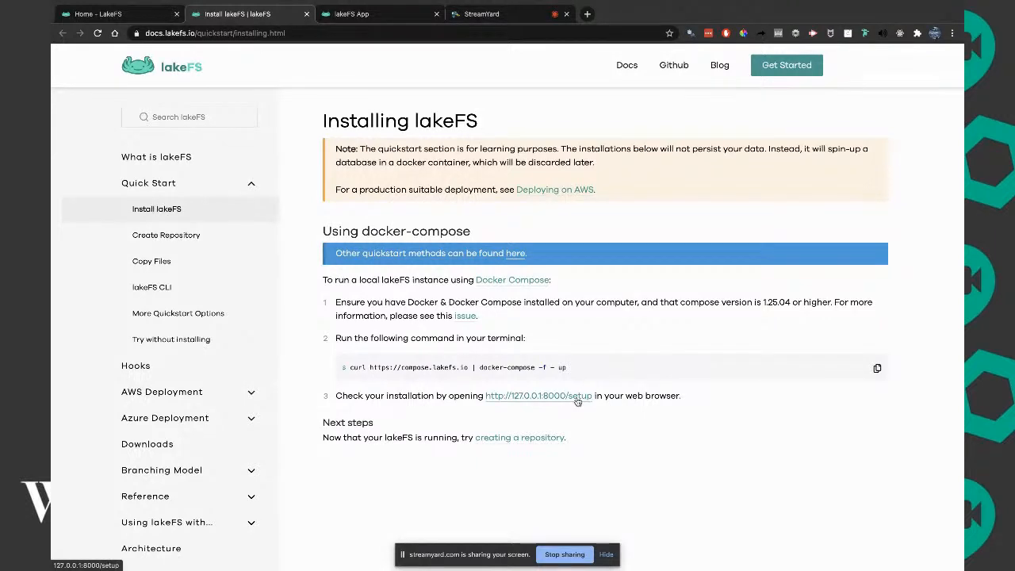
pyautogui.moveTo(351, 97)
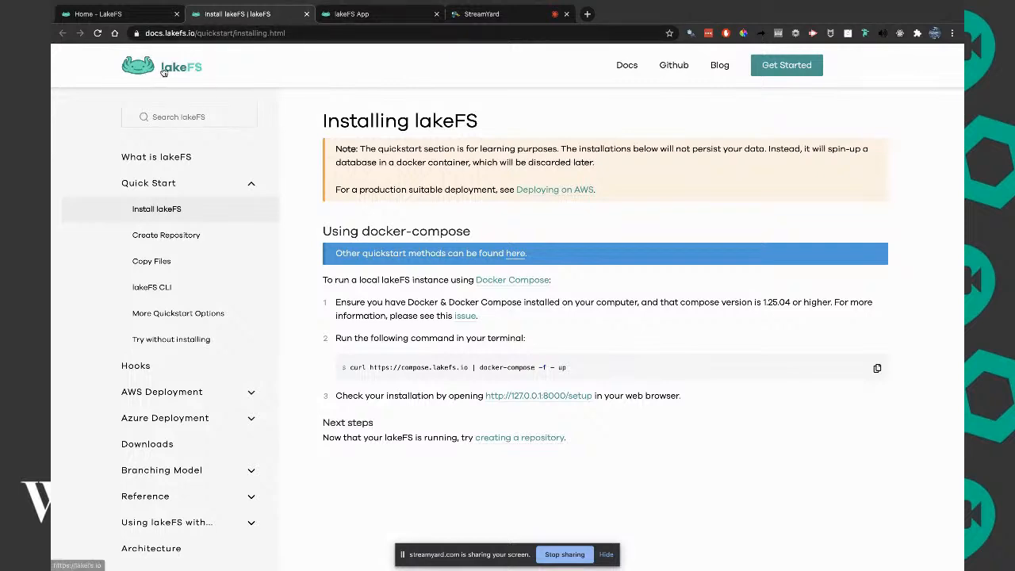
# Step: Return to the lakeFS home page and scroll through its Features, frameworks and Deploy sections
pyautogui.click(161, 66)
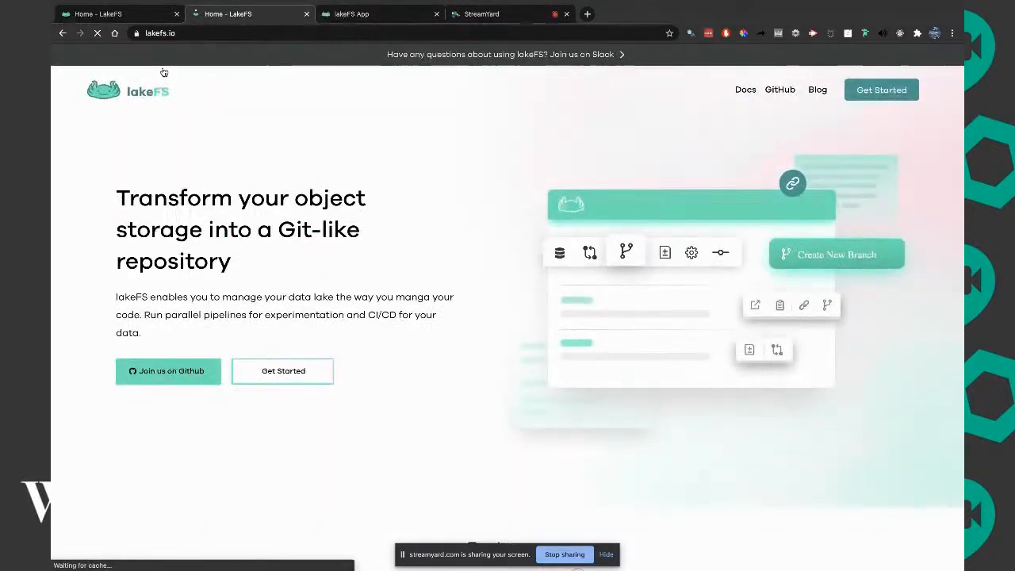
pyautogui.scroll(-3)
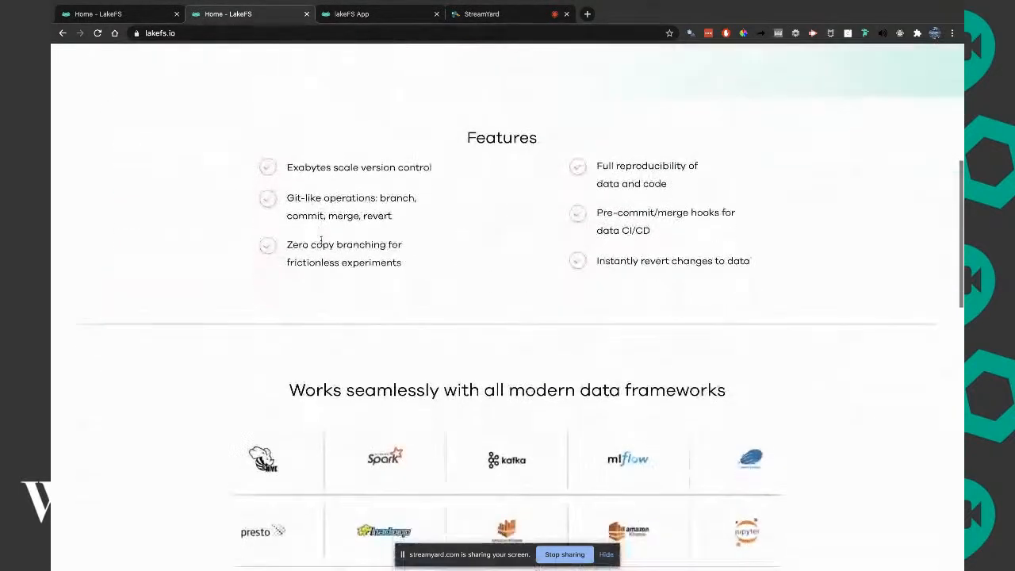
pyautogui.scroll(-3)
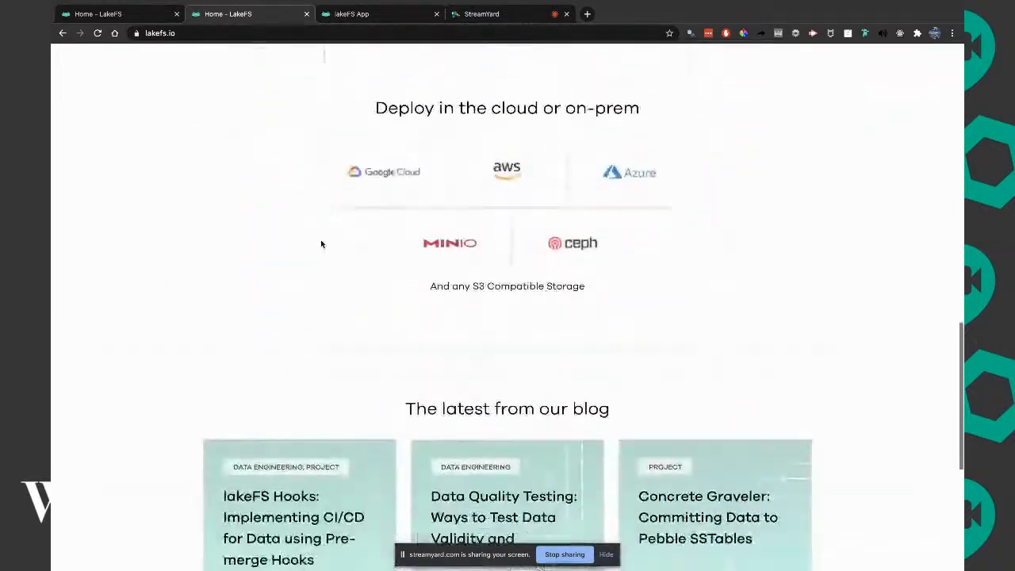
pyautogui.scroll(3)
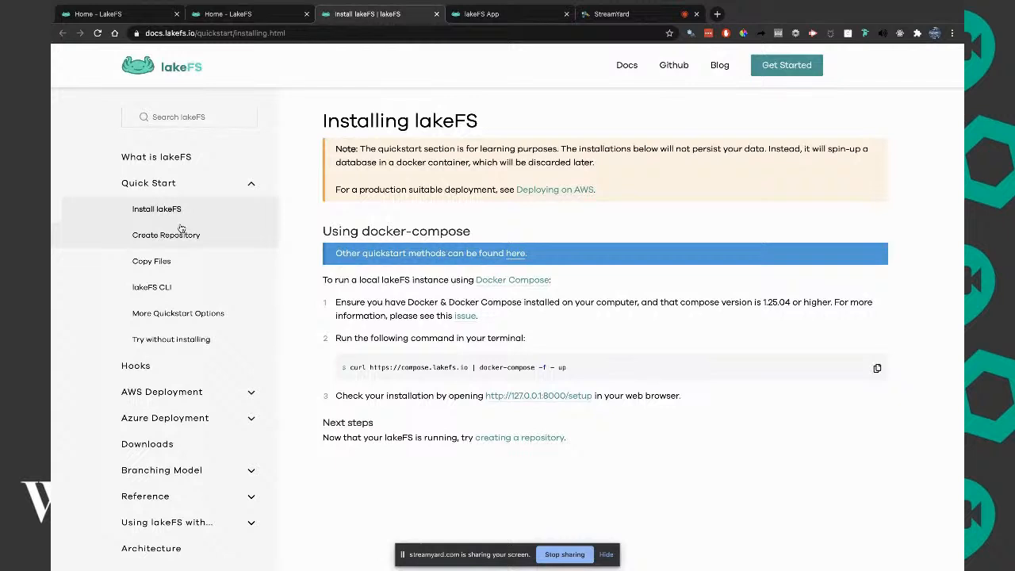
pyautogui.moveTo(157, 208)
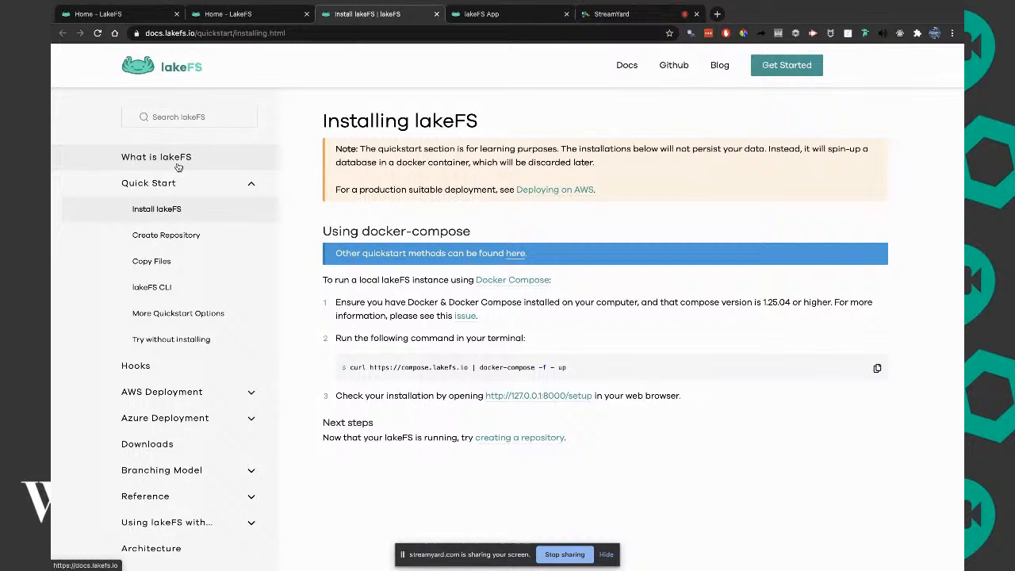
pyautogui.moveTo(179, 166)
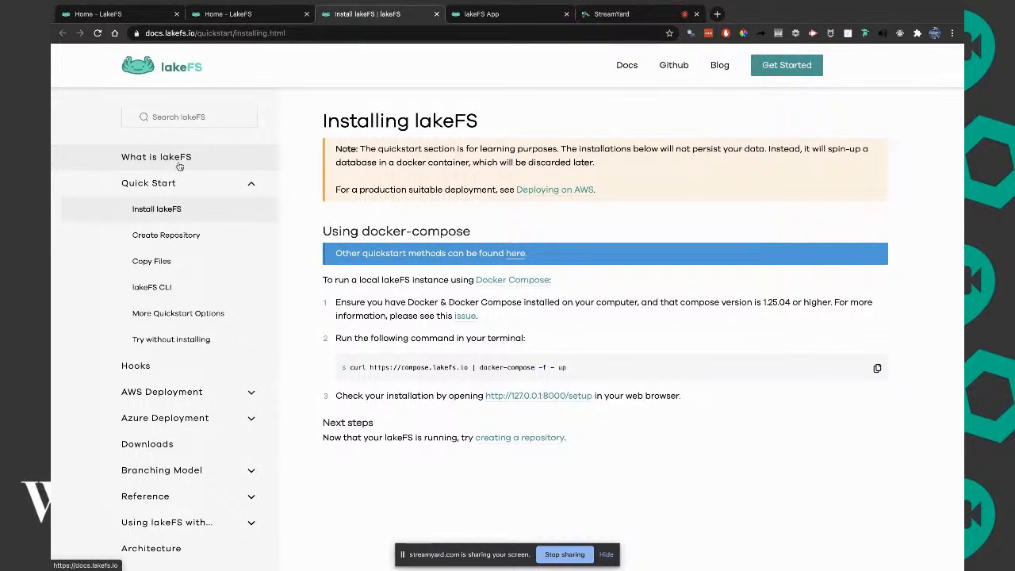
pyautogui.moveTo(186, 162)
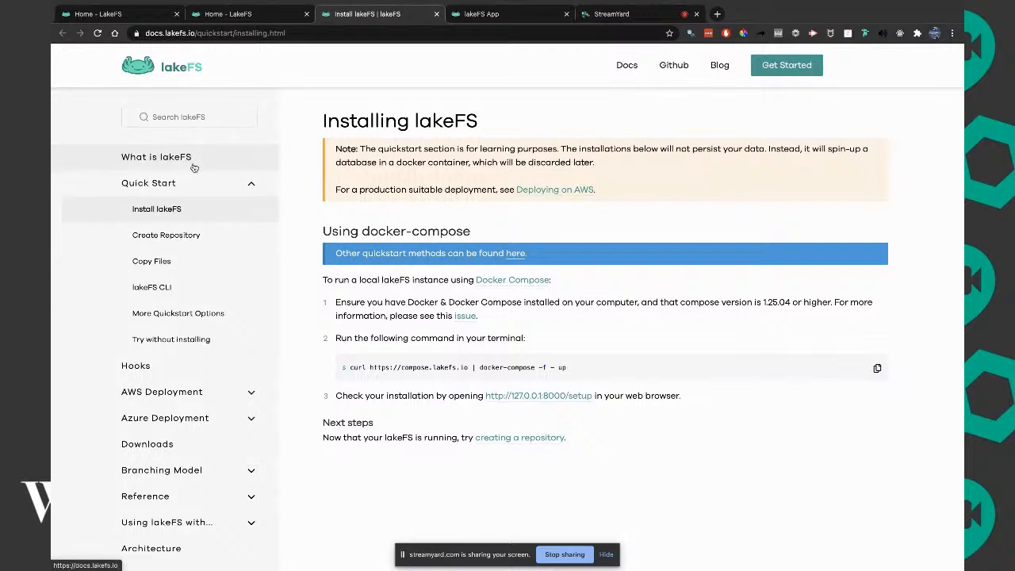
# Step: Read the 'What is lakeFS' docs page, then switch to the local lakeFS app
pyautogui.click(156, 156)
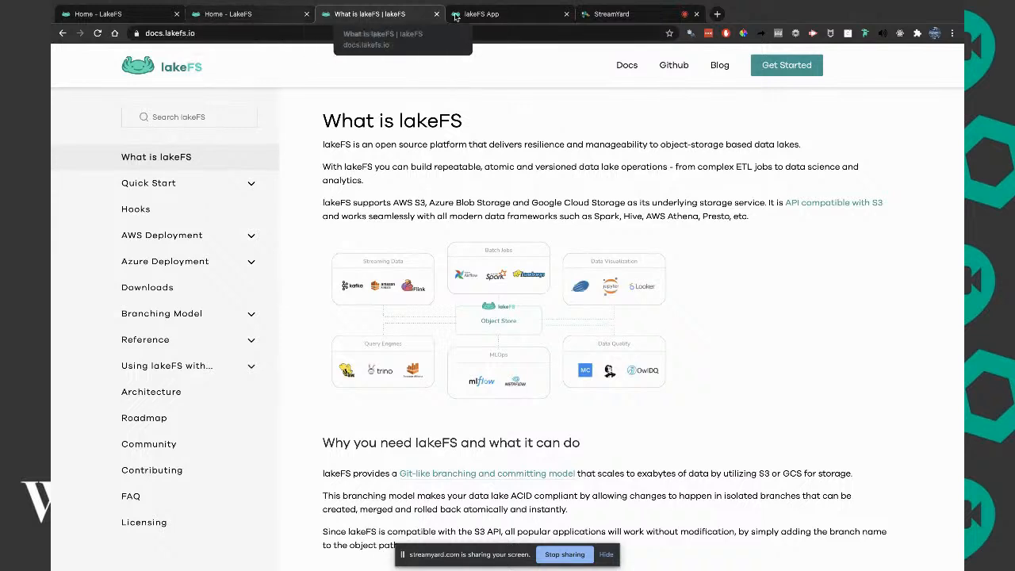
pyautogui.click(508, 14)
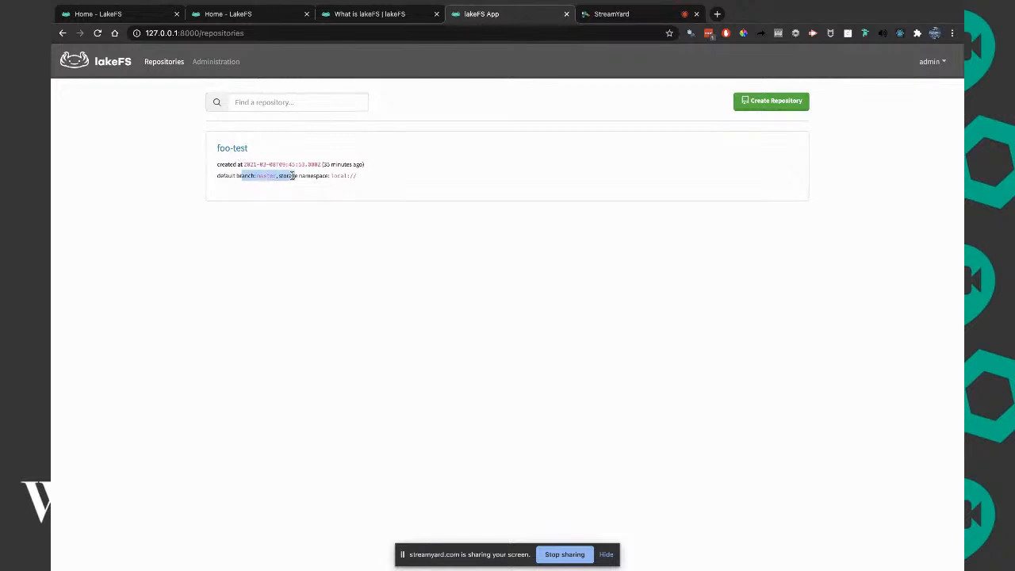
# Step: Zoom in on the lakeFS repositories page so foo-test is easier to read
pyautogui.press('ctrl+plus')
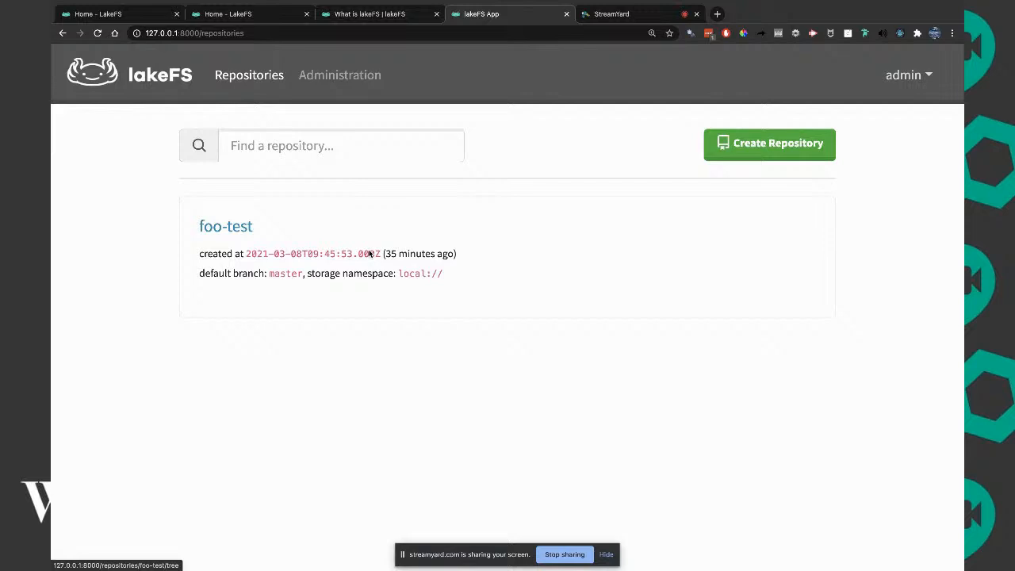
pyautogui.moveTo(423, 300)
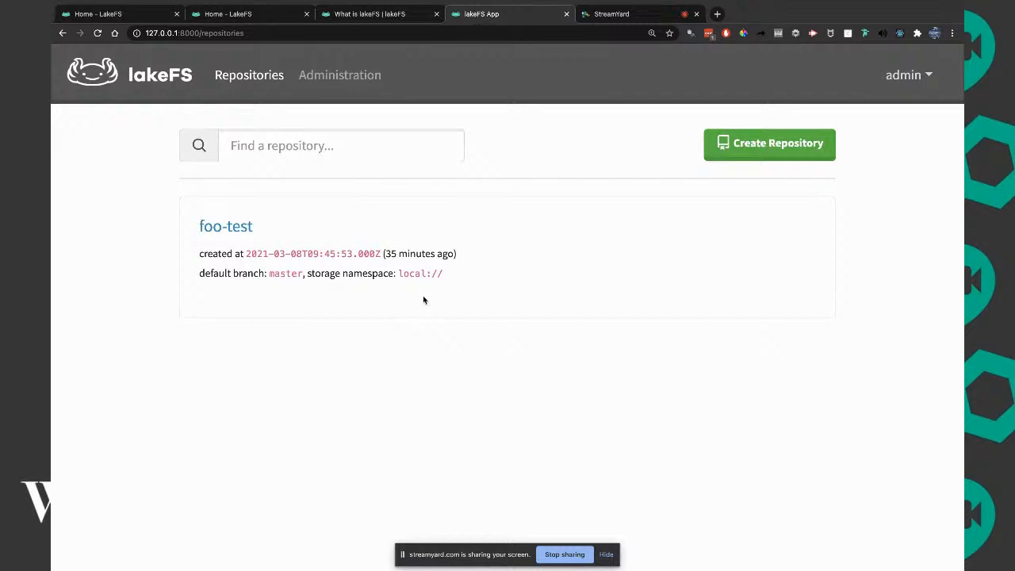
pyautogui.moveTo(411, 289)
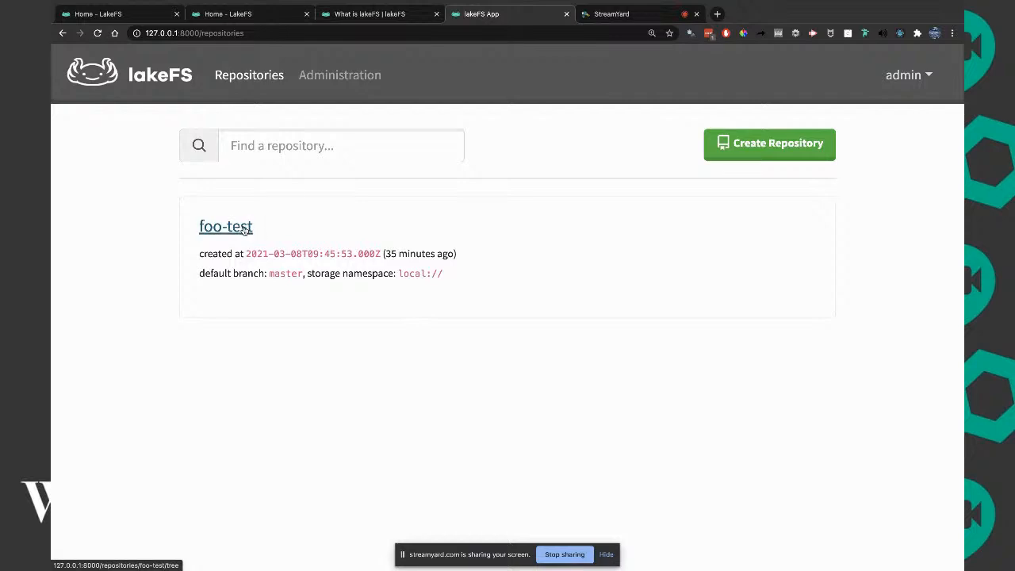
pyautogui.moveTo(243, 230)
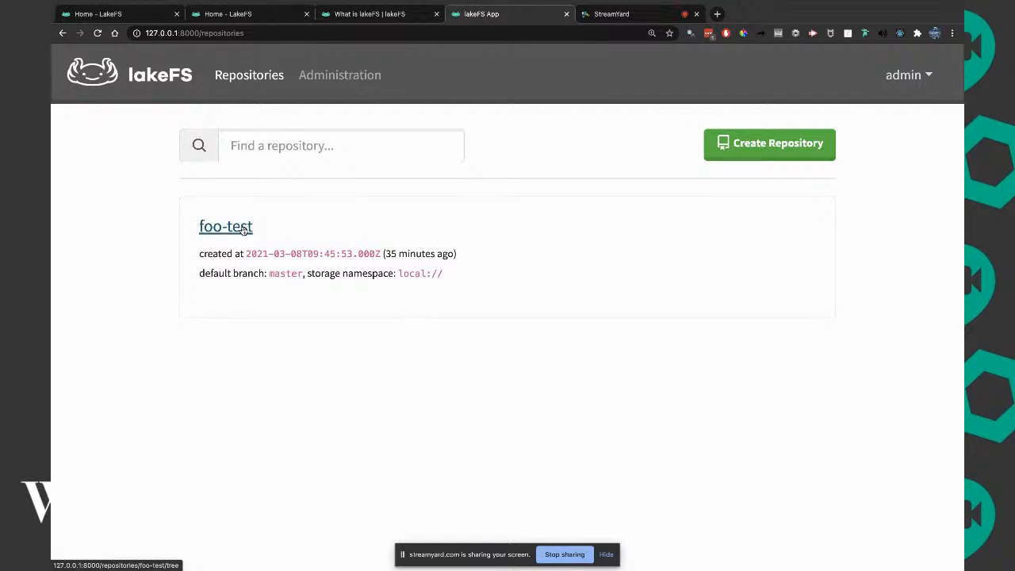
# Step: Open foo-test, check its branch dropdown, and confirm master has no uncommitted changes
pyautogui.click(225, 226)
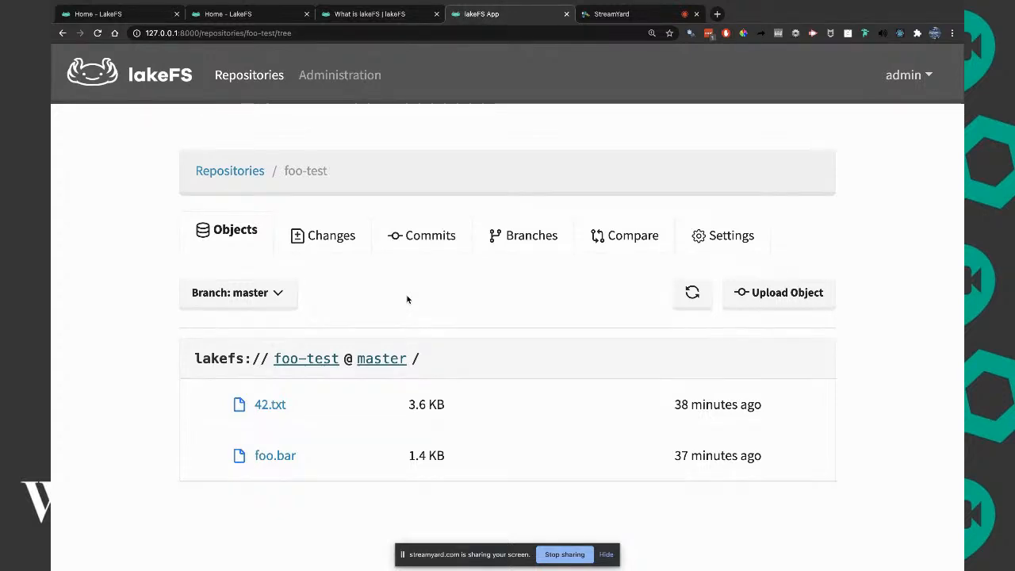
pyautogui.moveTo(451, 296)
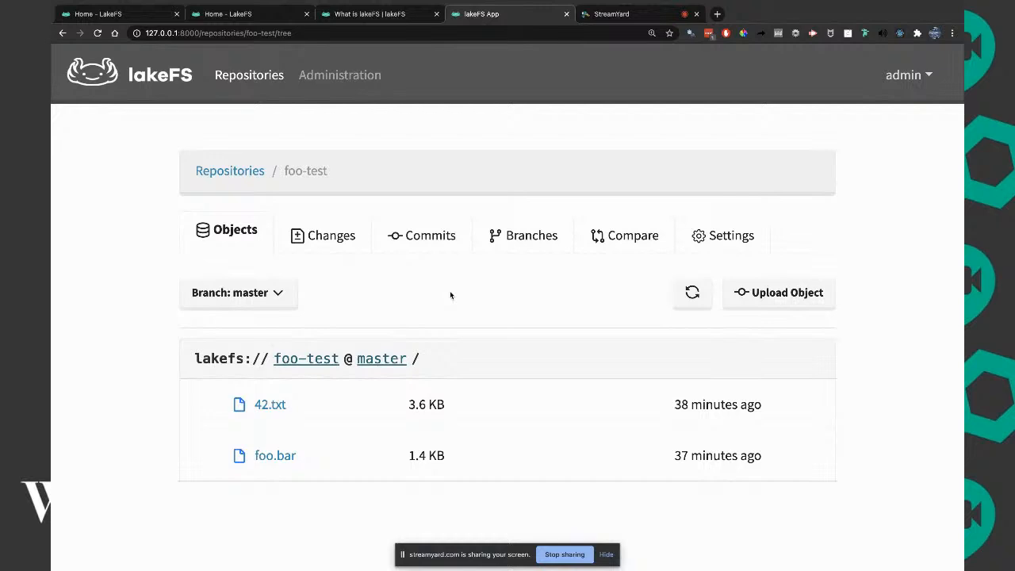
pyautogui.moveTo(404, 284)
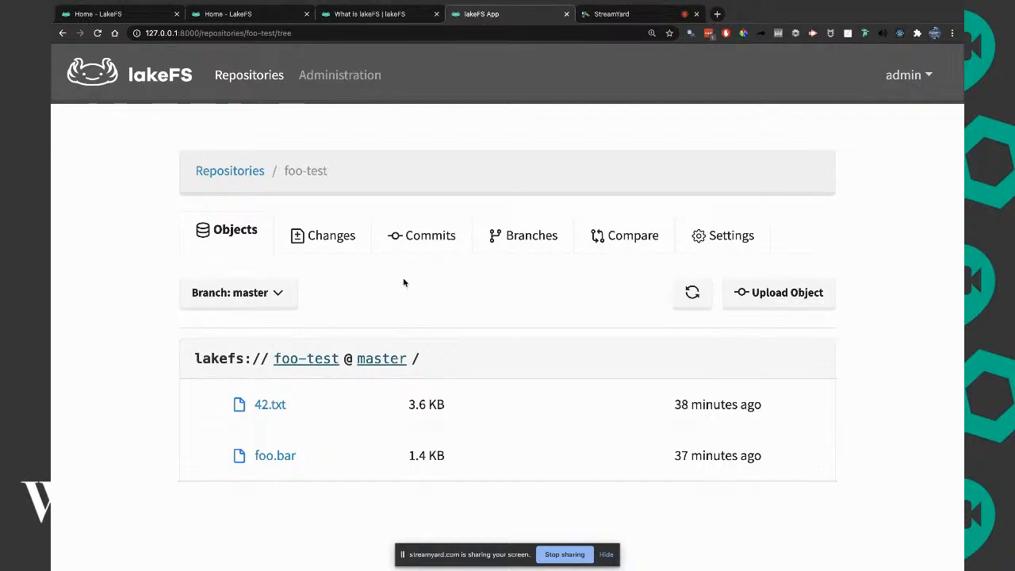
pyautogui.moveTo(337, 176)
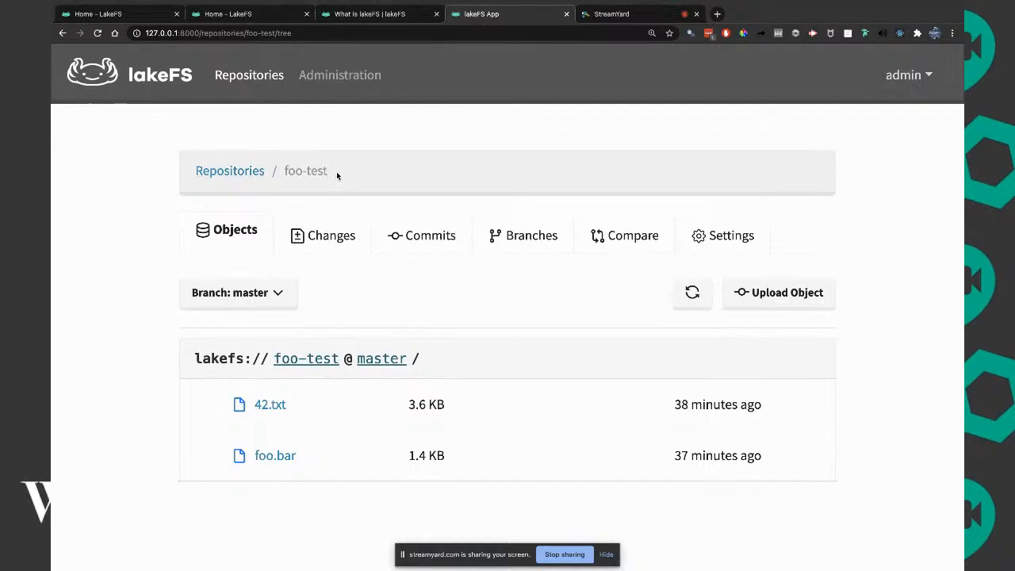
pyautogui.click(238, 293)
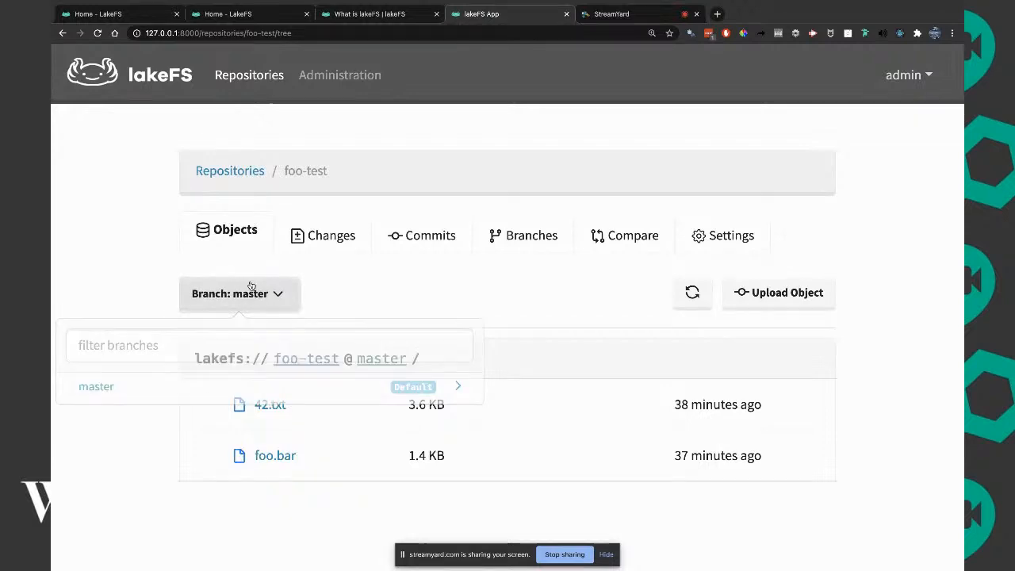
pyautogui.click(238, 293)
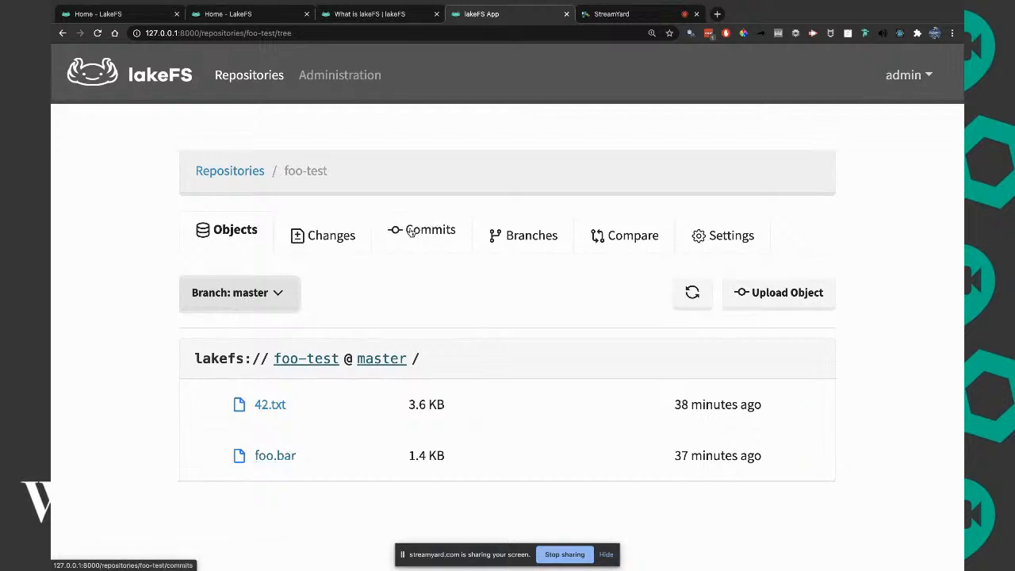
pyautogui.click(330, 235)
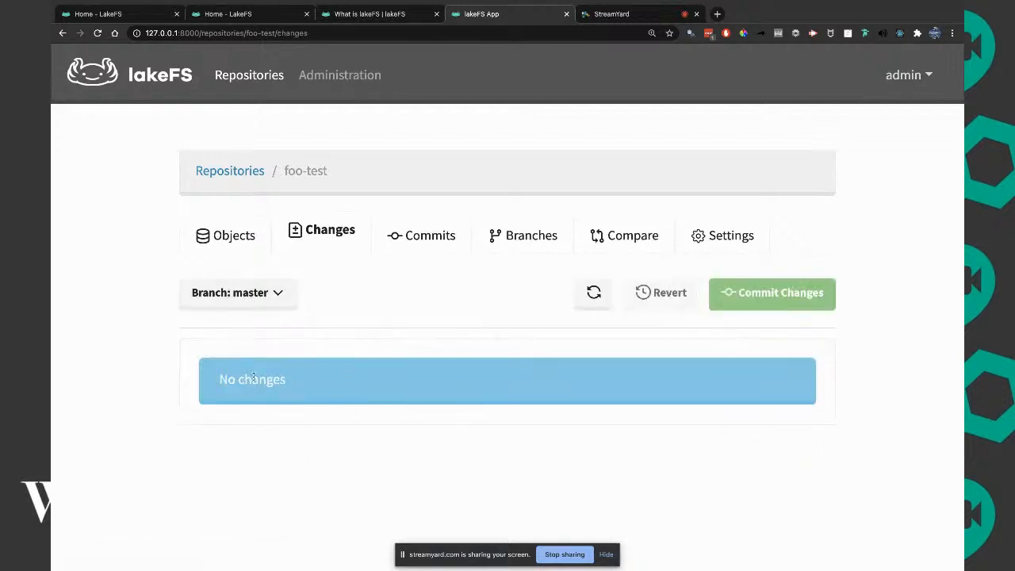
pyautogui.moveTo(302, 407)
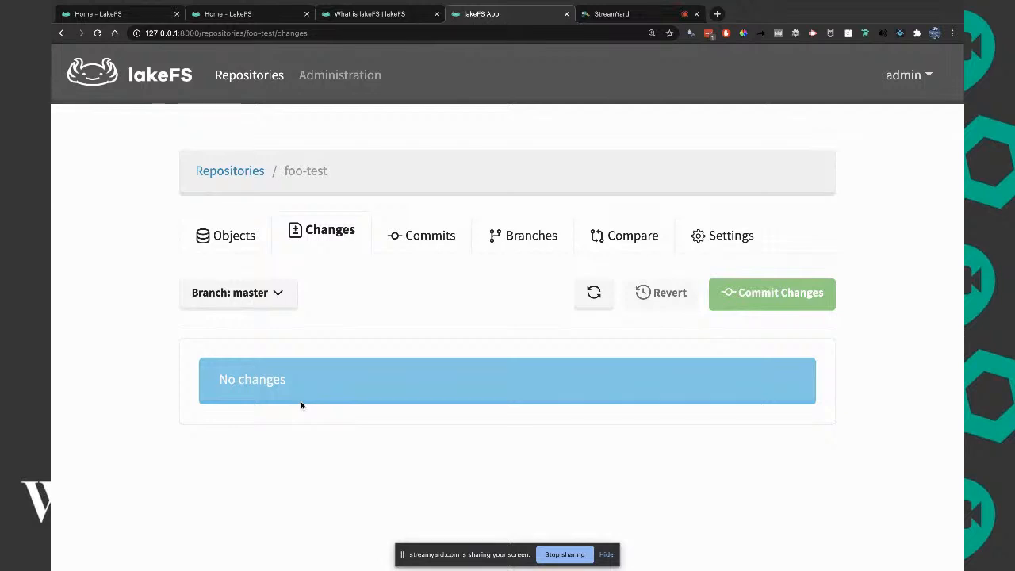
pyautogui.moveTo(393, 280)
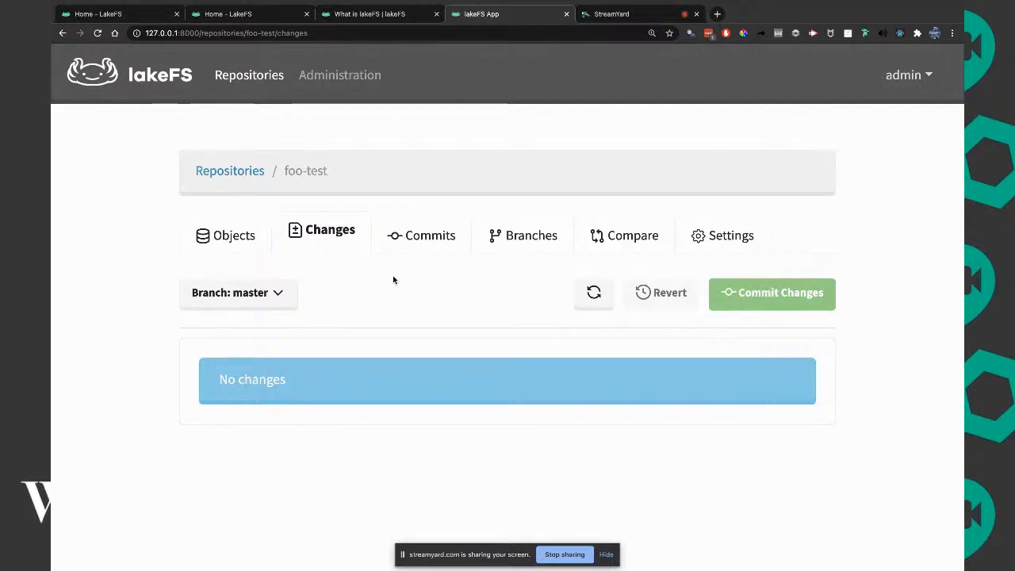
# Step: Browse foo-test's three commits on master, scrolling down to 'Repository created'
pyautogui.click(429, 235)
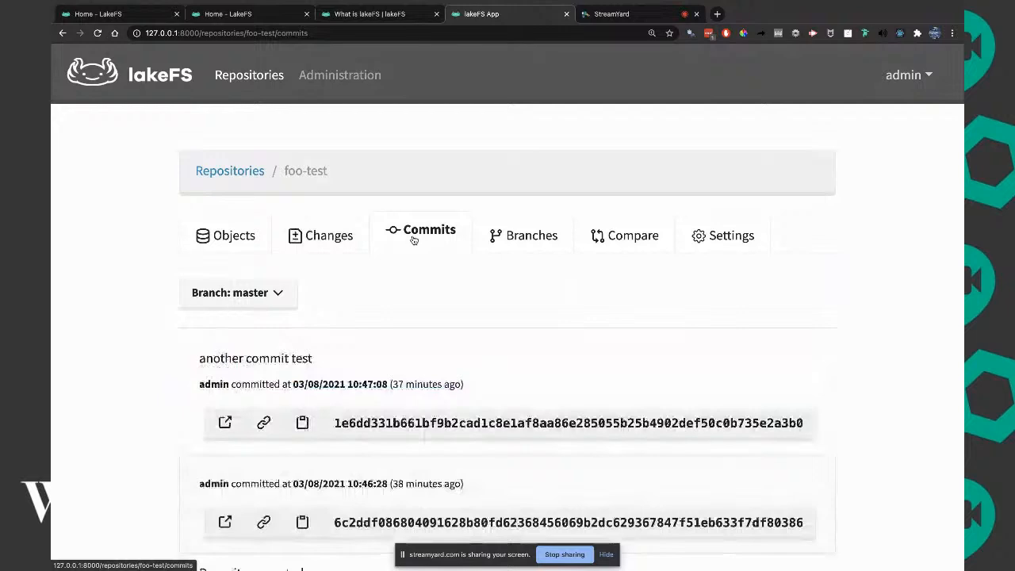
pyautogui.scroll(-3)
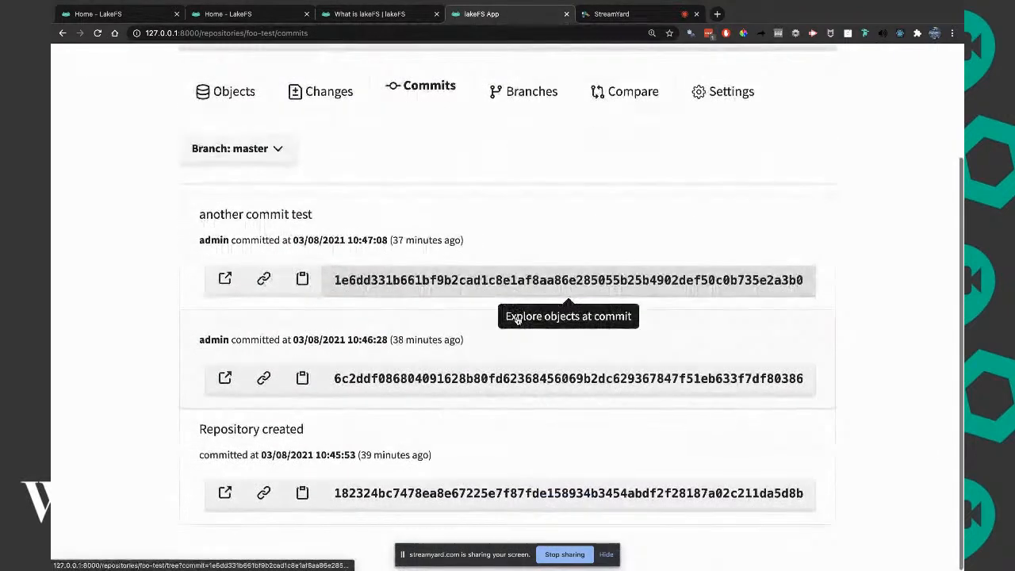
pyautogui.moveTo(517, 320)
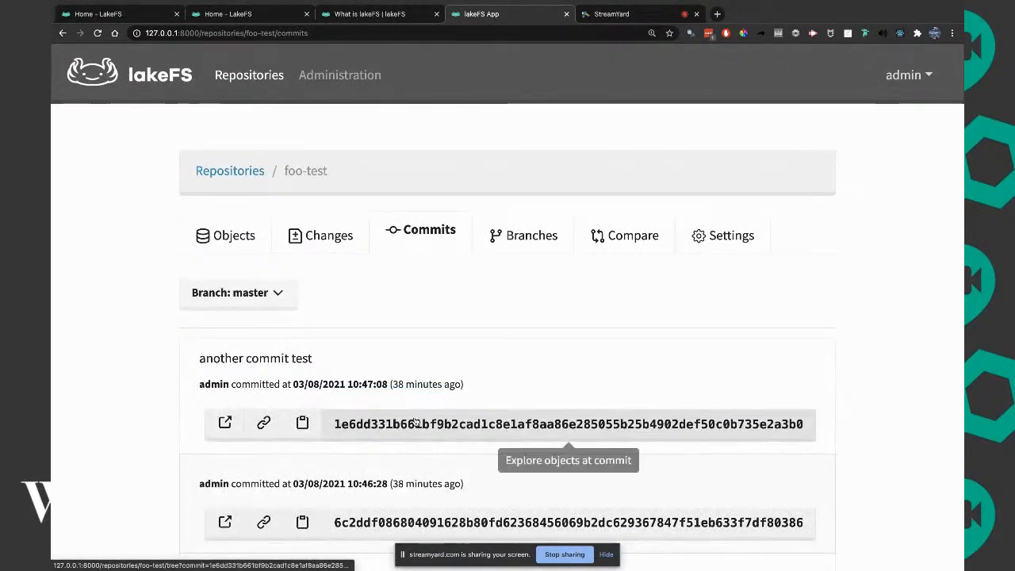
pyautogui.scroll(-3)
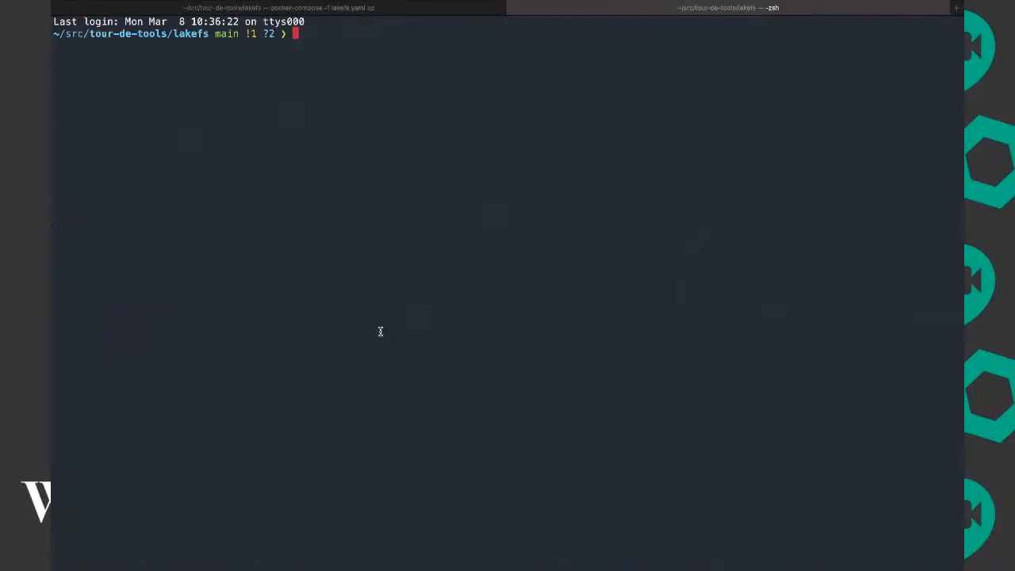
# Step: Run lakectl fs ls on foo-test at its first commit 182324bc…
pyautogui.write('./lakectl fs ls')
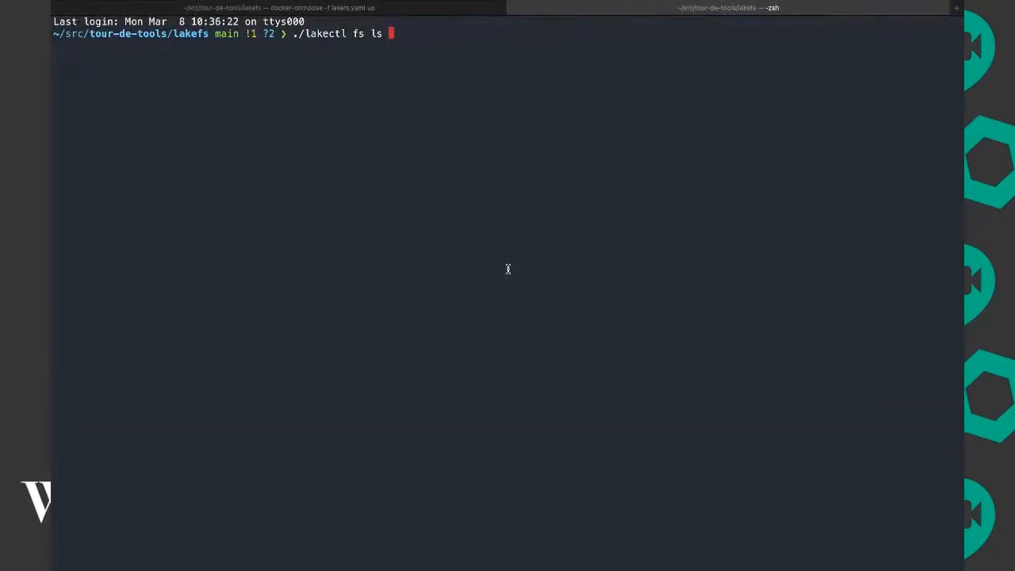
pyautogui.write('lakefs://foo-test@182324bc7478ea8e67225e7f87fde158934b3454abdf2f28187a02c211da5d8b')
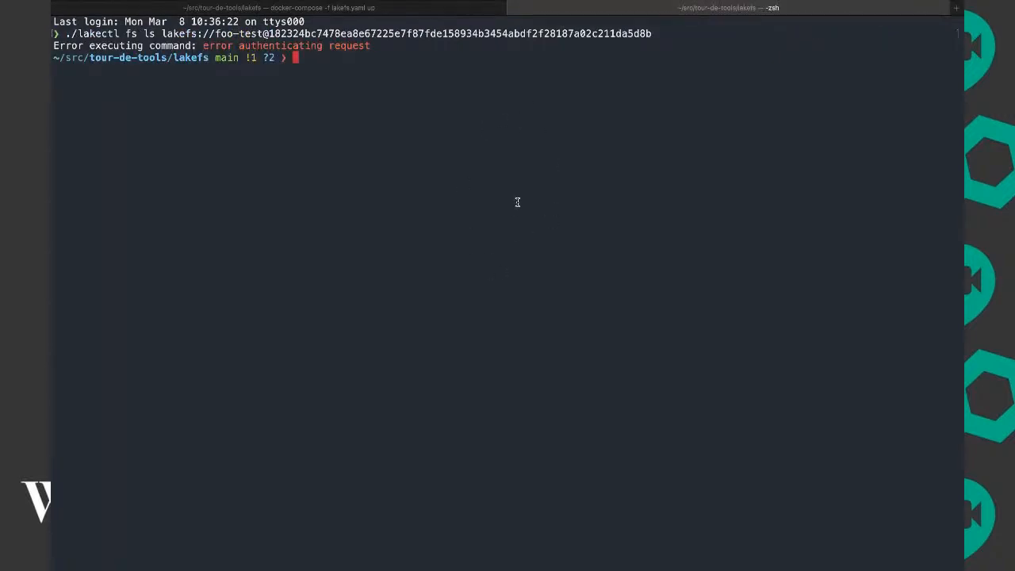
pyautogui.moveTo(384, 76)
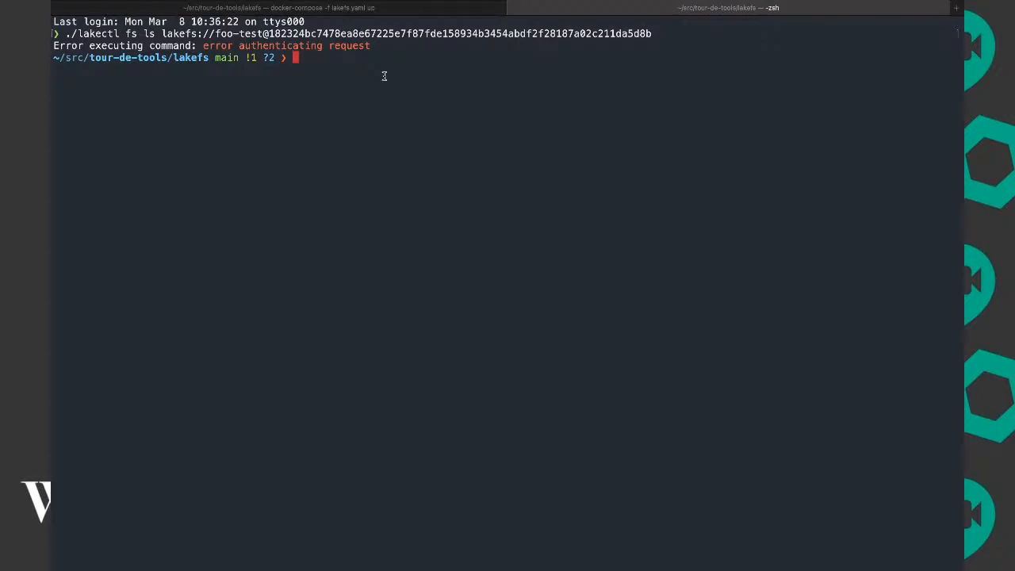
pyautogui.moveTo(440, 117)
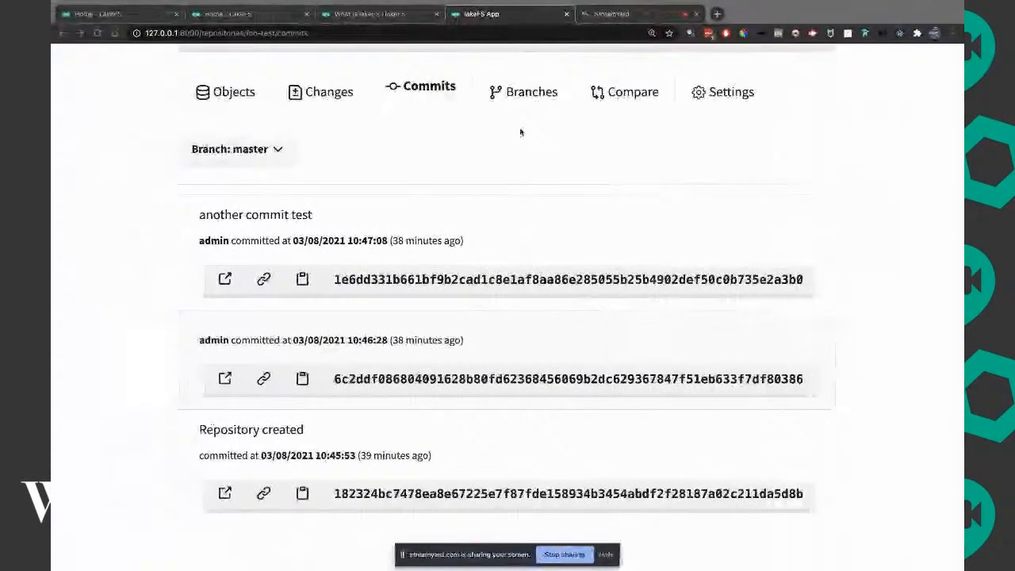
# Step: In the lakeFS docs, move from Quick Start's Create Repository page to the Copy Files guide
pyautogui.click(379, 13)
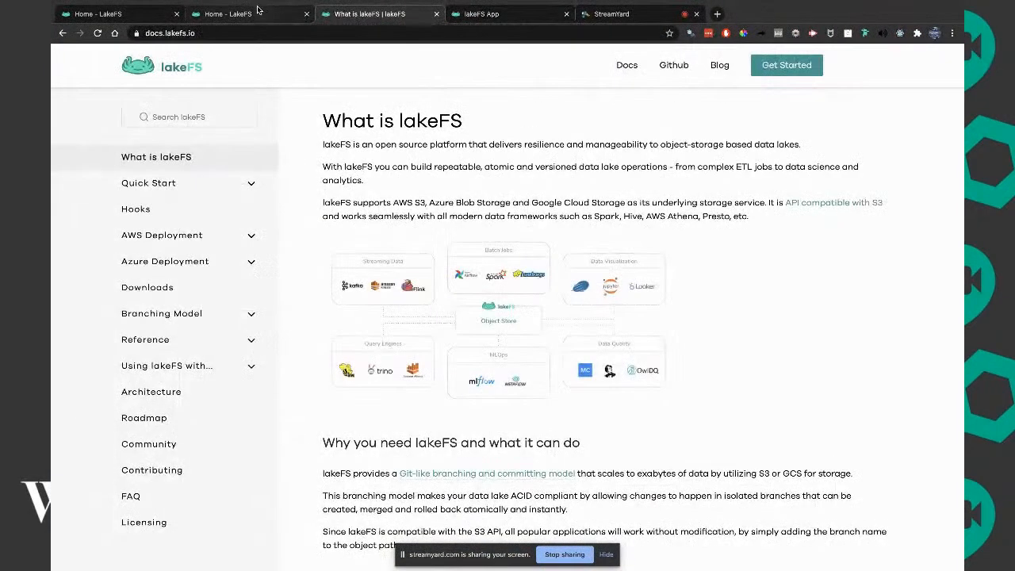
pyautogui.click(249, 13)
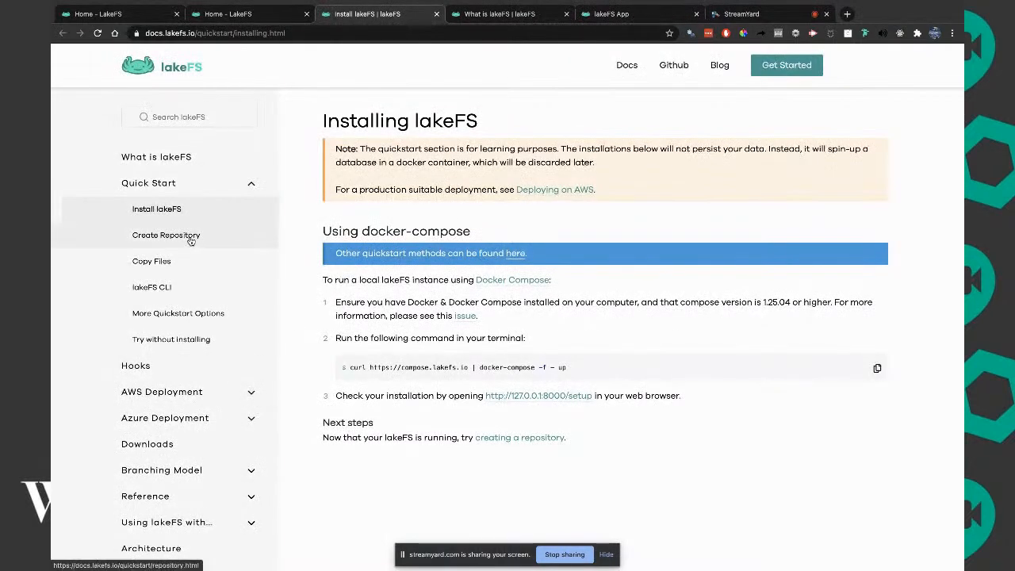
pyautogui.click(166, 235)
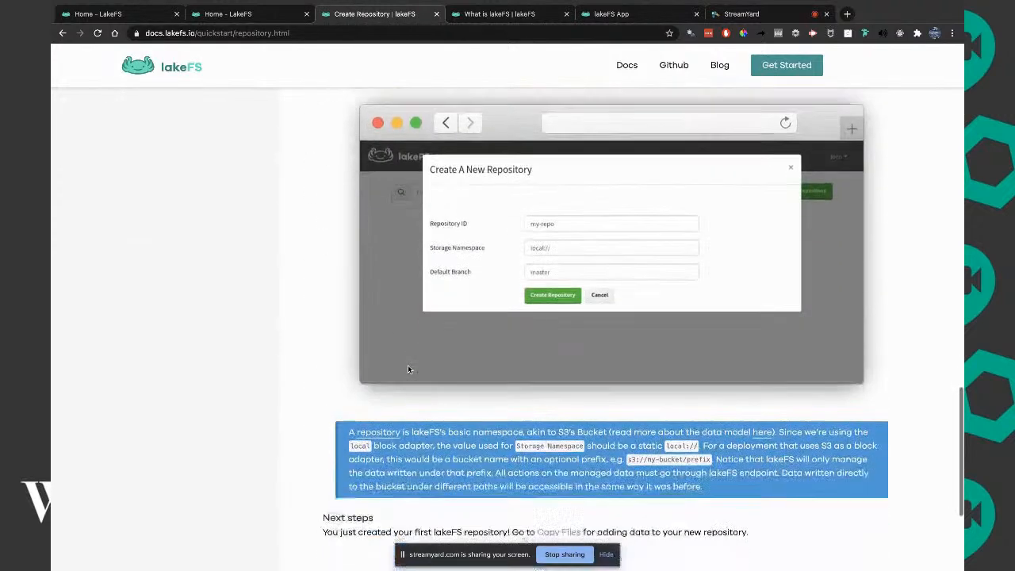
pyautogui.scroll(-3)
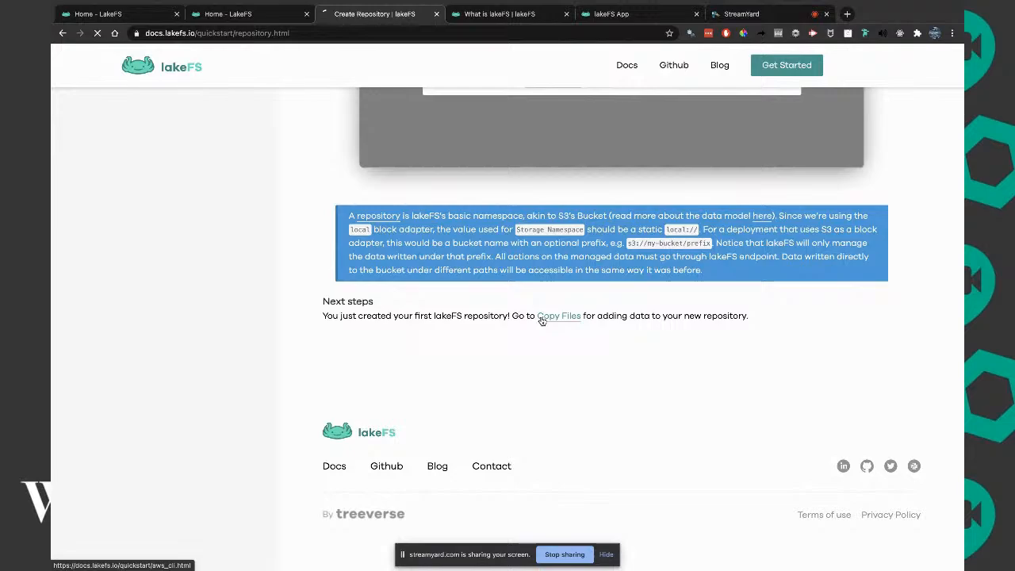
pyautogui.click(559, 315)
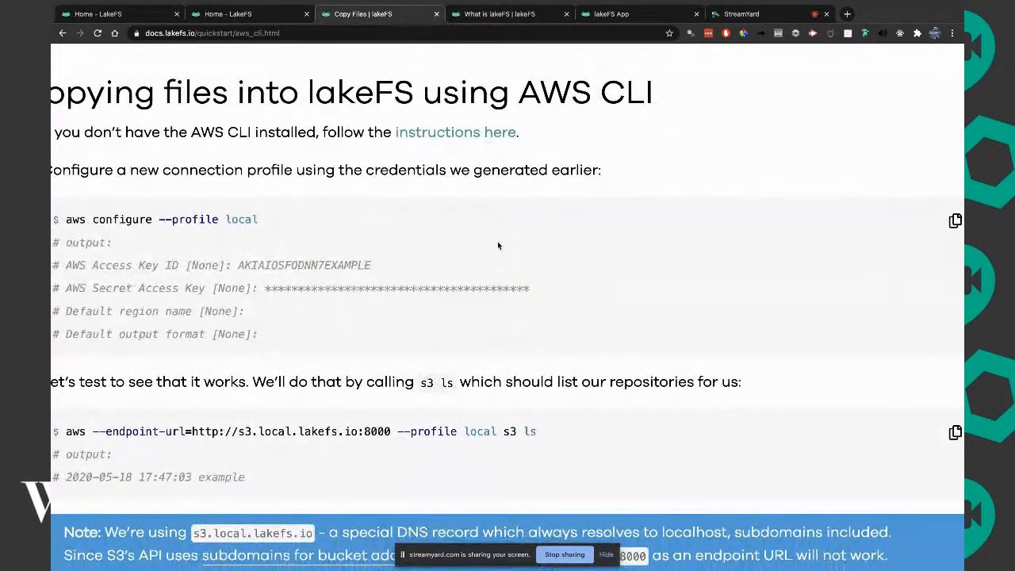
pyautogui.scroll(-3)
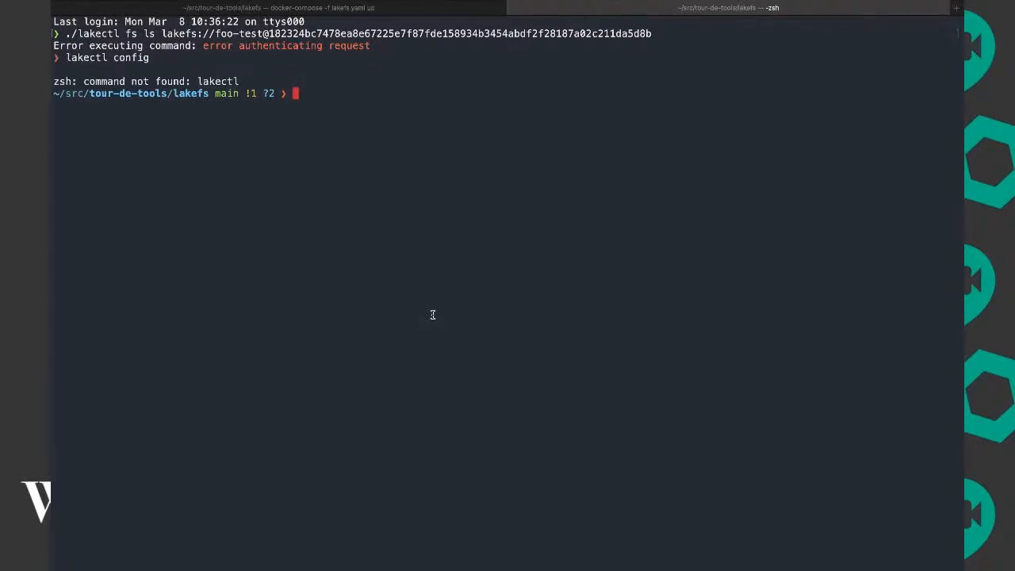
pyautogui.write('lakectl config')
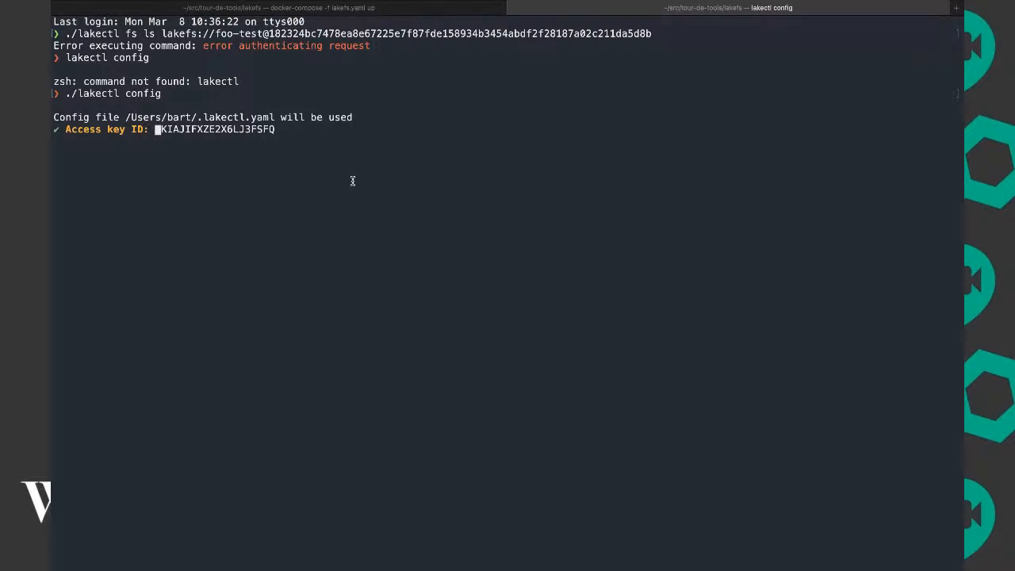
pyautogui.press('ctrl+d')
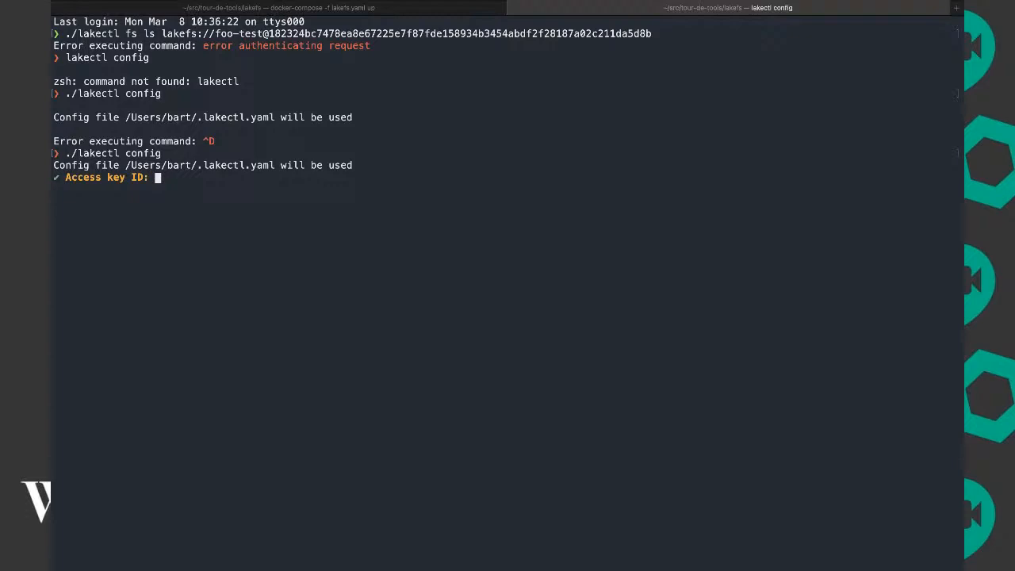
pyautogui.moveTo(693, 168)
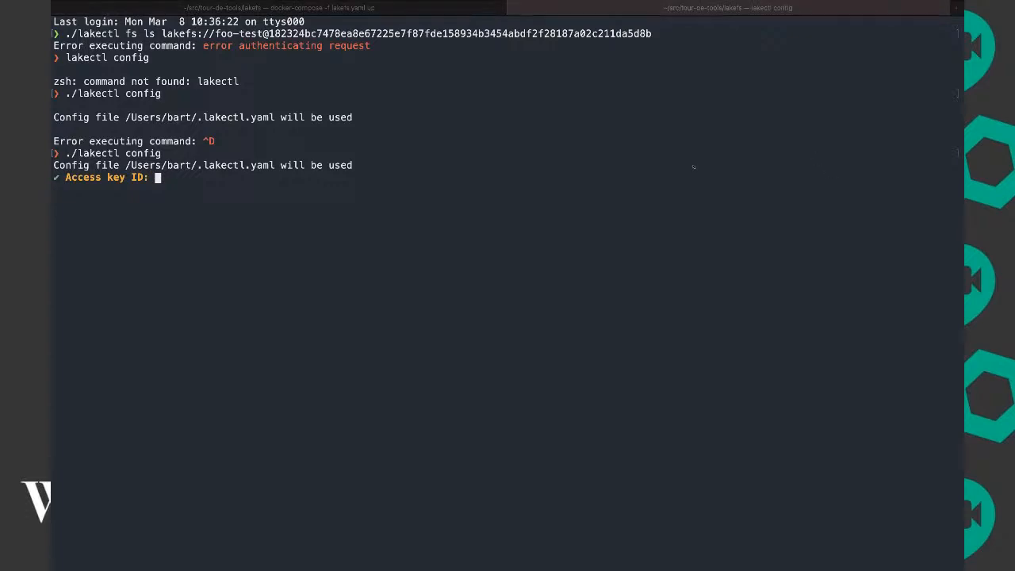
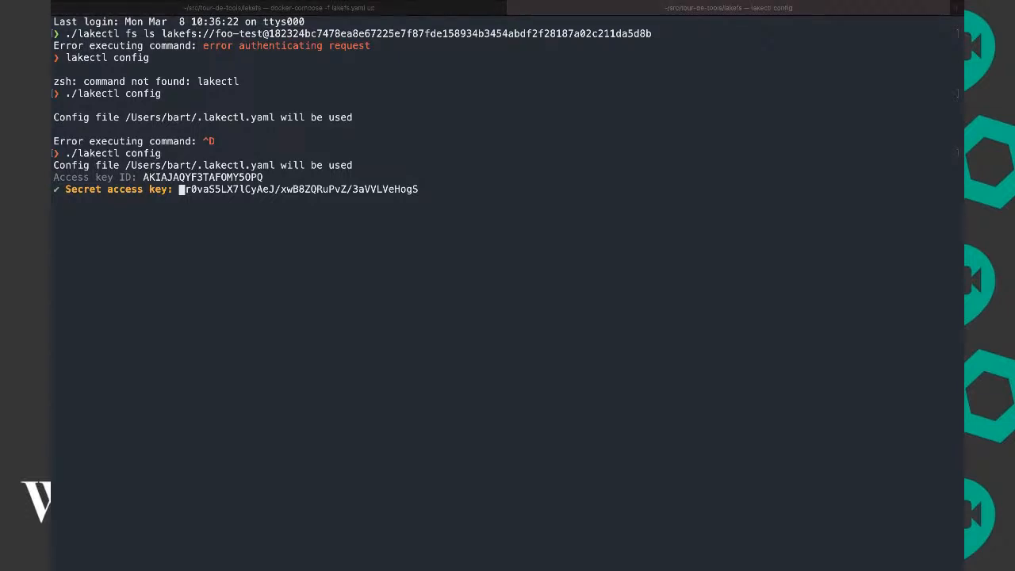
pyautogui.moveTo(519, 227)
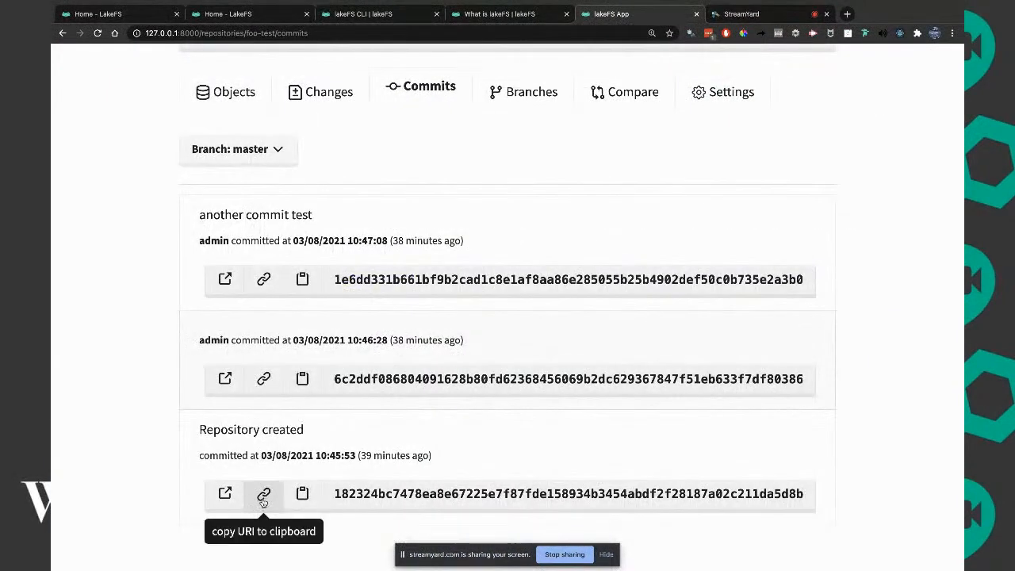
pyautogui.moveTo(378, 504)
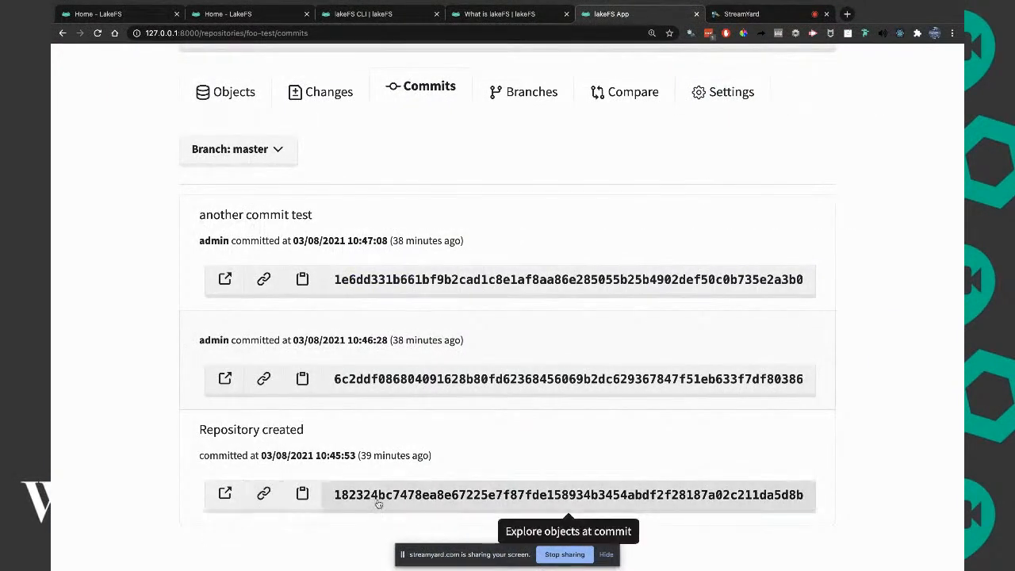
pyautogui.moveTo(263, 494)
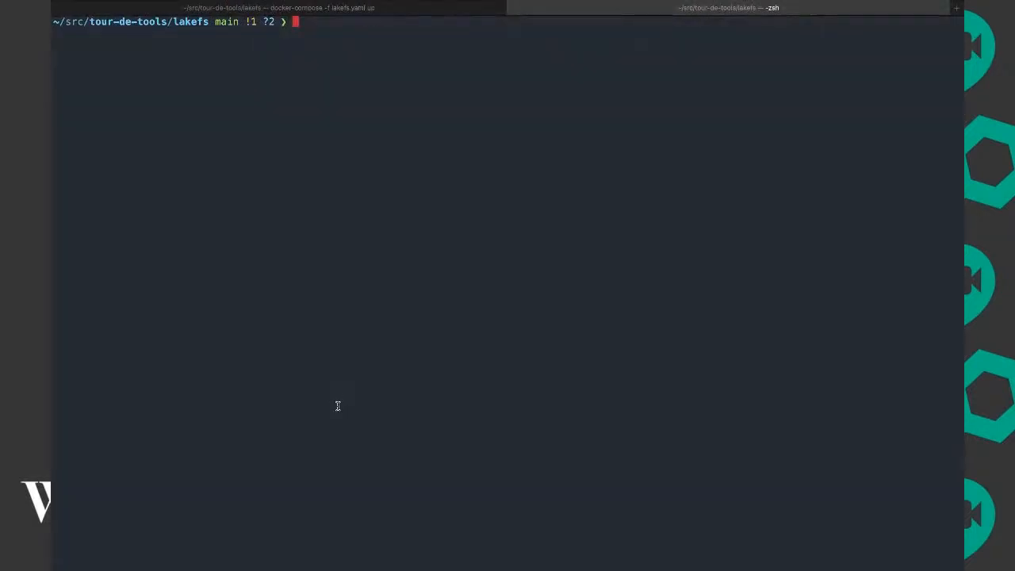
# Step: List foo-test with lakectl fs ls at each commit, then list the local folder and clear
pyautogui.write('./lakectl fs ls lakefs://foo-test@182324bc7478ea8e67225e7f87fde158934b3454abdf2f28187a02c211da5d8b')
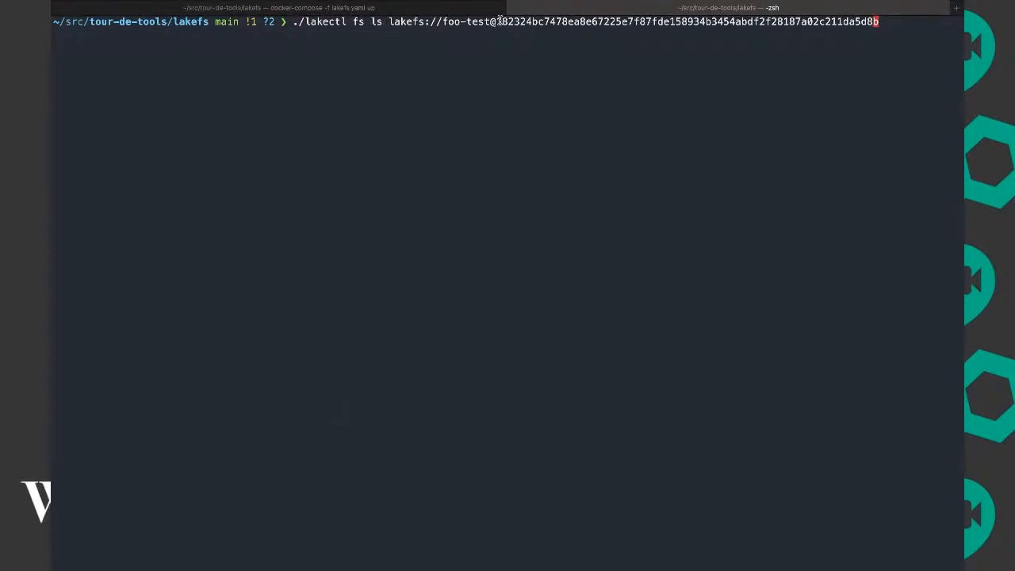
pyautogui.moveTo(607, 36)
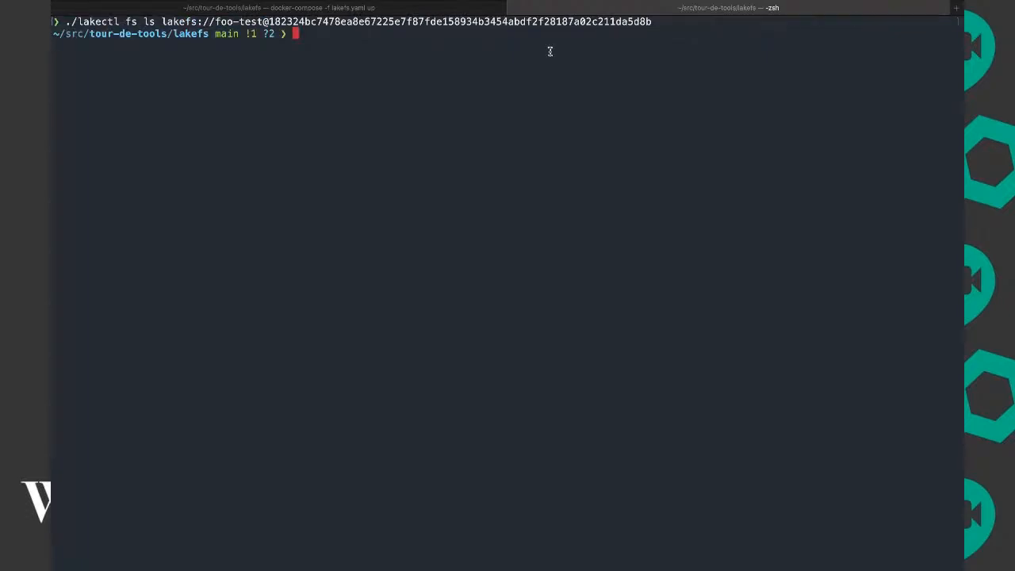
pyautogui.moveTo(326, 154)
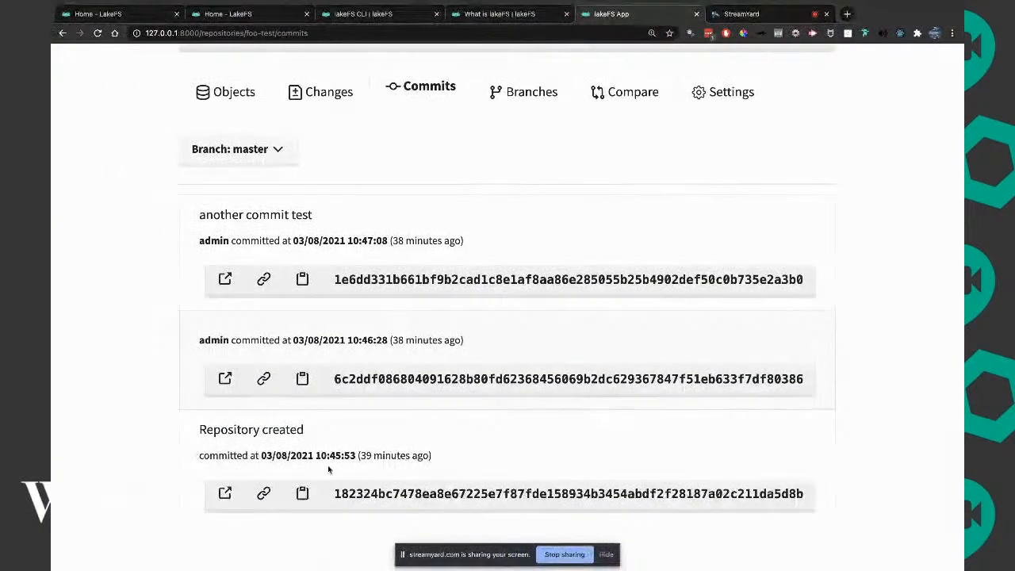
pyautogui.moveTo(264, 379)
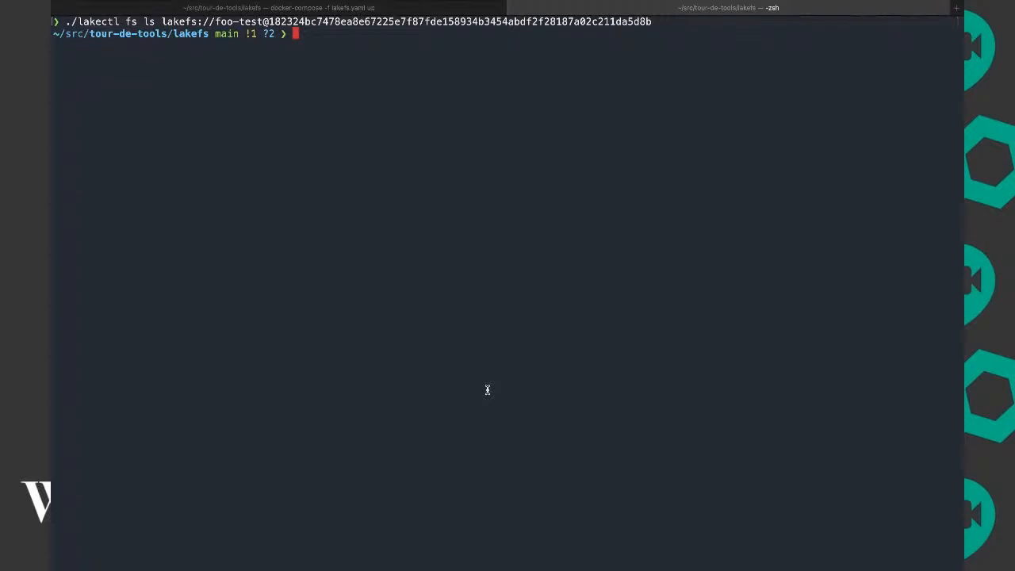
pyautogui.write('./lakectl fs ls lakefs://foo-test@6c2ddf086804091628b80fd62368456069b2dc629367847')
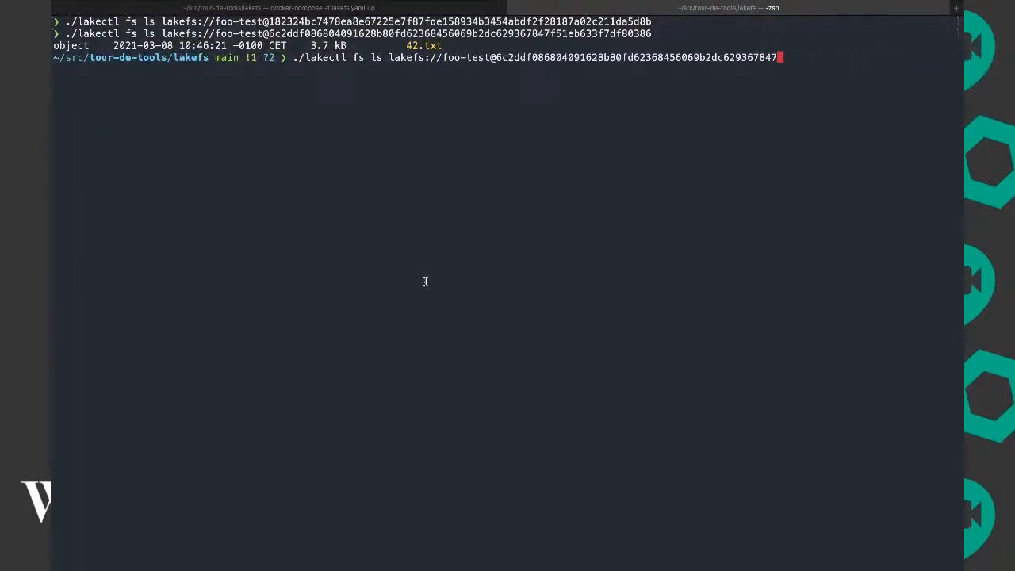
pyautogui.press('Backspace')
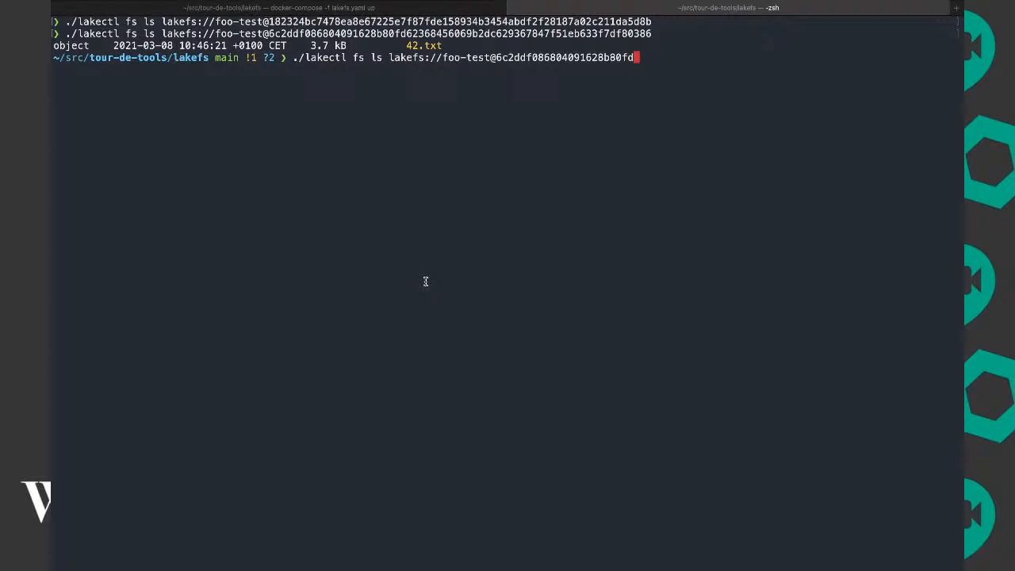
pyautogui.press('Backspace')
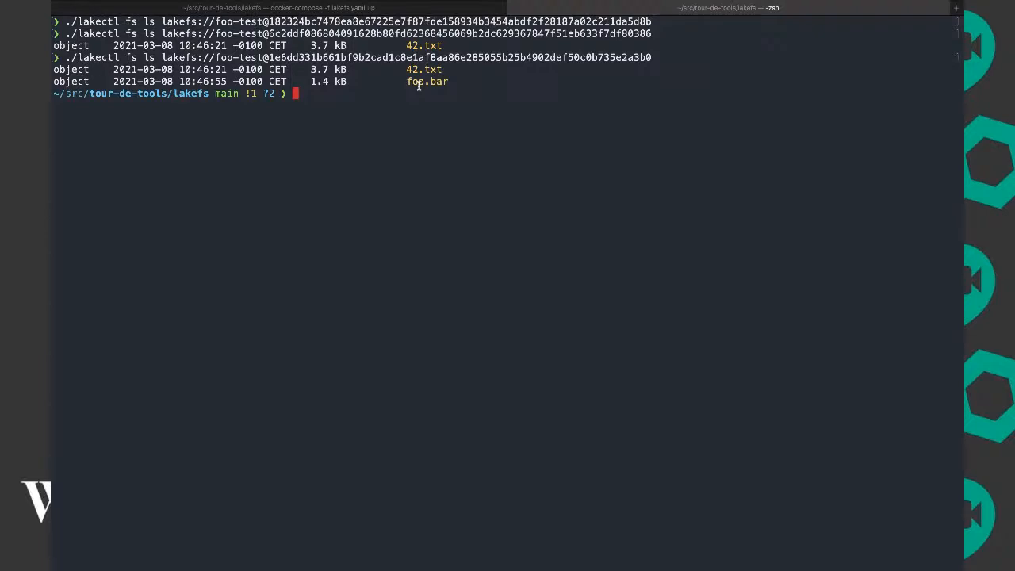
pyautogui.write('ls -la')
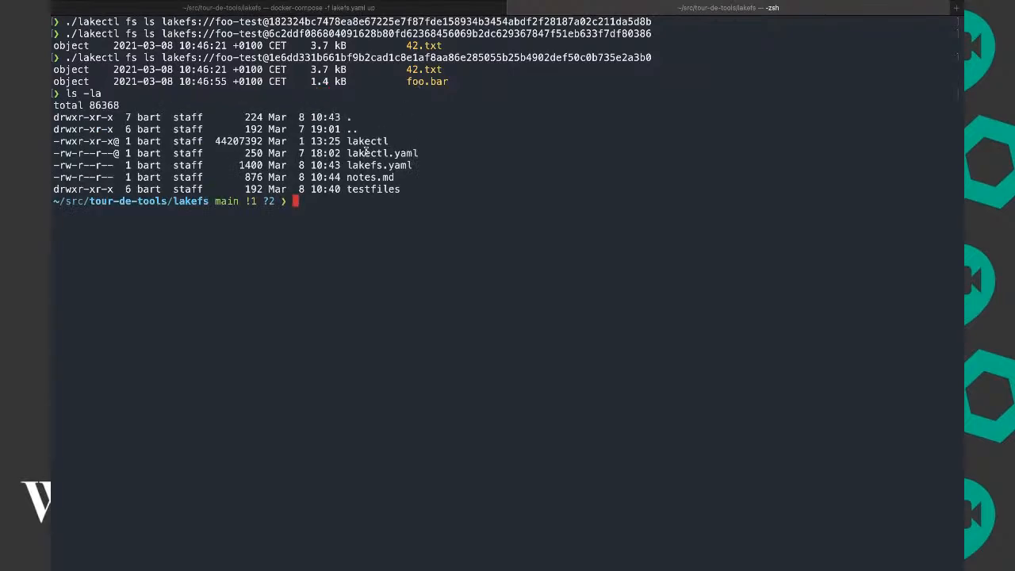
pyautogui.write('clear')
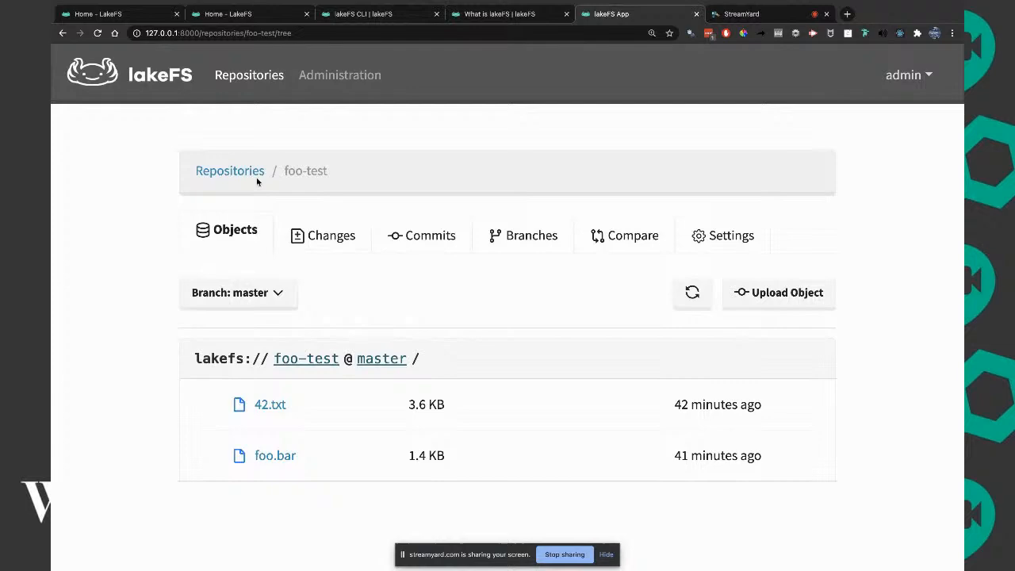
# Step: Upload the local file bloop.dummy to foo-test's master branch
pyautogui.click(779, 292)
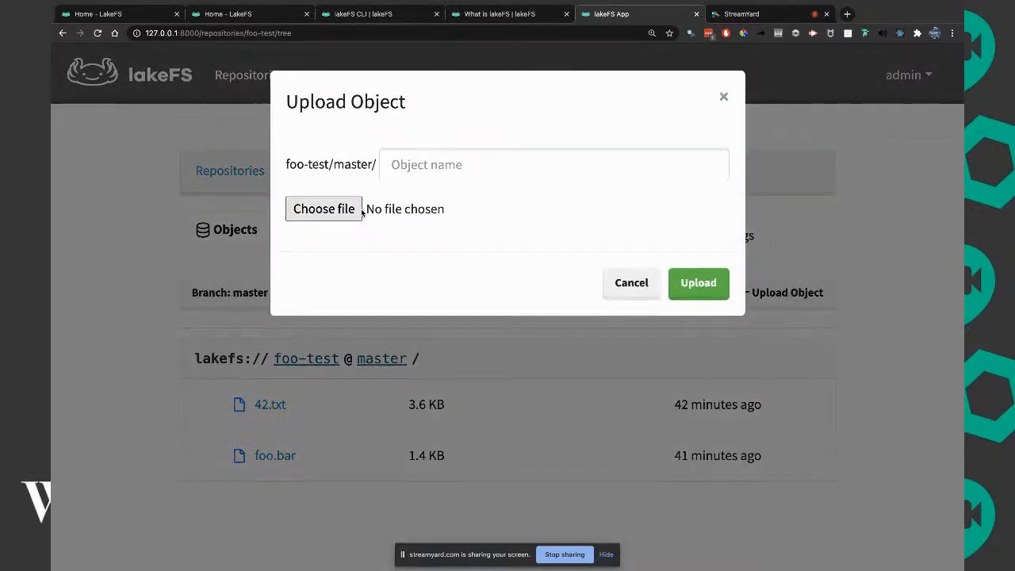
pyautogui.click(323, 208)
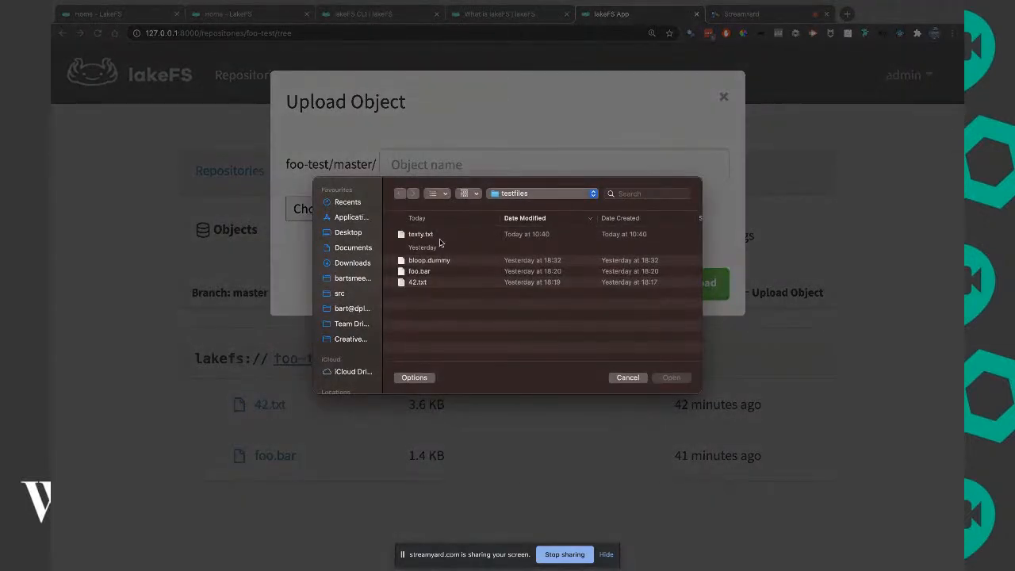
pyautogui.click(421, 234)
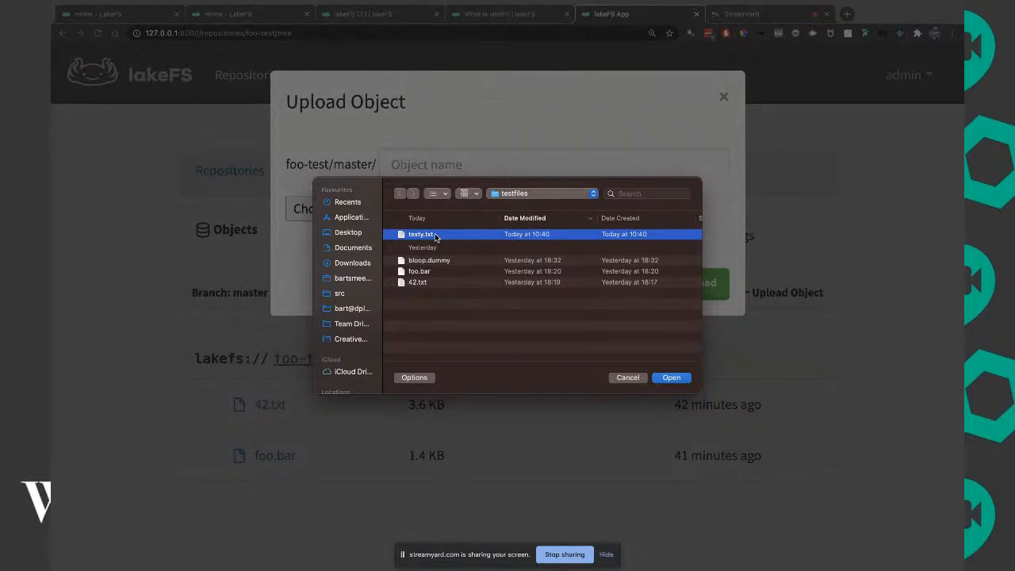
pyautogui.click(429, 260)
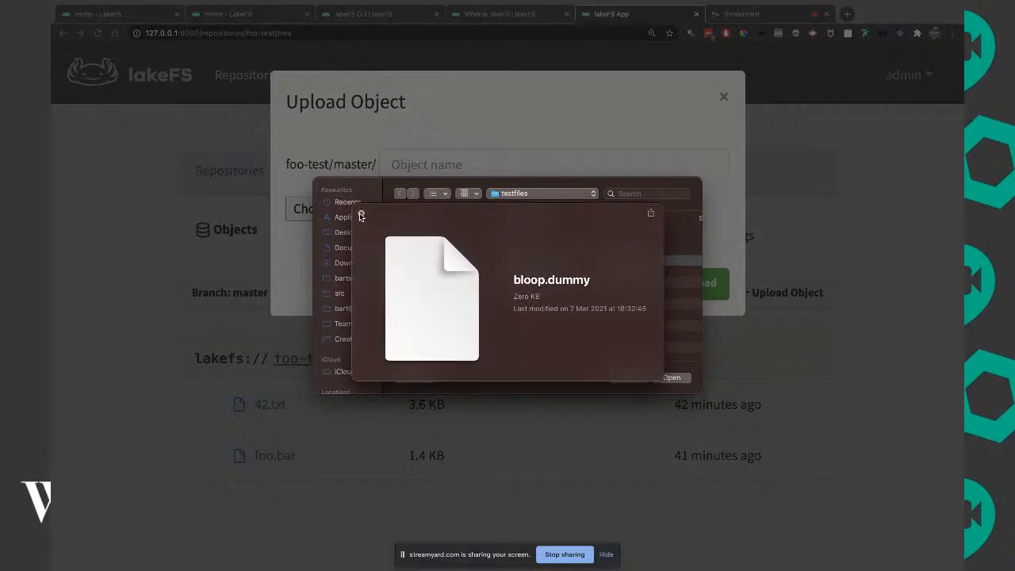
pyautogui.click(672, 377)
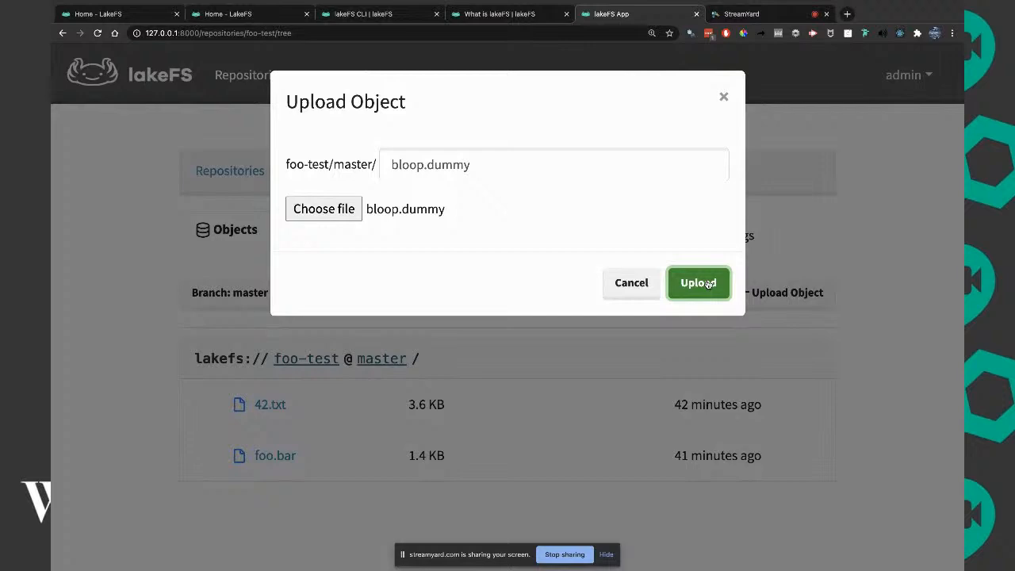
pyautogui.click(697, 283)
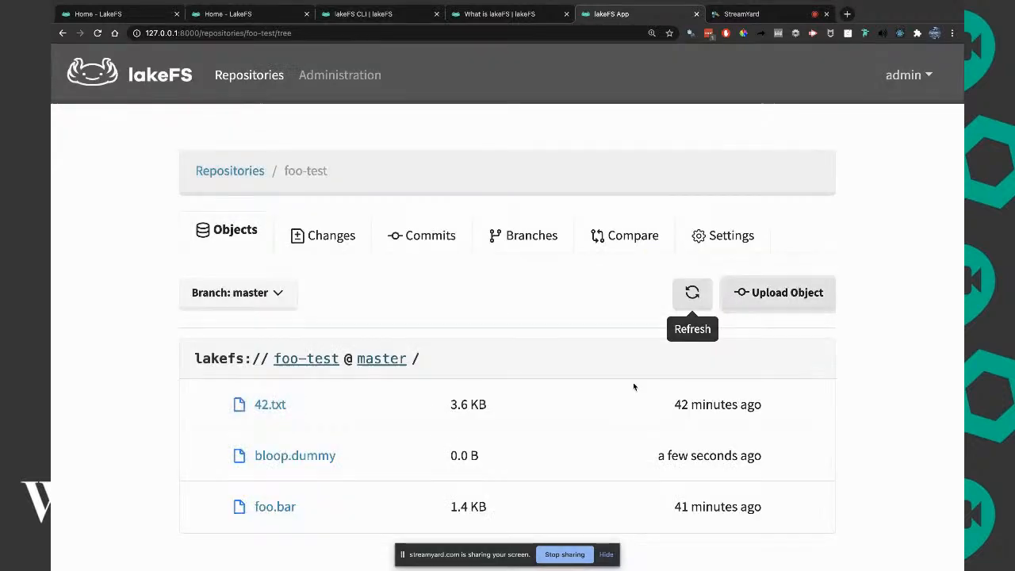
pyautogui.moveTo(295, 455)
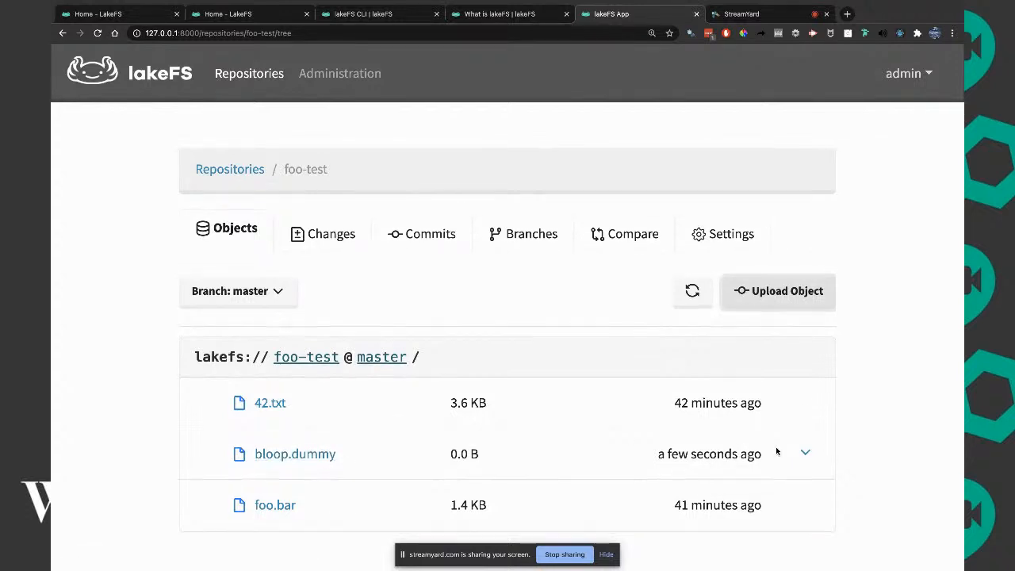
pyautogui.moveTo(294, 455)
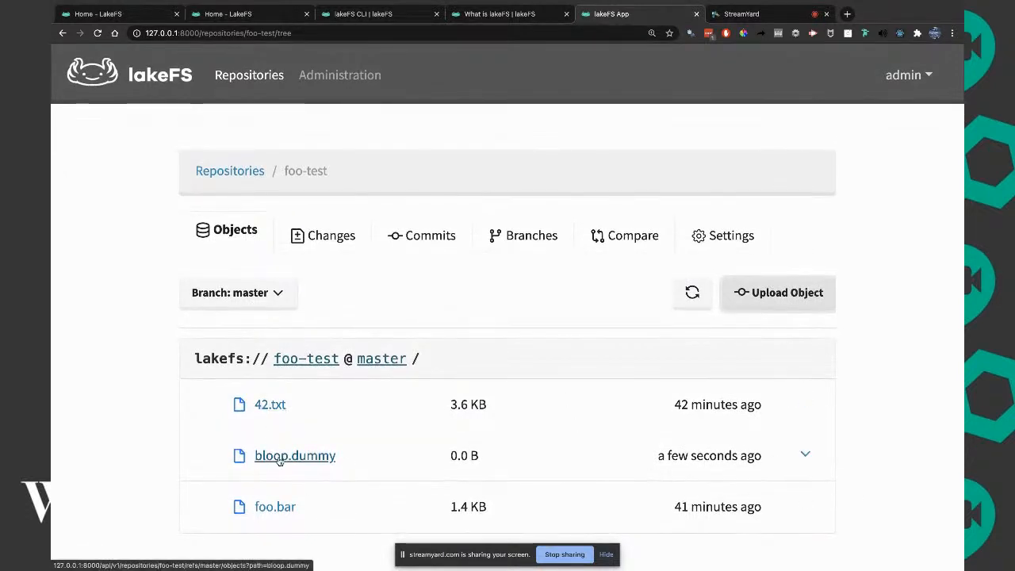
# Step: Commit the bloop.dummy addition to master with the message 'added bloob'
pyautogui.click(330, 235)
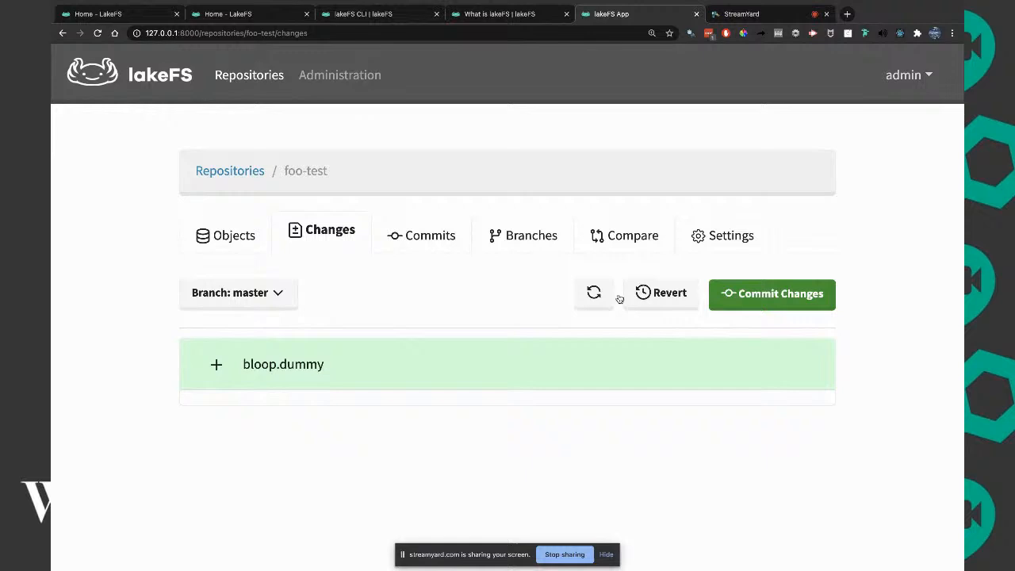
pyautogui.click(771, 294)
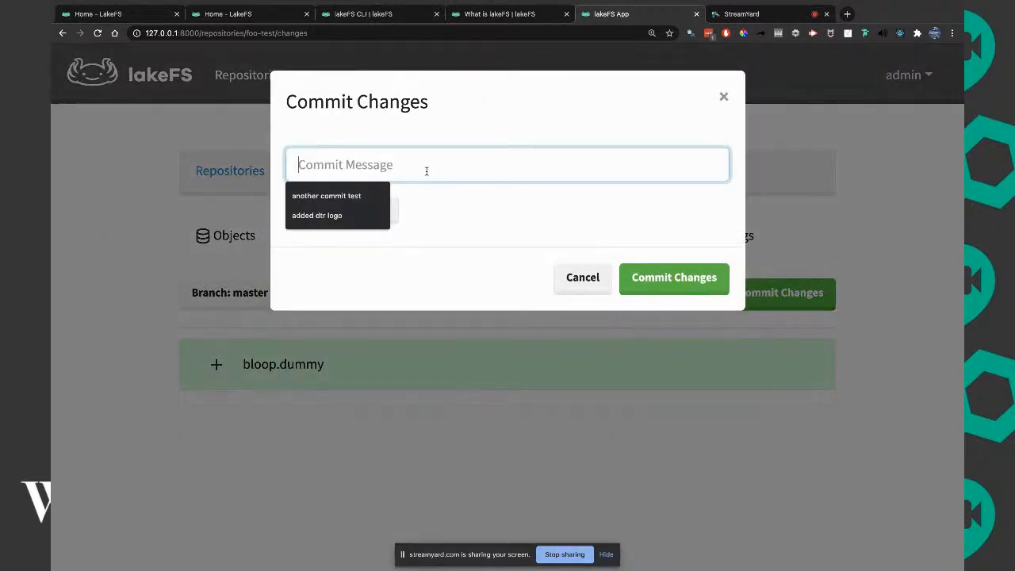
pyautogui.write('added blo')
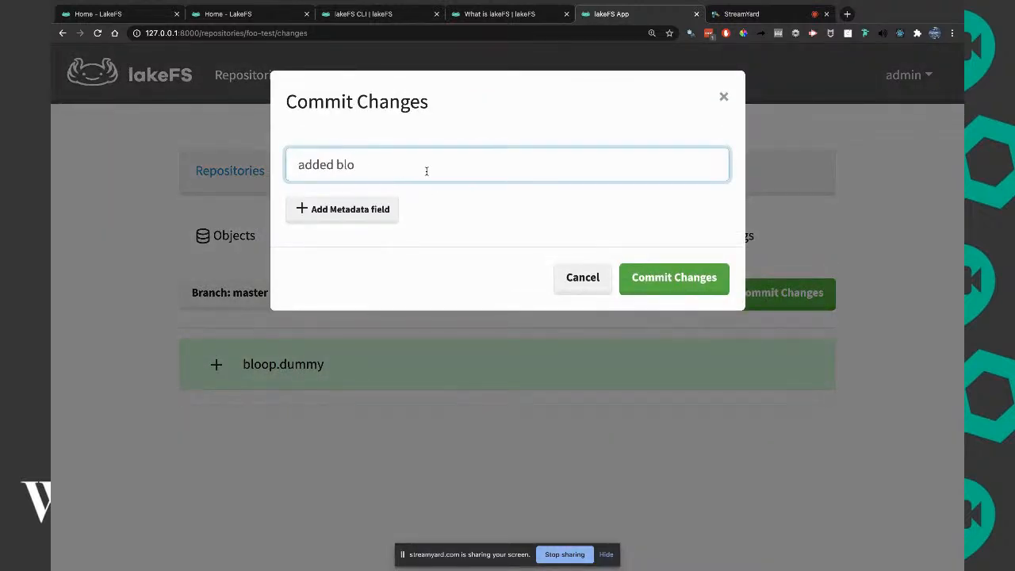
pyautogui.click(672, 278)
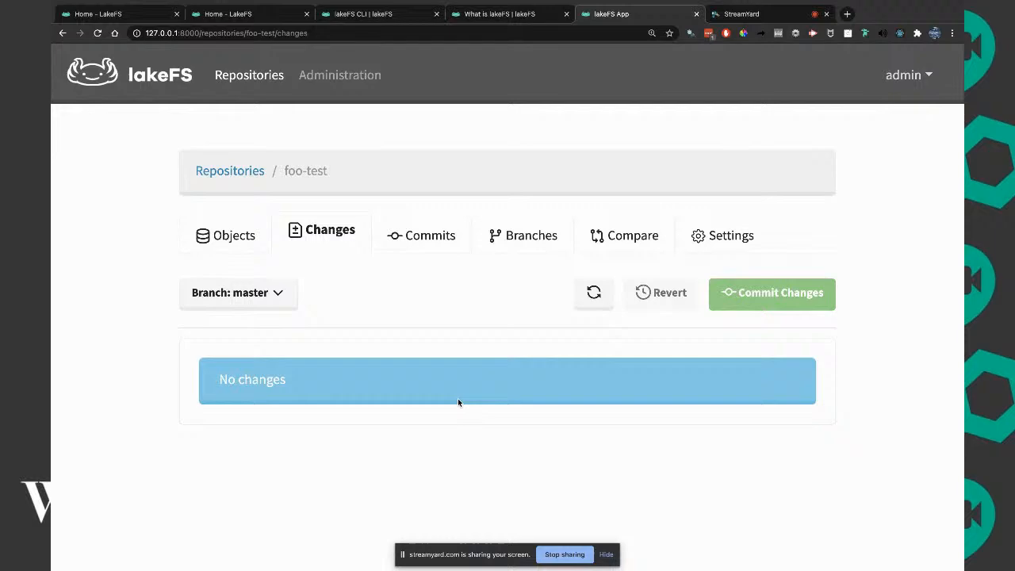
# Step: Review the updated commit history, then return to the object list
pyautogui.click(429, 235)
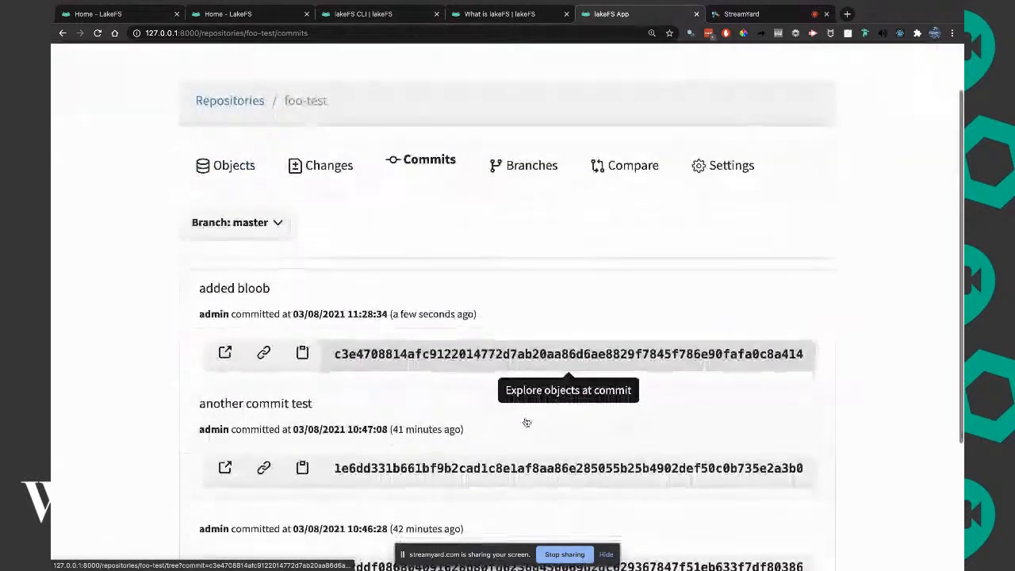
pyautogui.scroll(-3)
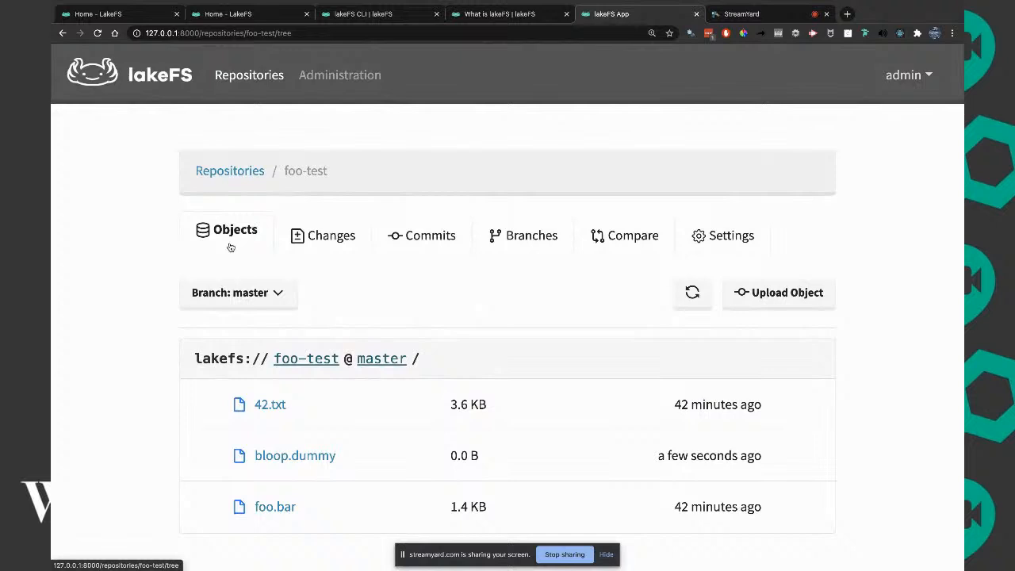
pyautogui.click(238, 292)
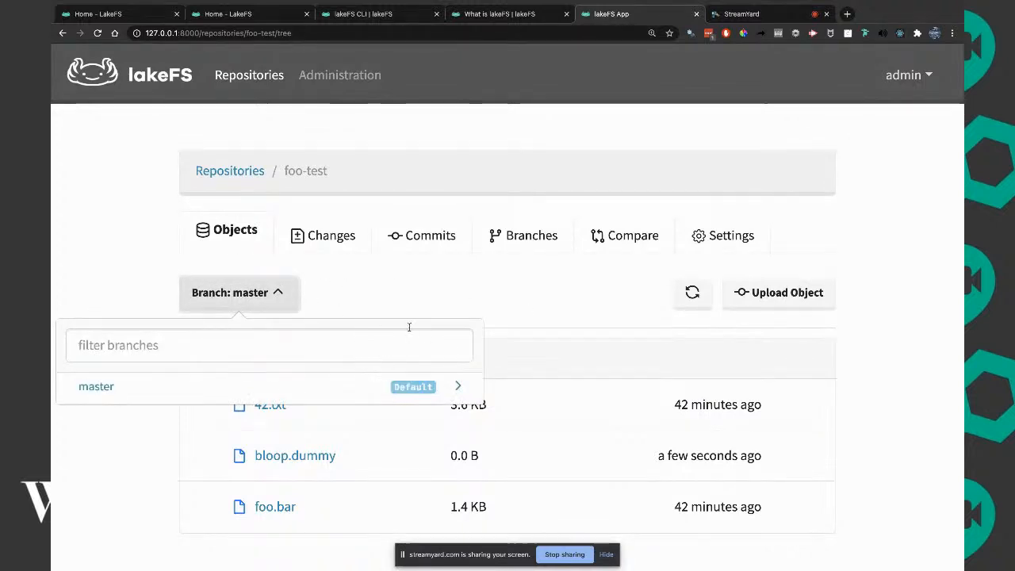
# Step: Create a tour-de-tools branch from master, then return to the object list
pyautogui.click(522, 235)
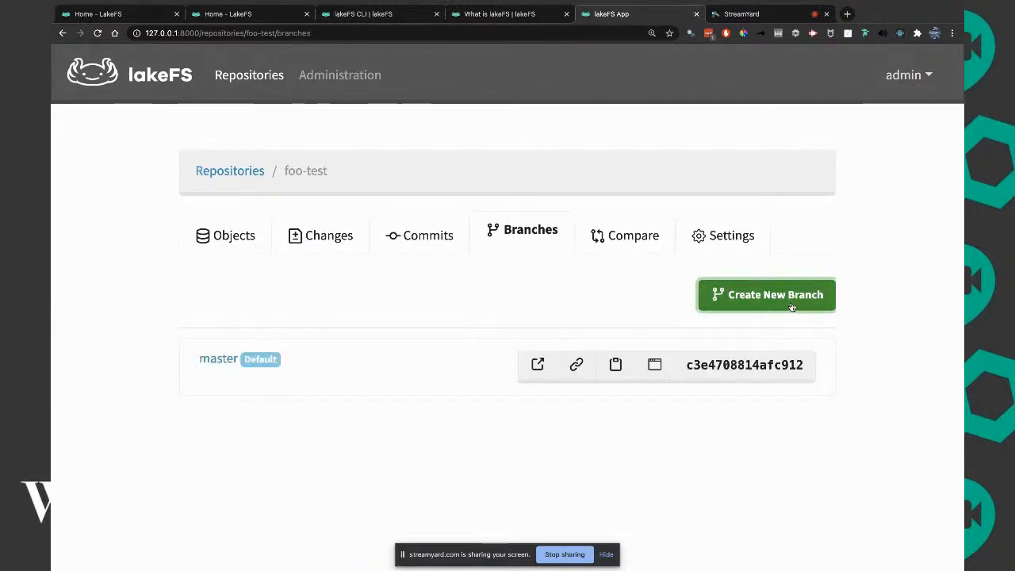
pyautogui.click(766, 295)
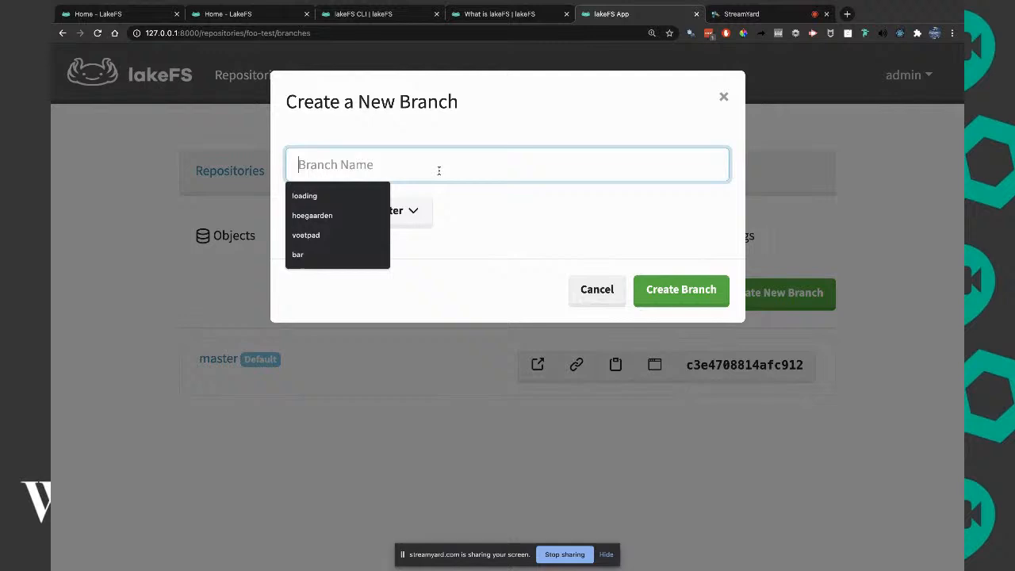
pyautogui.write('td')
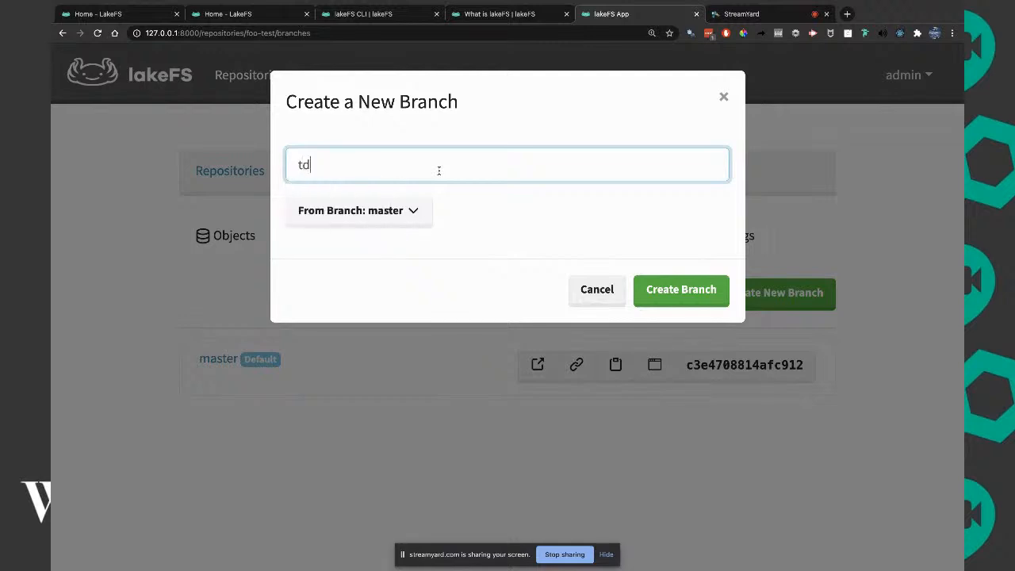
pyautogui.write('our-de-tools')
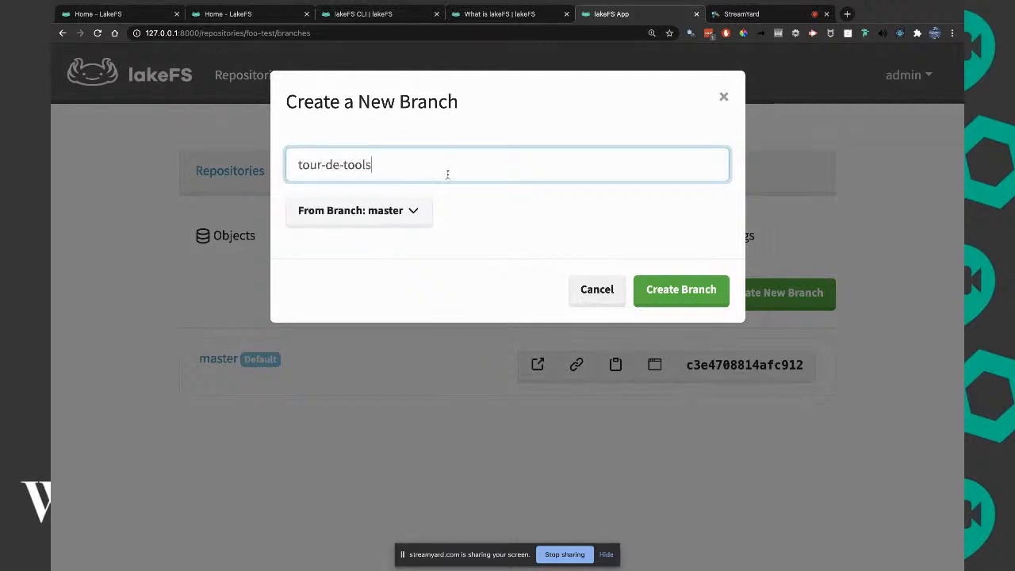
pyautogui.click(681, 290)
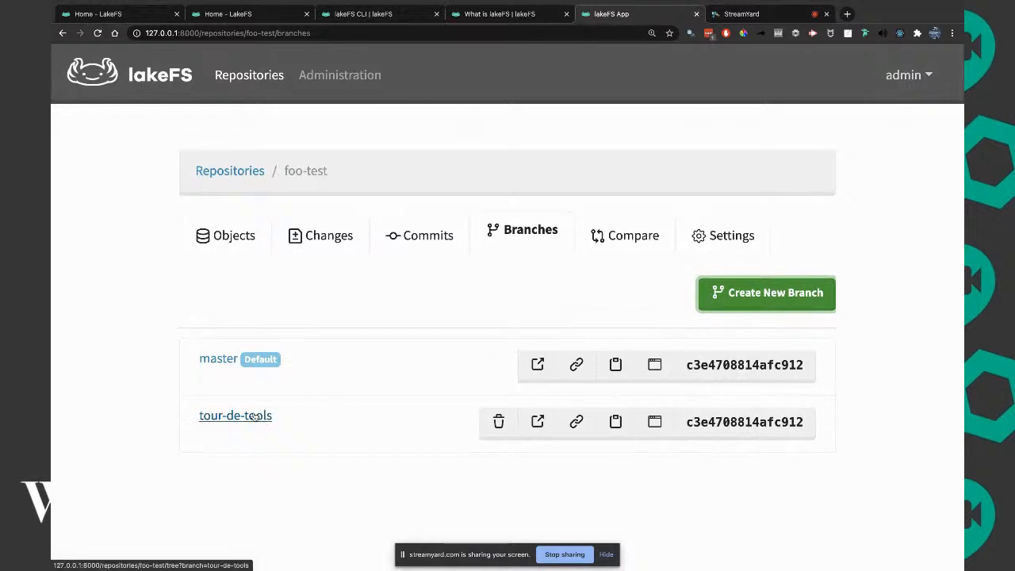
pyautogui.moveTo(565, 383)
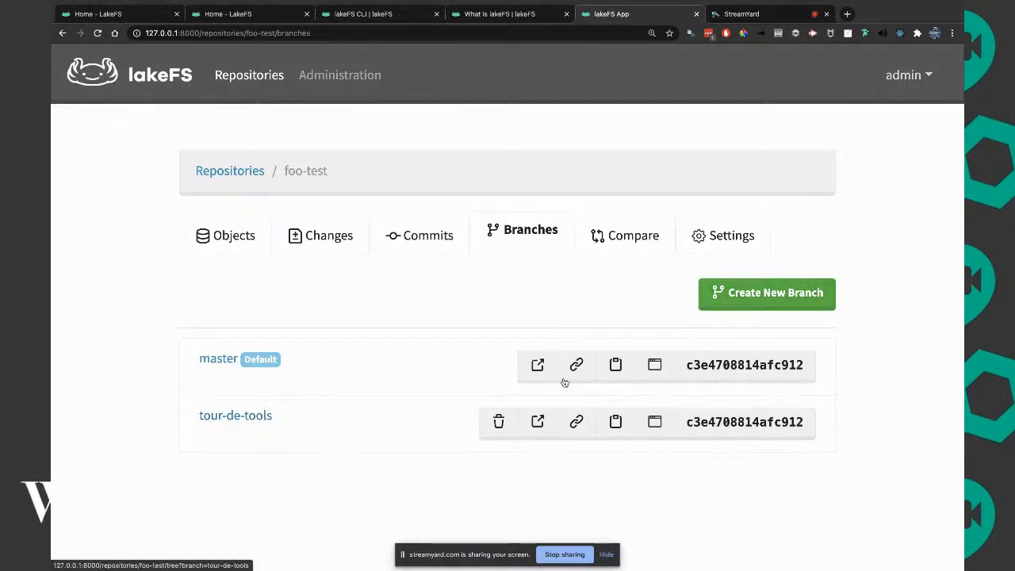
pyautogui.click(234, 234)
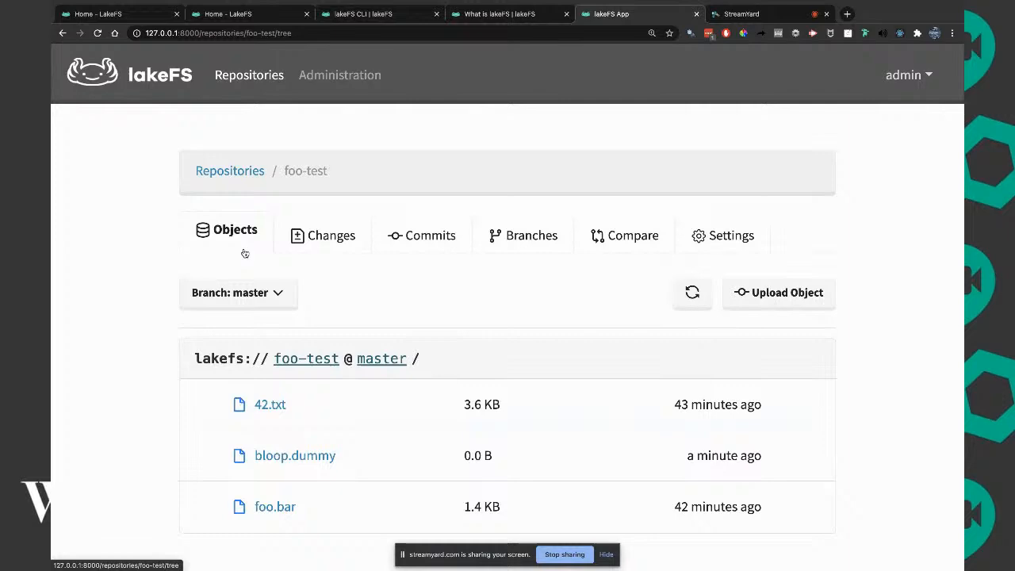
# Step: Switch to tour-de-tools and upload texty.txt after previewing its contents
pyautogui.click(238, 292)
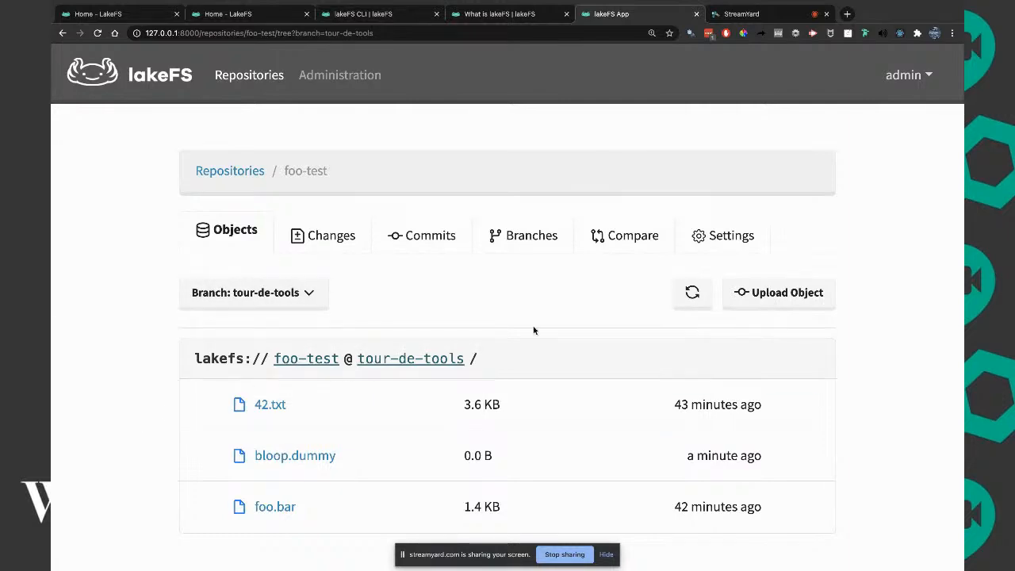
pyautogui.click(778, 293)
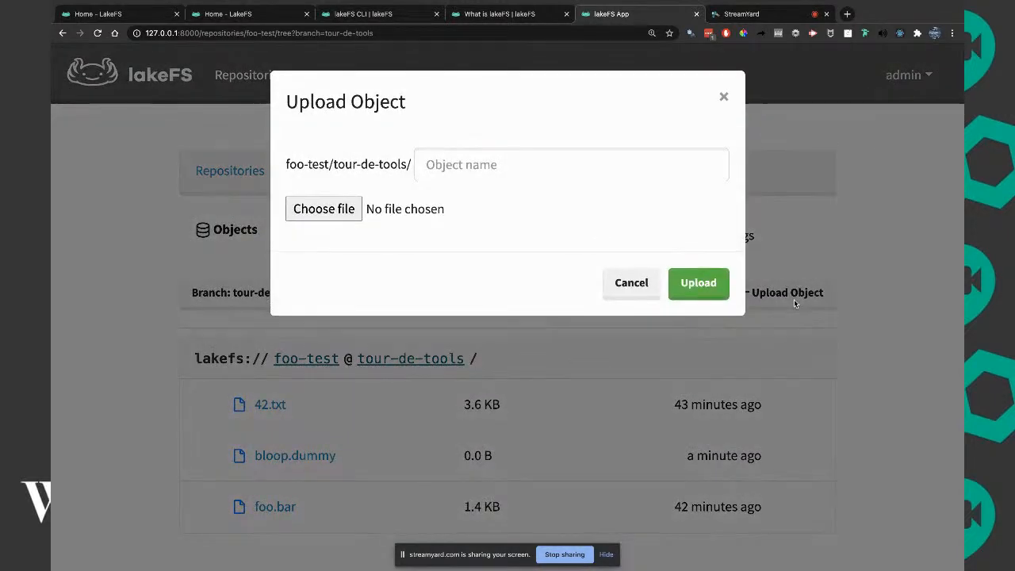
pyautogui.click(322, 209)
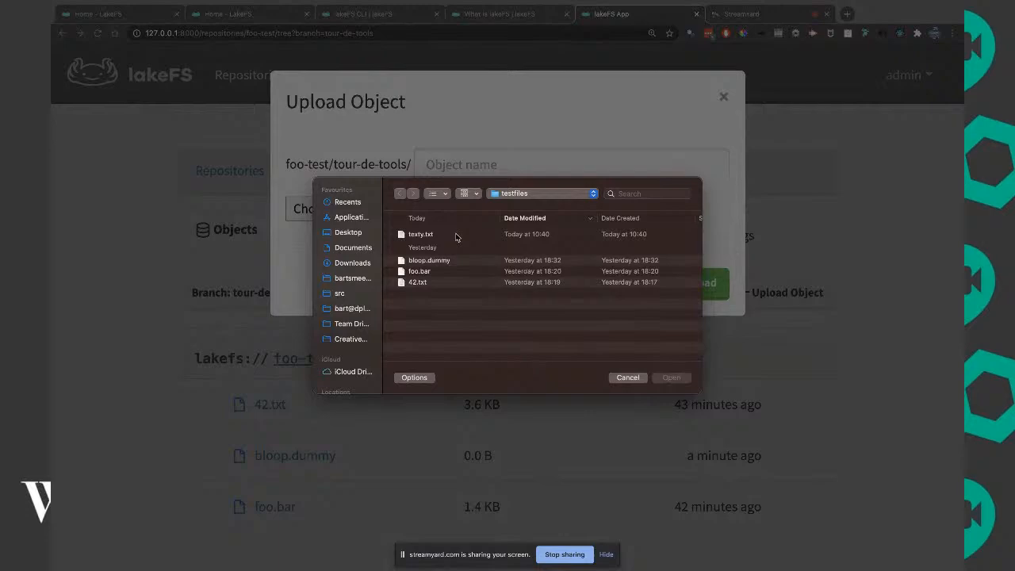
pyautogui.click(421, 234)
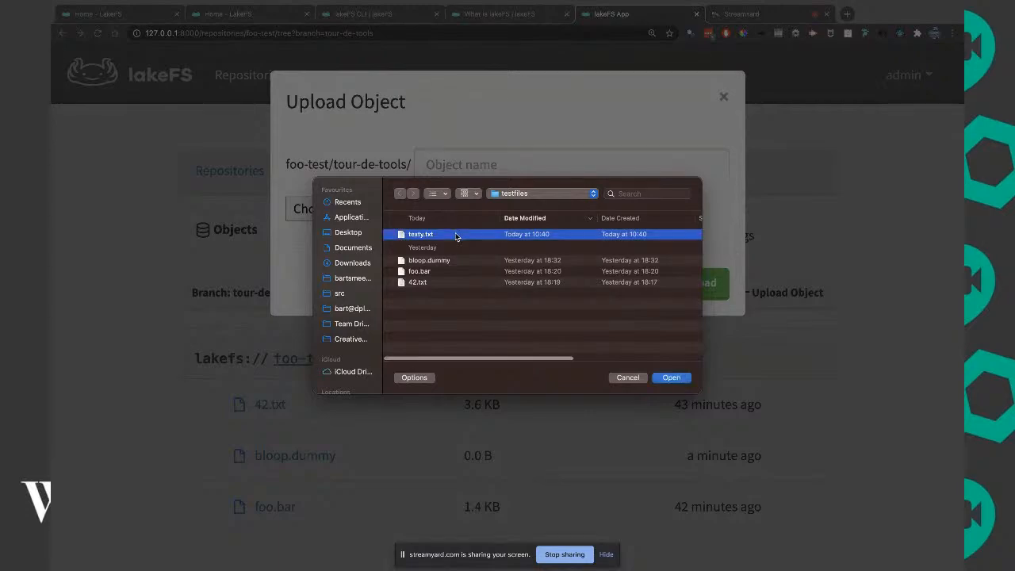
pyautogui.rightClick(421, 234)
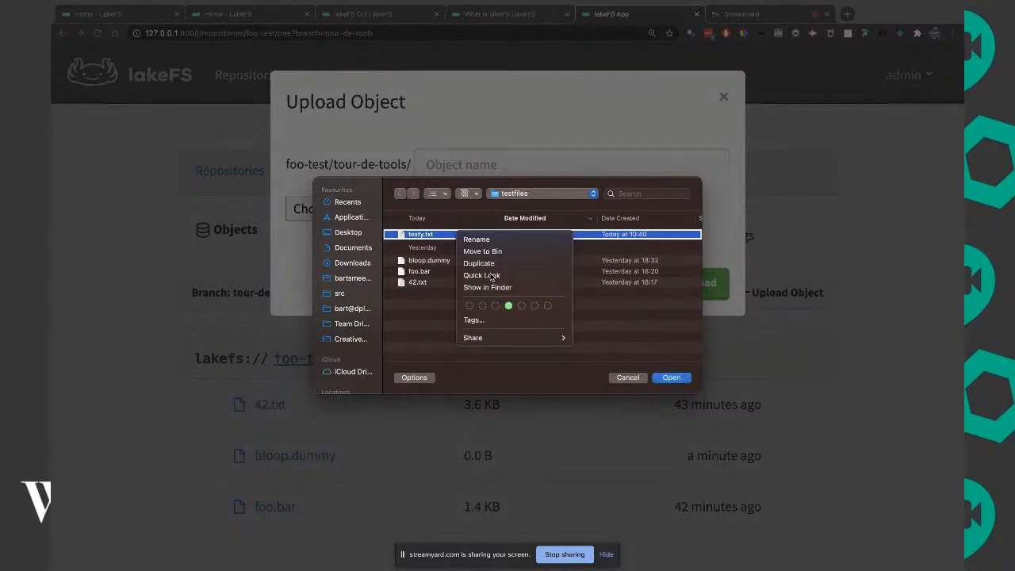
pyautogui.click(482, 275)
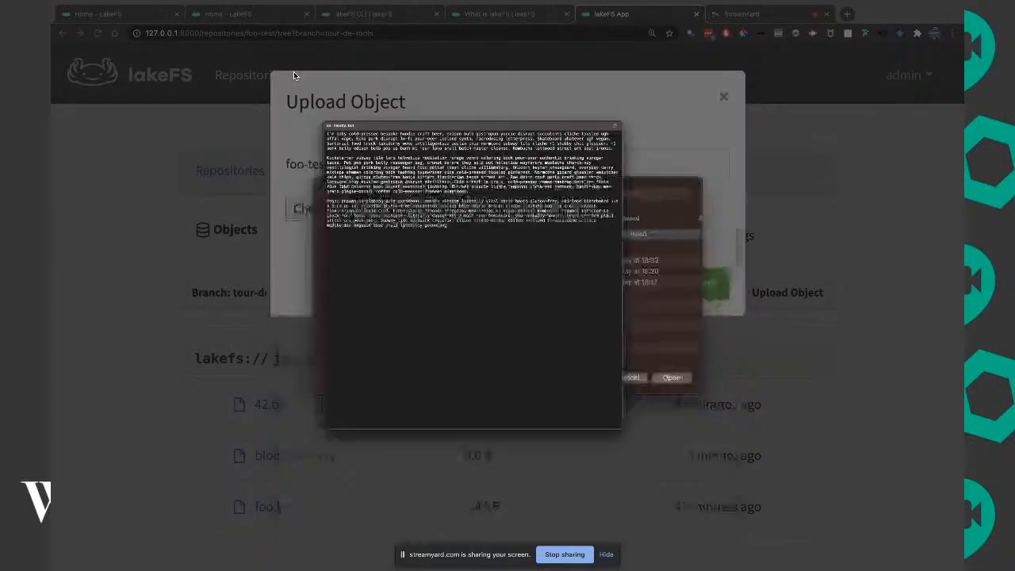
pyautogui.click(671, 377)
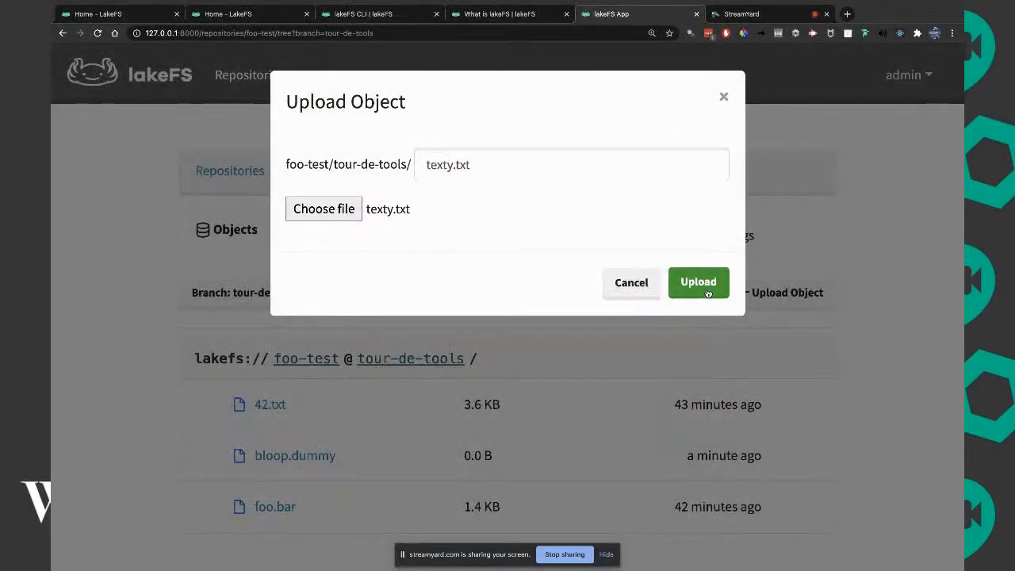
pyautogui.click(698, 282)
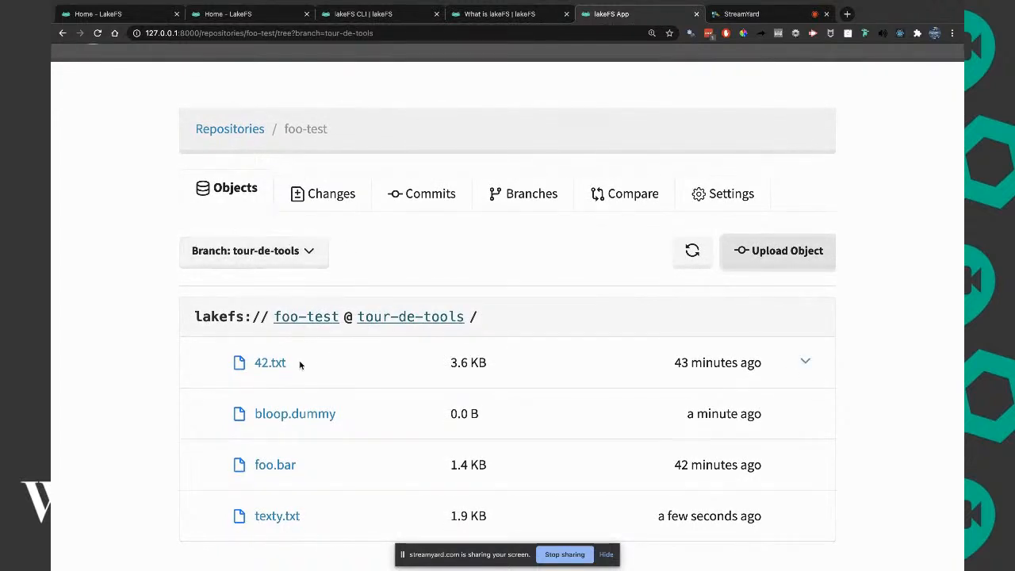
# Step: Commit the texty.txt upload on tour-de-tools with the message 'texty add'
pyautogui.click(331, 193)
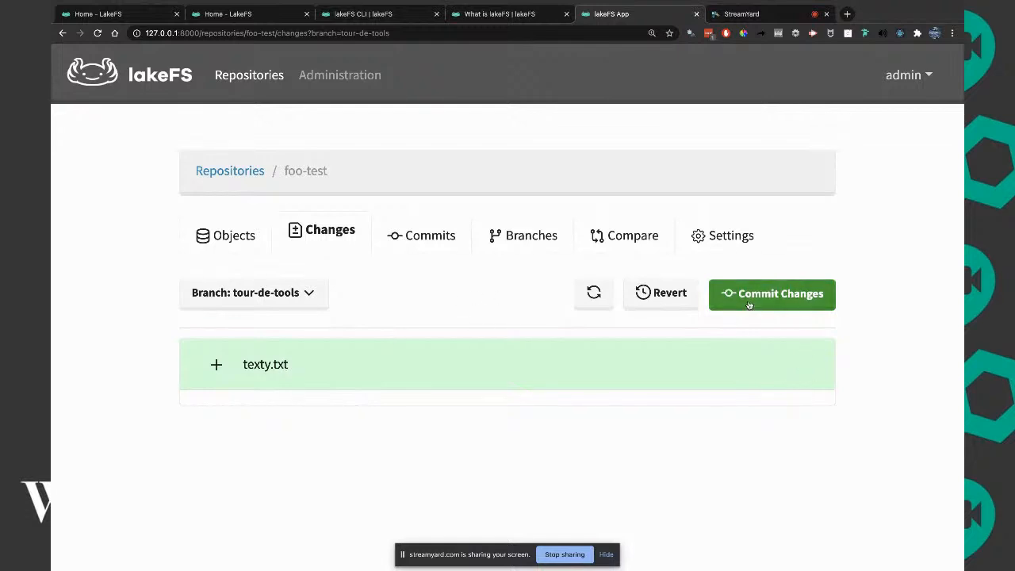
pyautogui.click(771, 293)
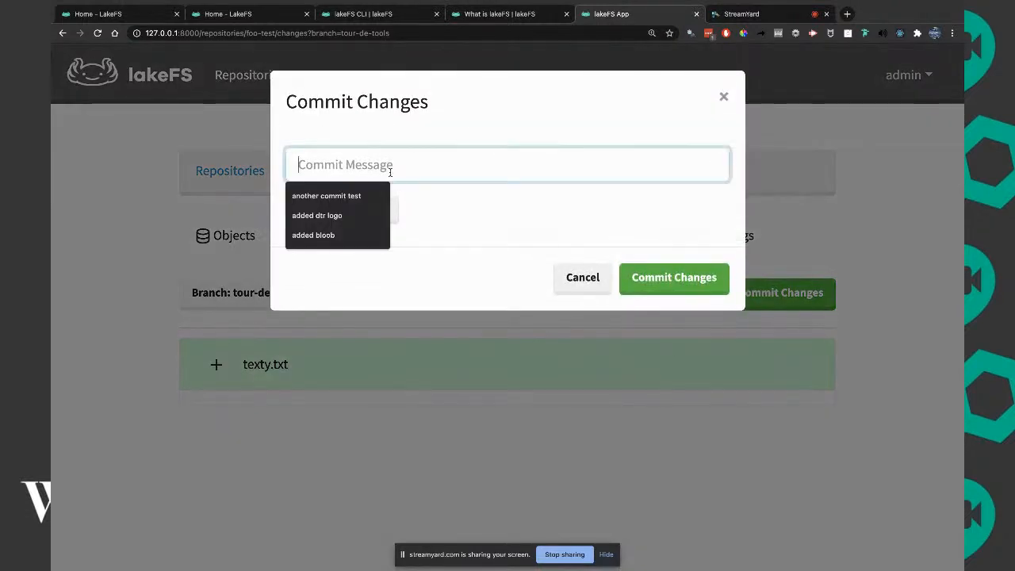
pyautogui.write('texty')
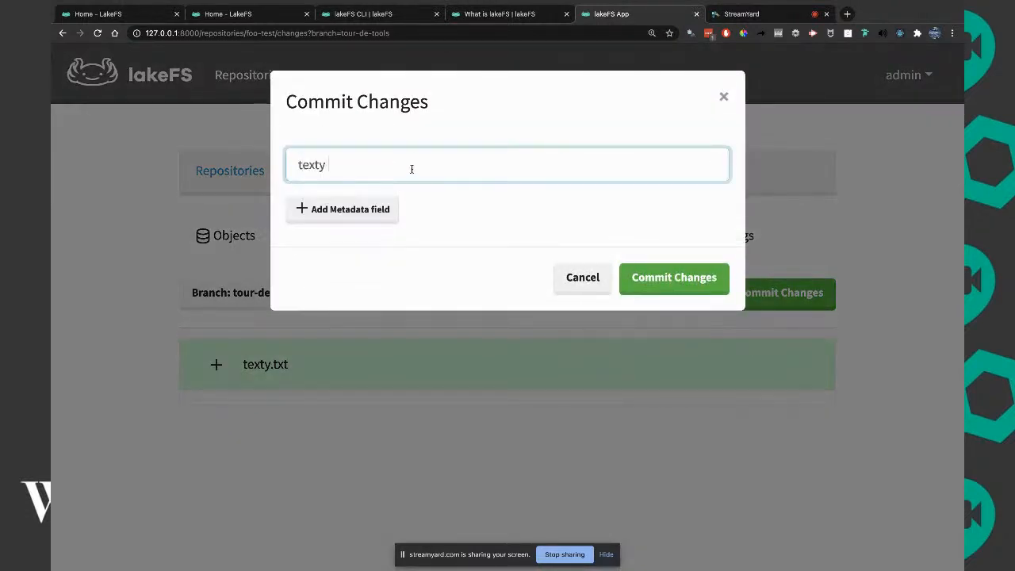
pyautogui.click(674, 278)
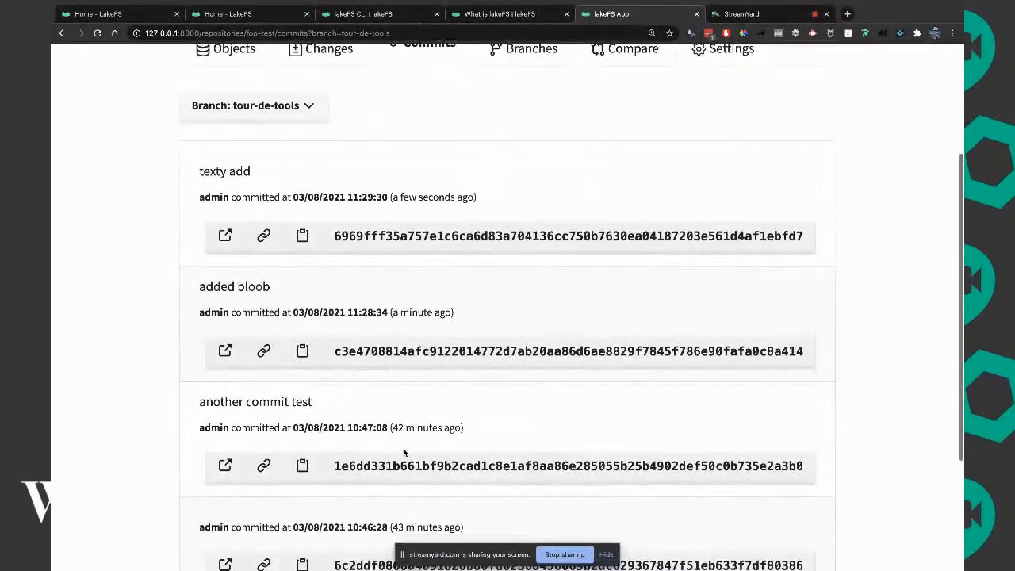
pyautogui.doubleClick(255, 196)
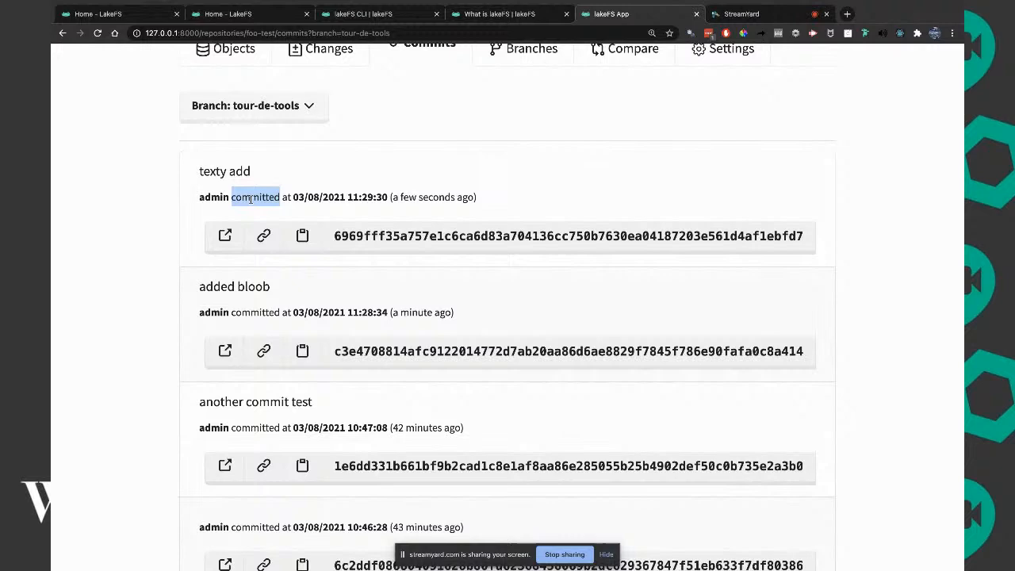
pyautogui.click(253, 106)
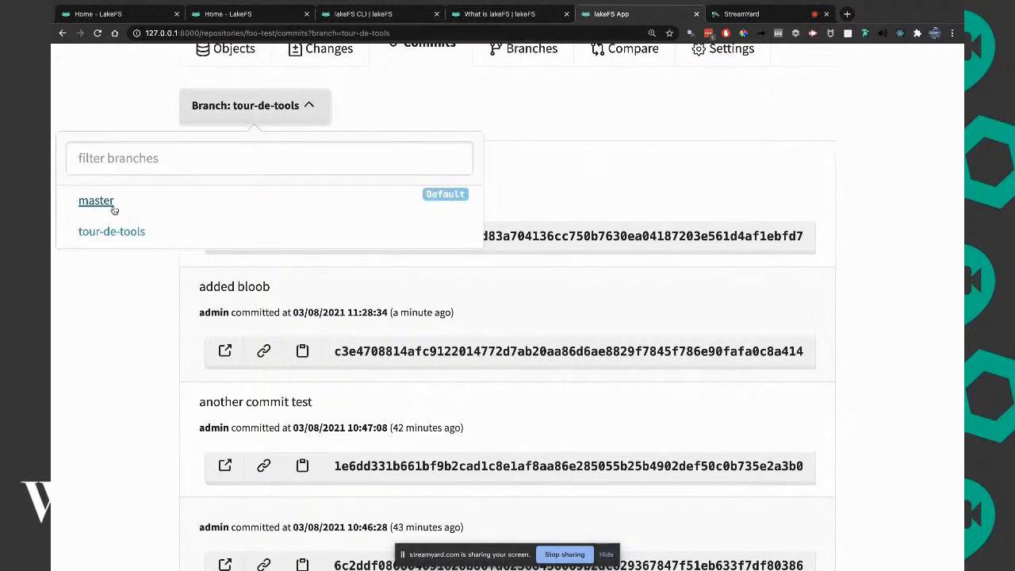
pyautogui.click(96, 200)
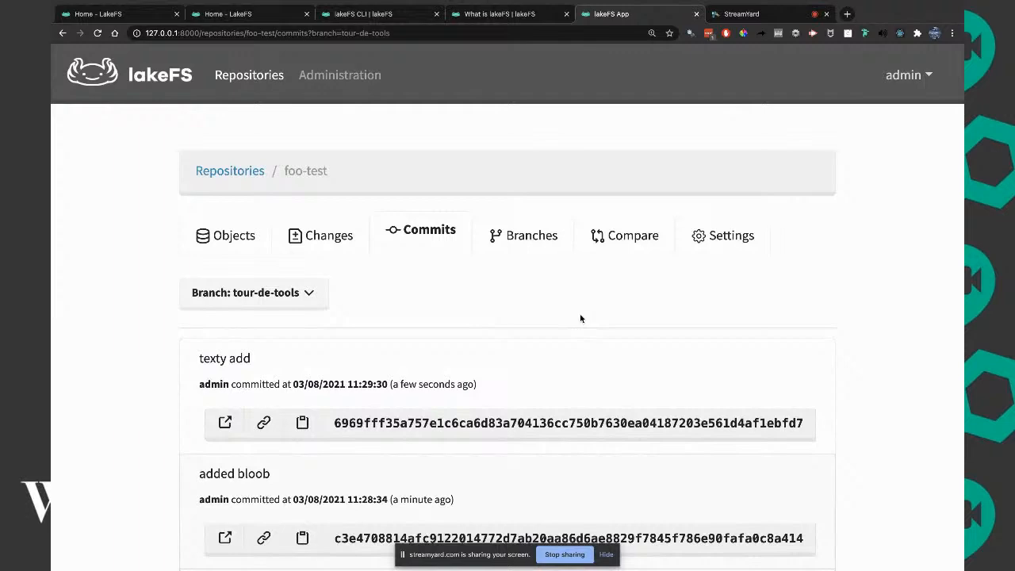
pyautogui.scroll(-3)
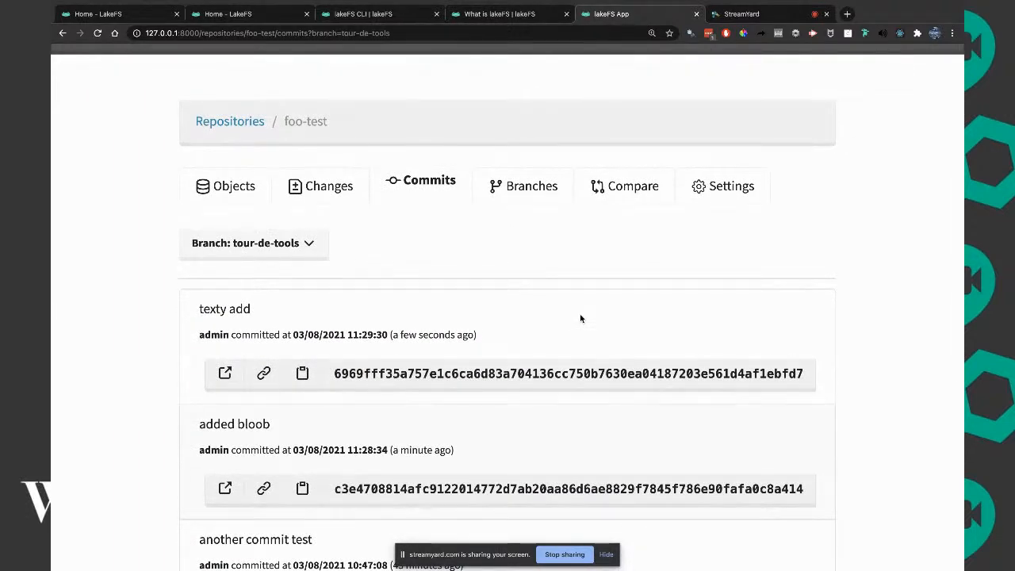
pyautogui.scroll(-3)
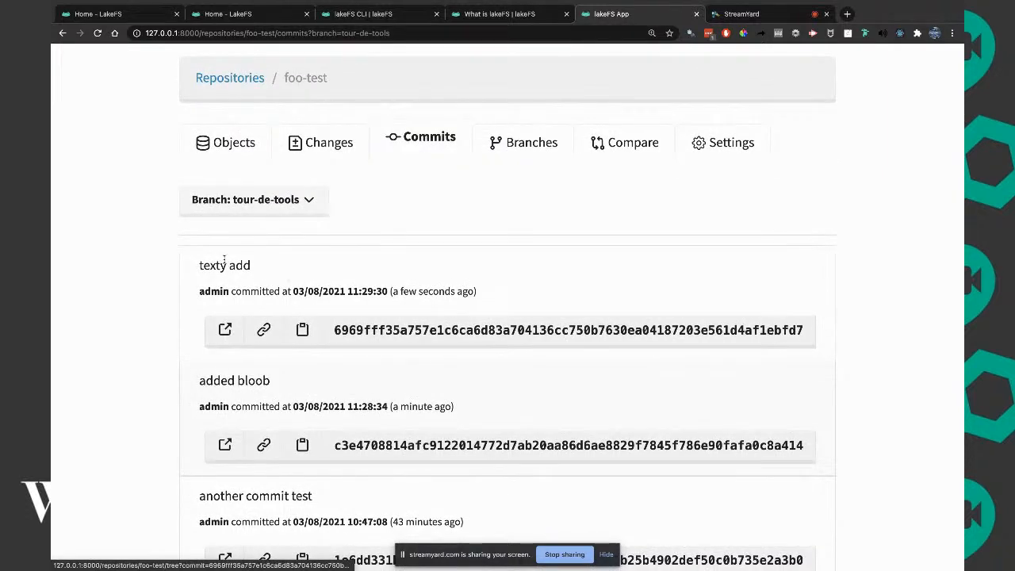
pyautogui.scroll(-3)
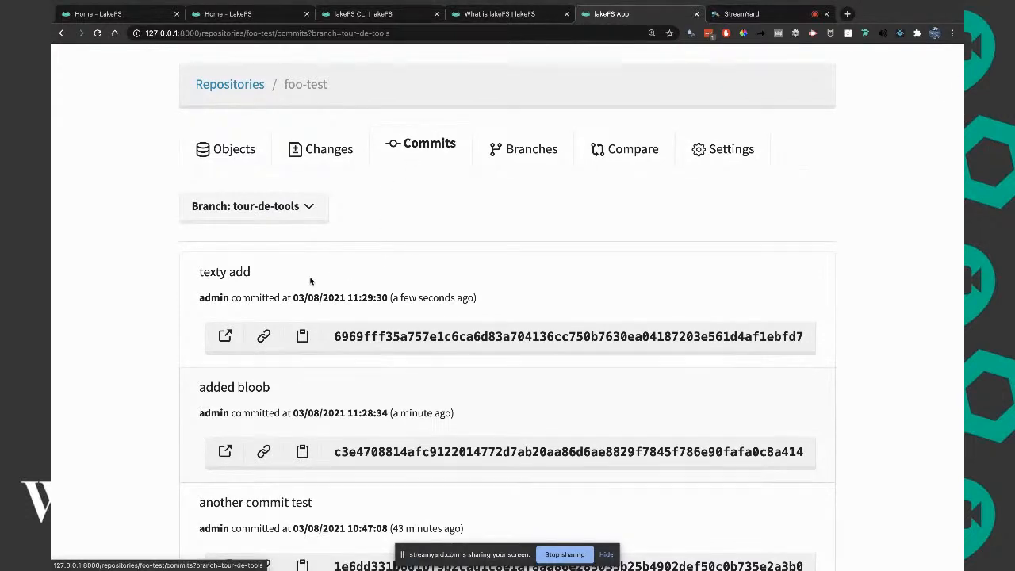
pyautogui.moveTo(500, 209)
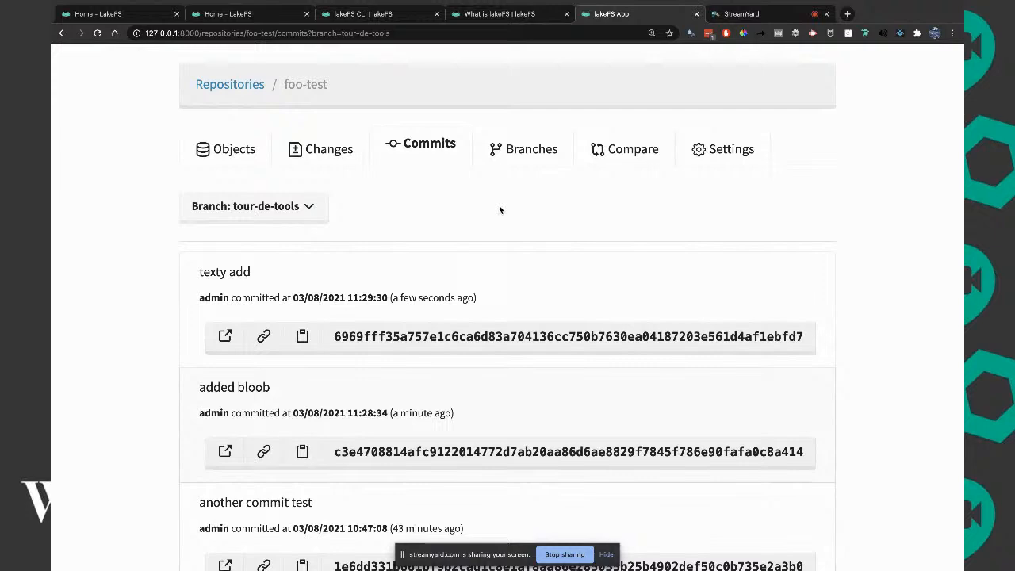
pyautogui.moveTo(429, 215)
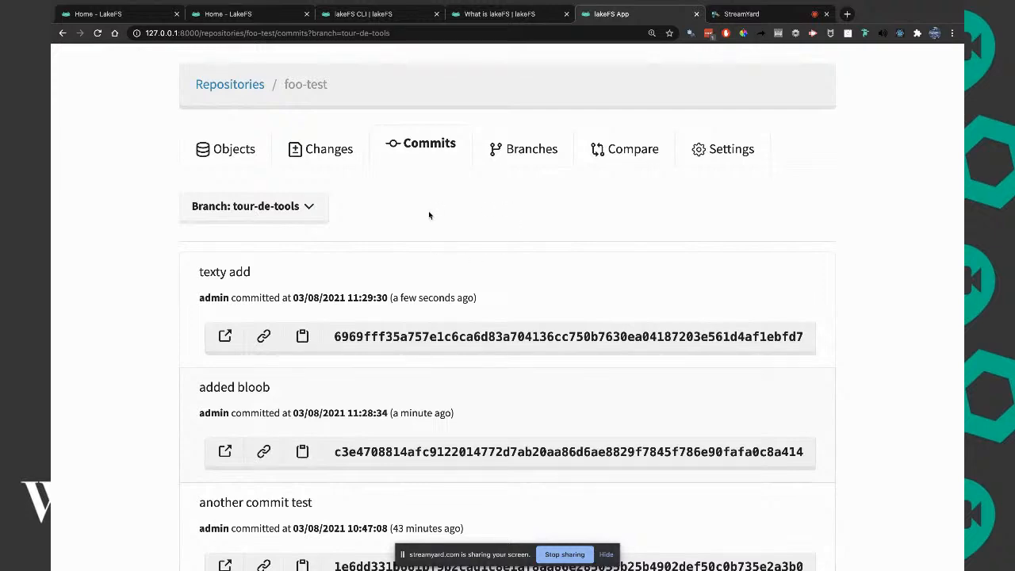
pyautogui.scroll(-3)
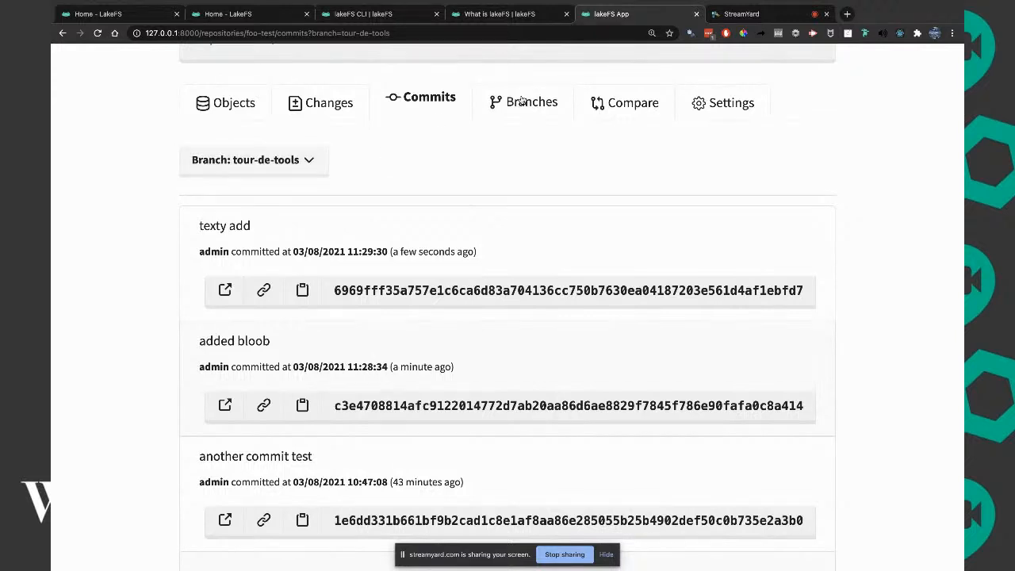
# Step: Compare tour-de-tools against master, merge it, and view master's objects
pyautogui.click(532, 101)
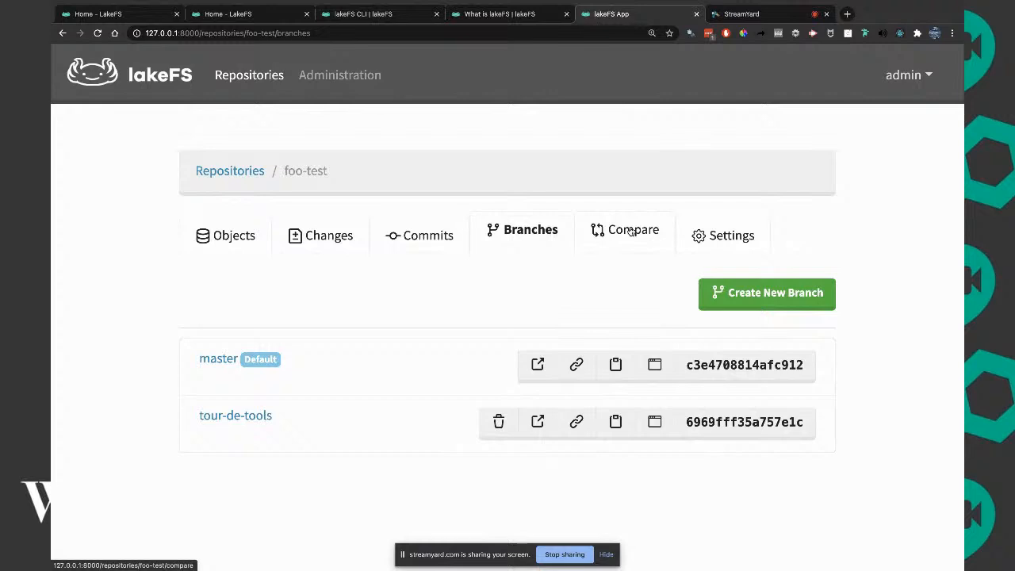
pyautogui.click(632, 235)
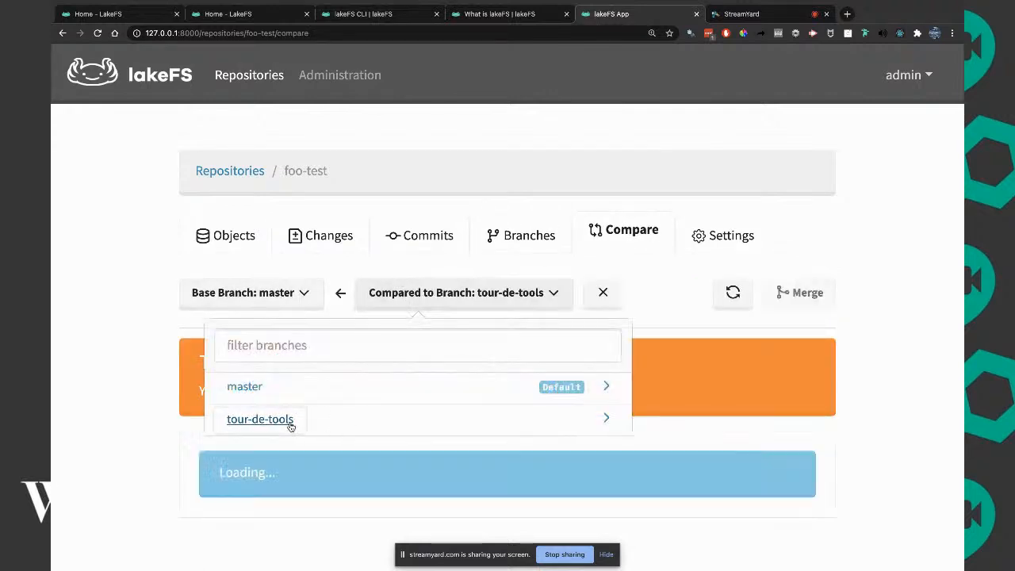
pyautogui.click(260, 418)
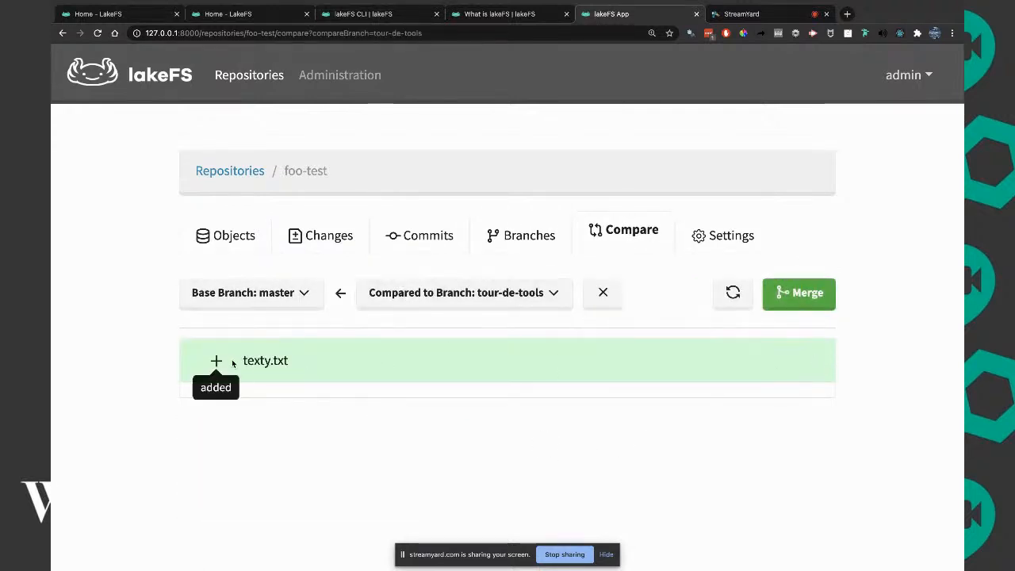
pyautogui.moveTo(799, 294)
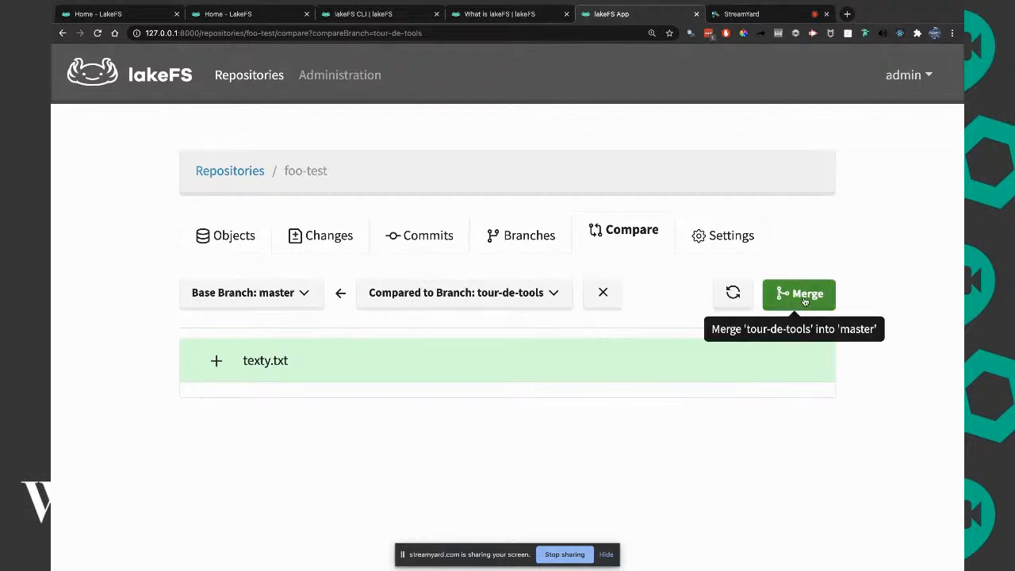
pyautogui.click(799, 294)
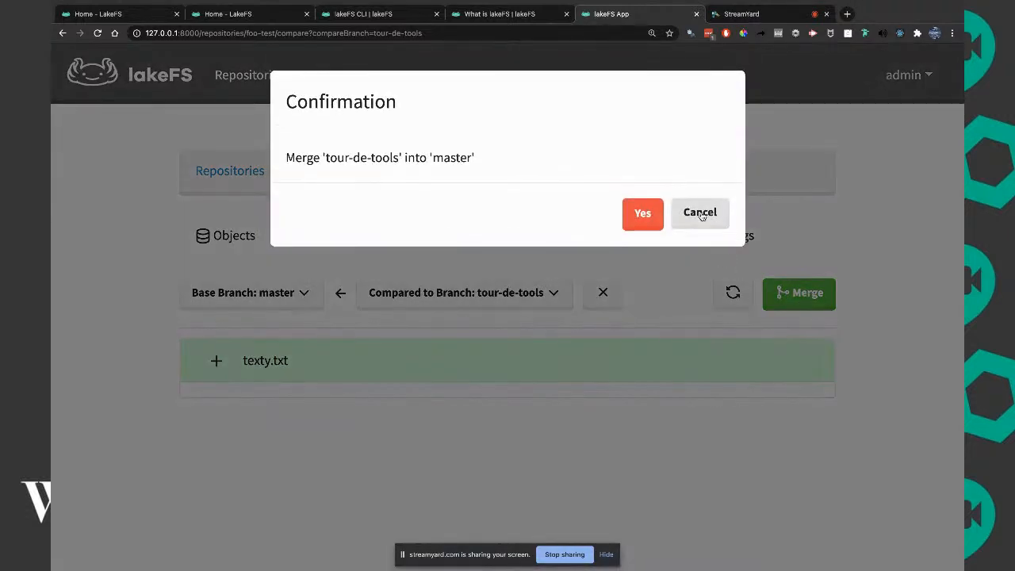
pyautogui.click(642, 214)
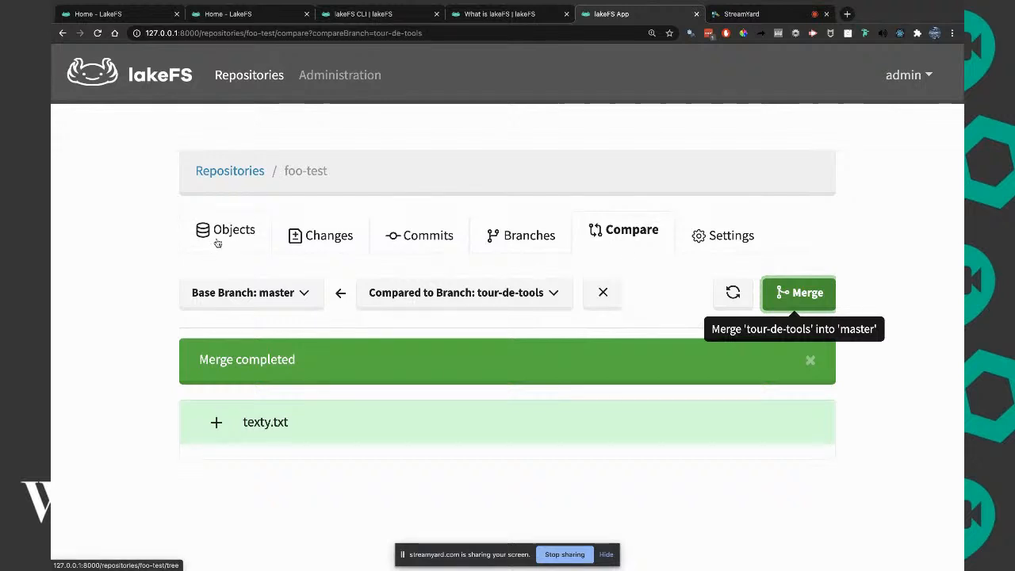
pyautogui.click(234, 234)
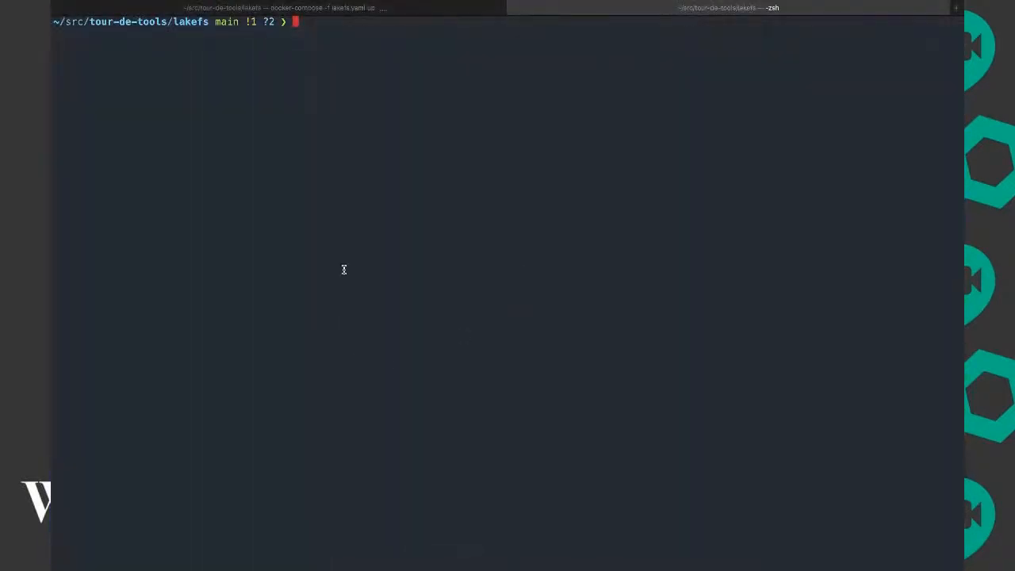
# Step: Open testfiles/42.txt in vi, add 'Gauthier' as the first line, and save
pyautogui.write('cd testfiles')
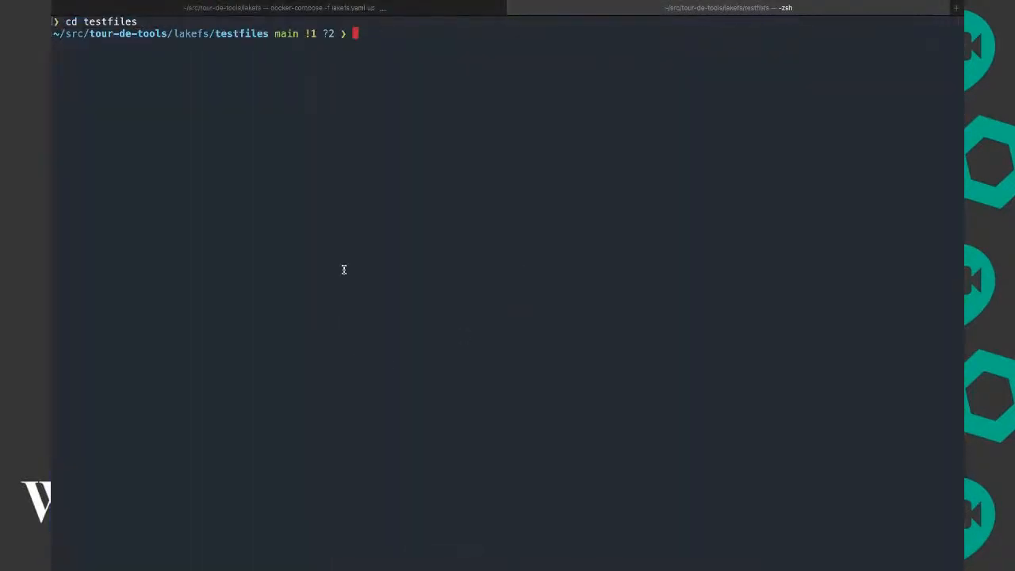
pyautogui.write('vi')
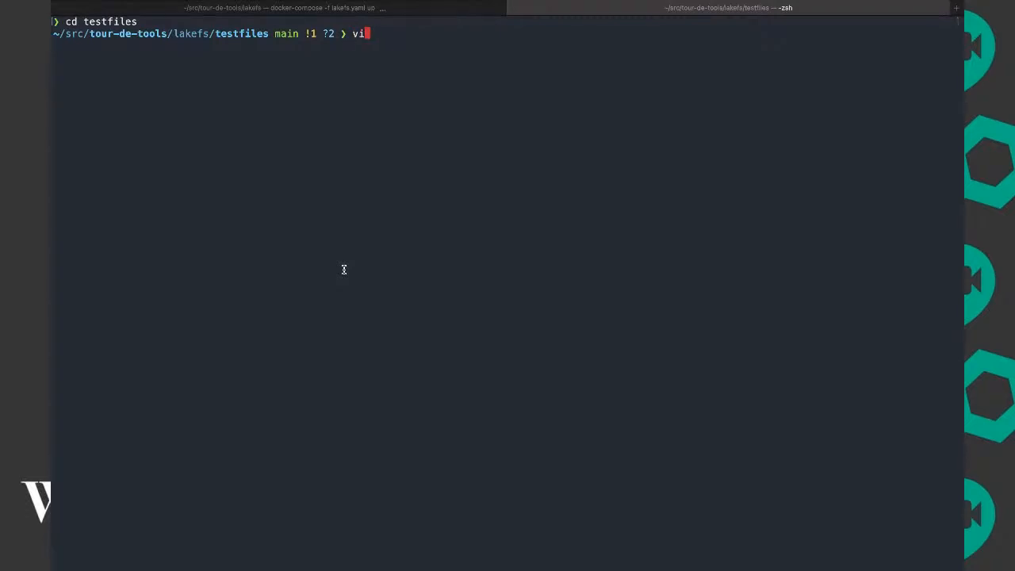
pyautogui.write('42.txt')
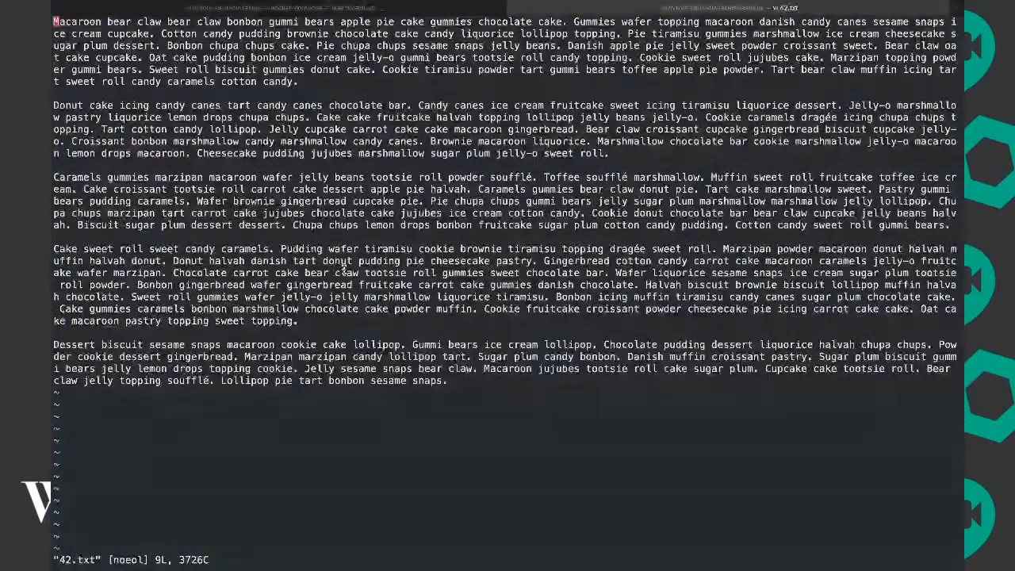
pyautogui.press('i')
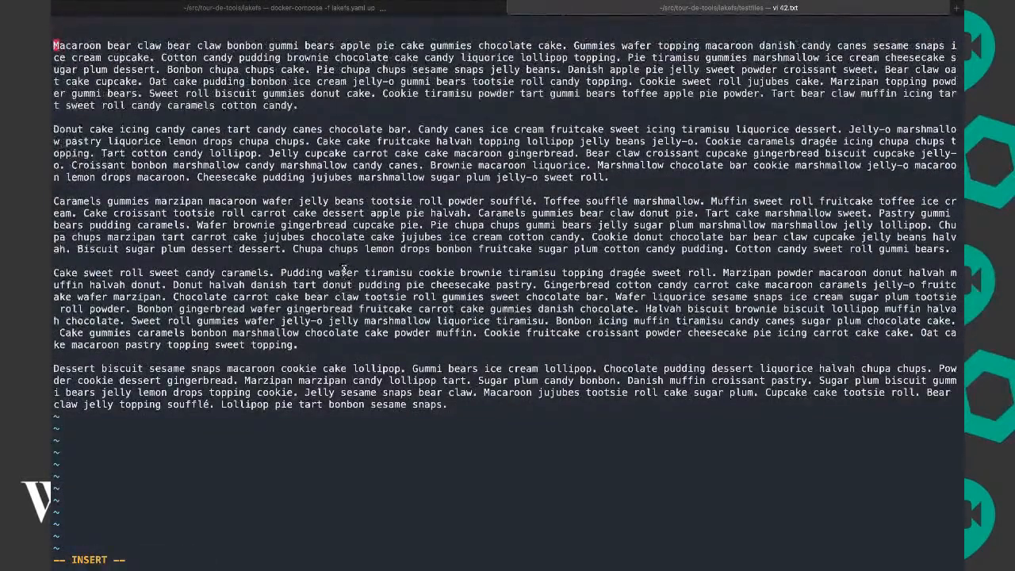
pyautogui.write('Gauthier')
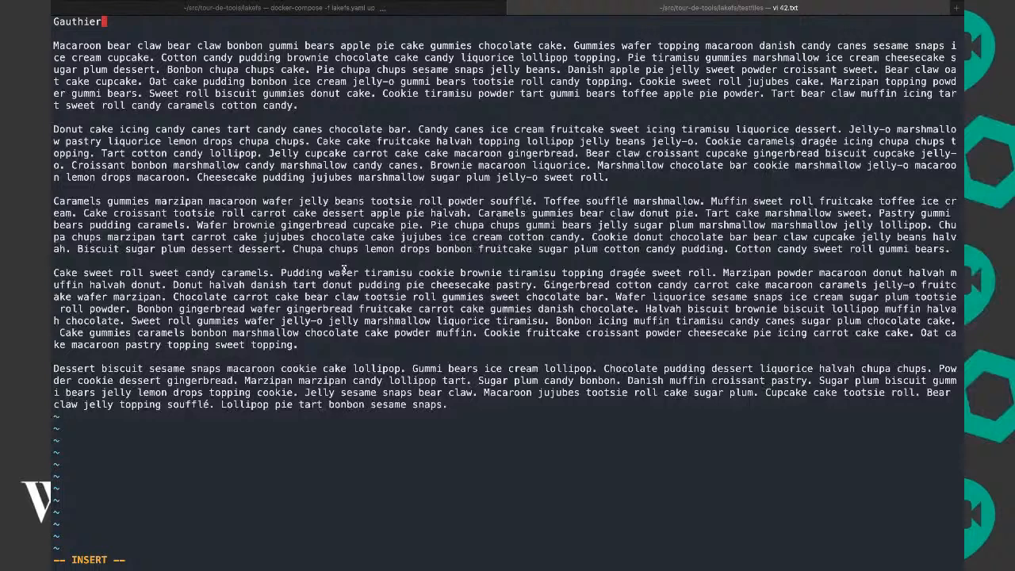
pyautogui.write(':wq')
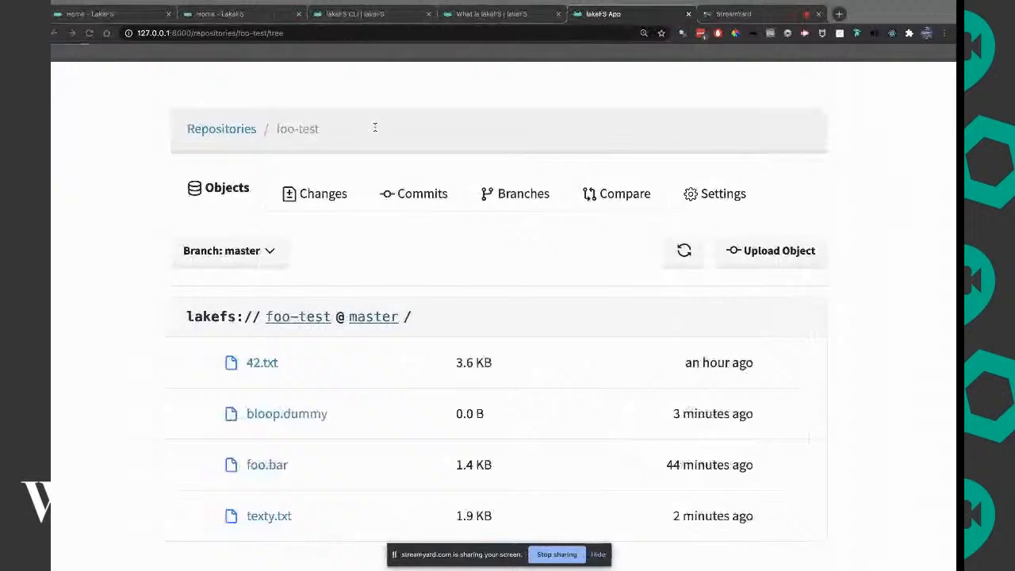
# Step: Re-upload the edited 42.txt to the master branch of foo-test
pyautogui.click(230, 250)
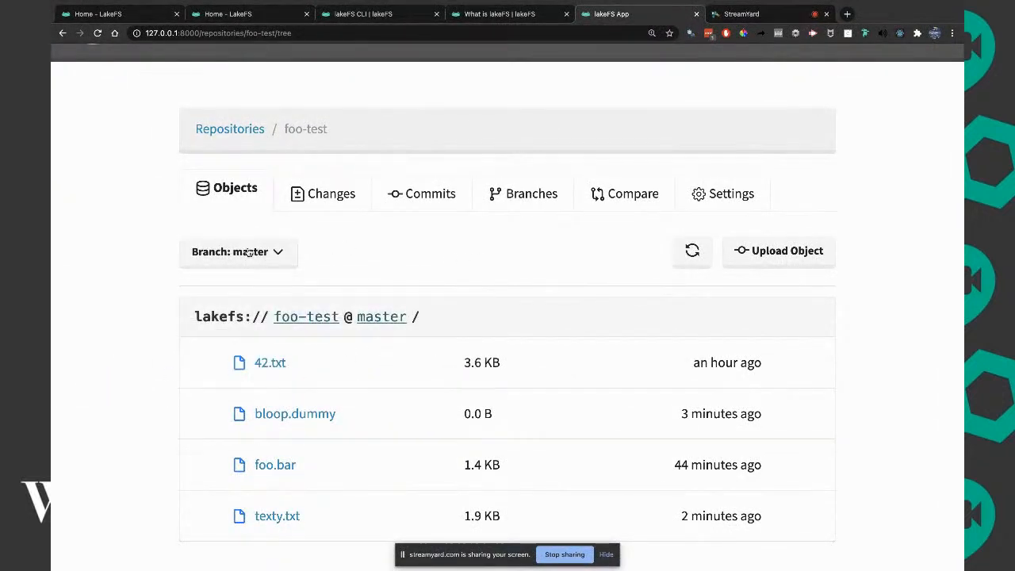
pyautogui.click(779, 250)
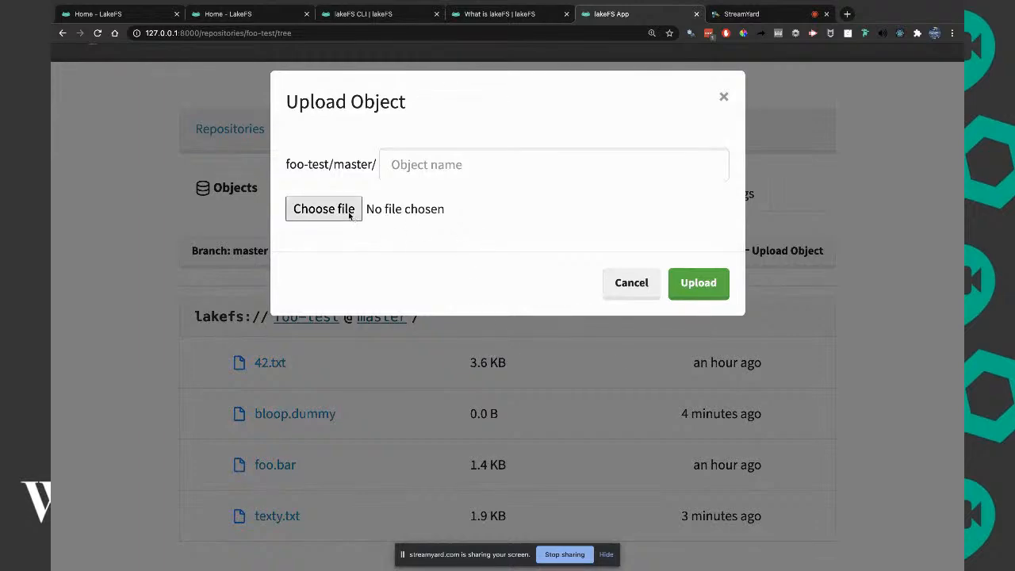
pyautogui.click(324, 209)
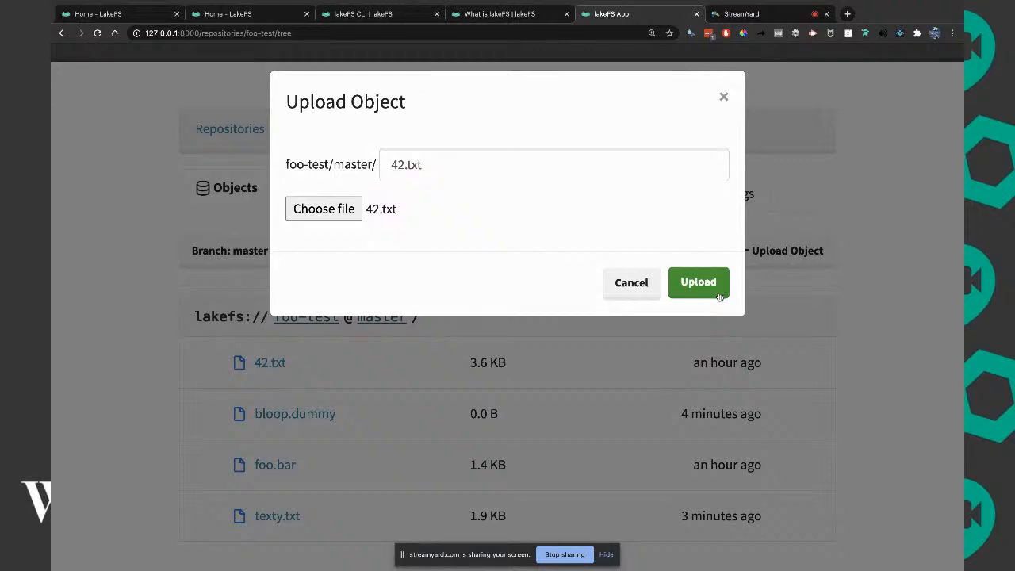
pyautogui.click(698, 282)
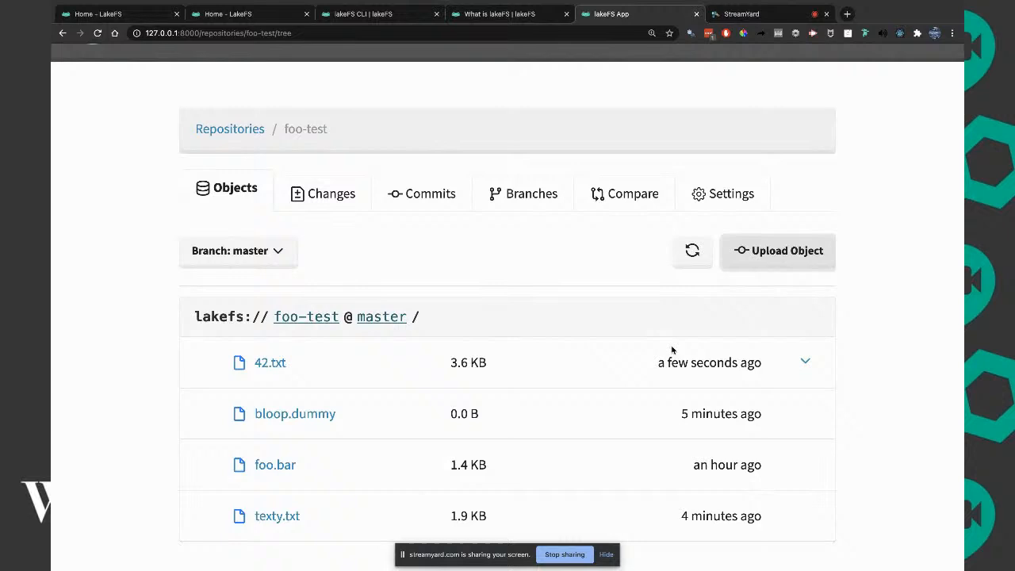
# Step: Commit the 42.txt edit on master as 'add "gauthier" to 42'
pyautogui.click(331, 194)
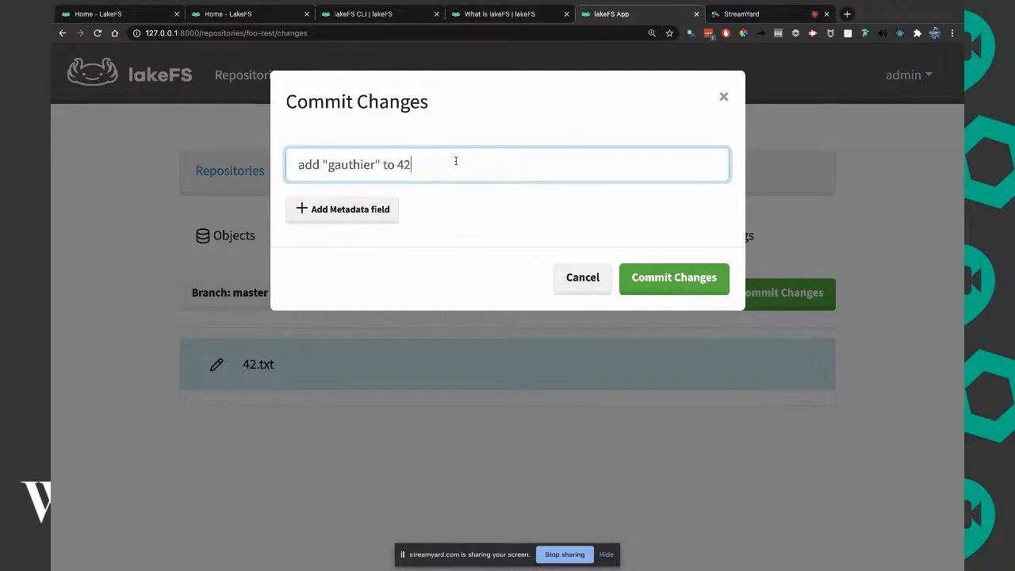
pyautogui.click(674, 277)
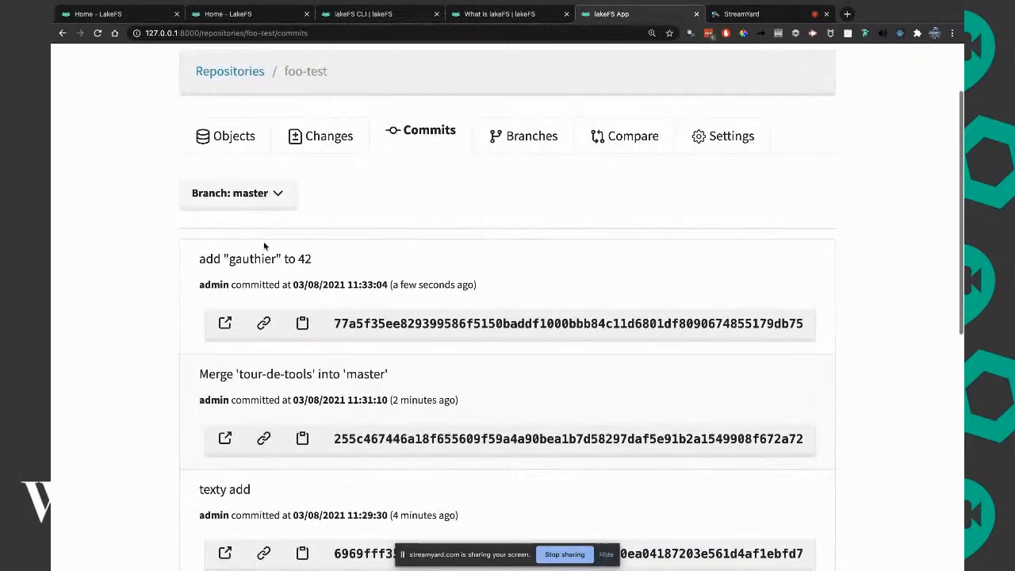
pyautogui.scroll(-3)
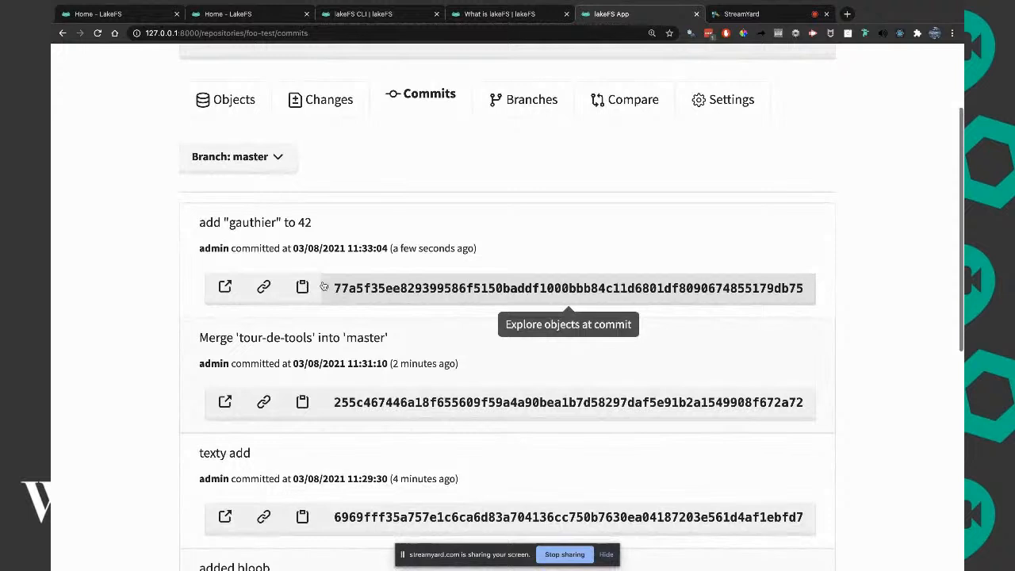
pyautogui.moveTo(521, 322)
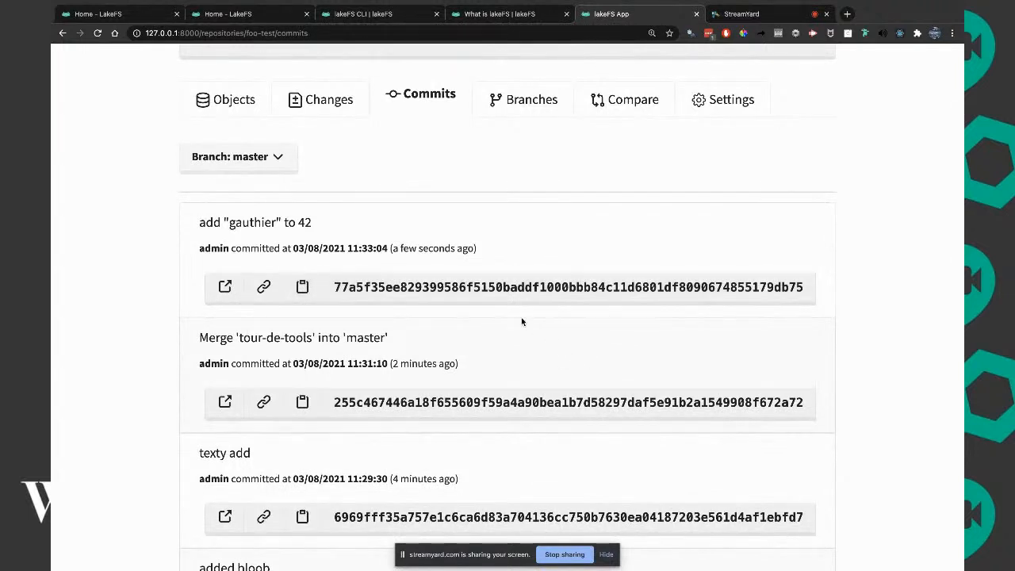
pyautogui.moveTo(468, 300)
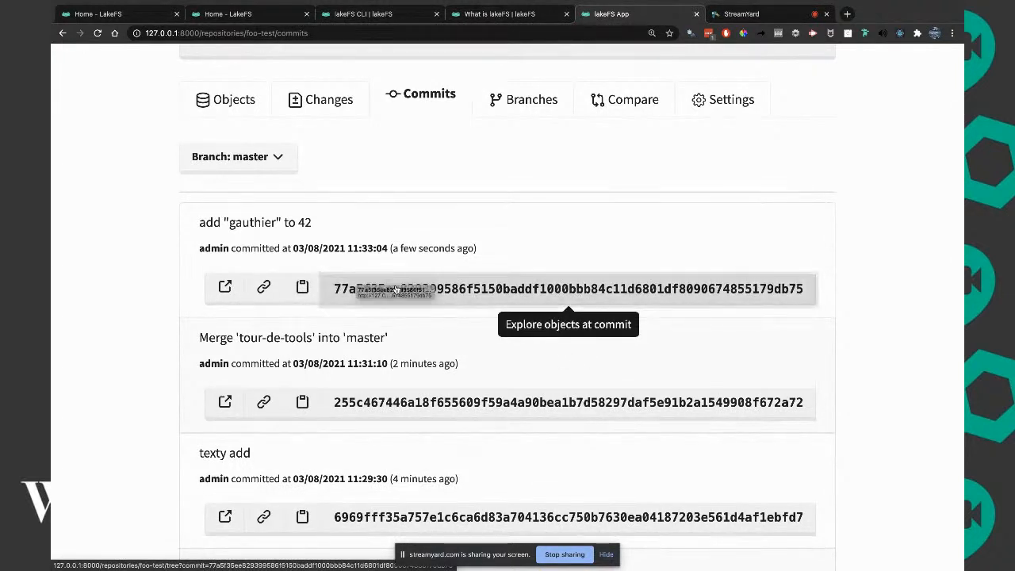
# Step: Browse the objects at the latest commit, then return to the commit history
pyautogui.click(225, 287)
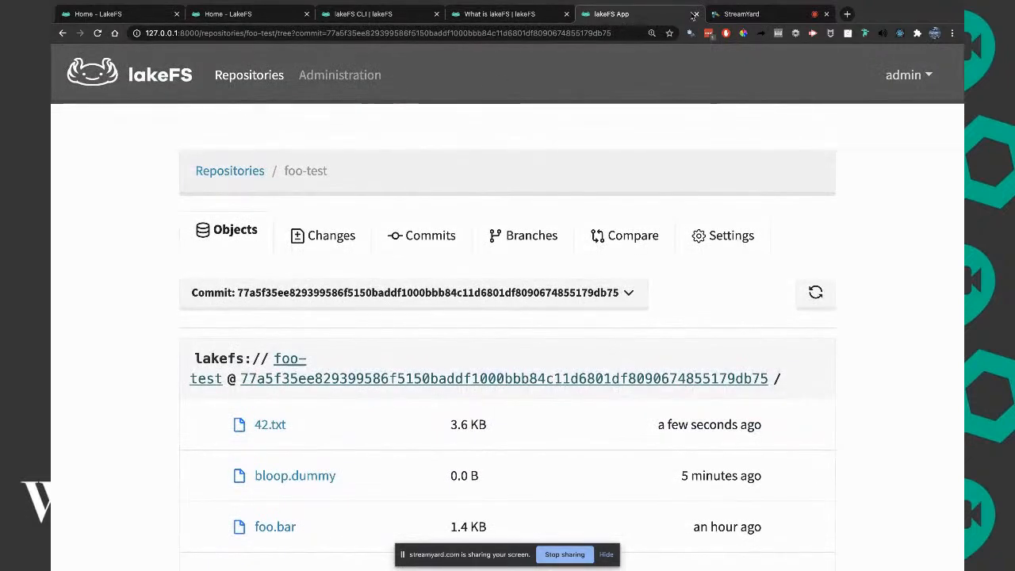
pyautogui.click(421, 236)
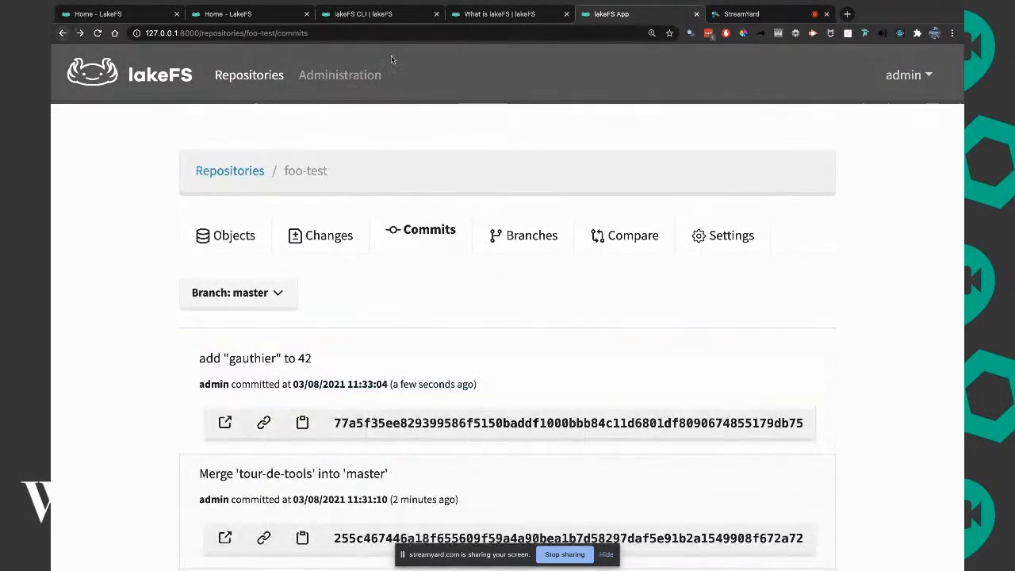
pyautogui.scroll(-3)
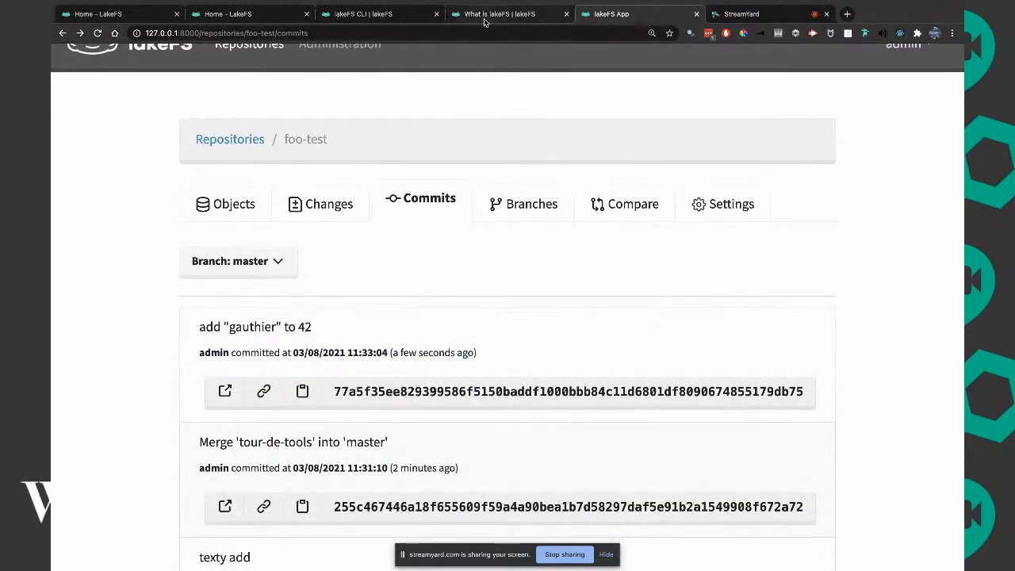
pyautogui.click(508, 14)
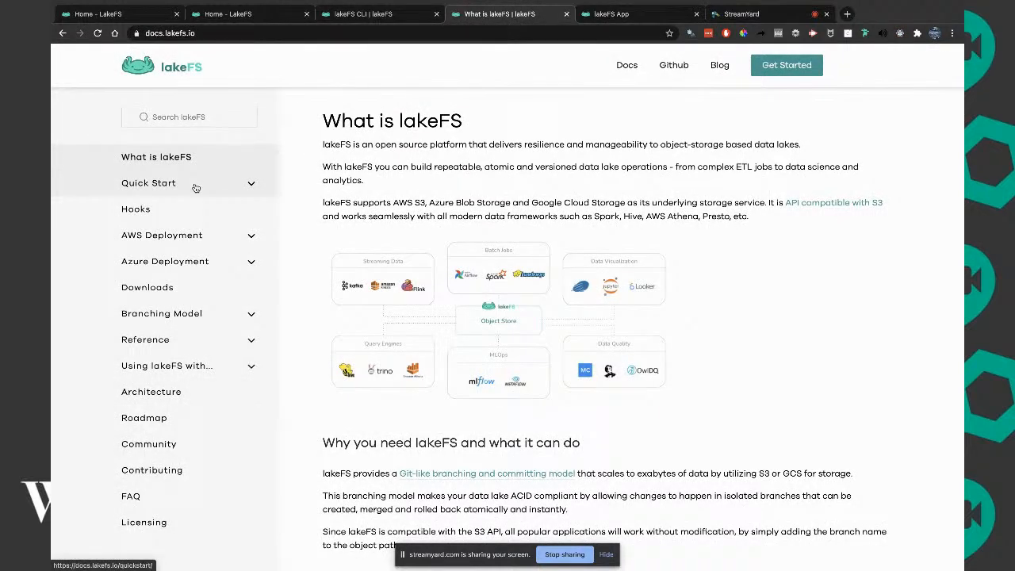
pyautogui.click(148, 182)
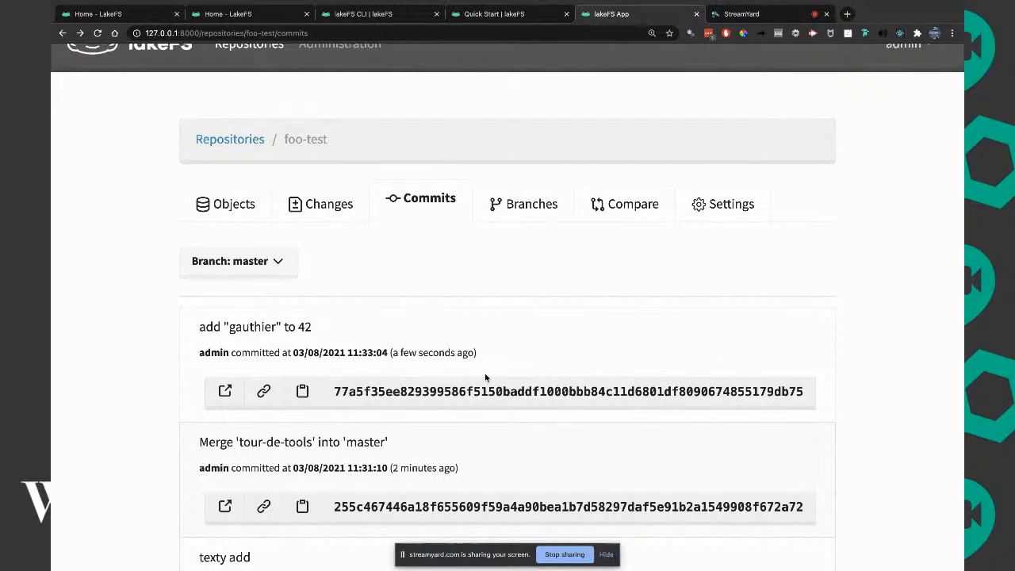
pyautogui.scroll(-3)
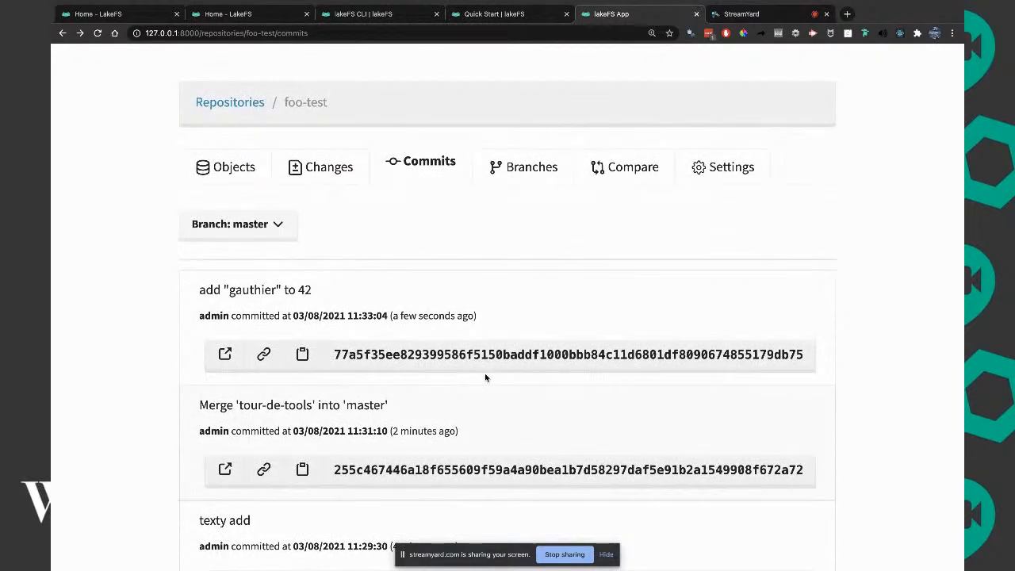
pyautogui.scroll(-3)
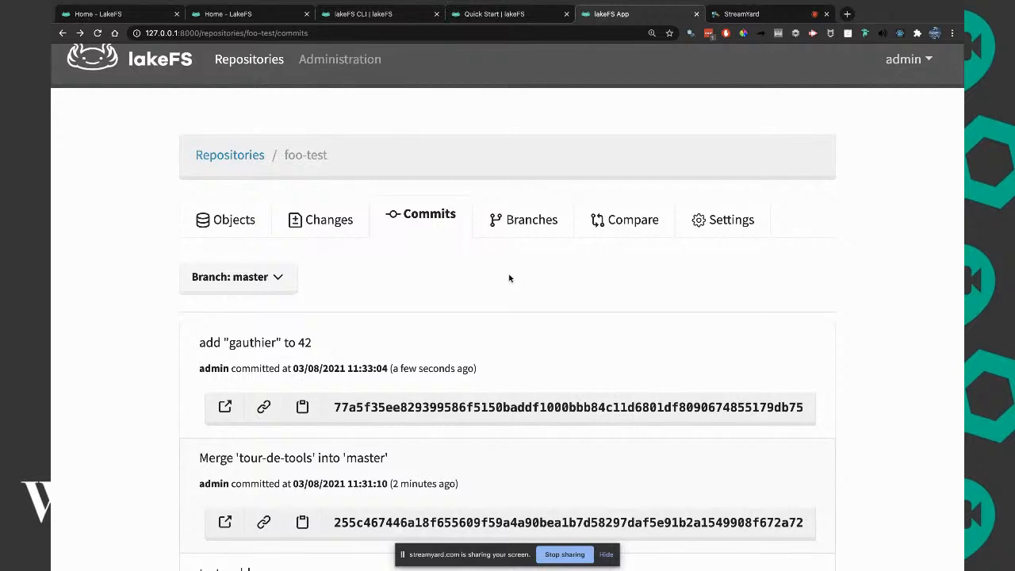
# Step: Glance at the lakeFS home page, then view the 'CLI usage with lakectl' docs
pyautogui.click(250, 14)
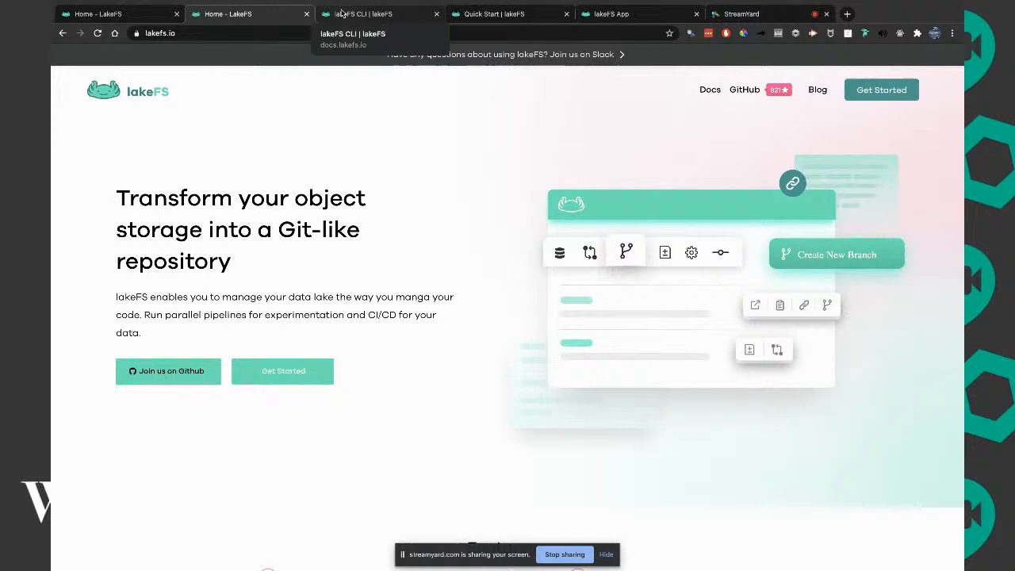
pyautogui.moveTo(433, 333)
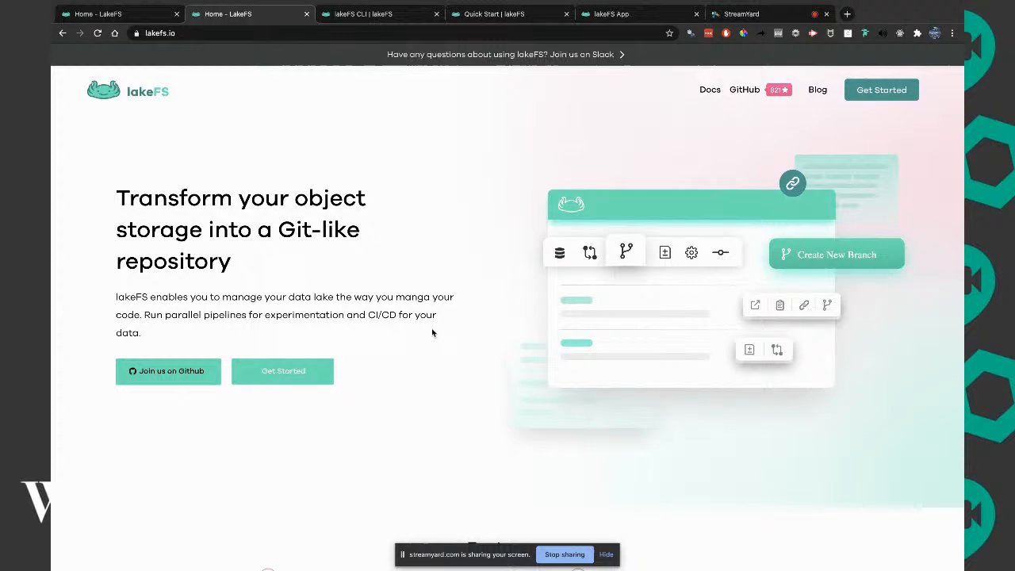
pyautogui.click(381, 14)
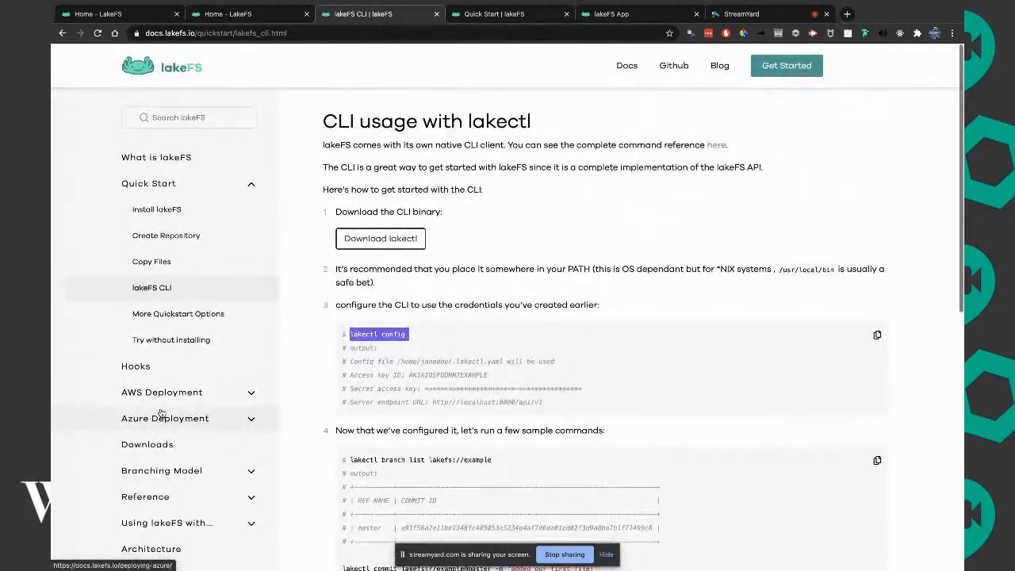
# Step: Scroll through the 'Using lakeFS with...' page listing Spark, Hive, Airflow and Kafka
pyautogui.scroll(-3)
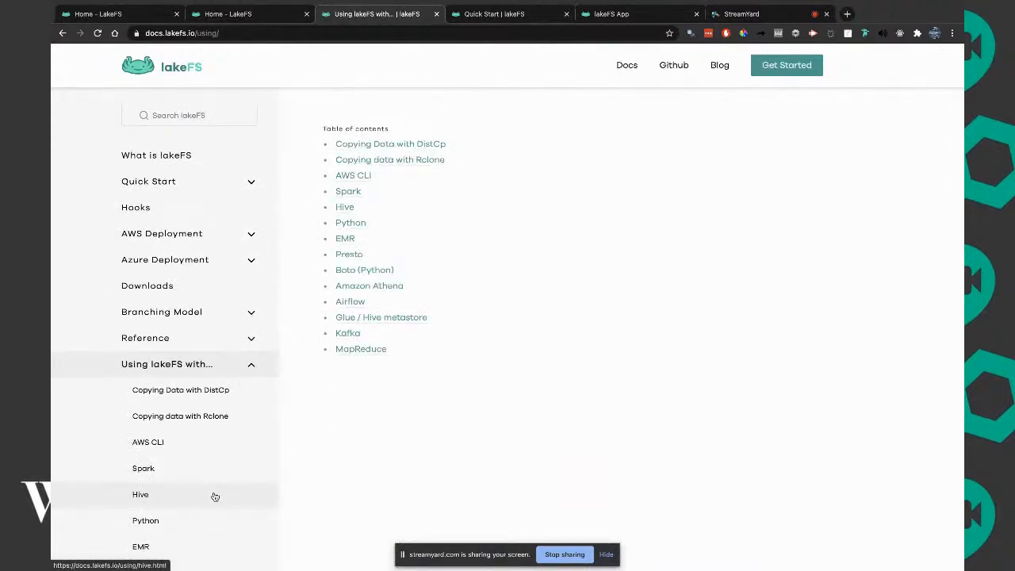
pyautogui.scroll(-3)
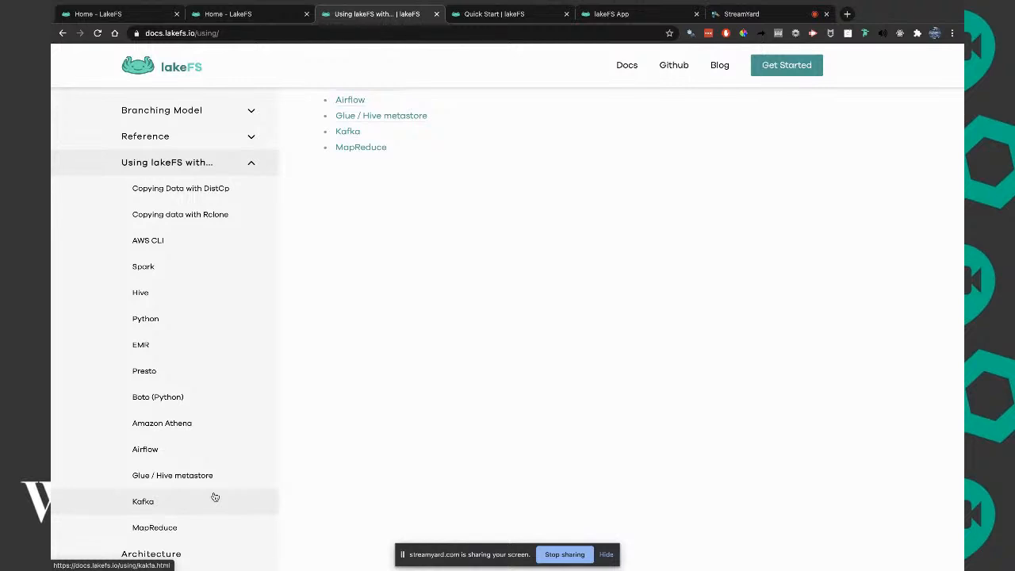
pyautogui.moveTo(368, 274)
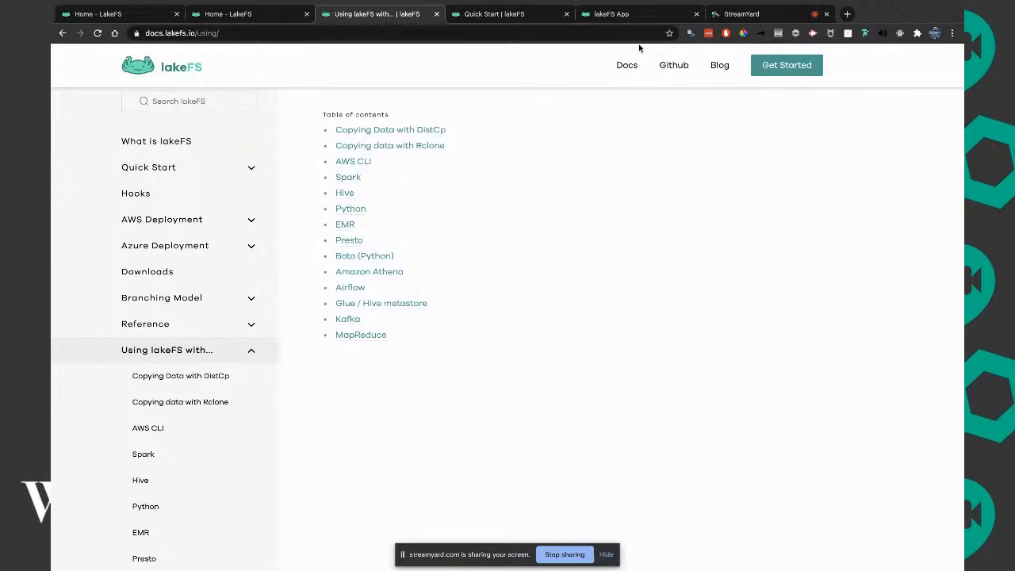
# Step: Revisit foo-test's Branches, Compare, Objects and Commits tabs, then return to the repository list
pyautogui.click(641, 13)
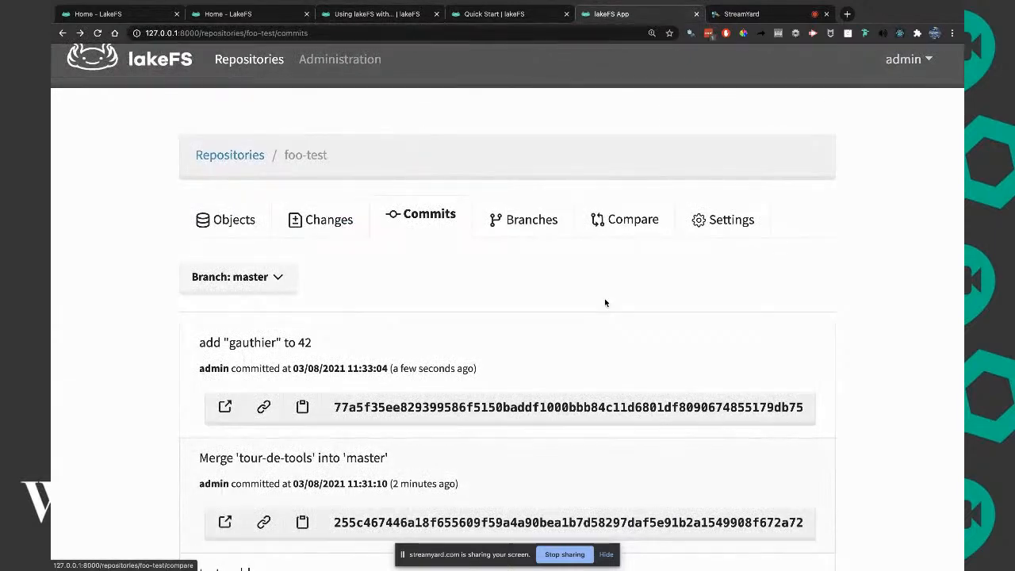
pyautogui.click(522, 220)
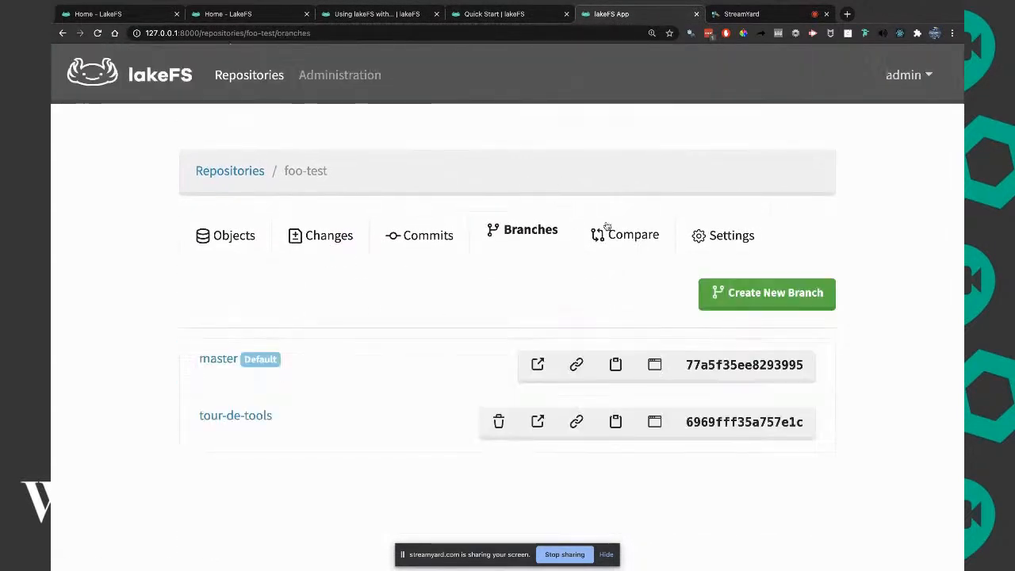
pyautogui.click(632, 235)
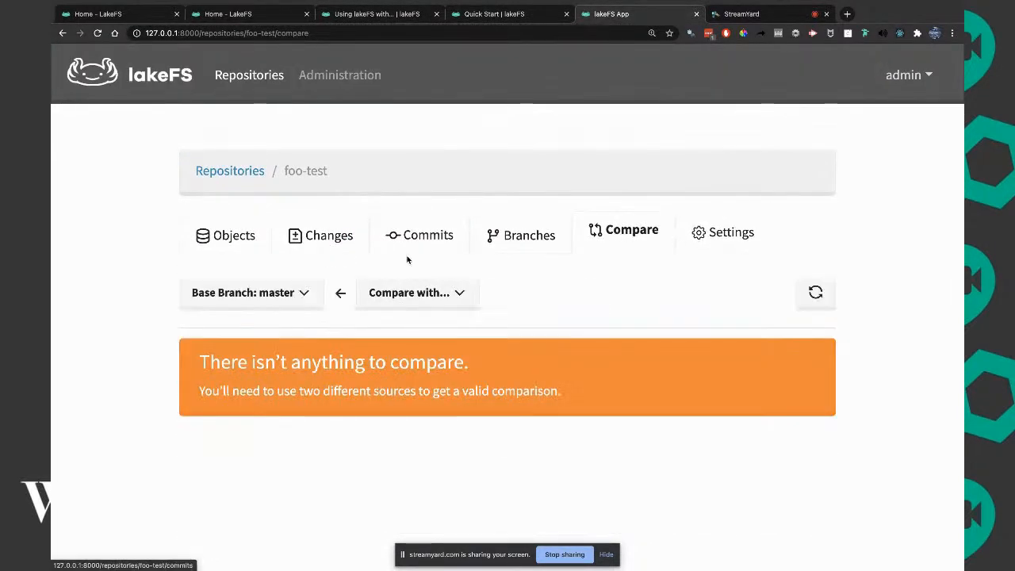
pyautogui.click(233, 235)
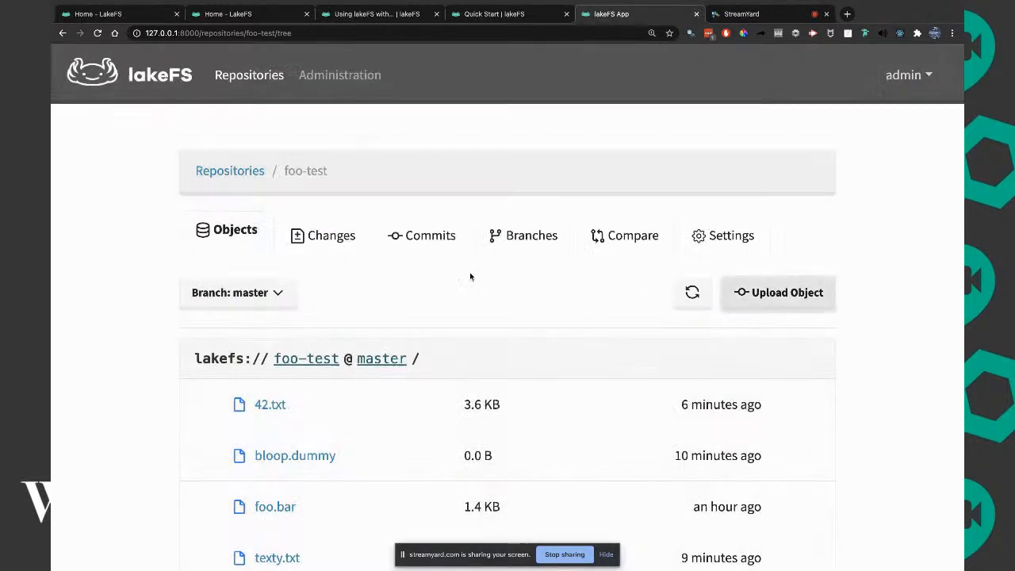
pyautogui.click(429, 235)
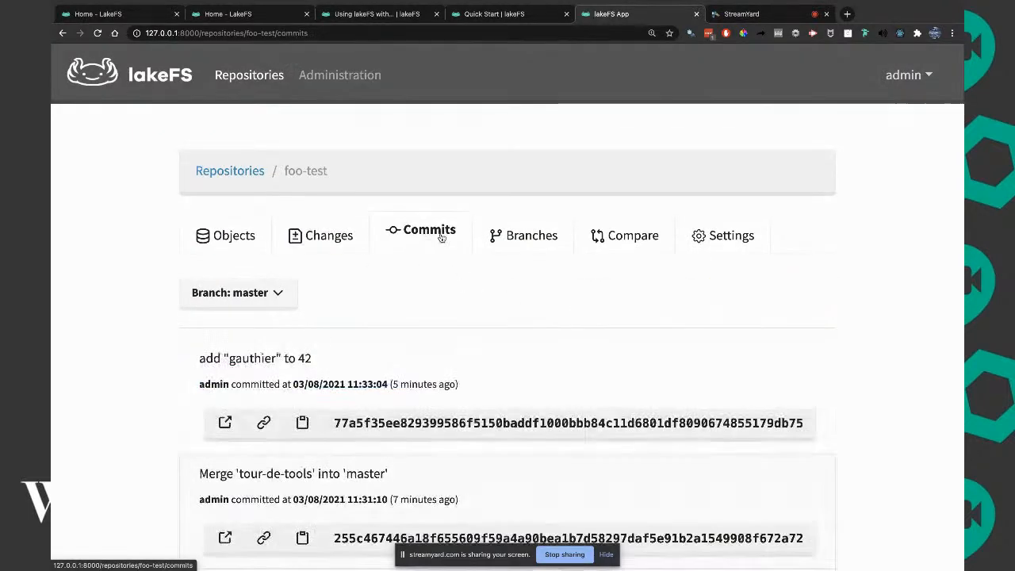
pyautogui.click(523, 235)
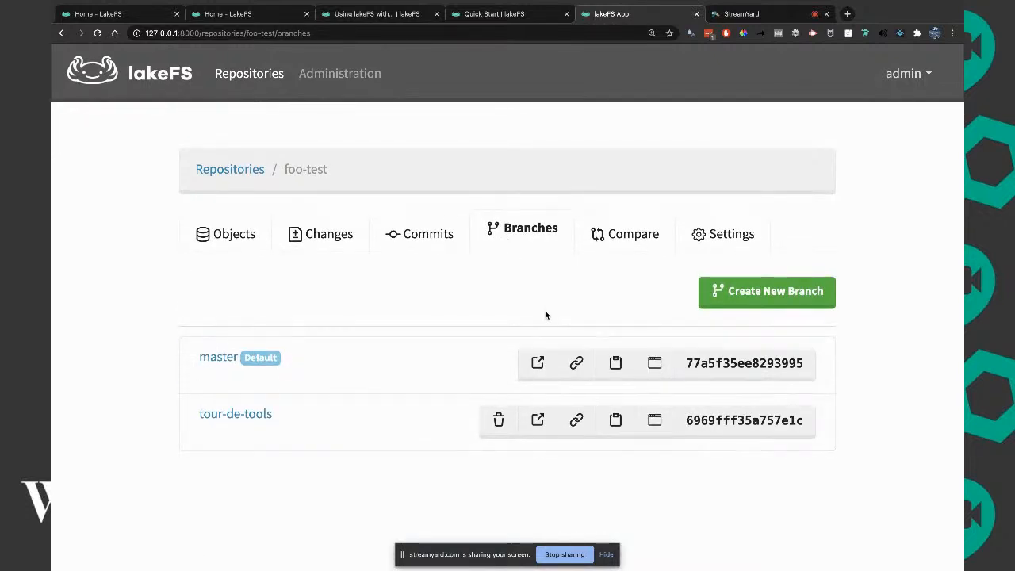
pyautogui.moveTo(654, 422)
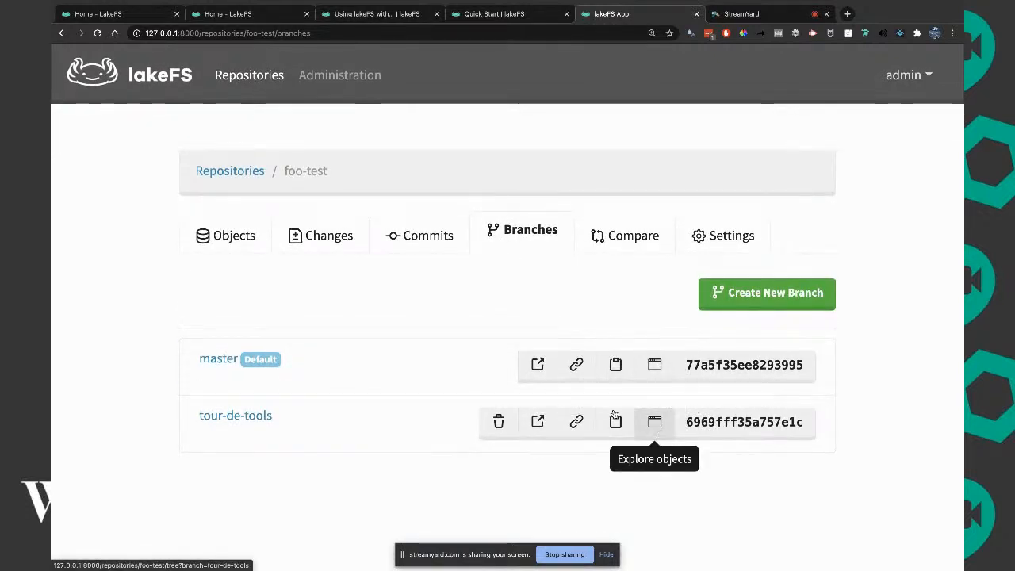
pyautogui.moveTo(364, 302)
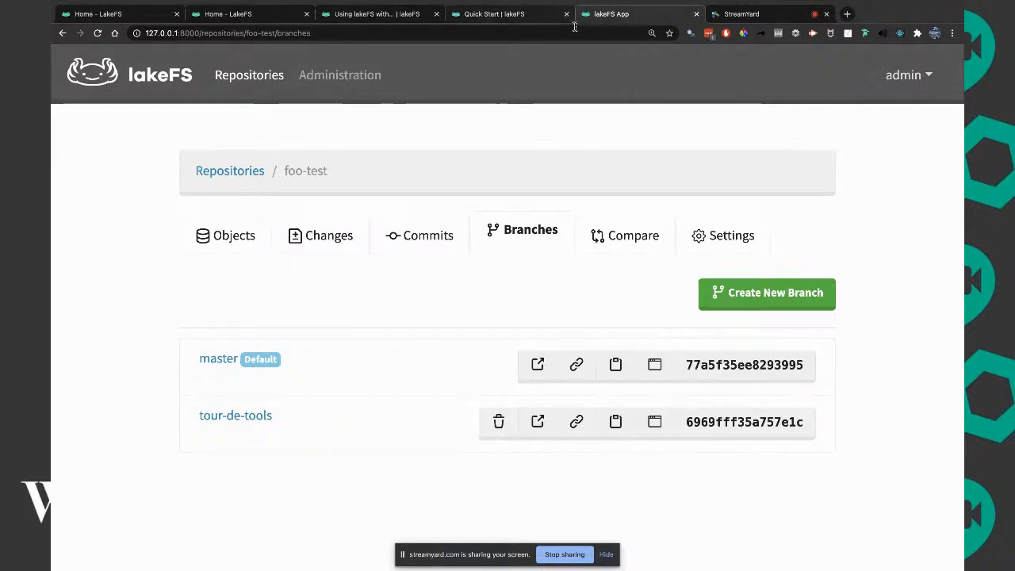
pyautogui.click(249, 74)
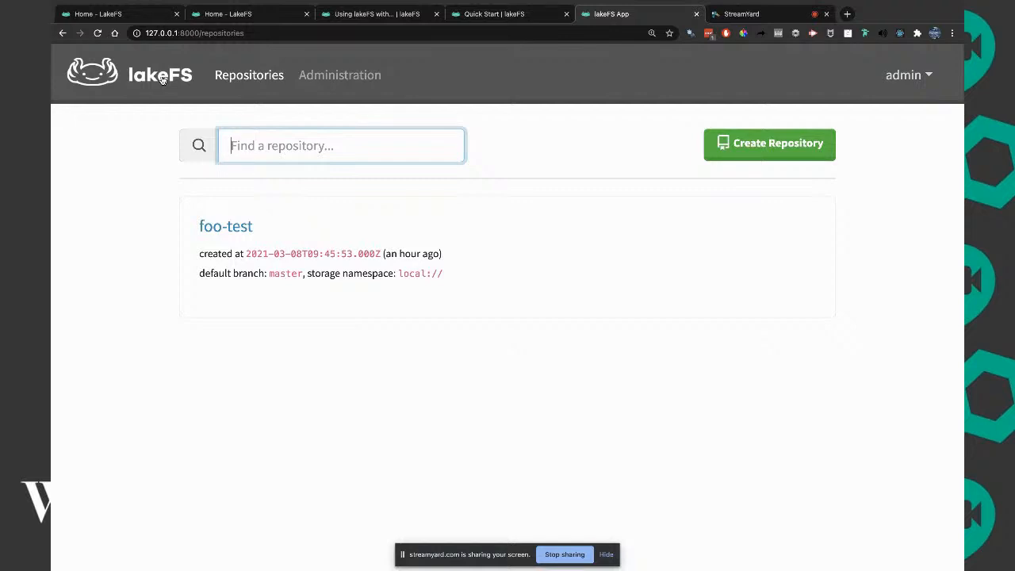
pyautogui.moveTo(243, 116)
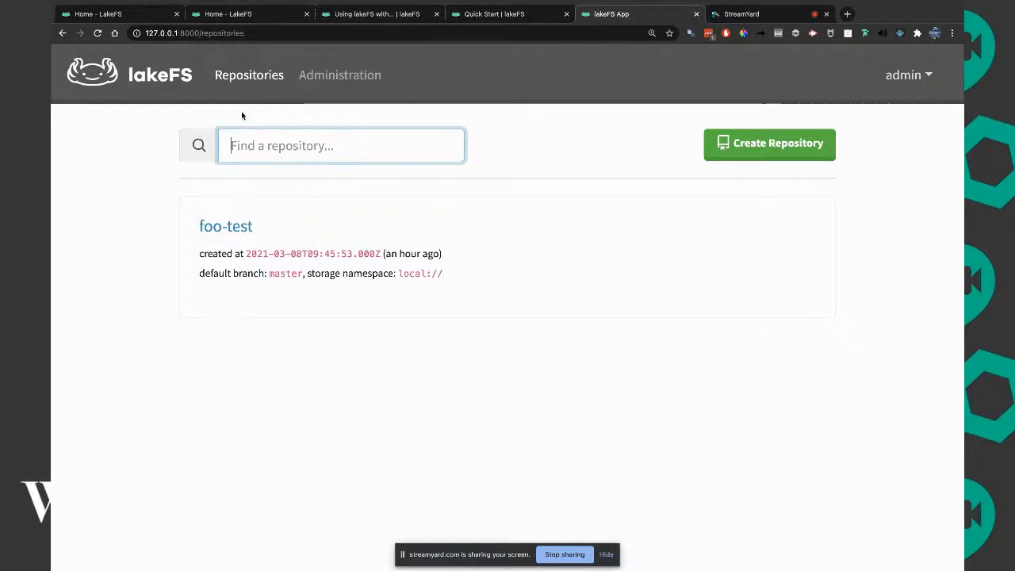
pyautogui.moveTo(442, 103)
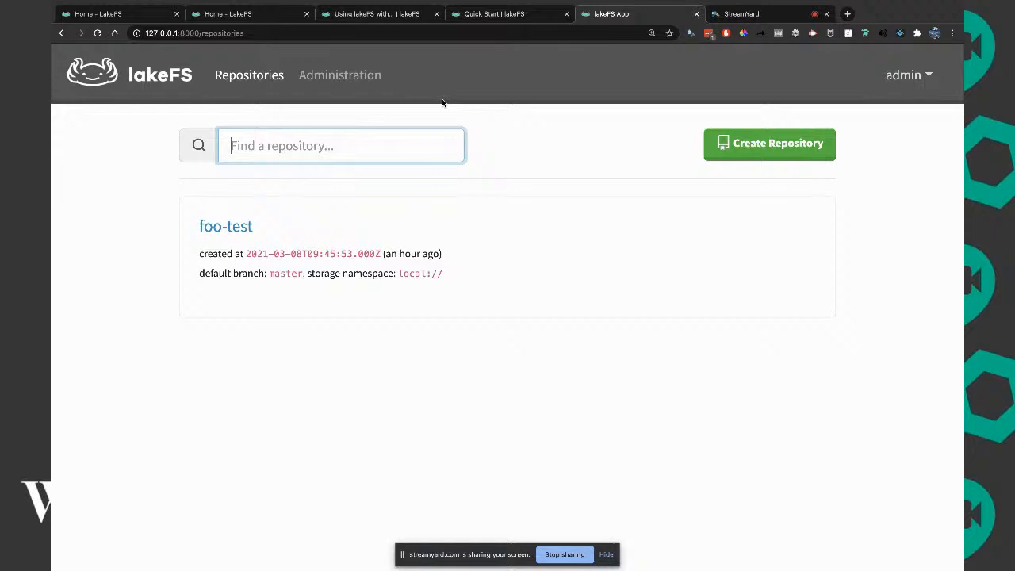
pyautogui.moveTo(493, 96)
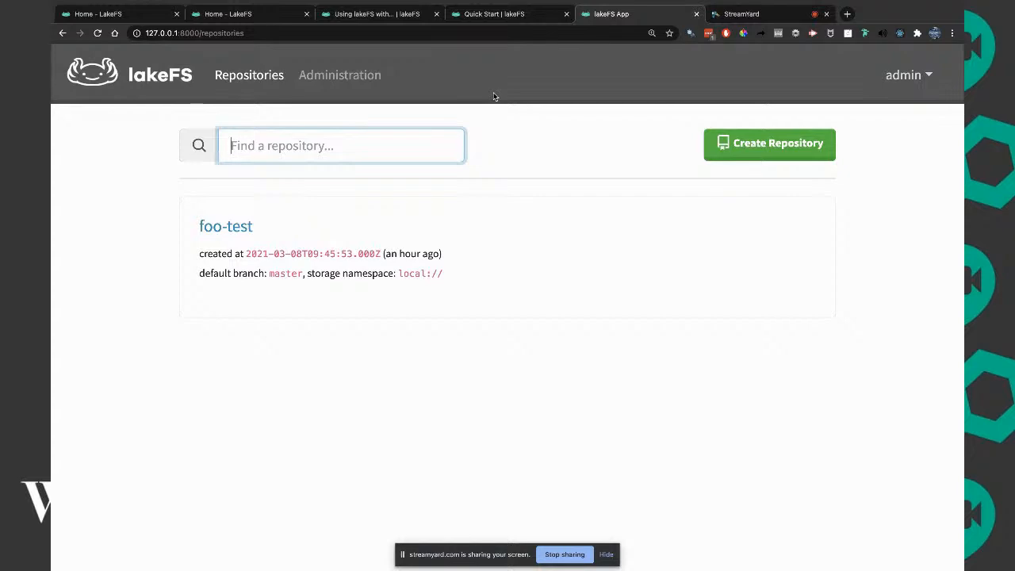
pyautogui.moveTo(731, 17)
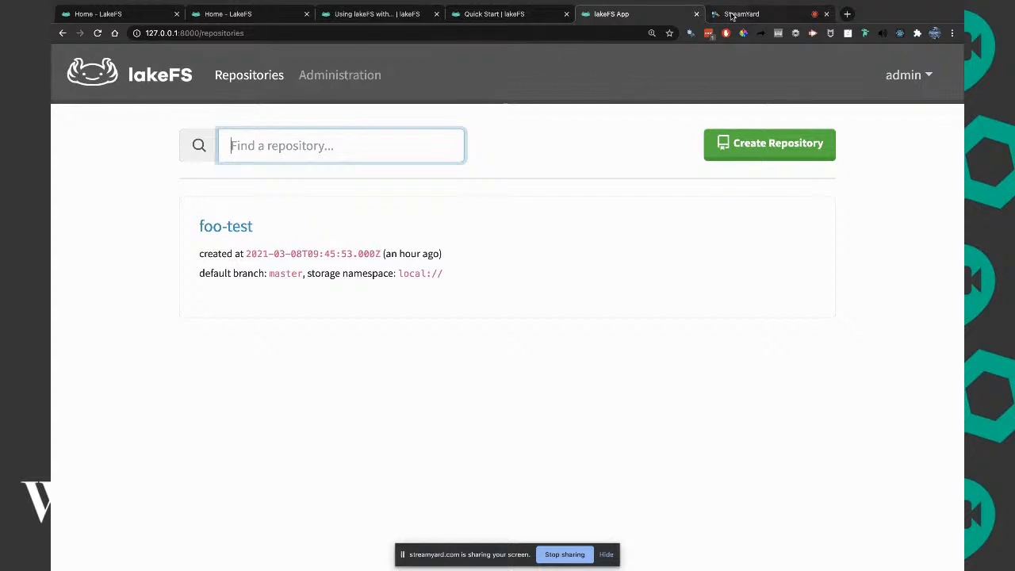